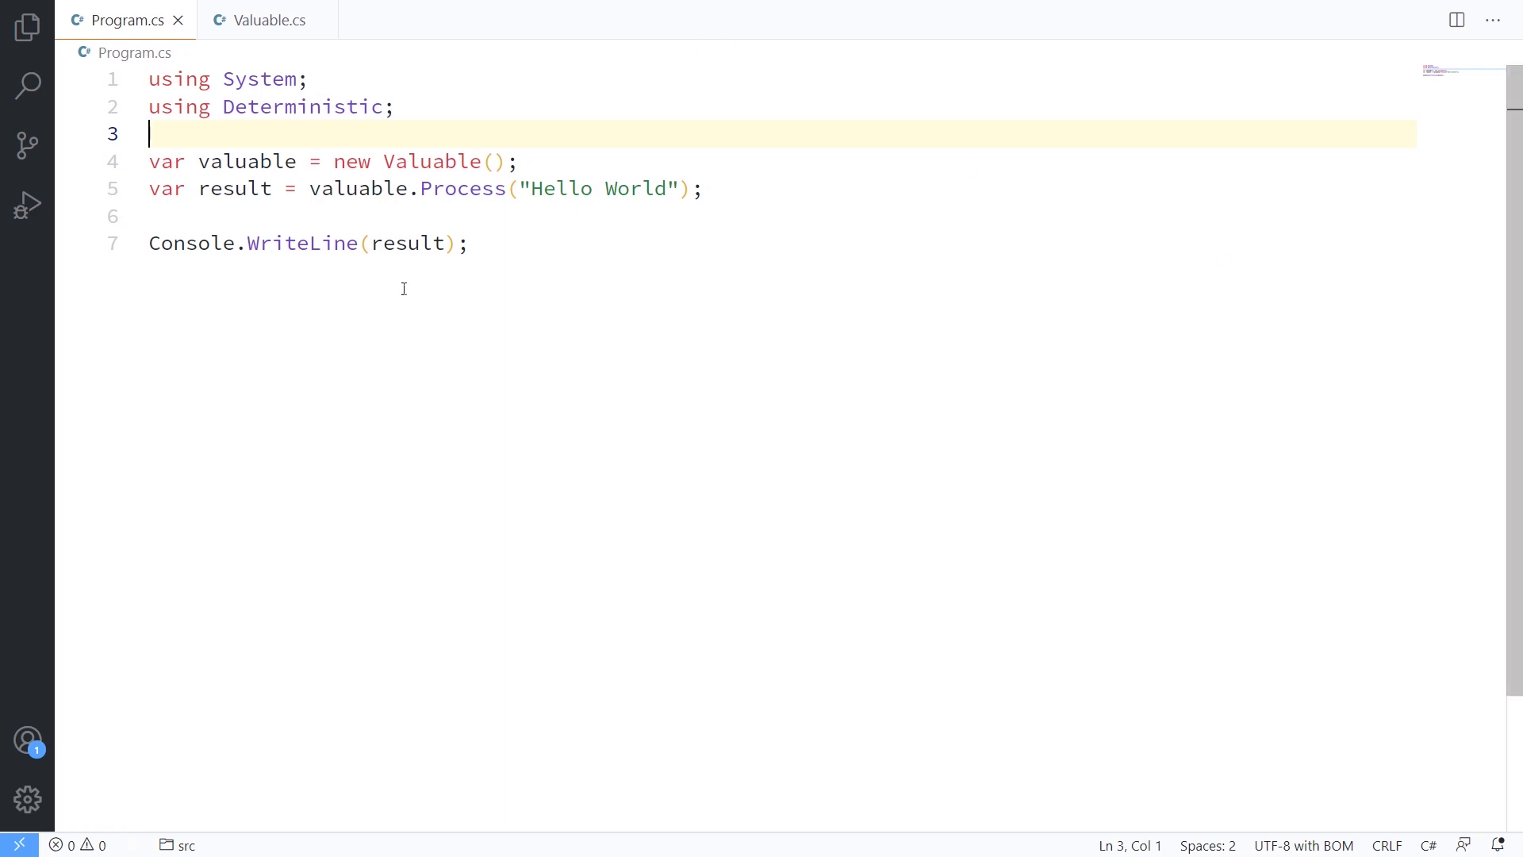
mouse_move(435, 162)
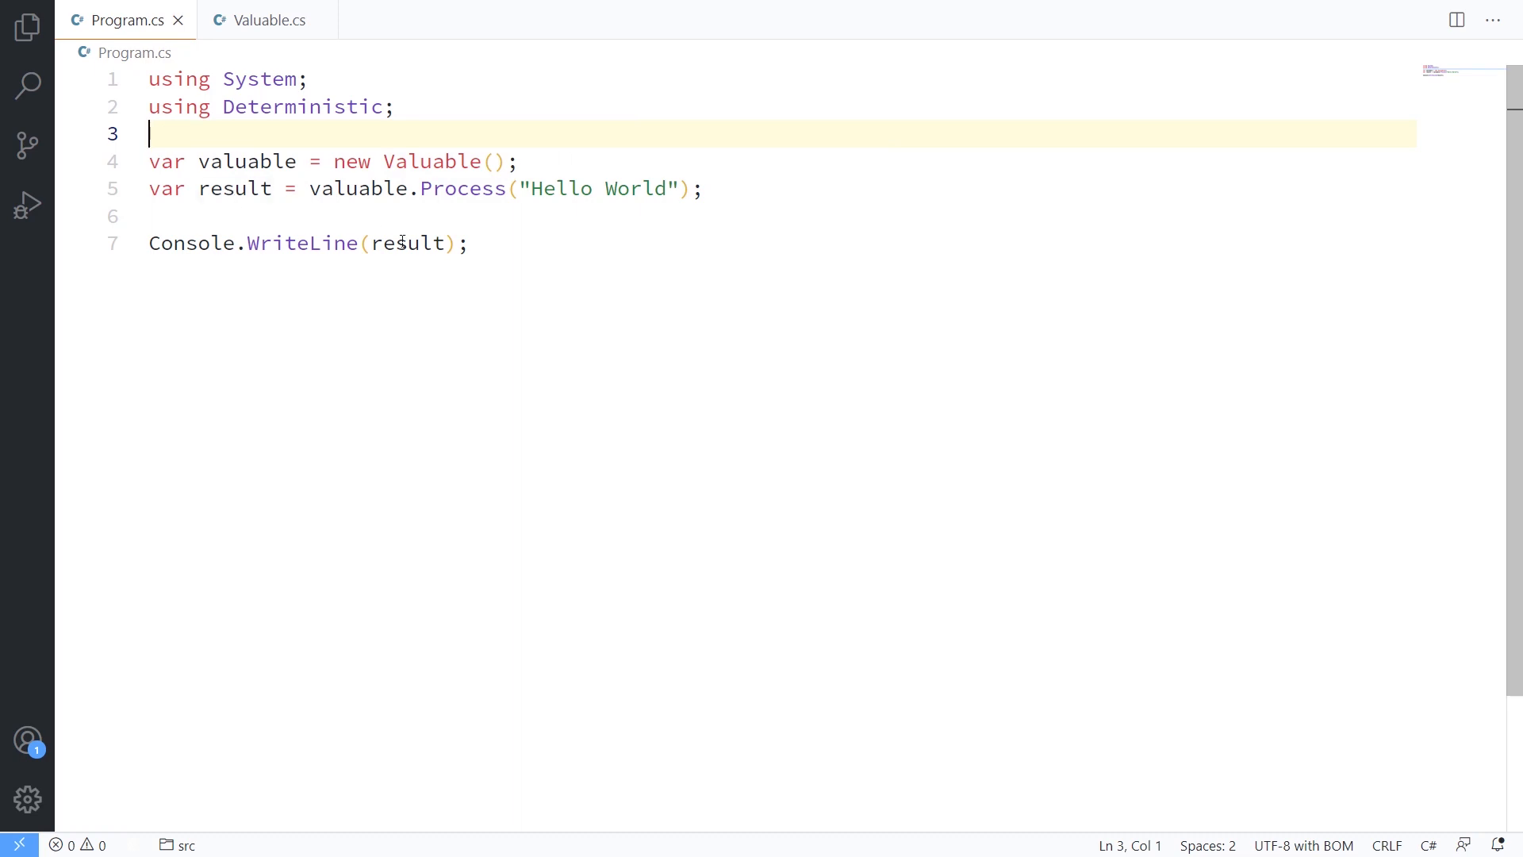
mouse_move(495, 310)
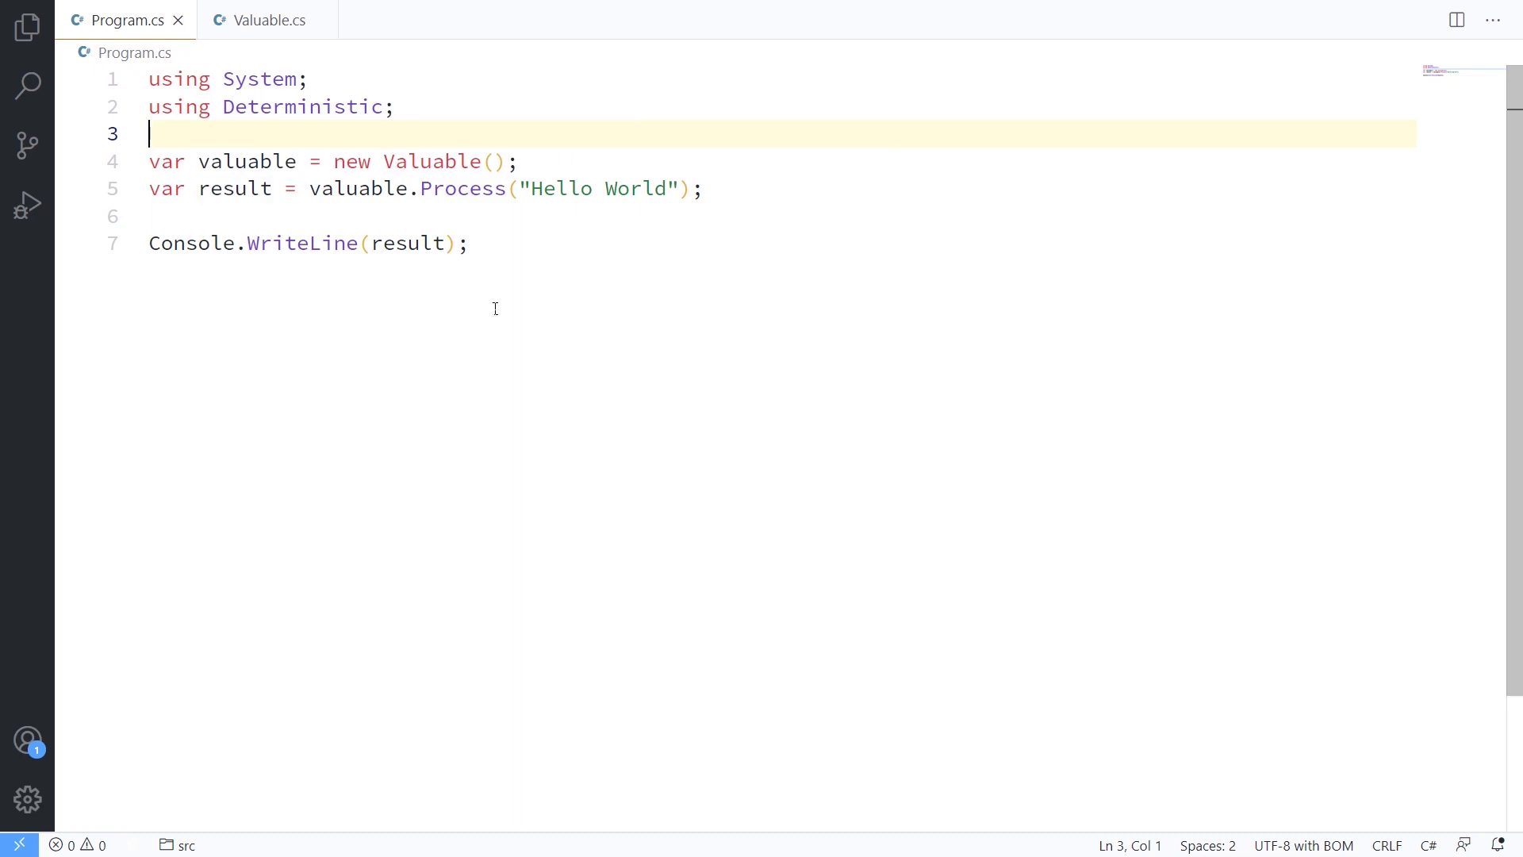
mouse_move(265, 19)
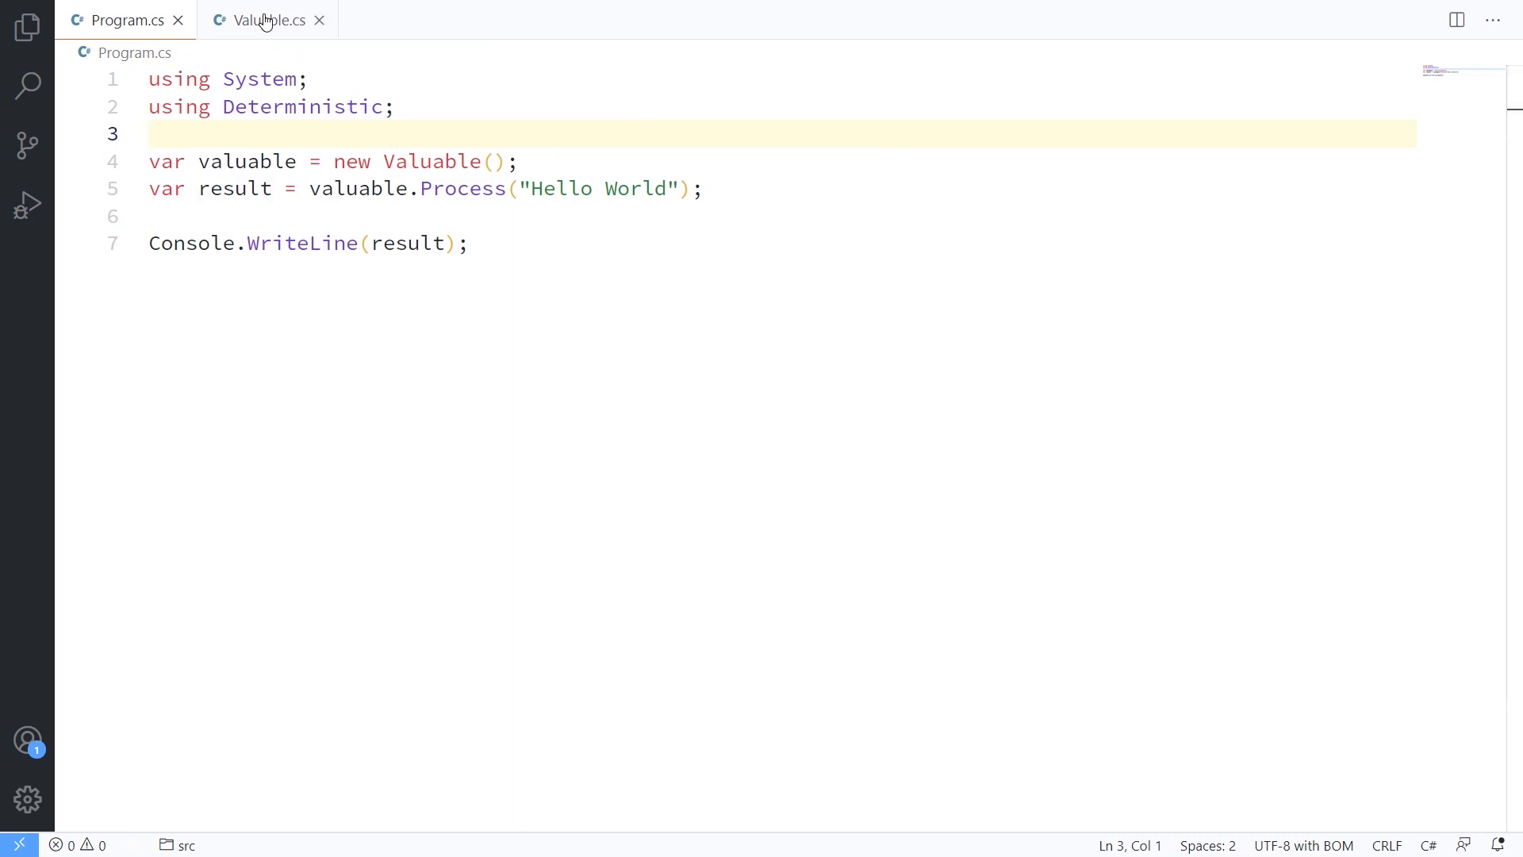
Step: Show Valuable.cs with its Process method writing and reading a MemoryStream
left_click(266, 19)
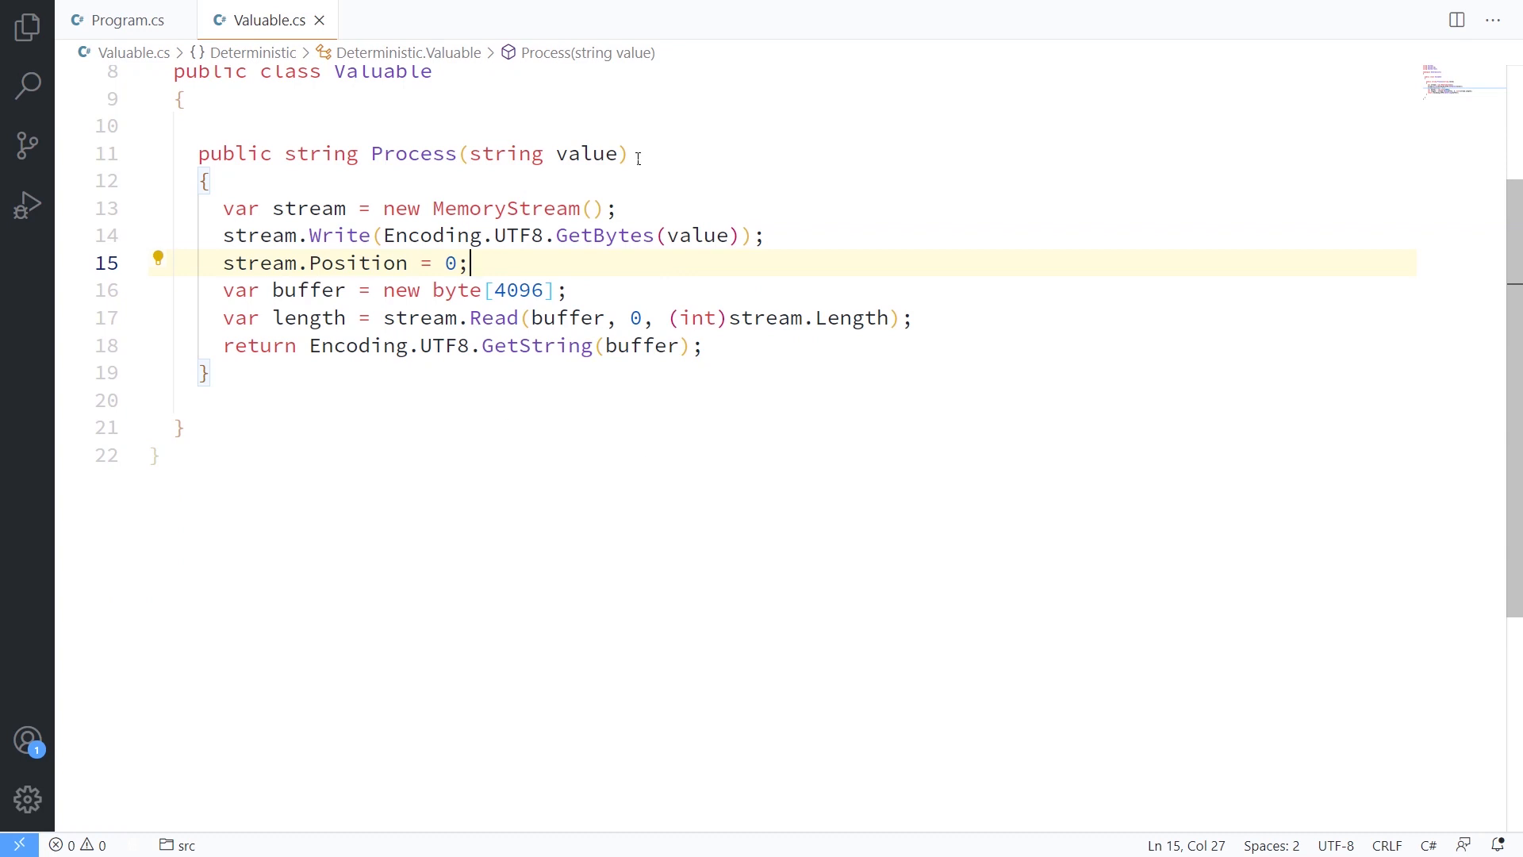
mouse_move(570, 318)
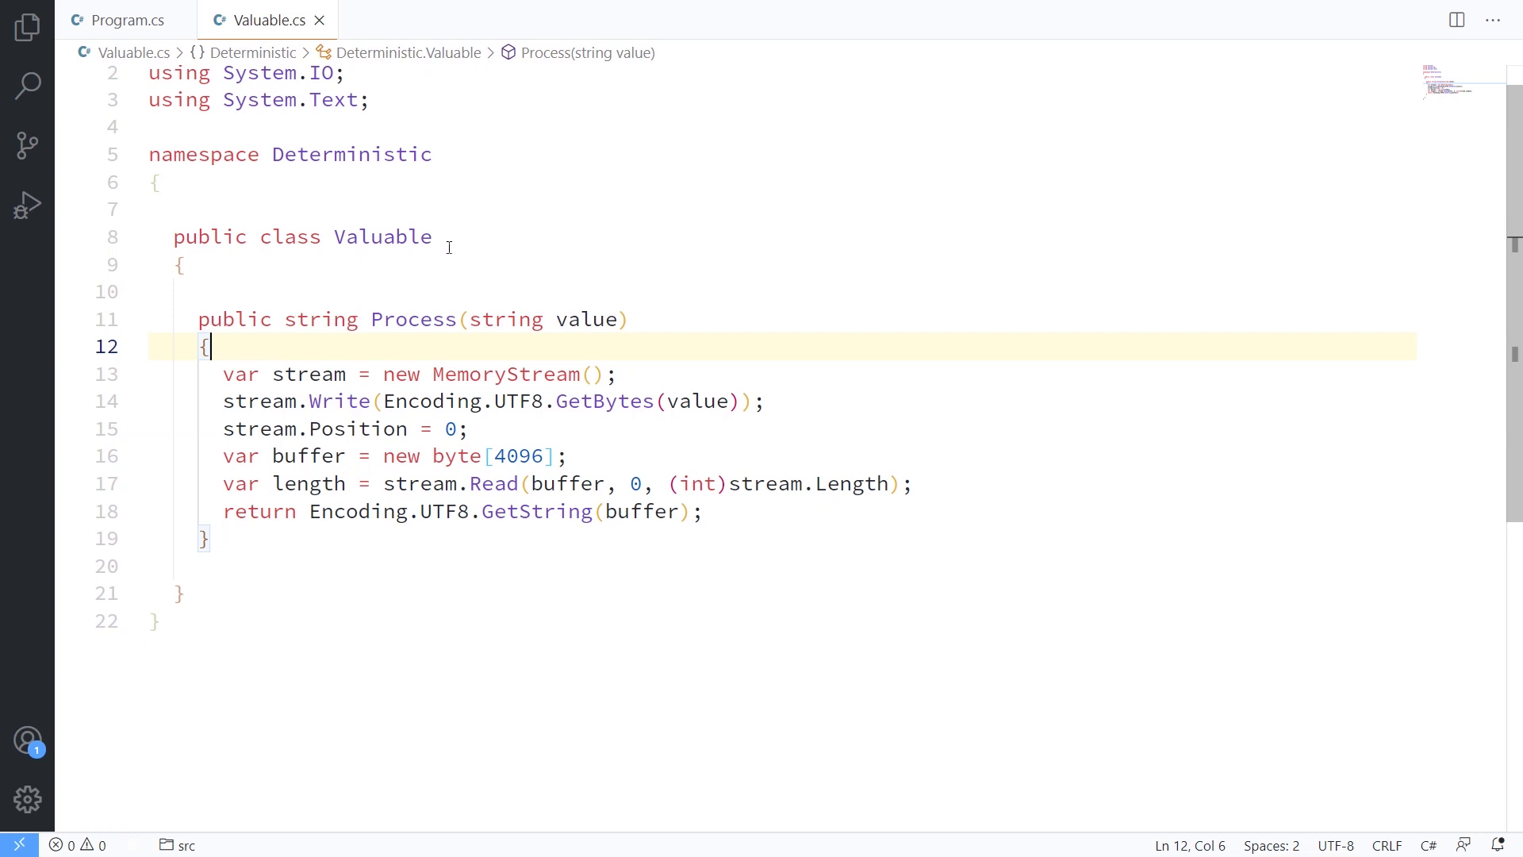
mouse_move(444, 243)
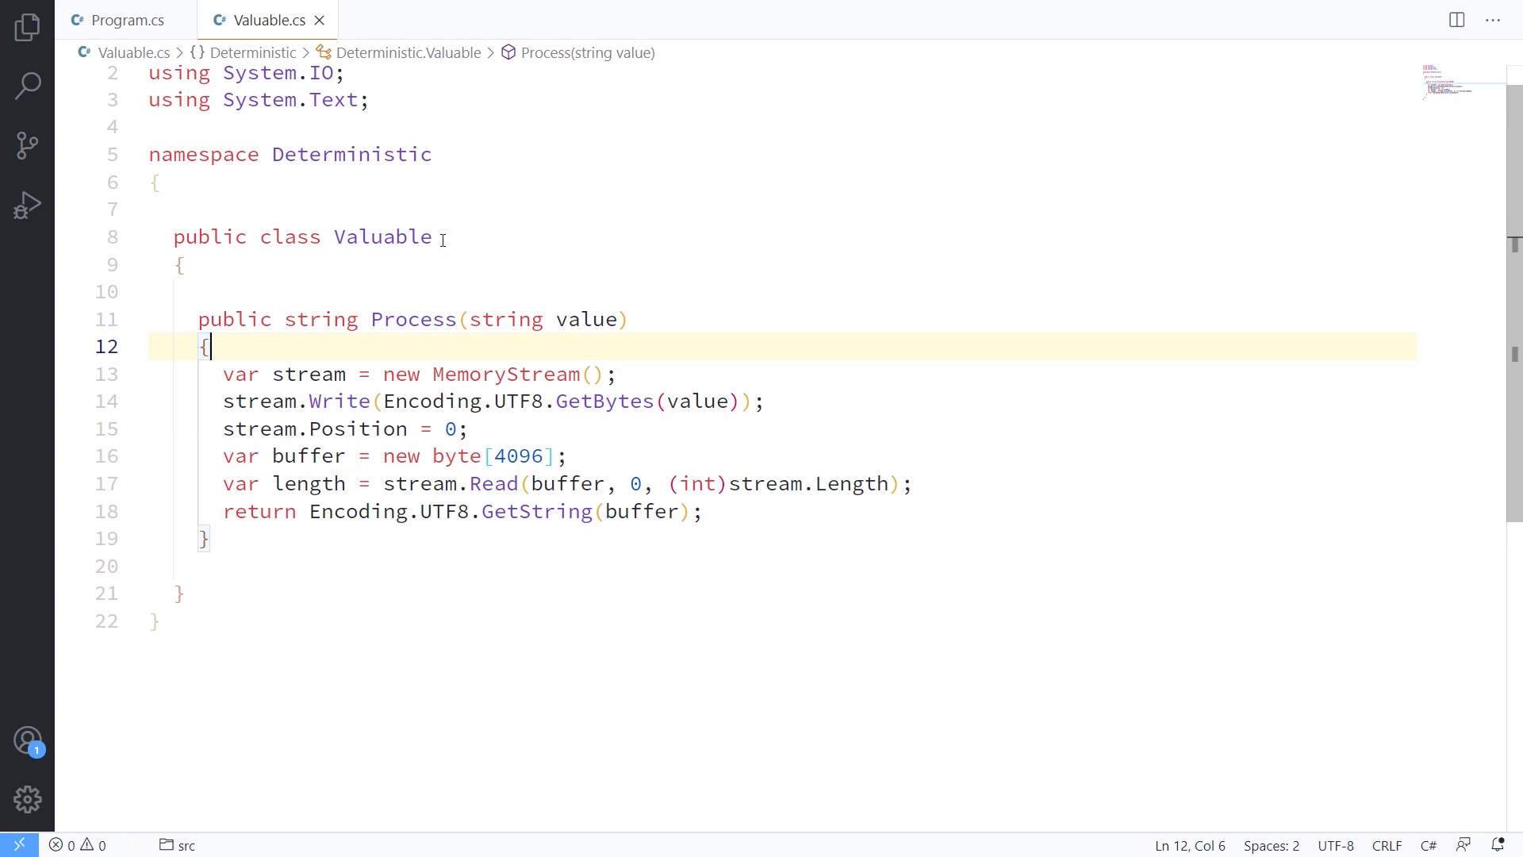
mouse_move(123, 19)
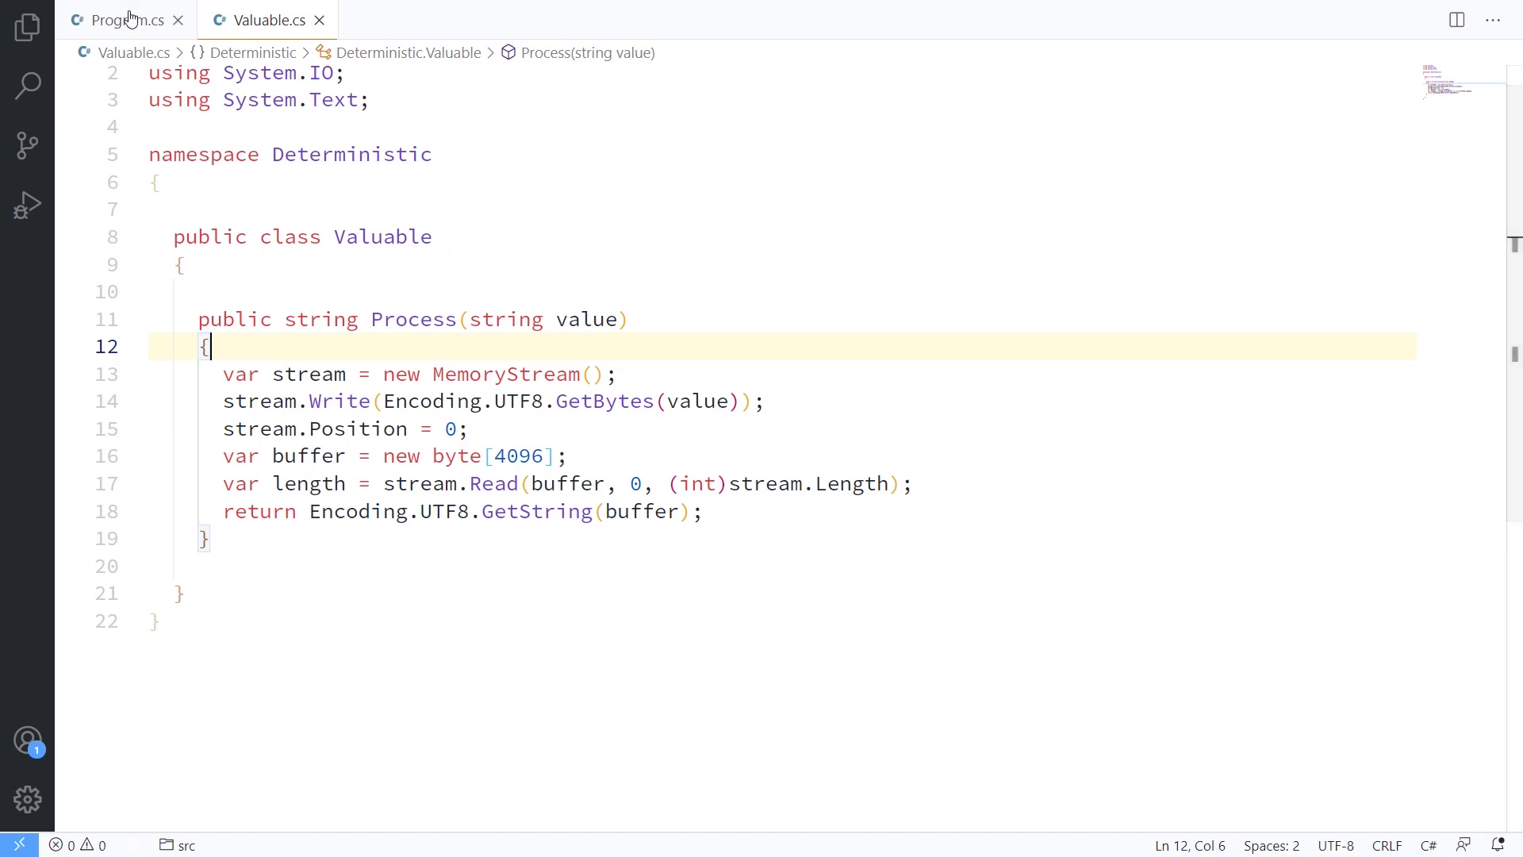
Step: Return to Program.cs, which processes "Hello World" through a Valuable and prints it
left_click(127, 19)
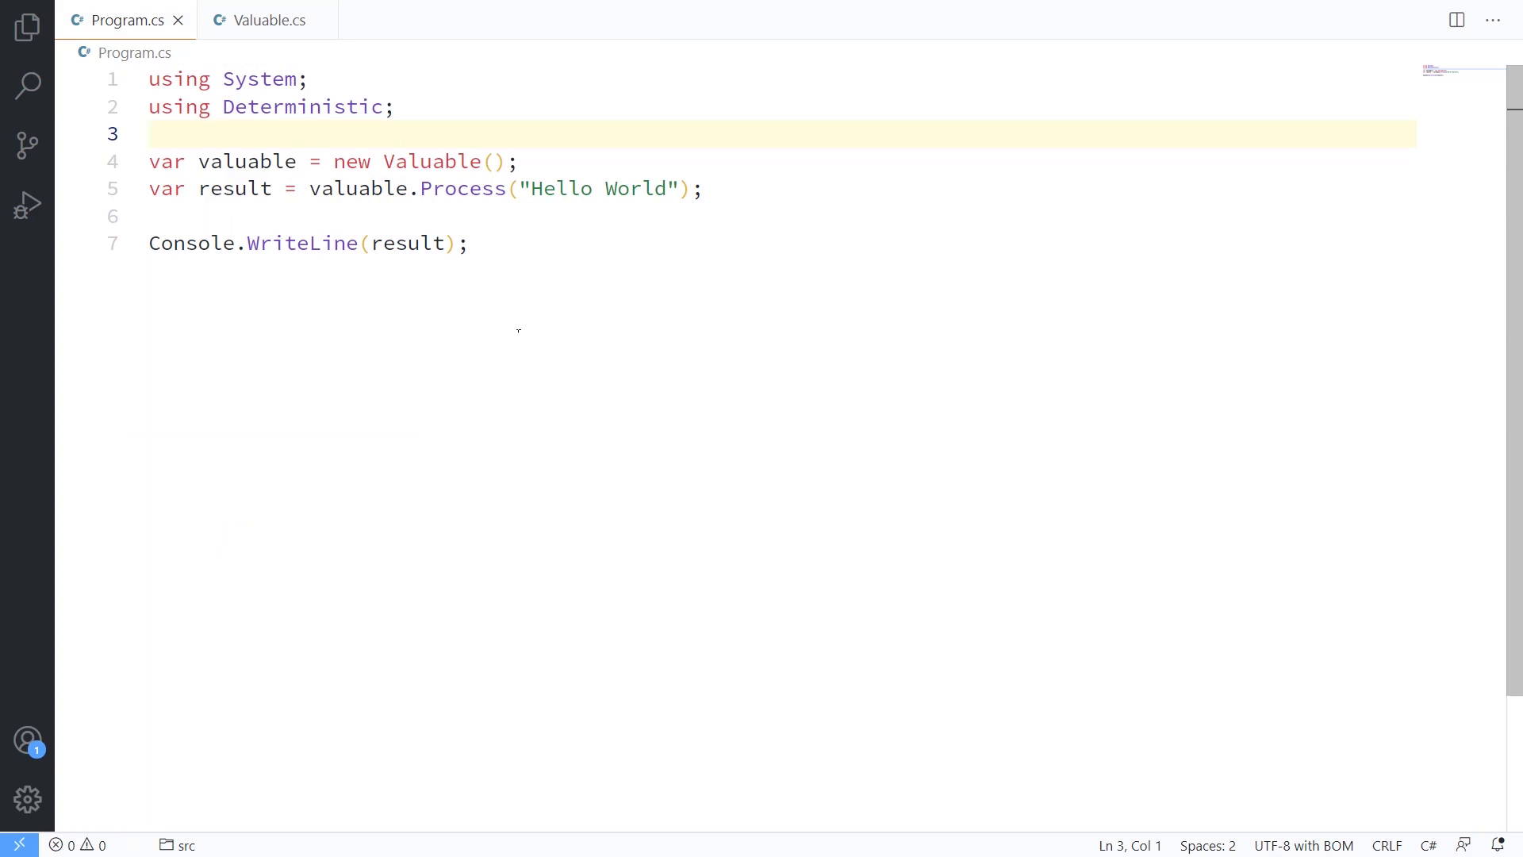
mouse_move(316, 551)
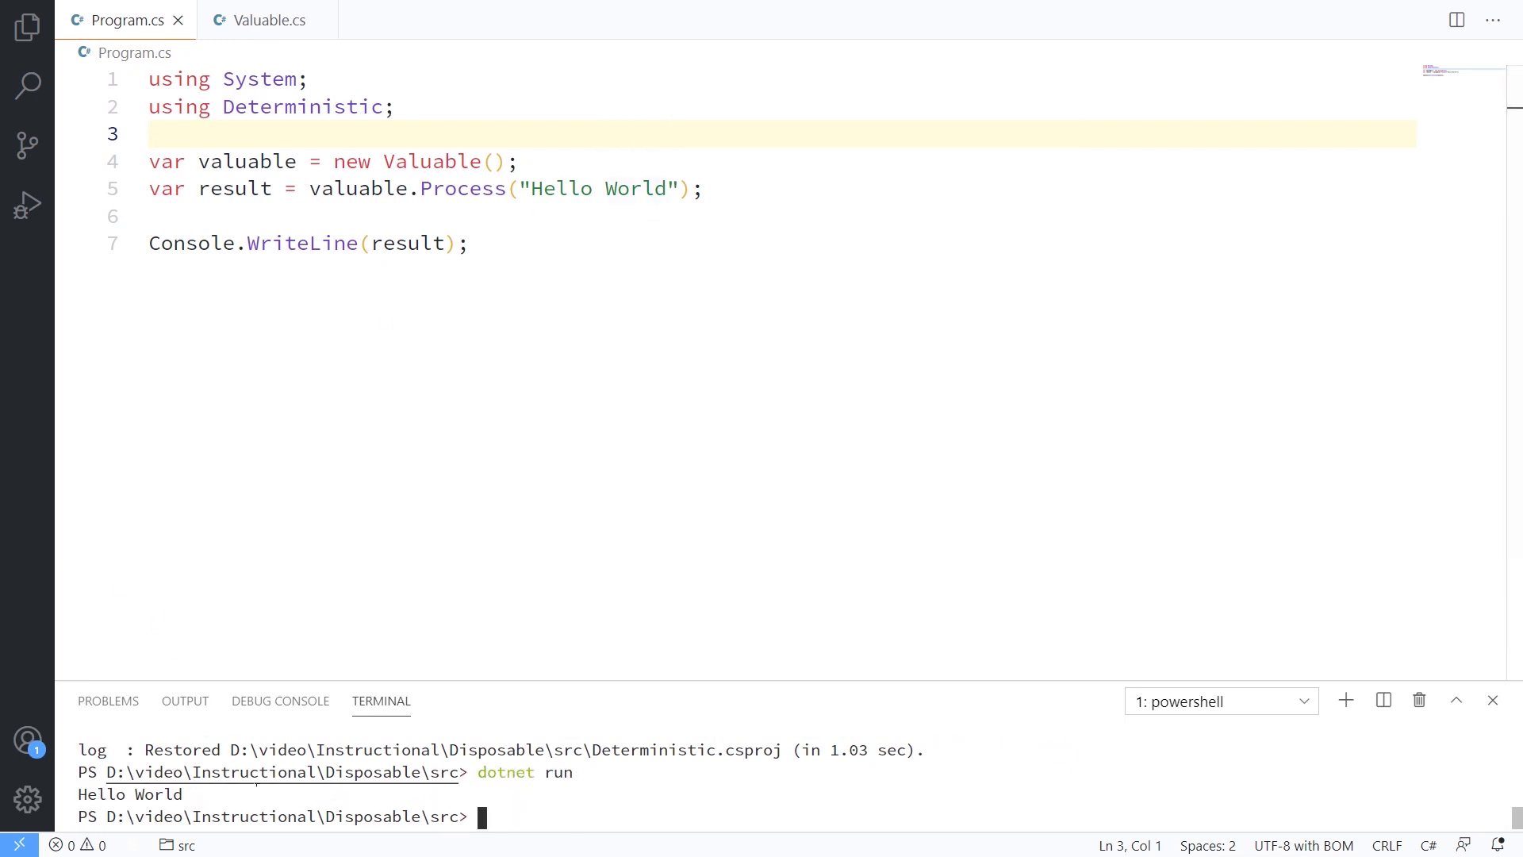
mouse_move(530, 555)
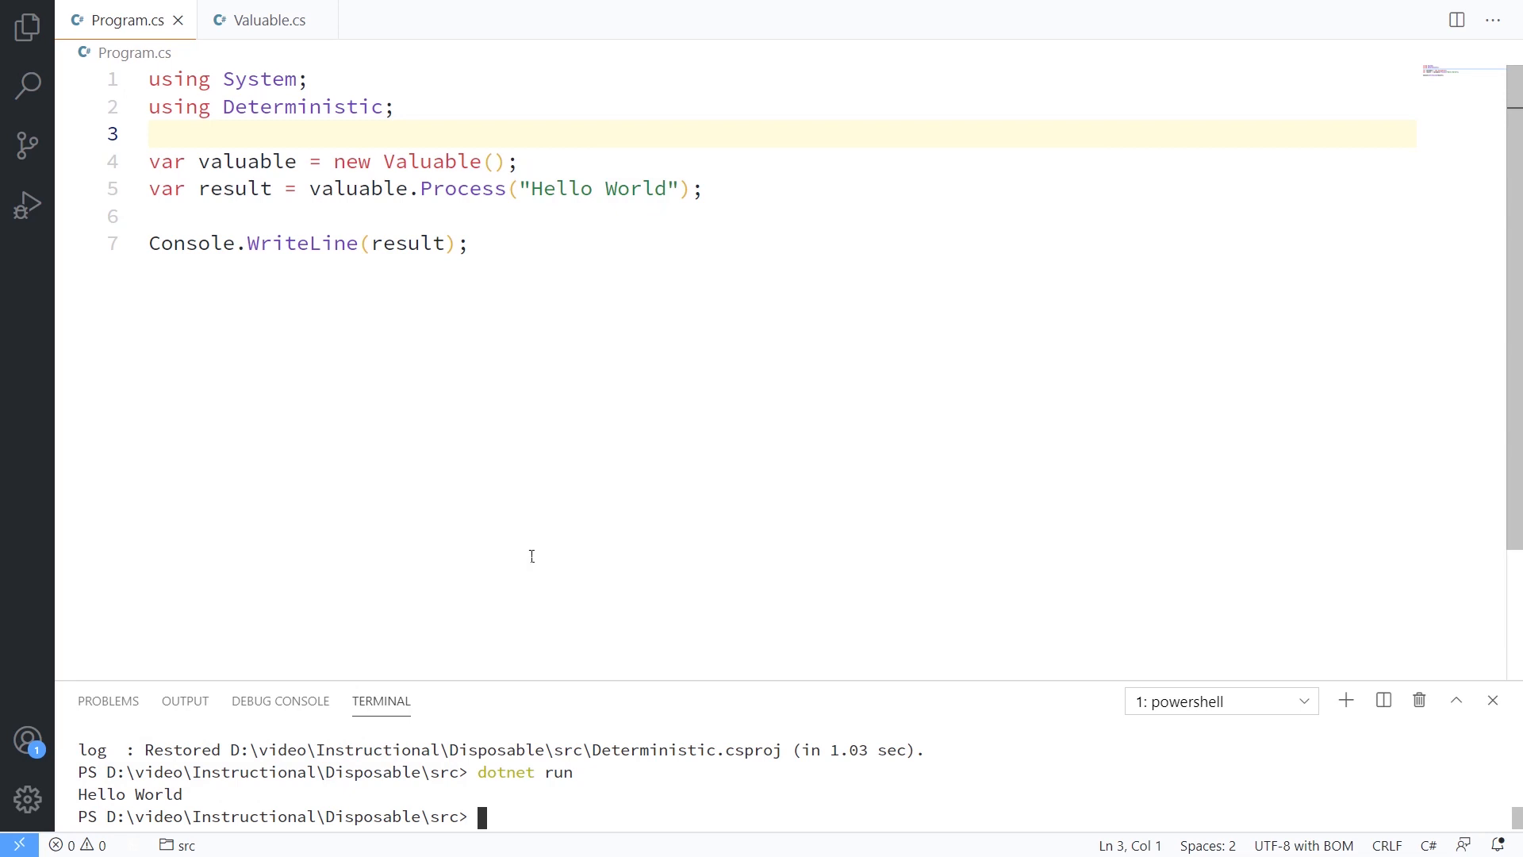
mouse_move(262, 19)
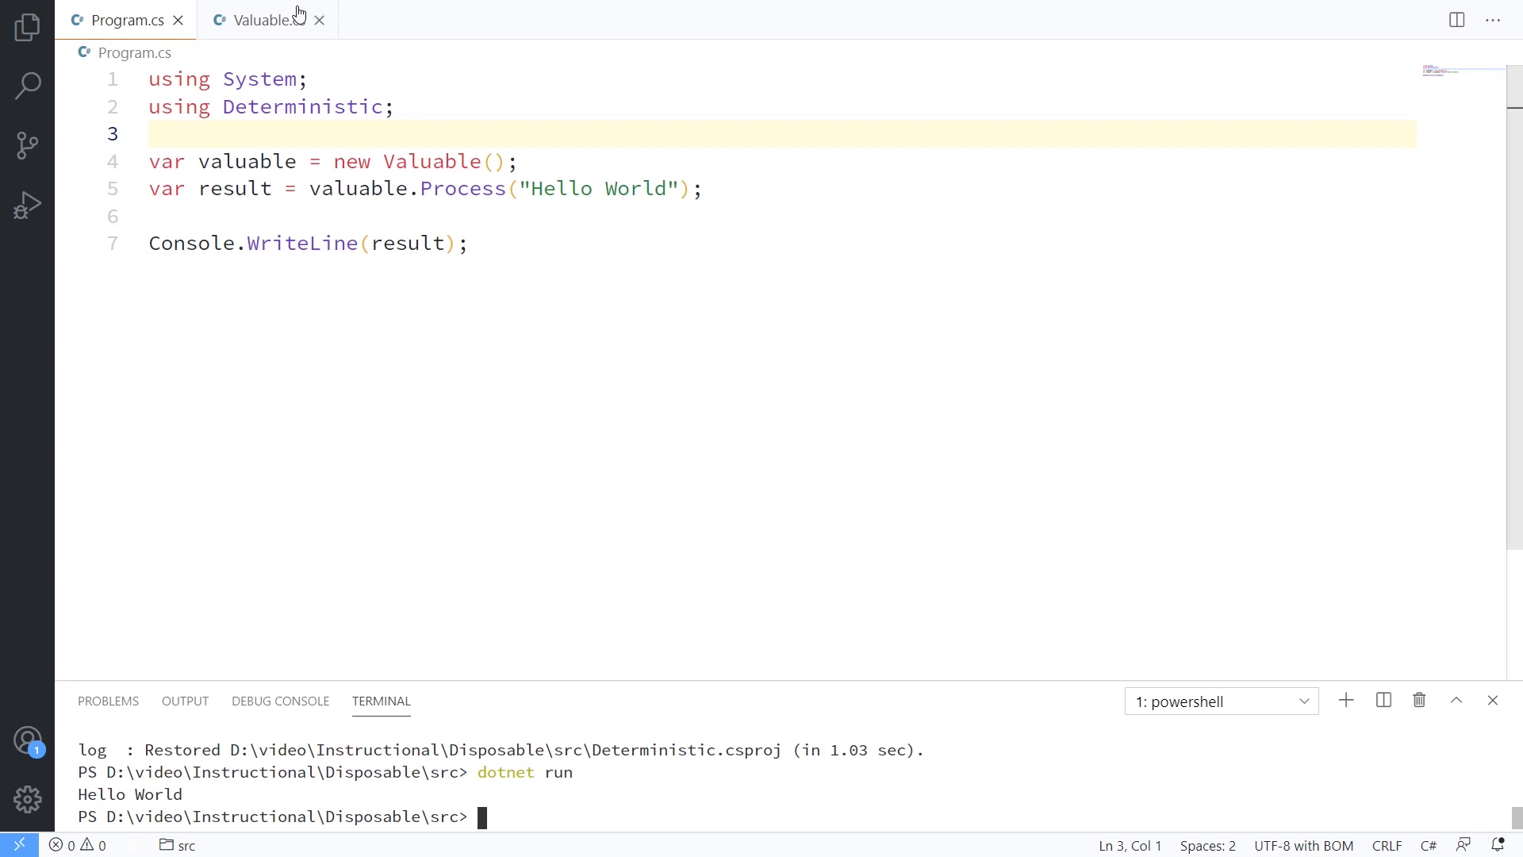
Step: From Valuable.cs, go to the MemoryStream definition and then its Stream base class
left_click(262, 19)
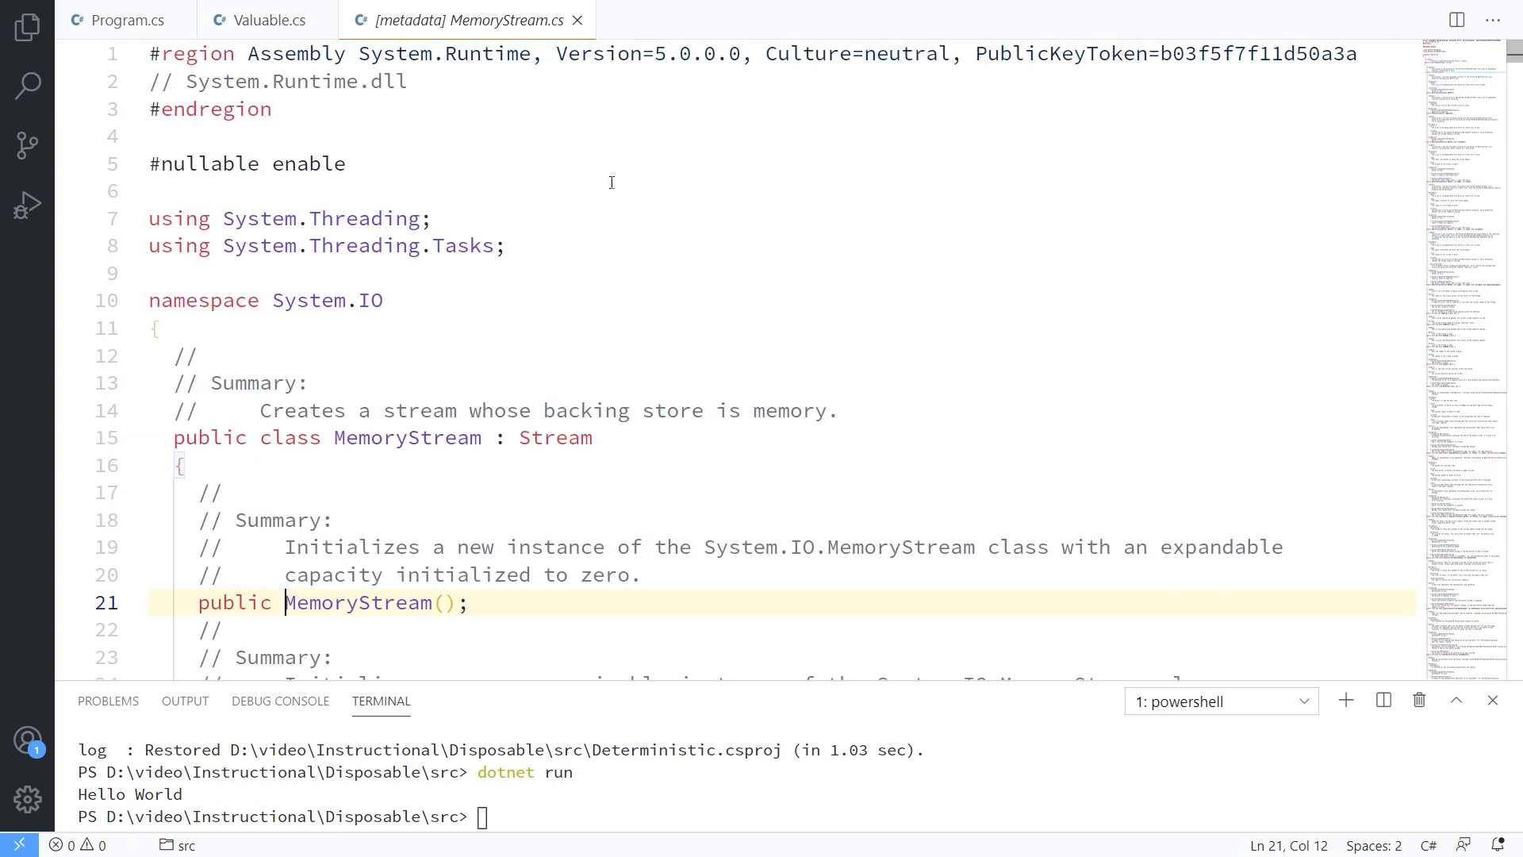
scroll("down", 3)
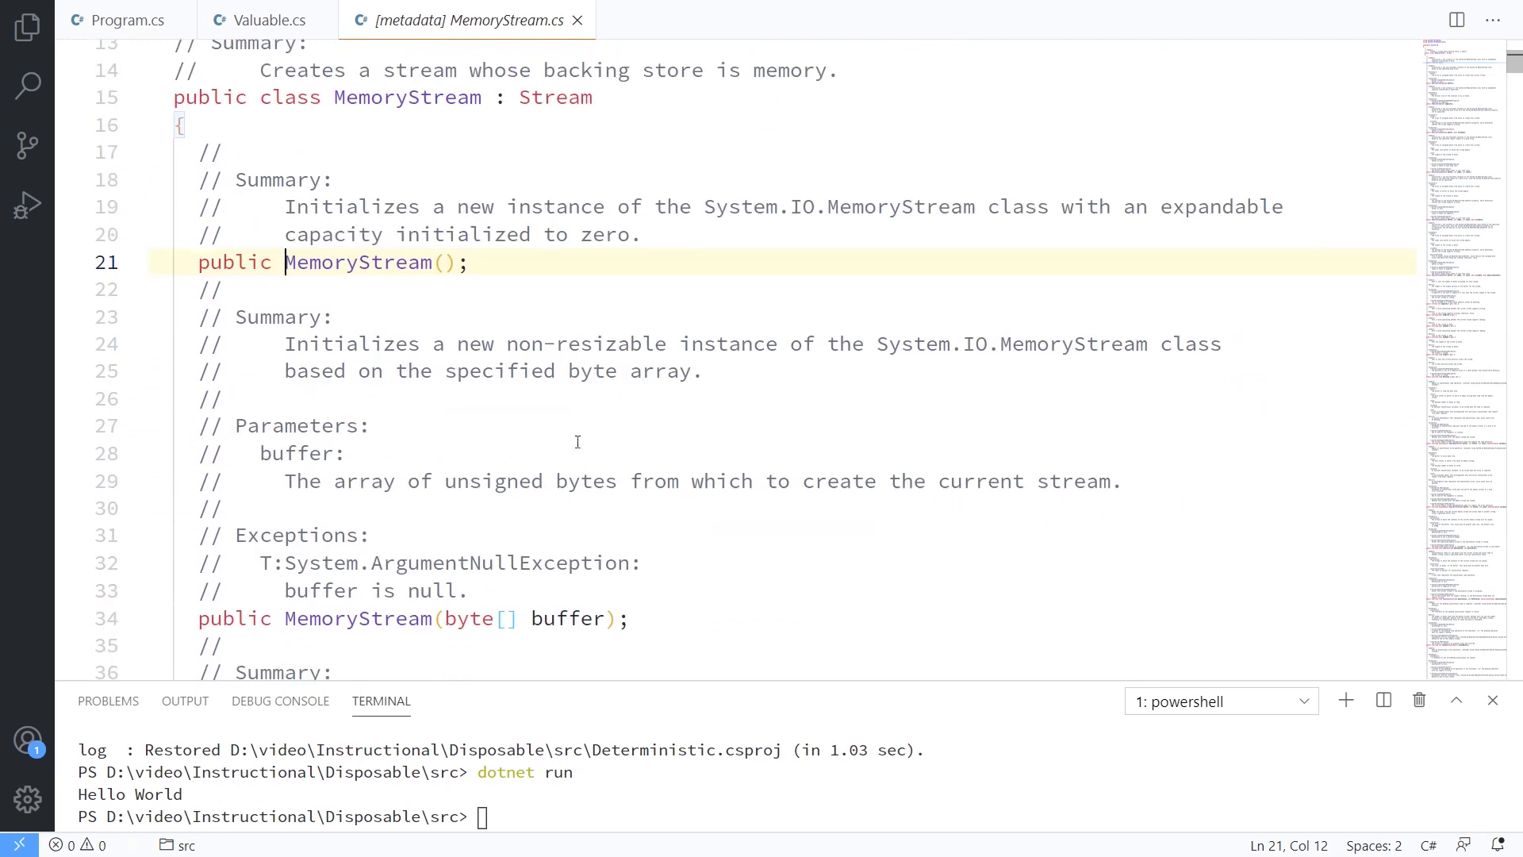
scroll("down", 3)
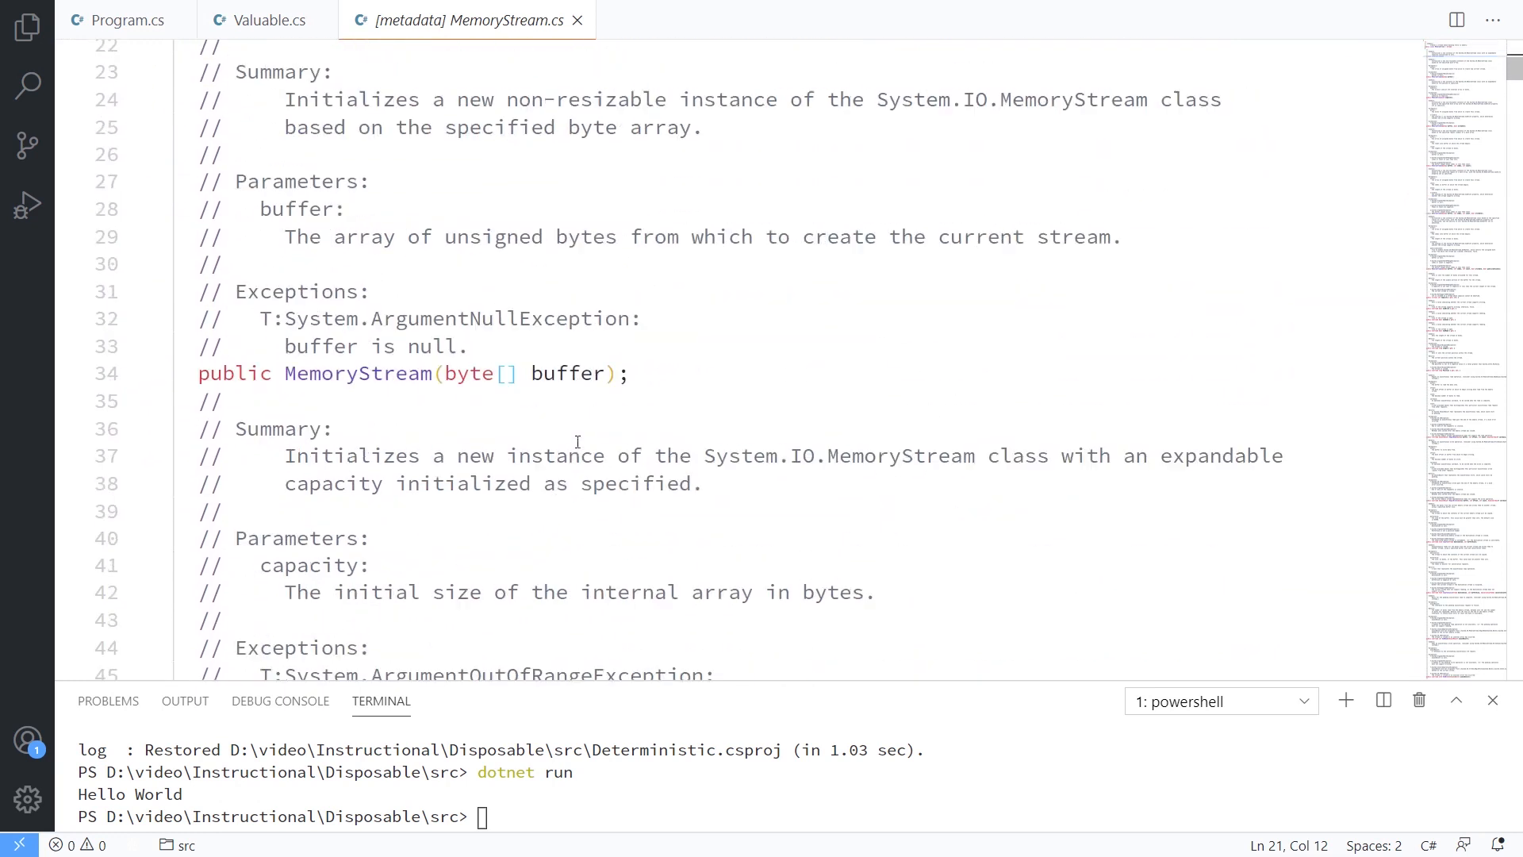
left_click(557, 393)
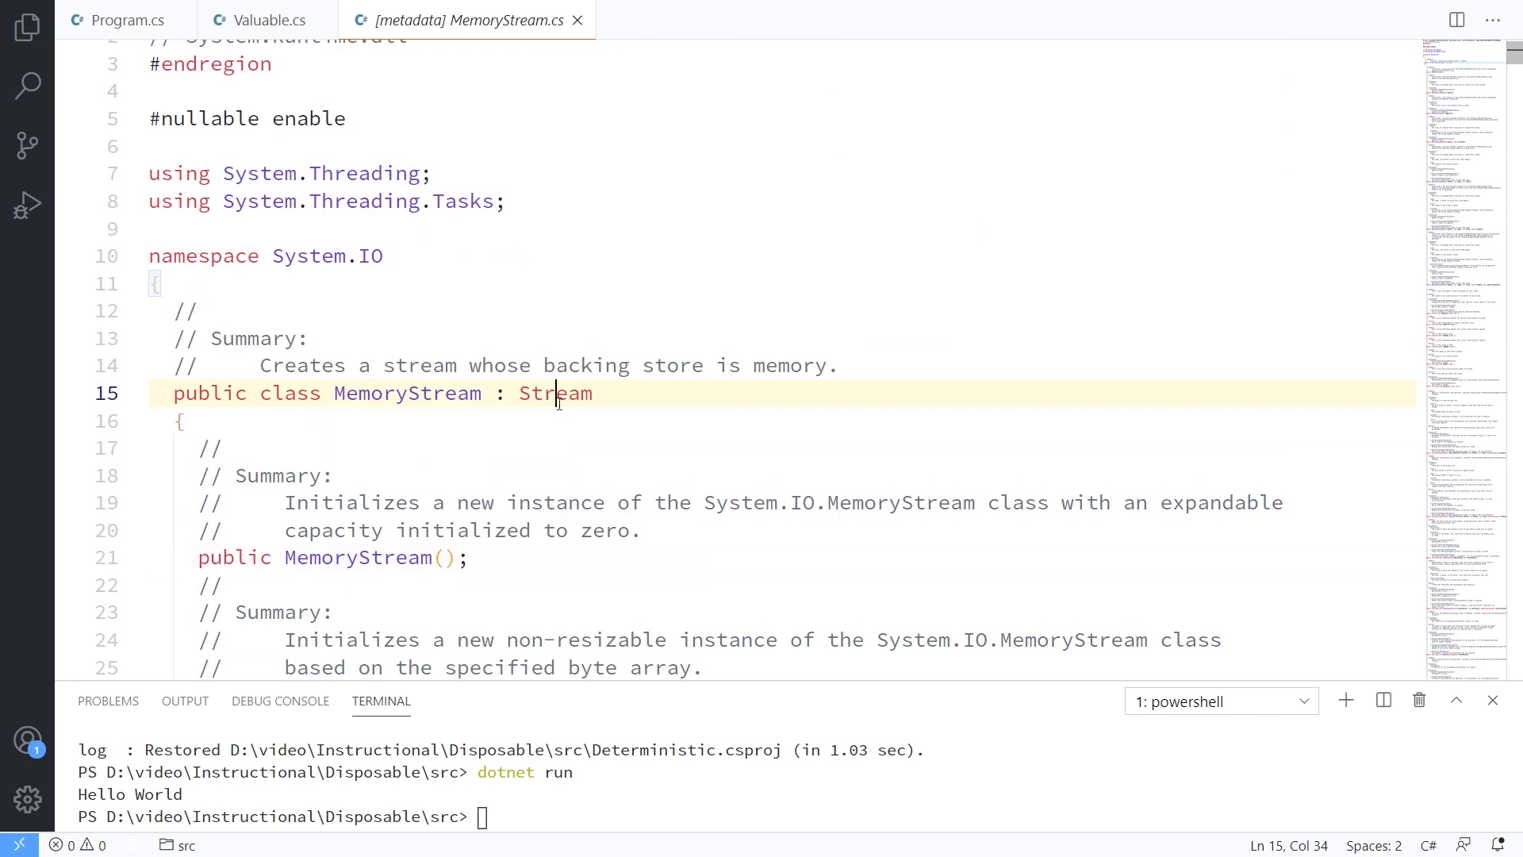
left_click(555, 393)
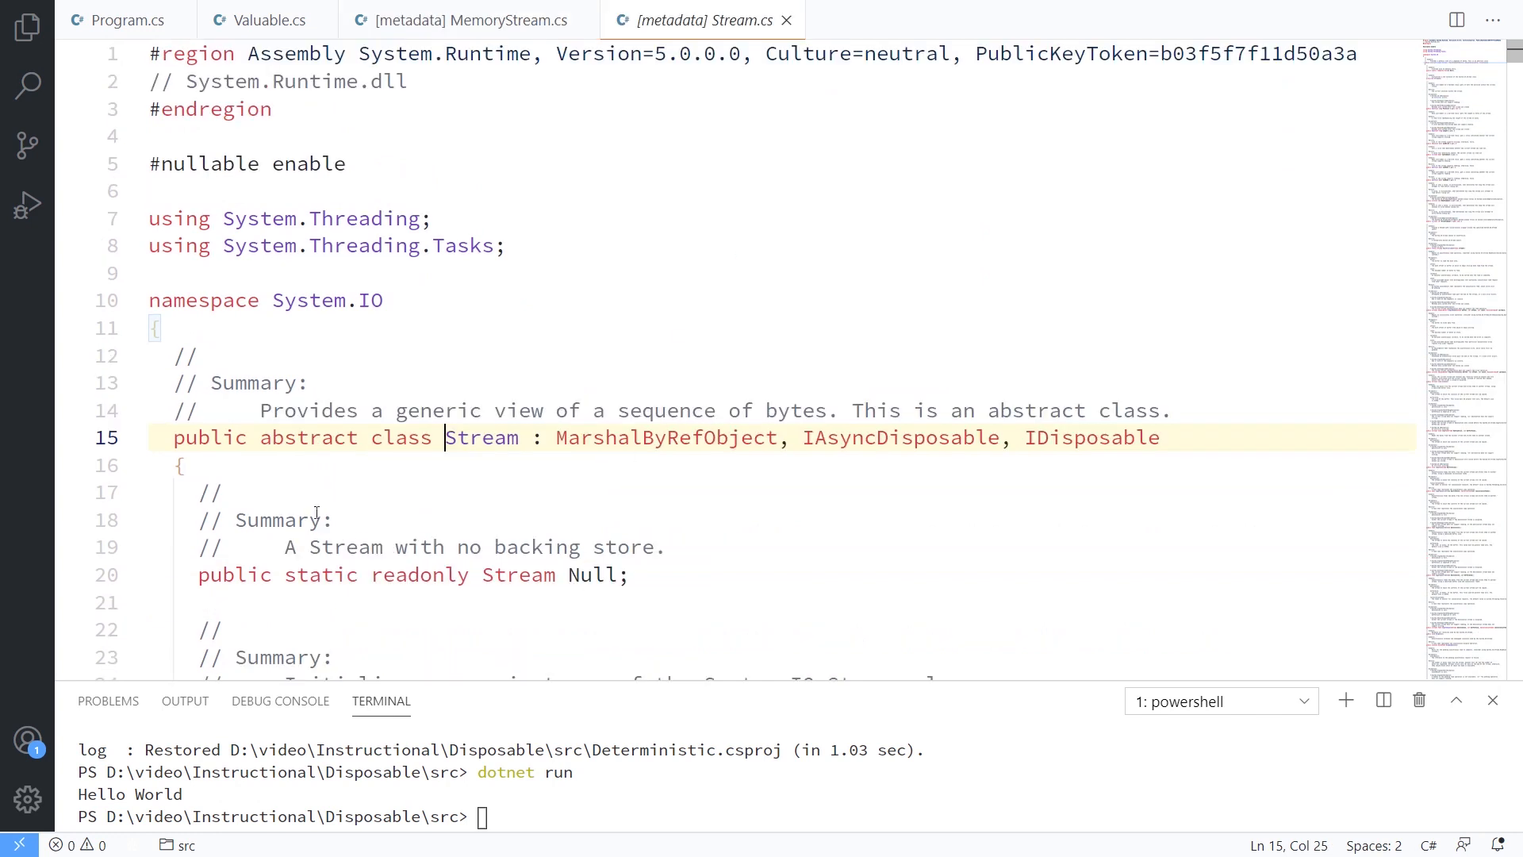
Step: Highlight that Stream implements IDisposable and IAsyncDisposable in its declaration
left_click(1075, 438)
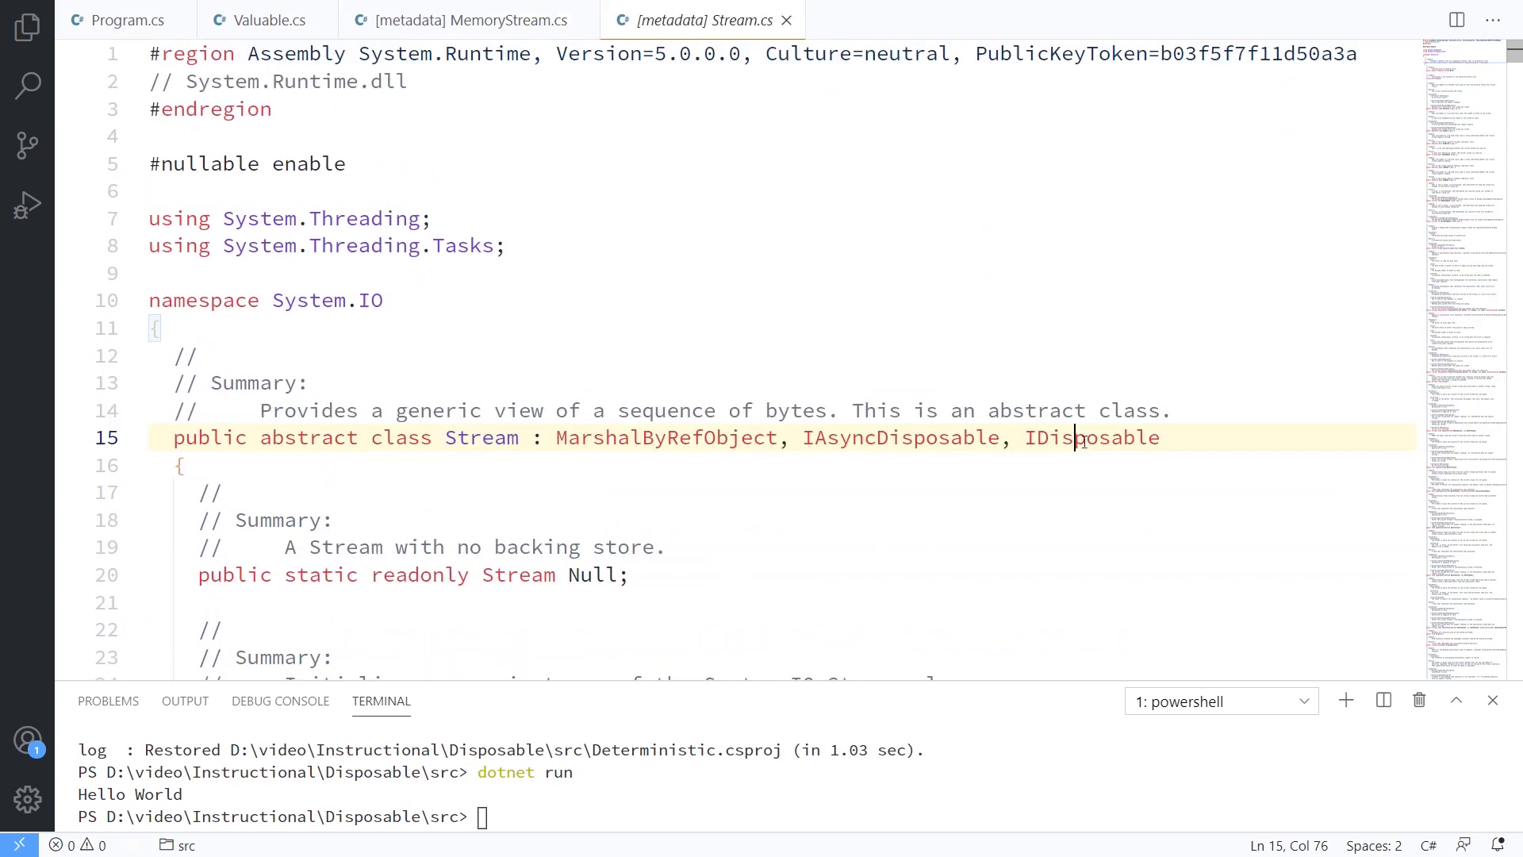
left_click(630, 575)
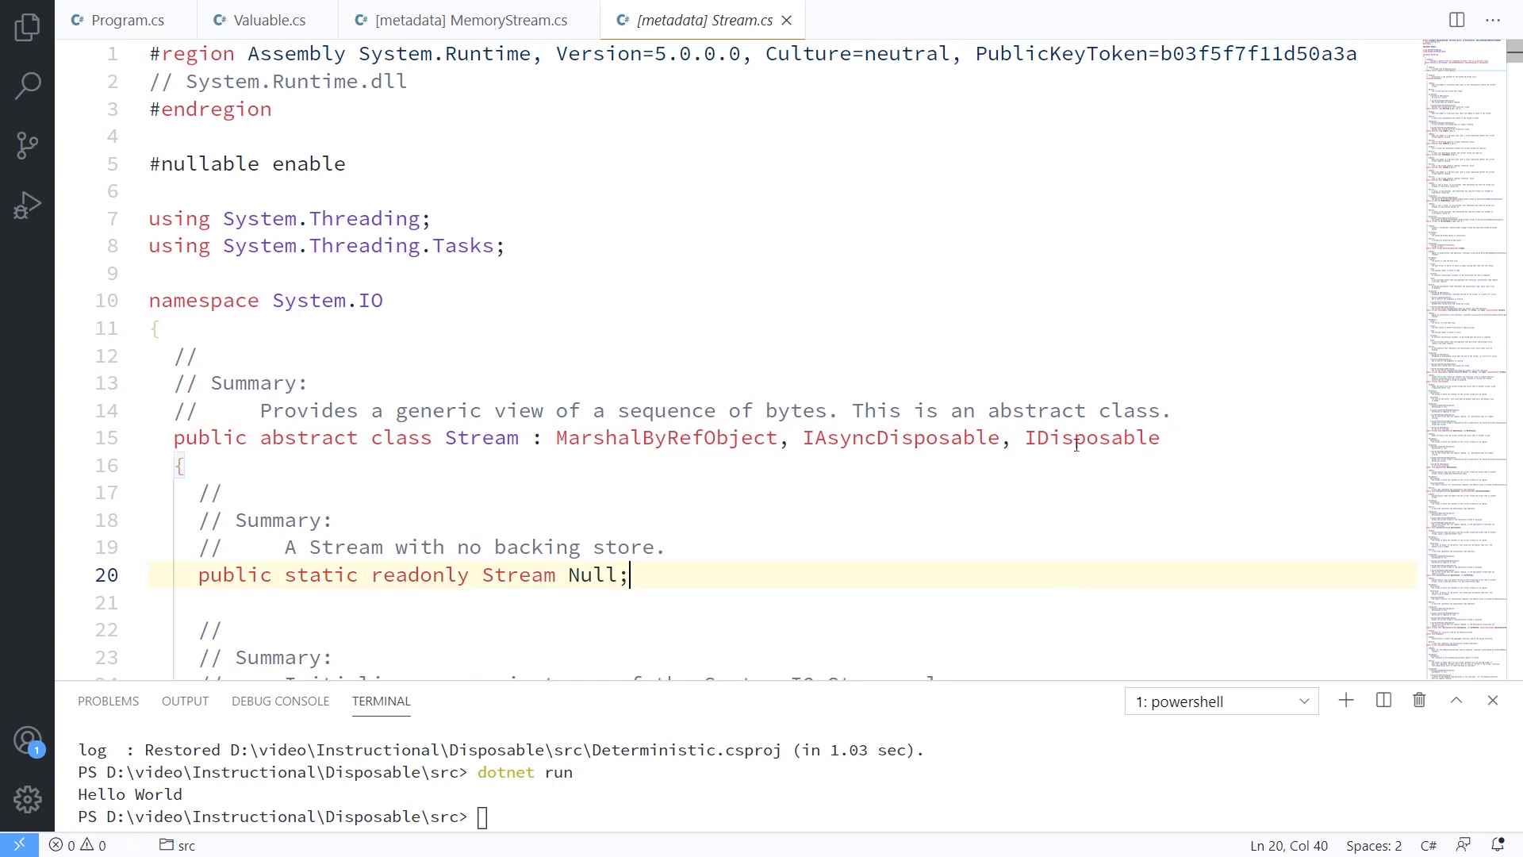
double_click(898, 438)
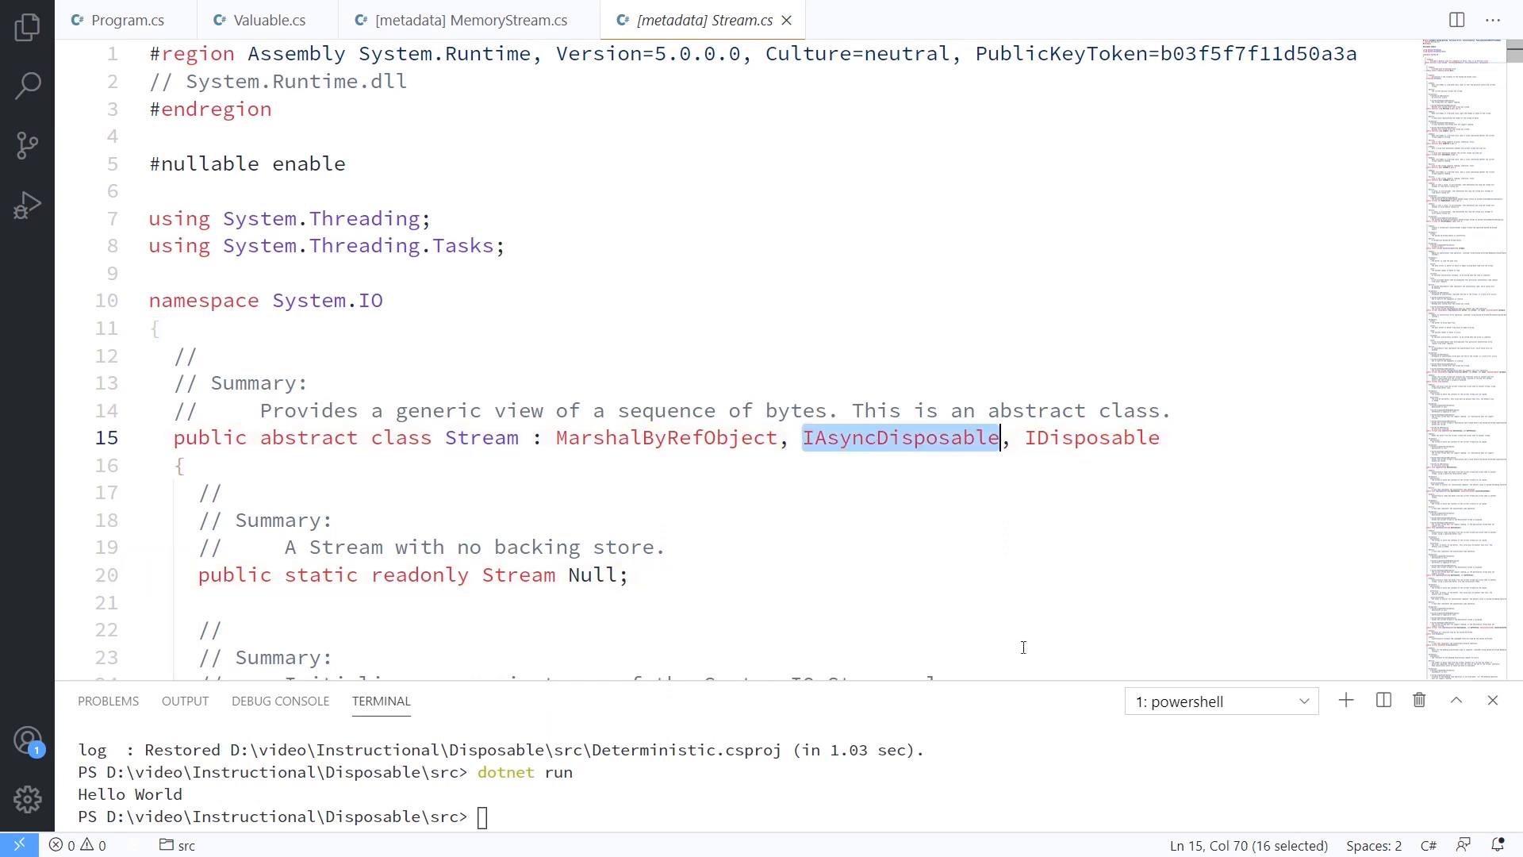
mouse_move(990, 571)
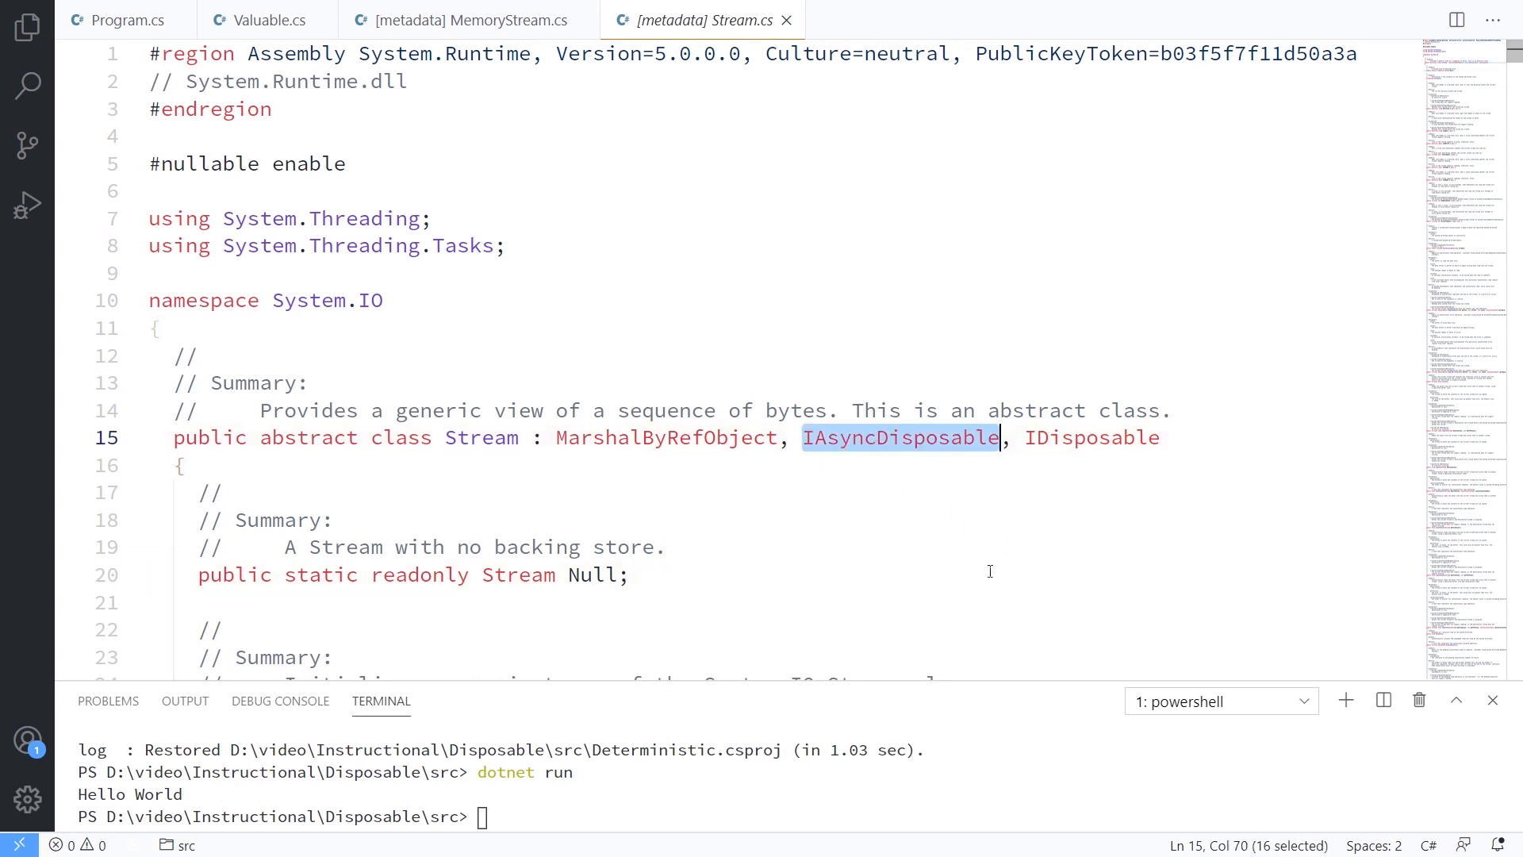
double_click(1092, 438)
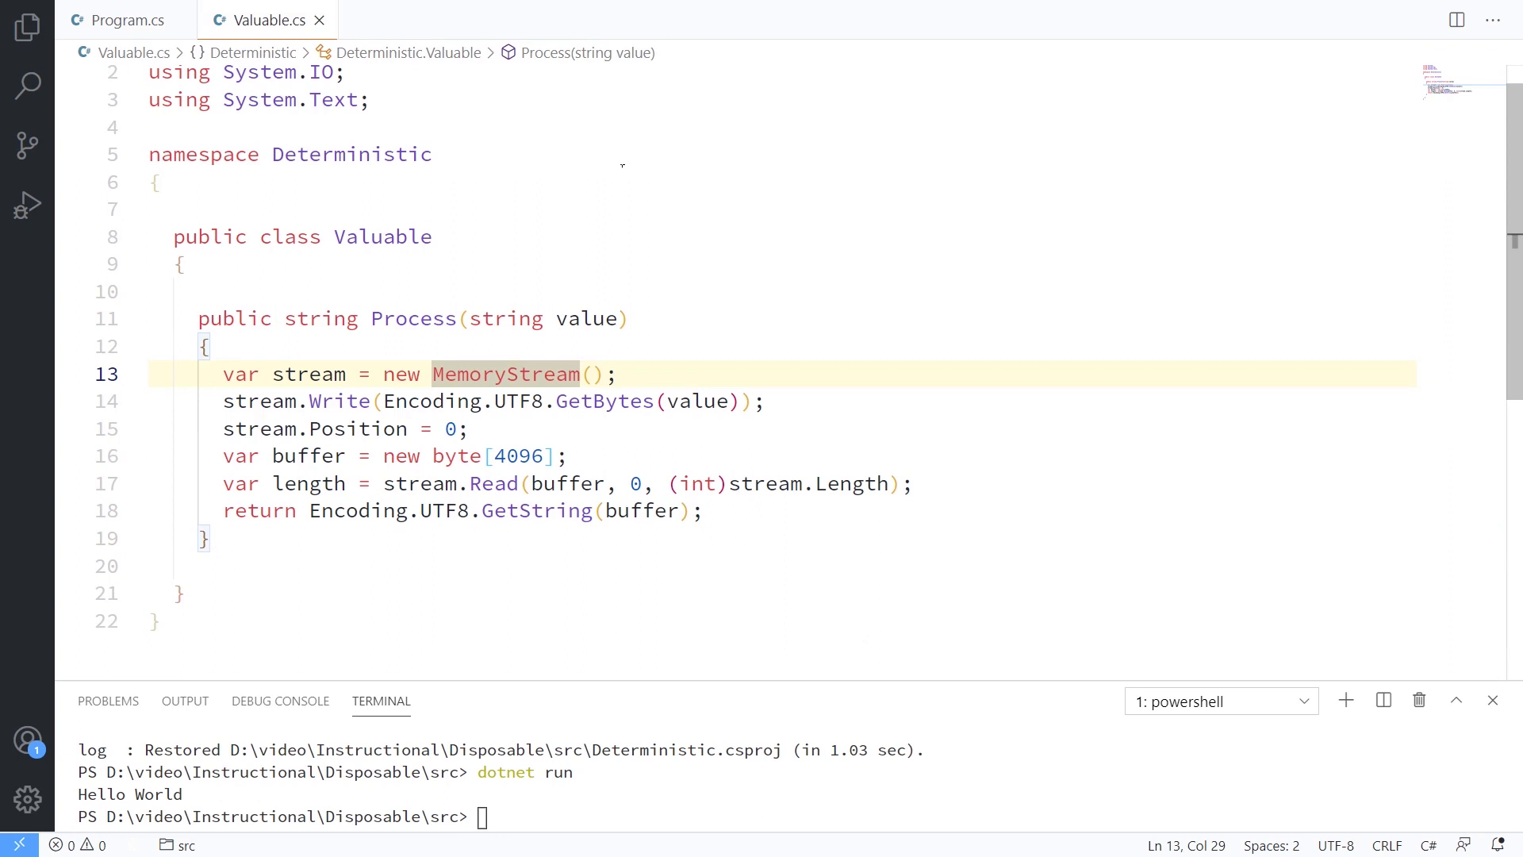
mouse_move(305, 279)
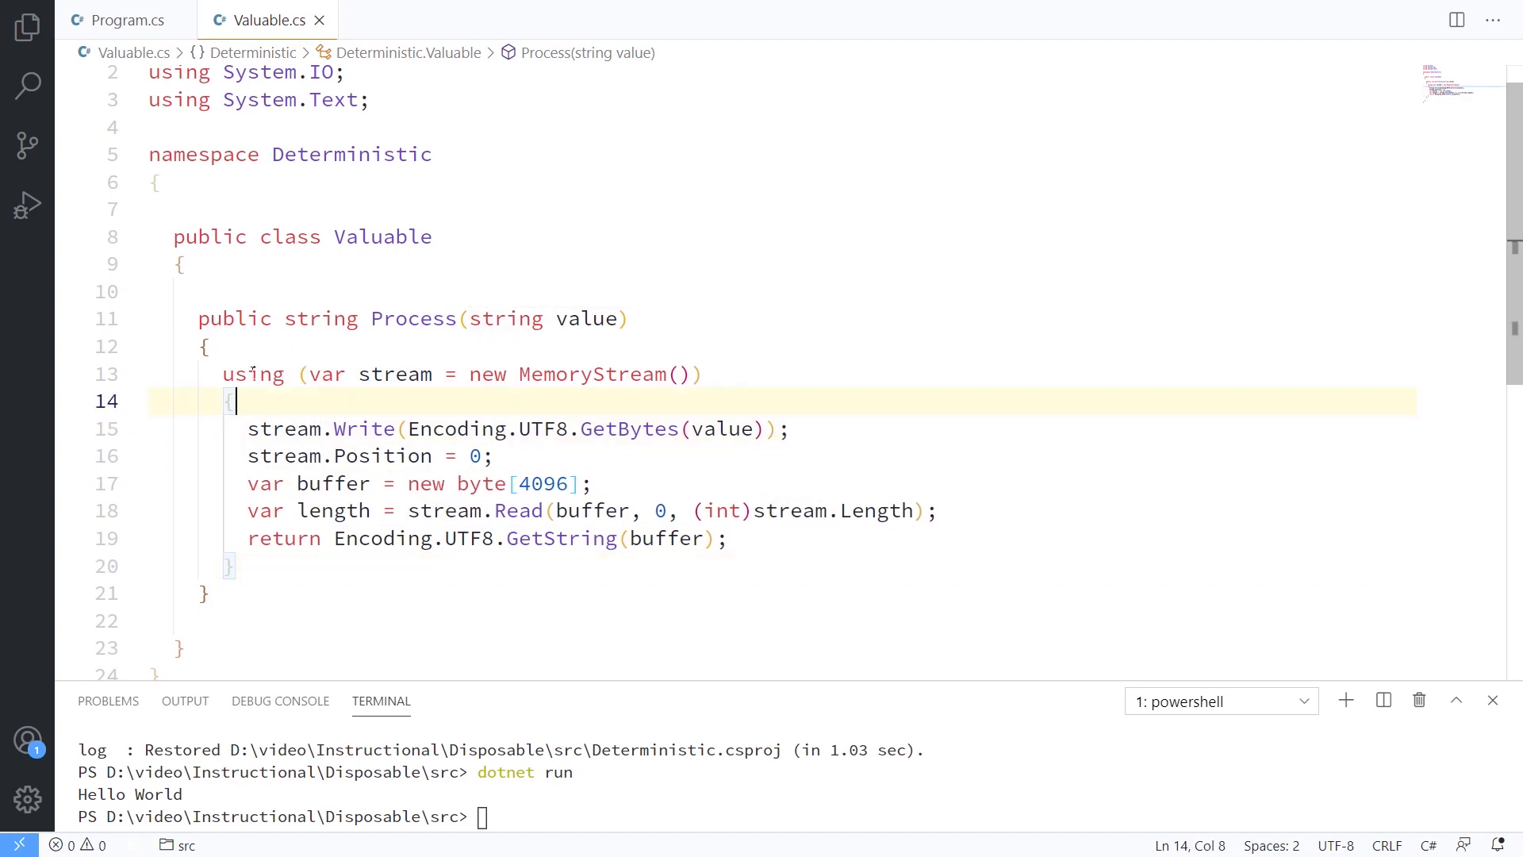
mouse_move(590, 375)
type("_")
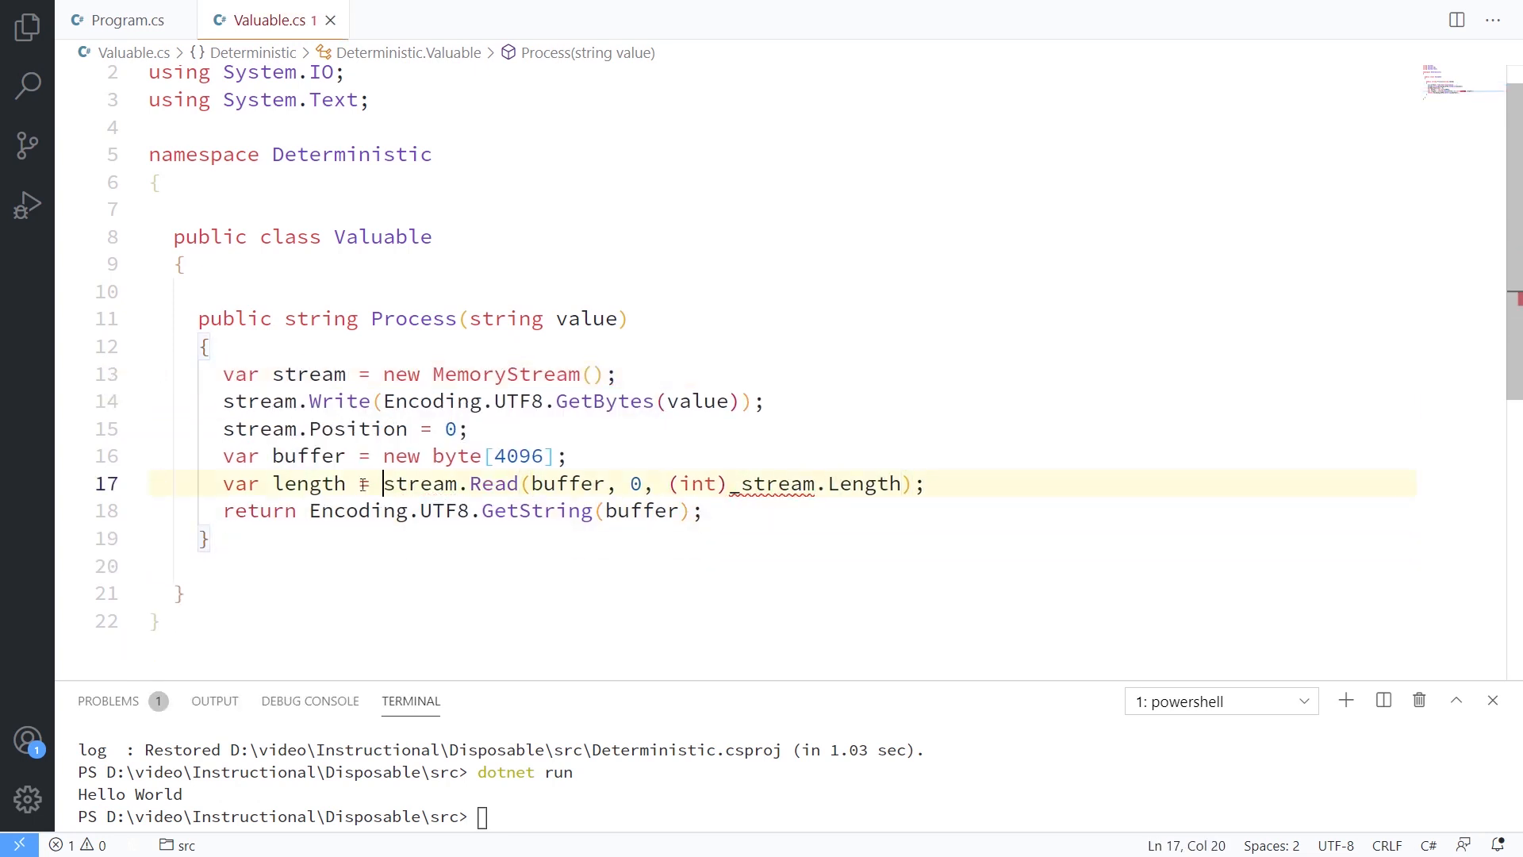
type("st")
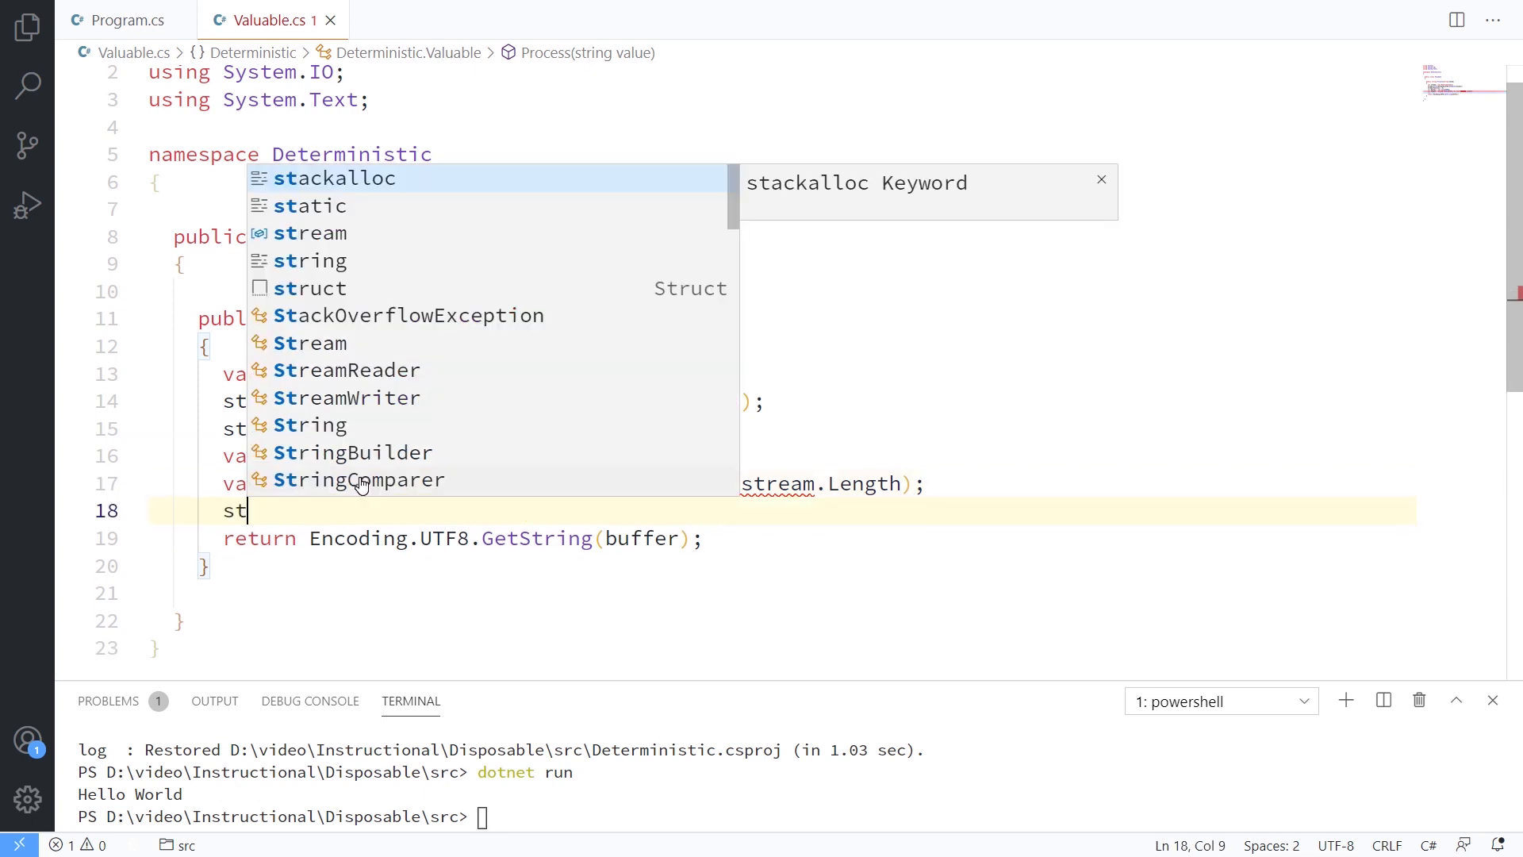
type("ream.dispose();")
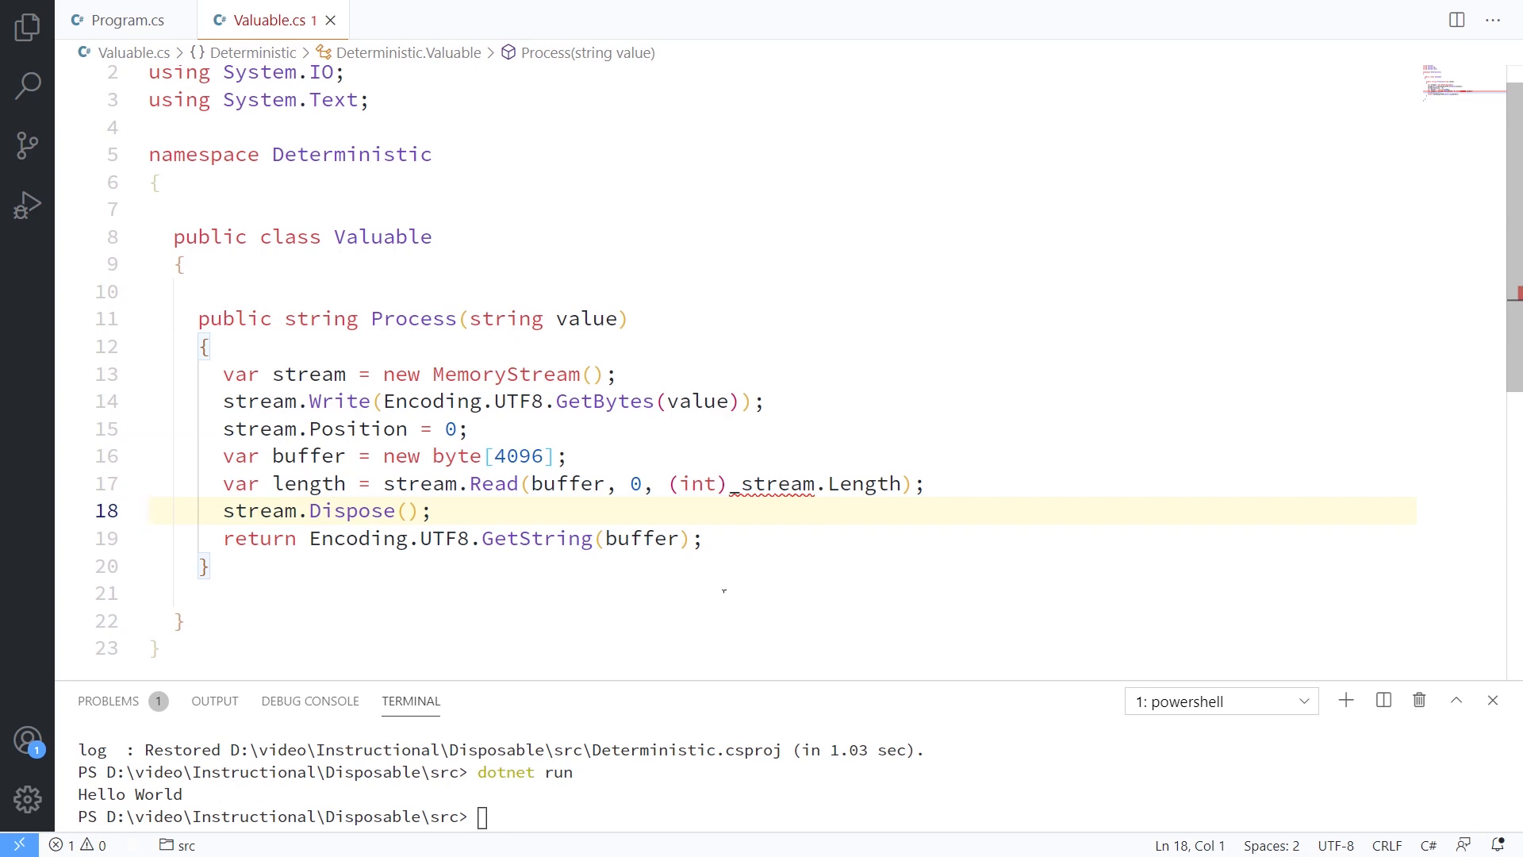
left_click(150, 509)
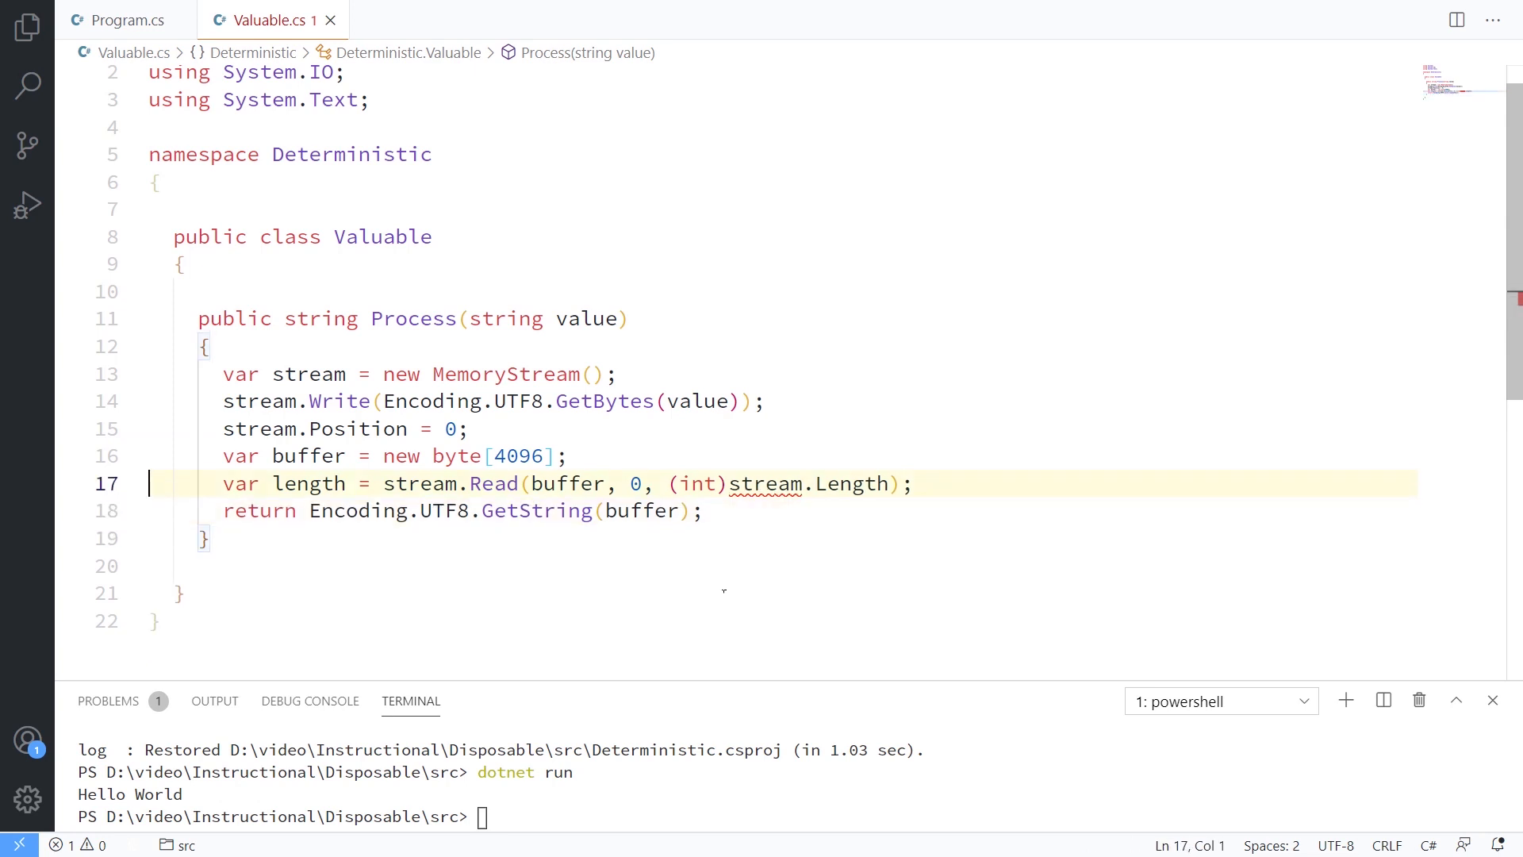
type("using (")
type("}")
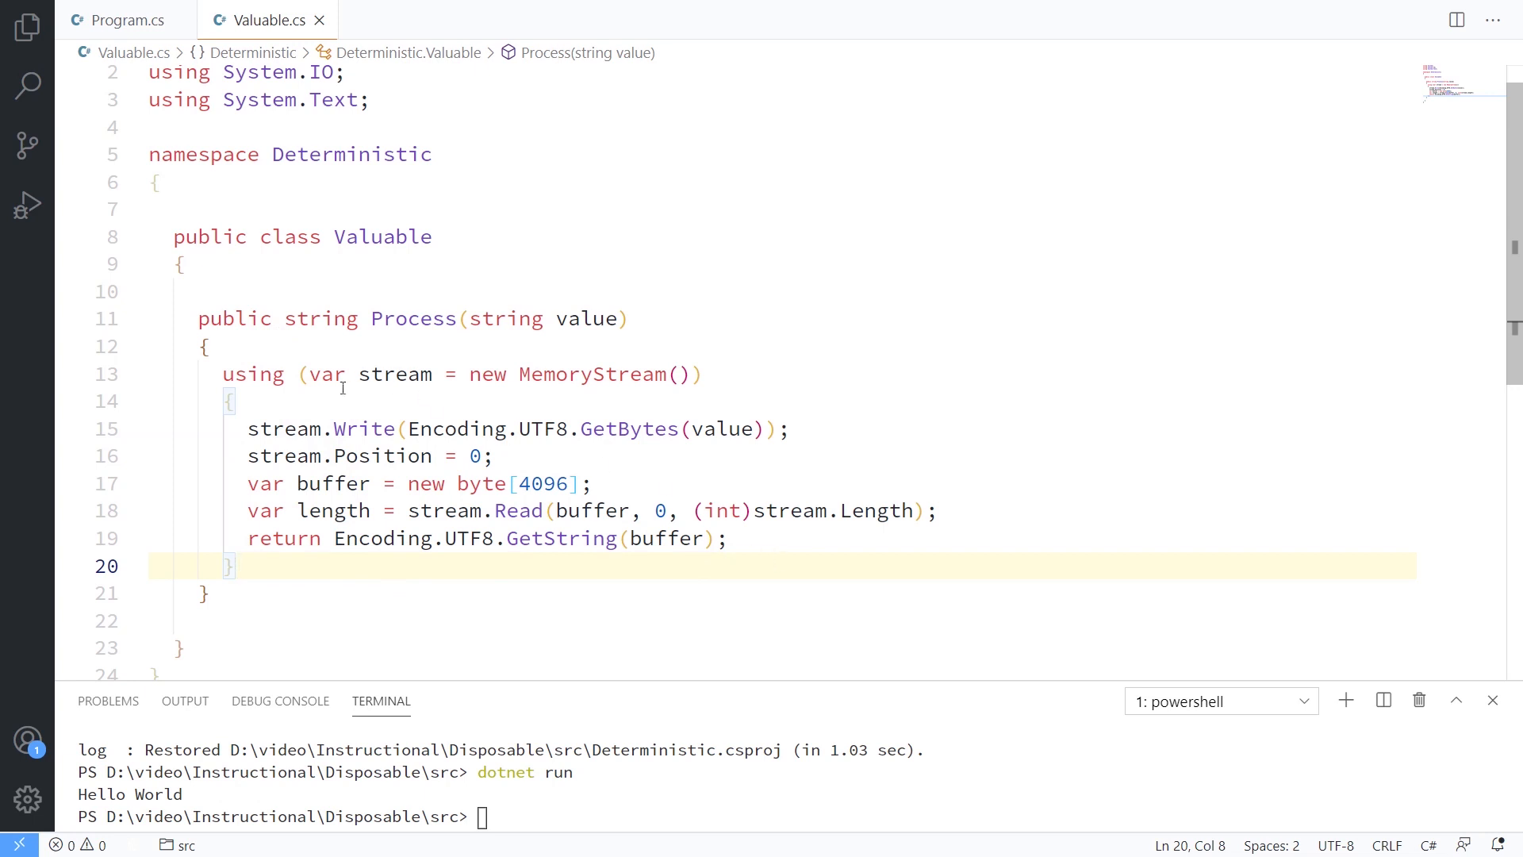
mouse_move(425, 392)
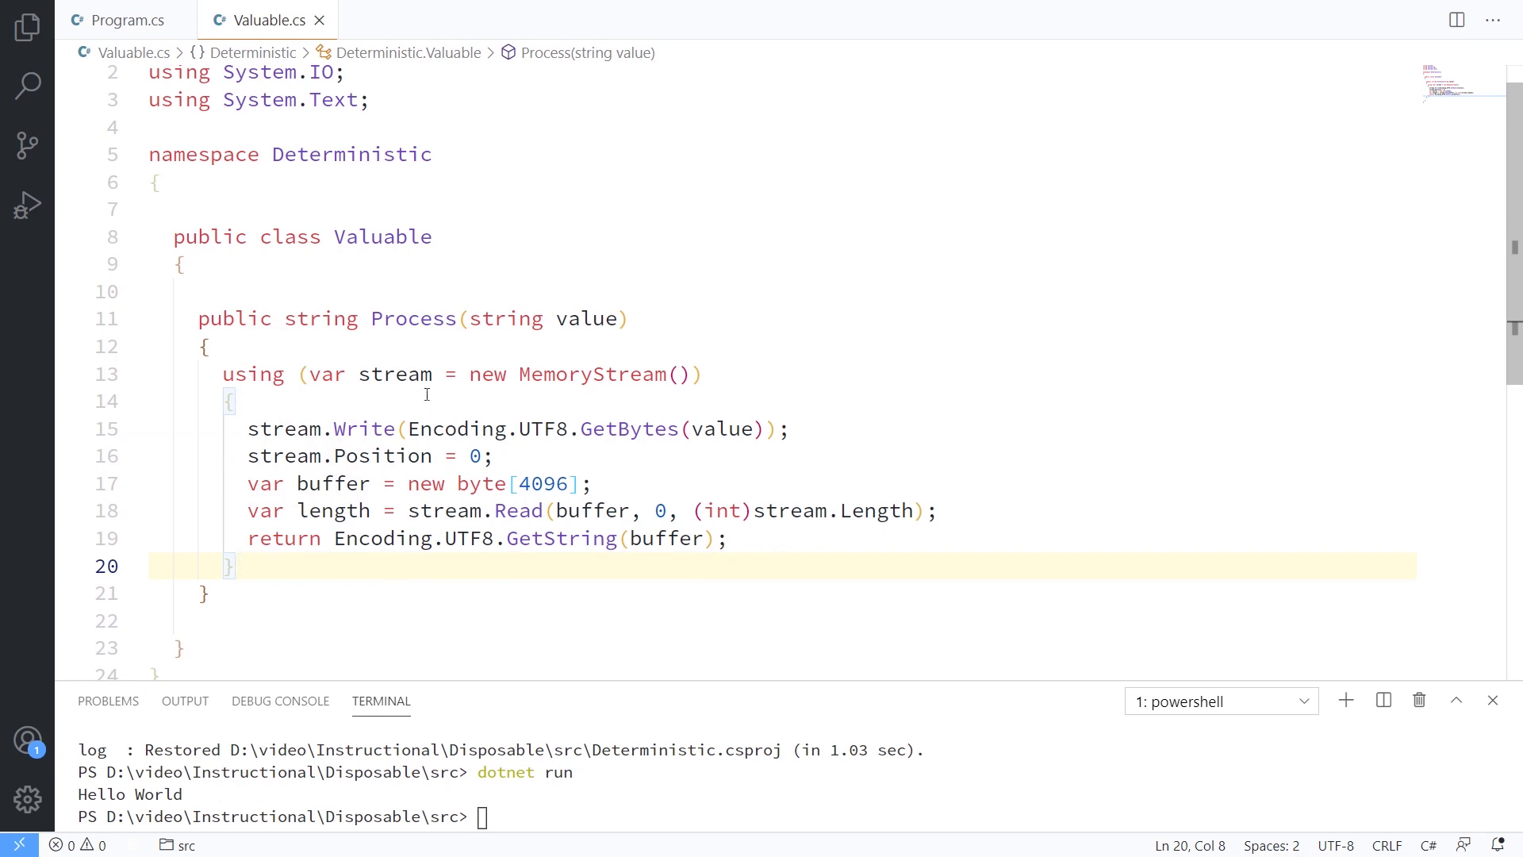
mouse_move(859, 433)
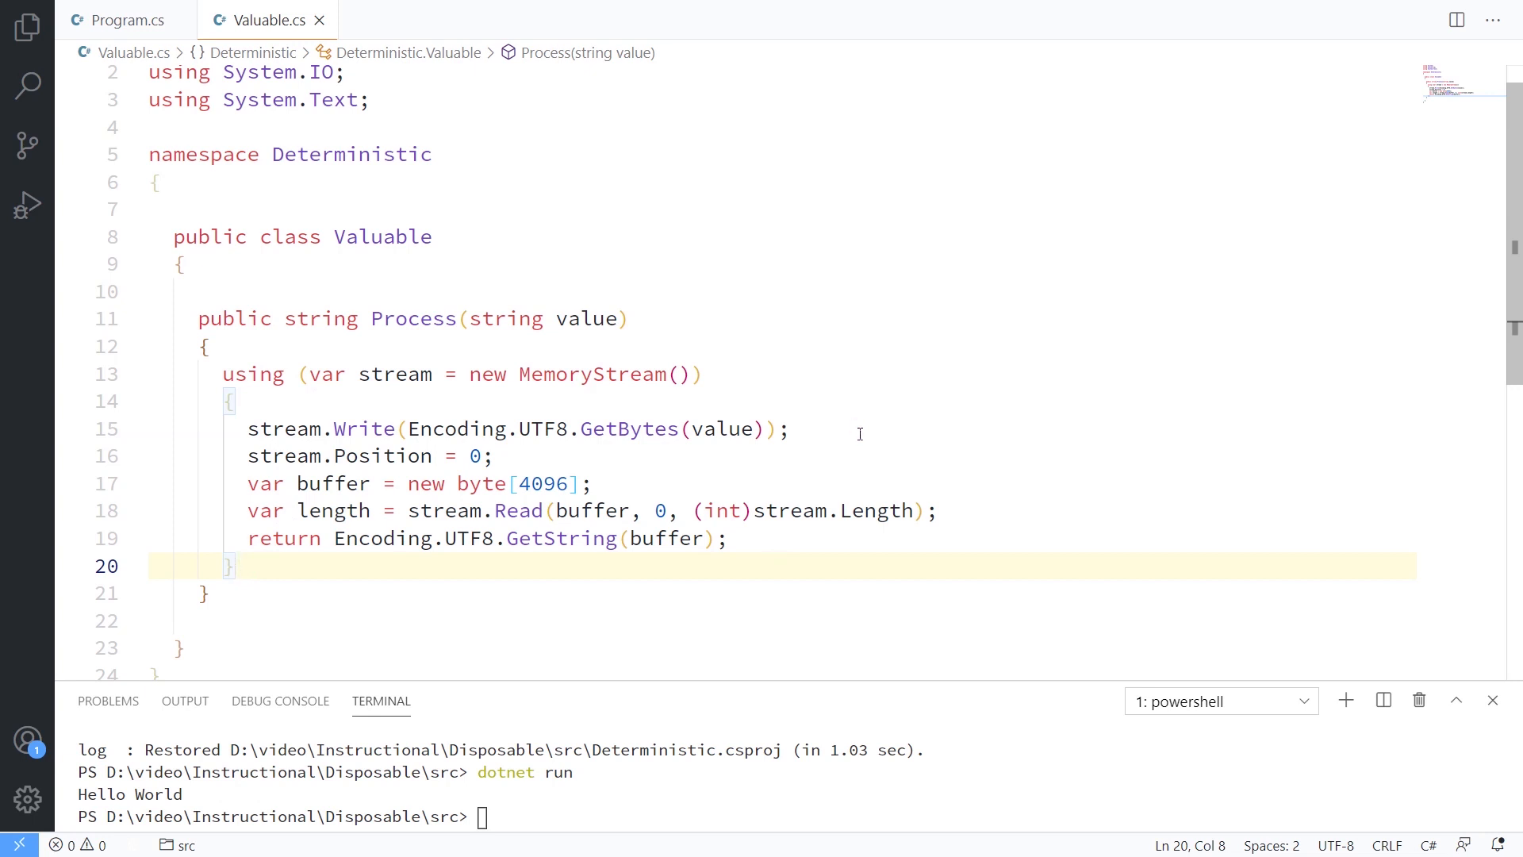
Step: Add a Valuable() constructor setting stream = new MemoryStream() and generate the private field
left_click(232, 566)
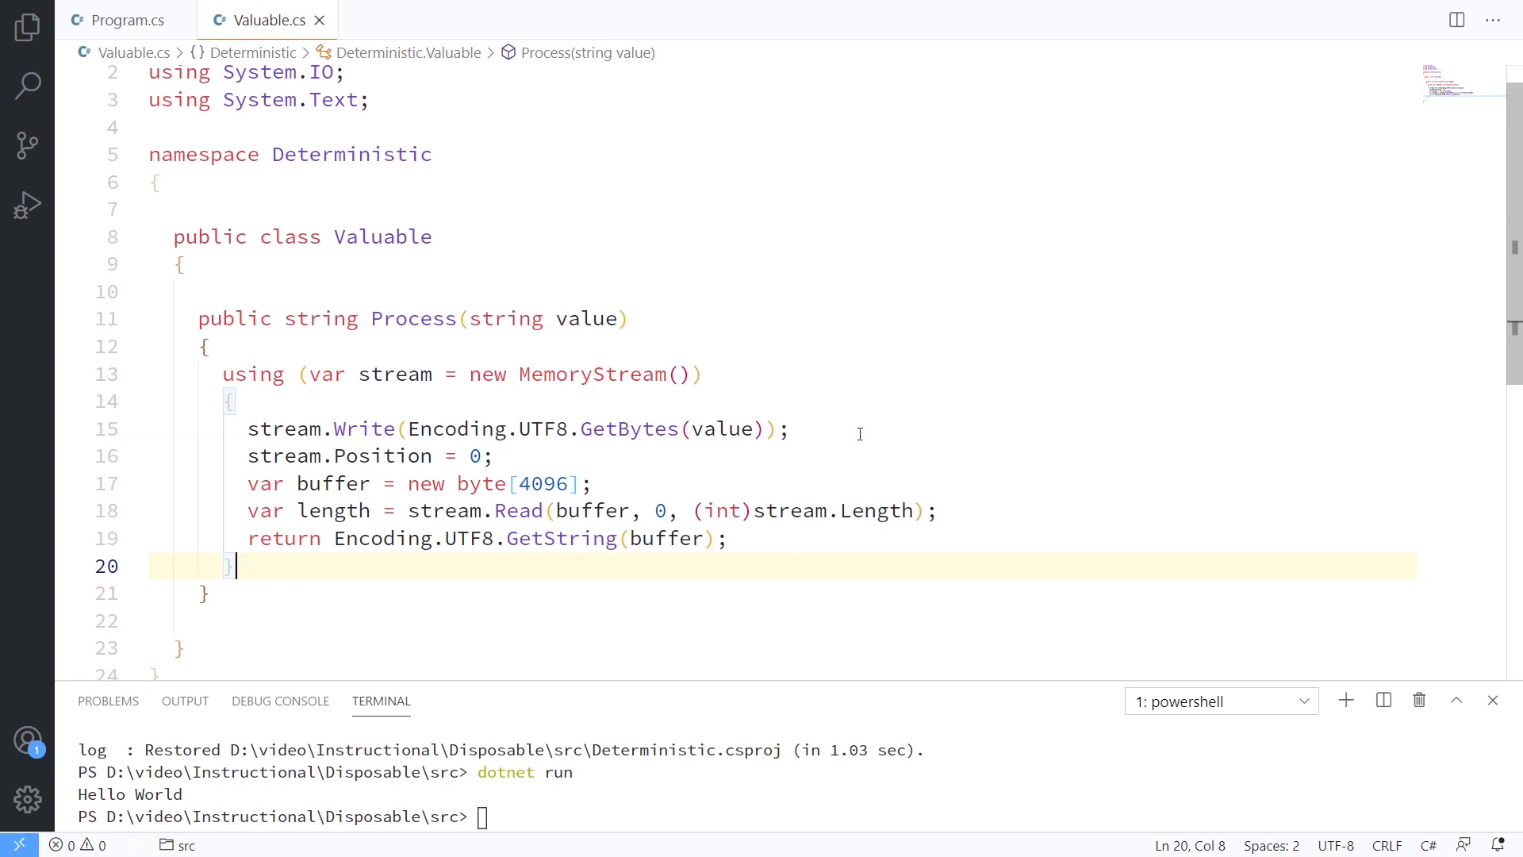
mouse_move(746, 396)
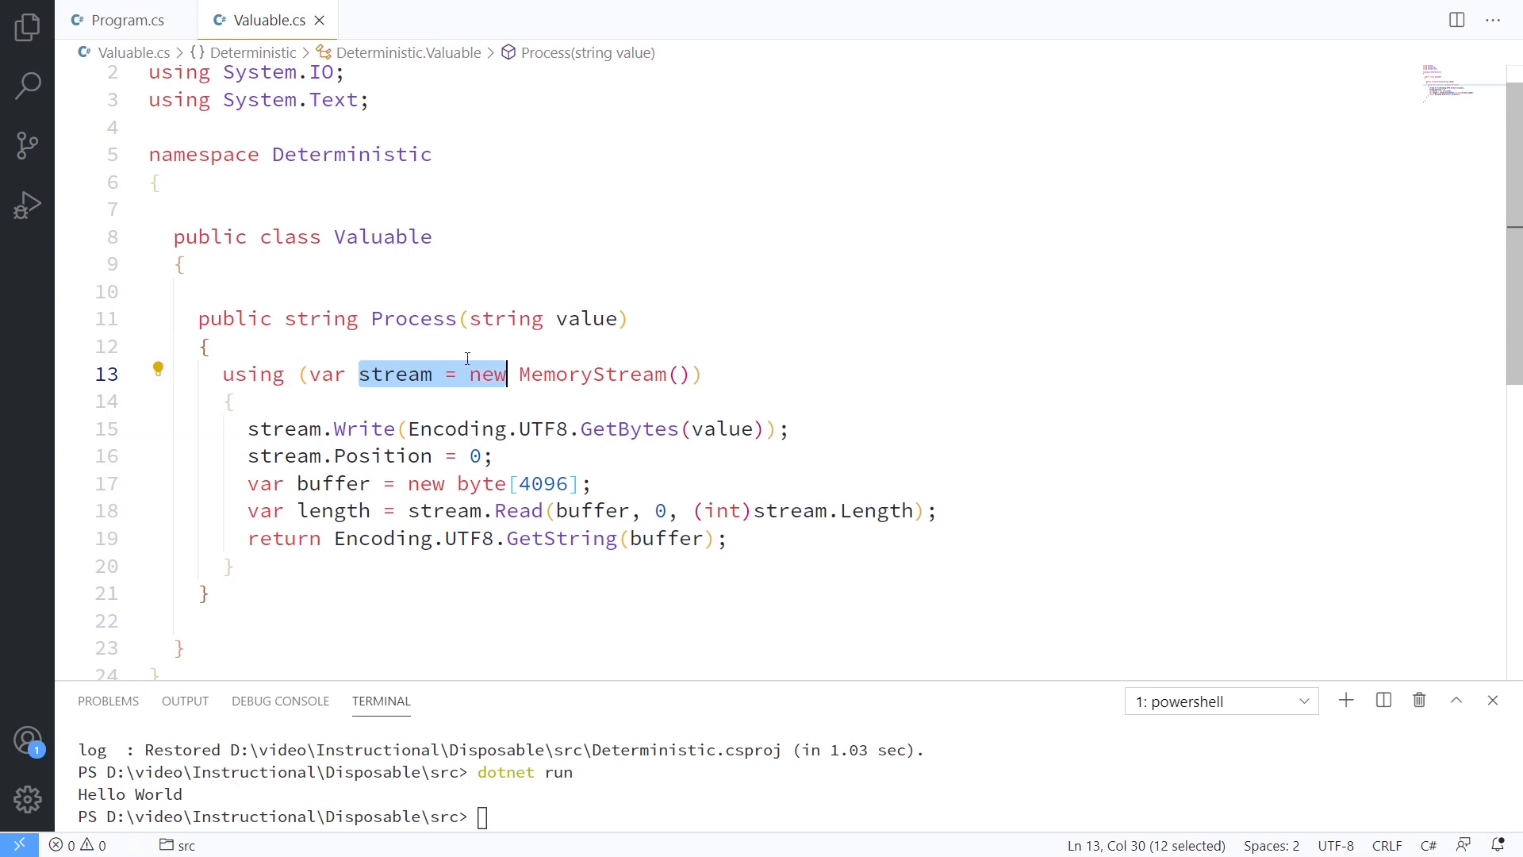
type("c Valuable(")
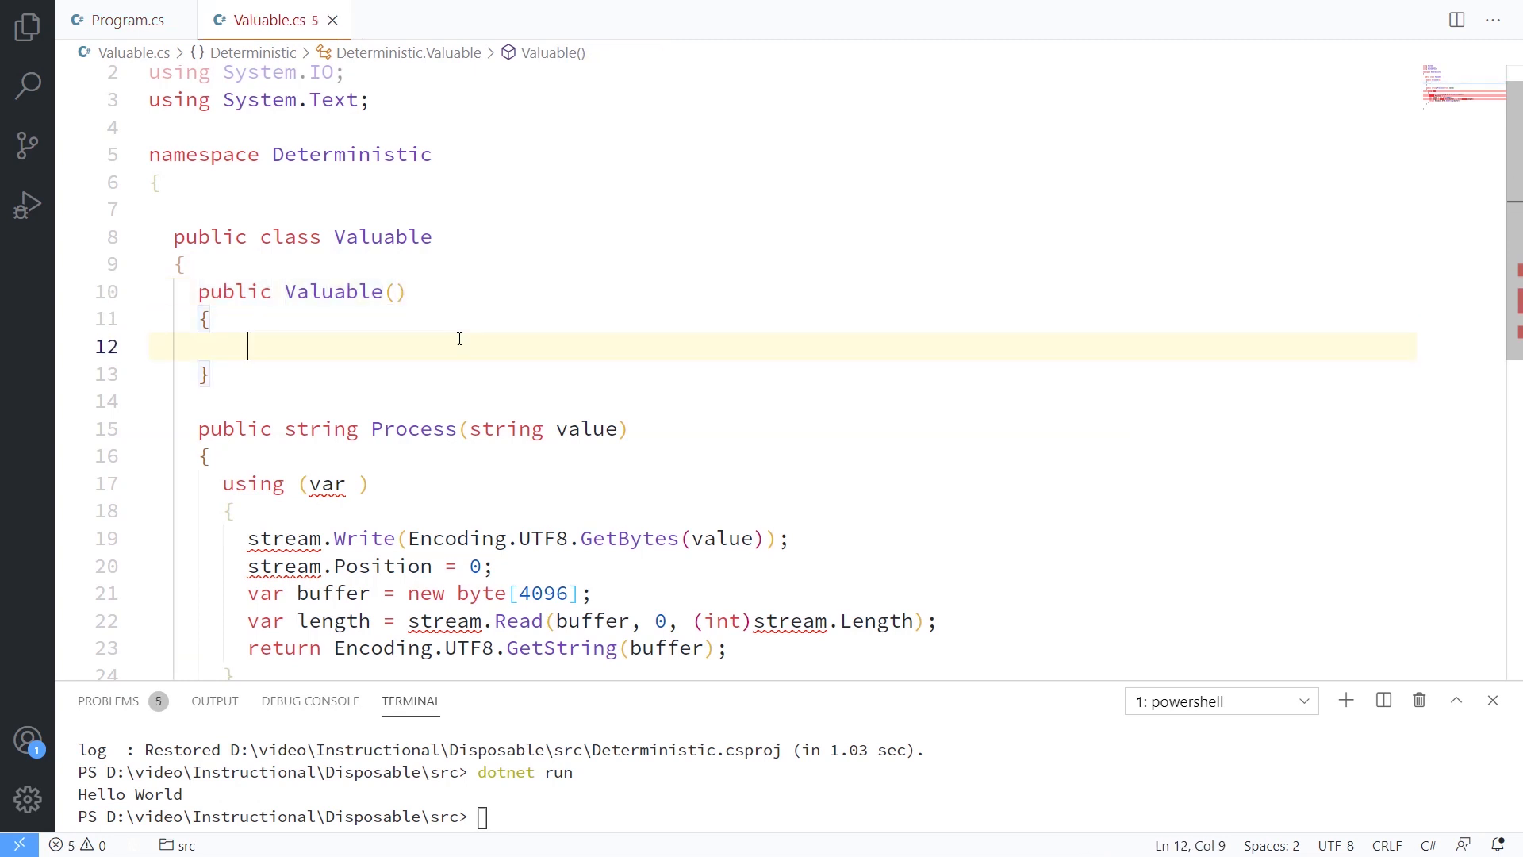
type("stream = new MemoryStream()")
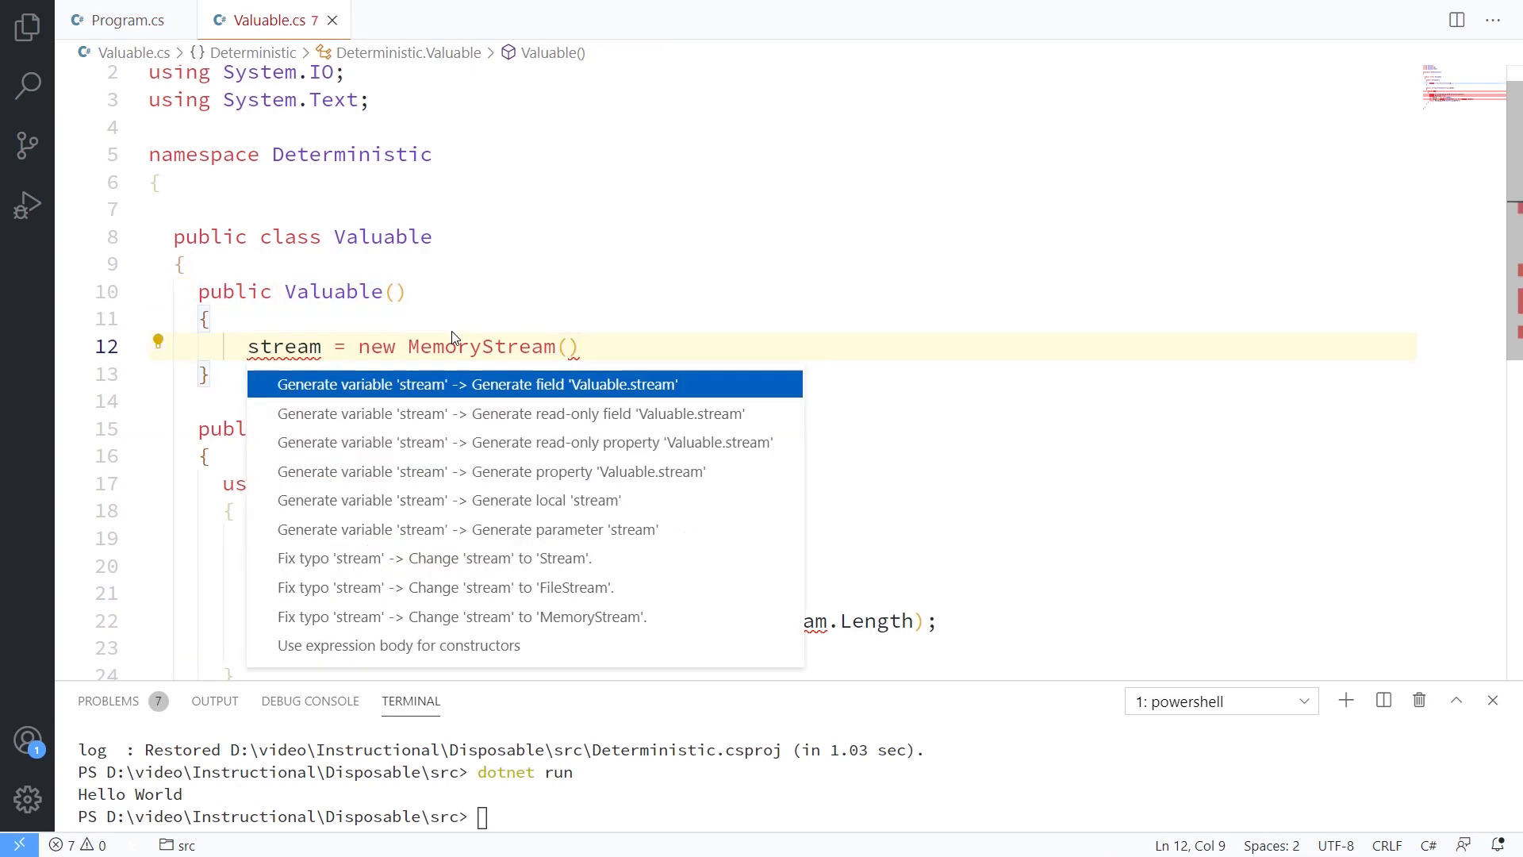
left_click(465, 383)
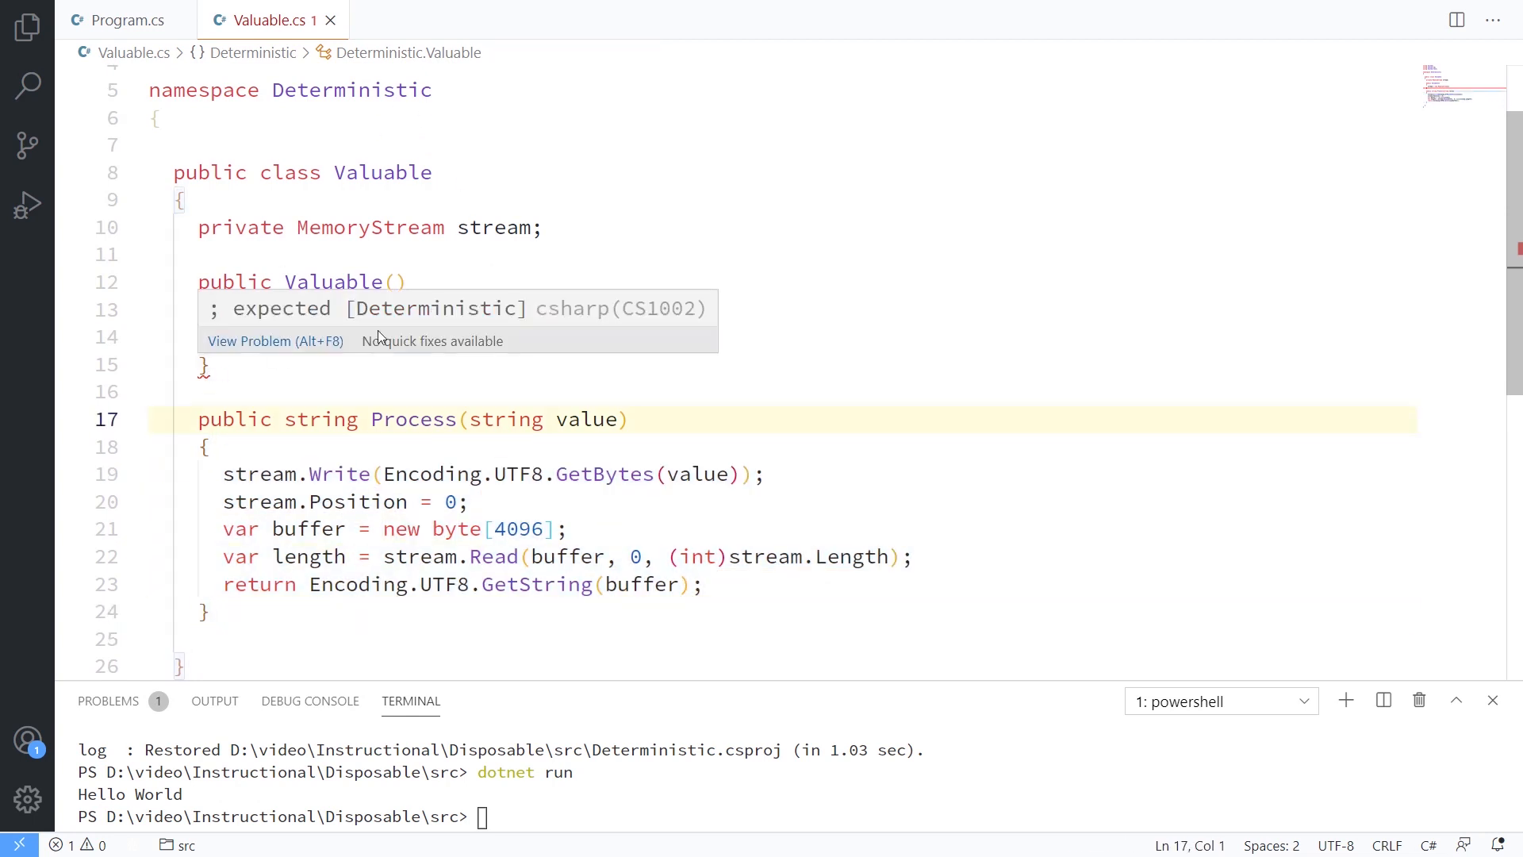
type("stream = new MemoryStream();")
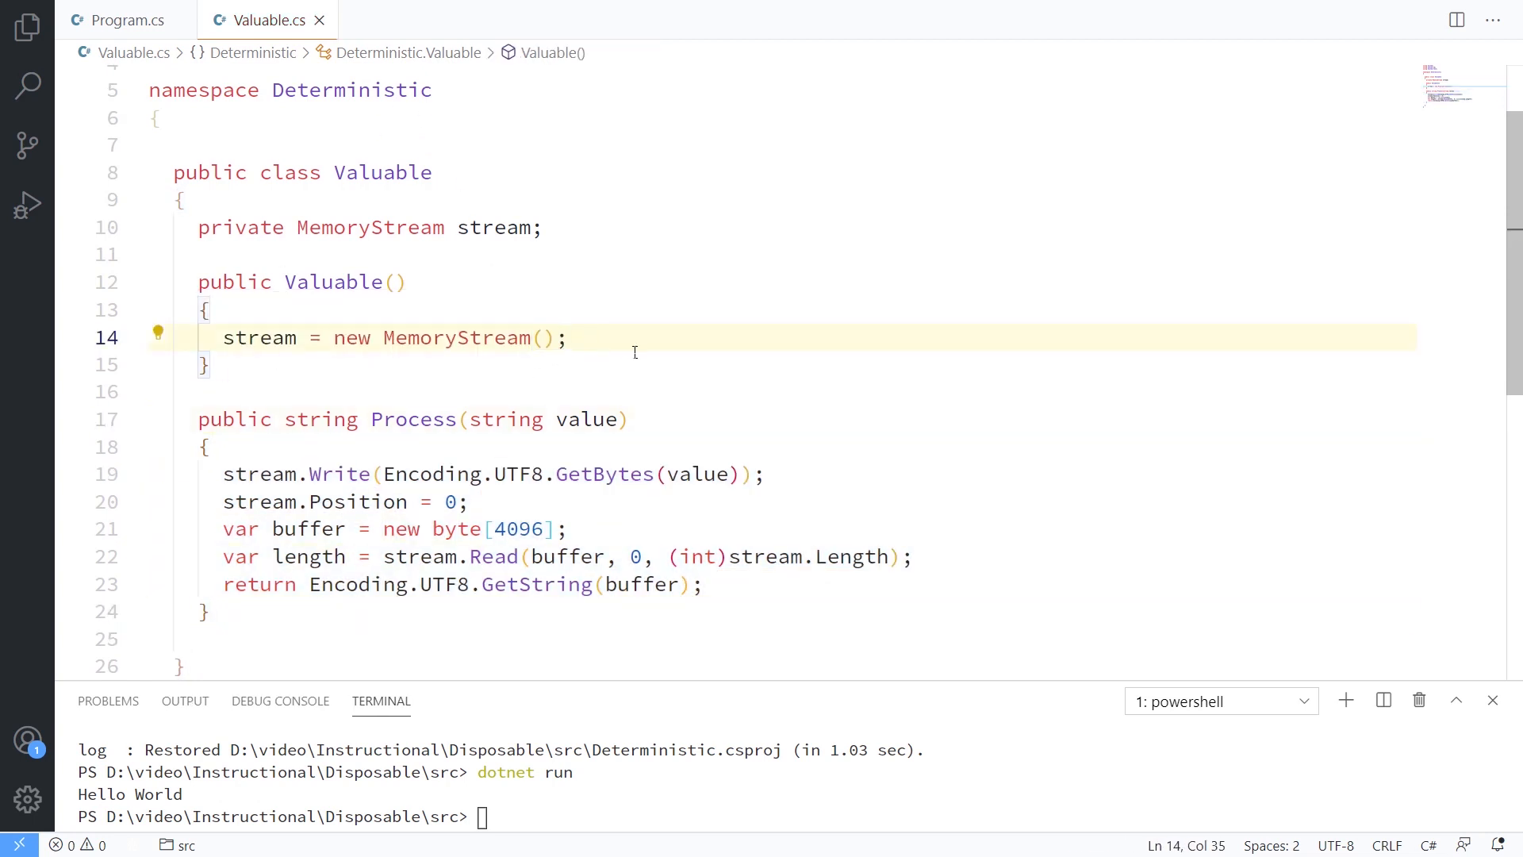
mouse_move(496, 227)
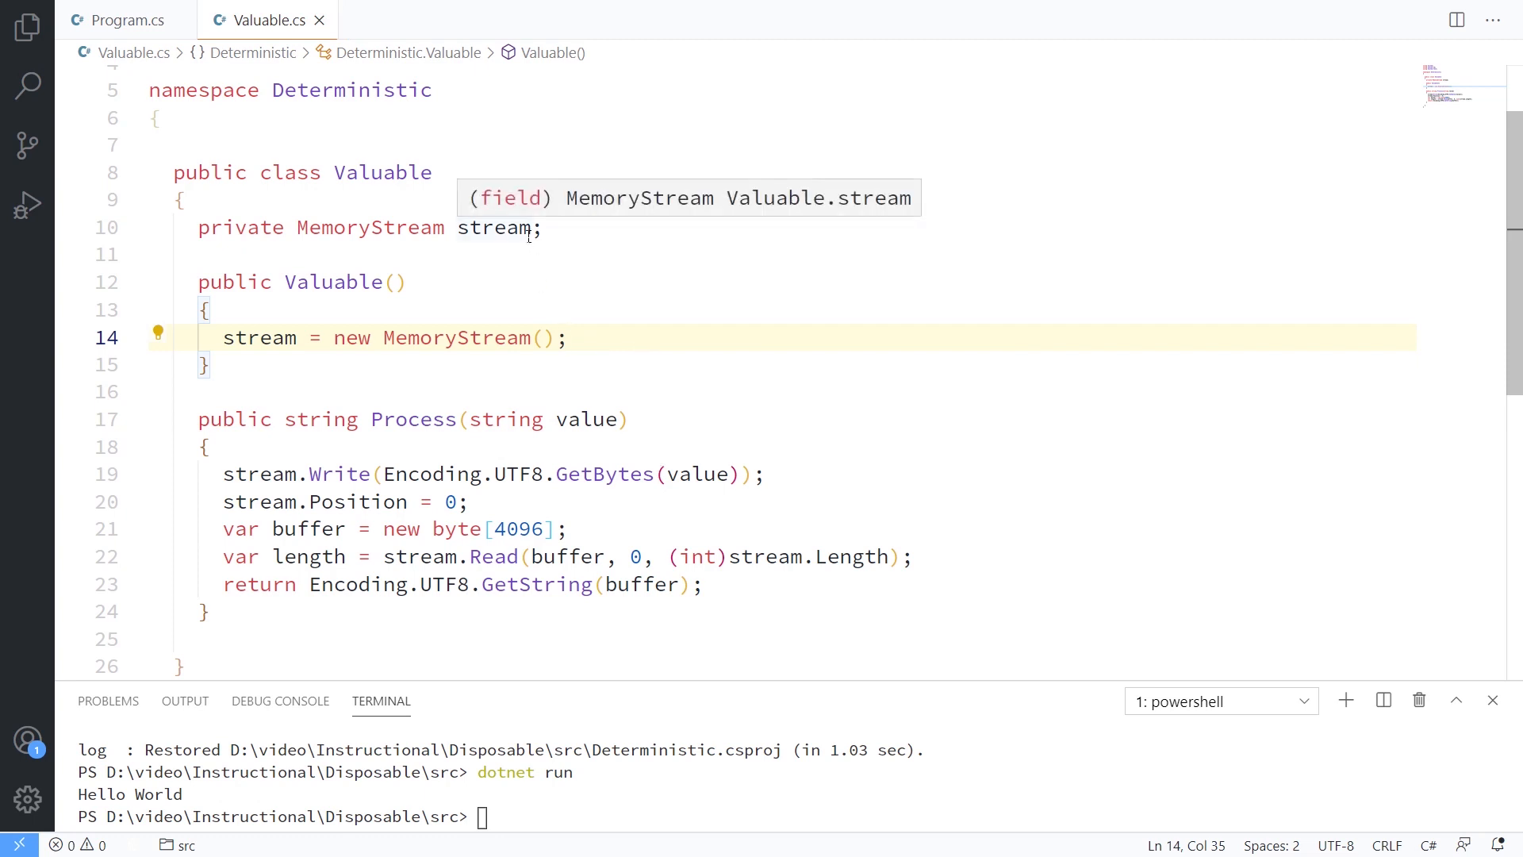
mouse_move(443, 504)
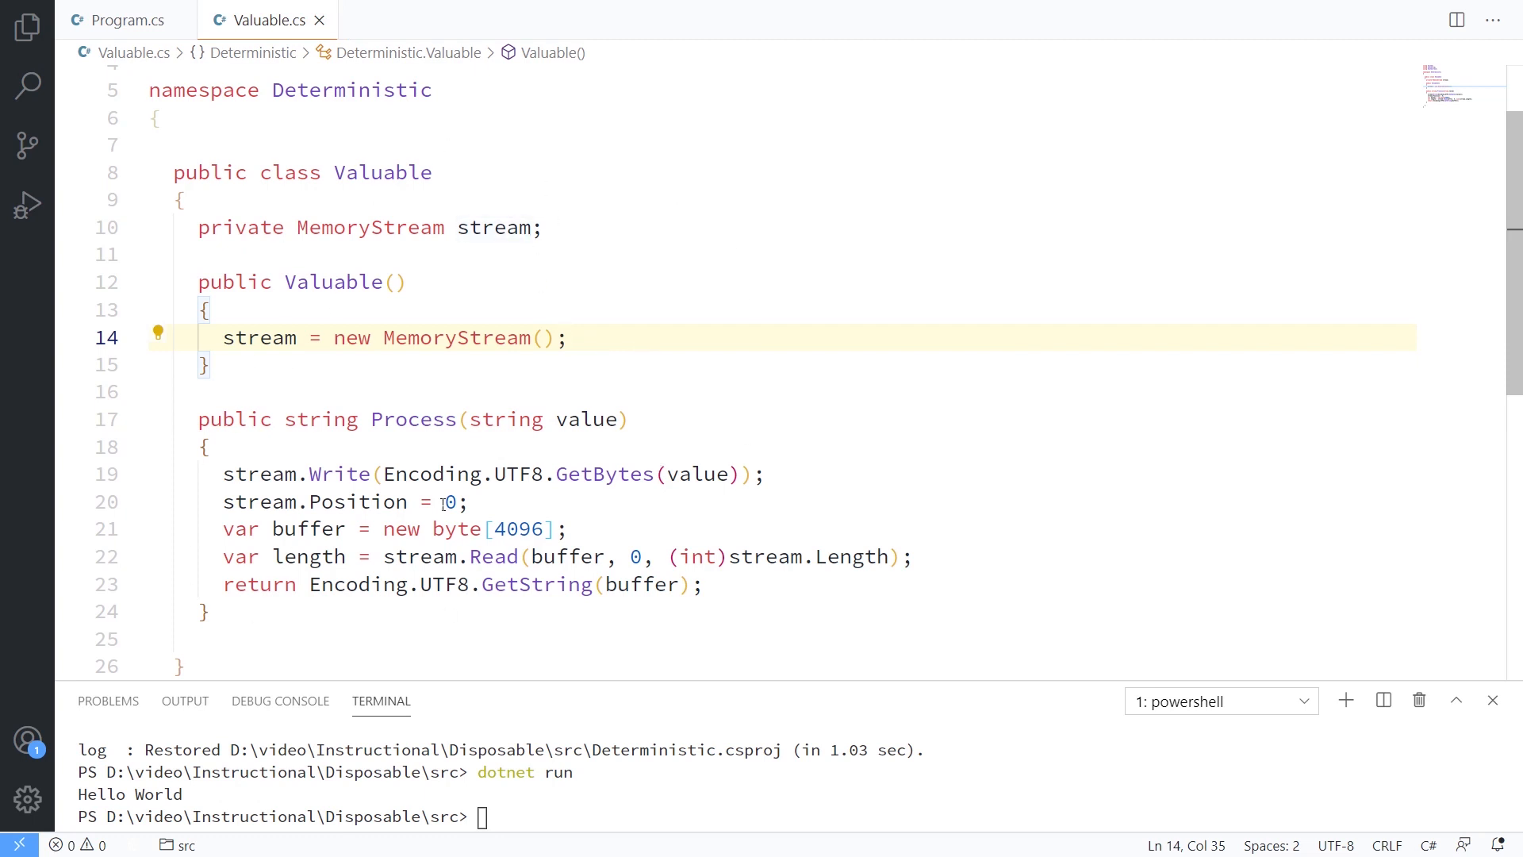
Step: Add a ~Valuable() finalizer that closes and disposes the stream field
left_click(127, 19)
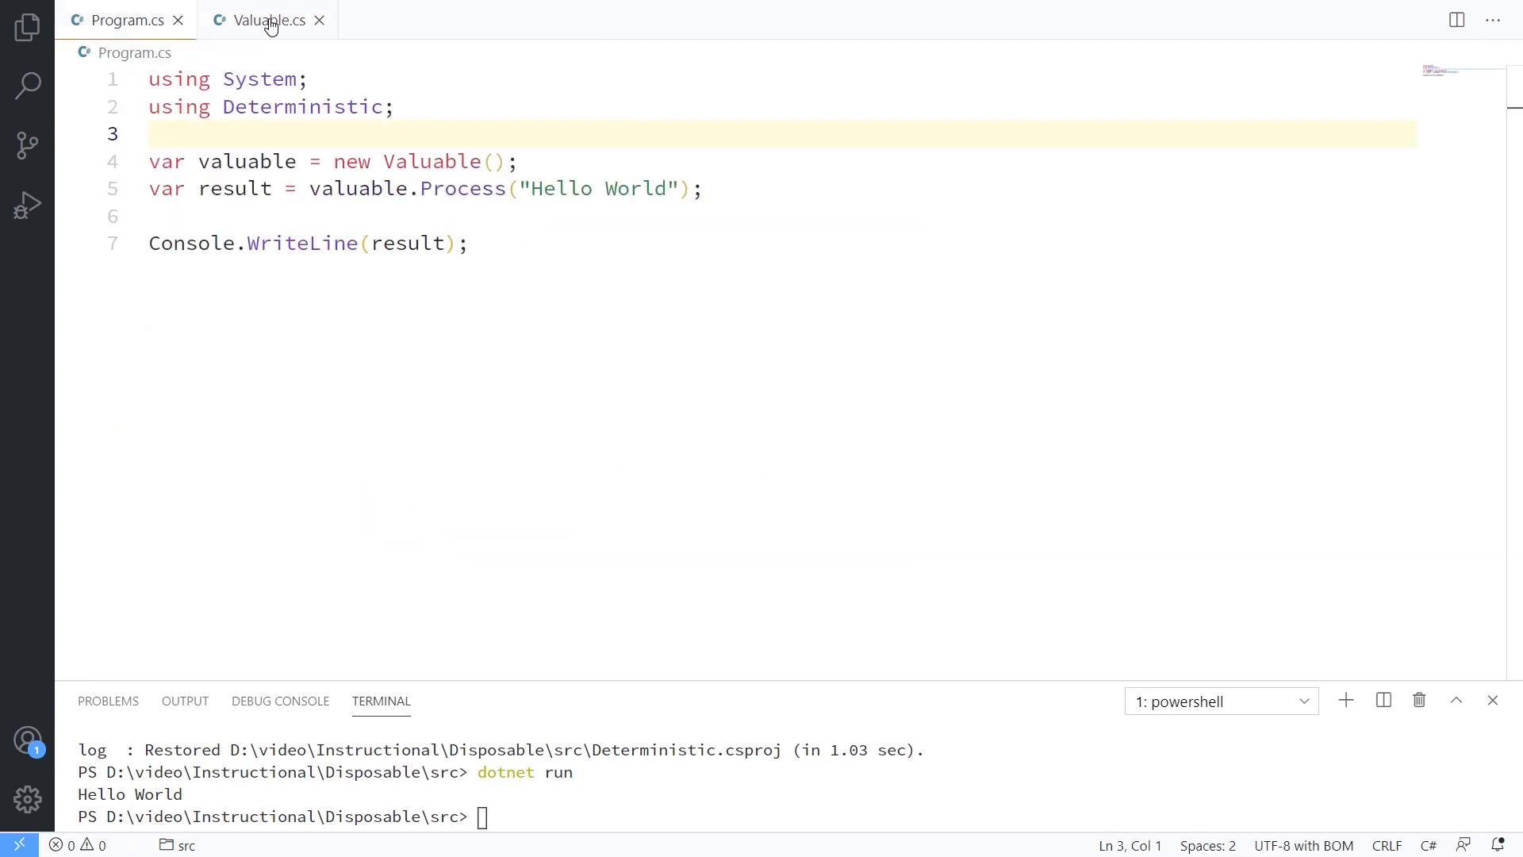
mouse_move(267, 19)
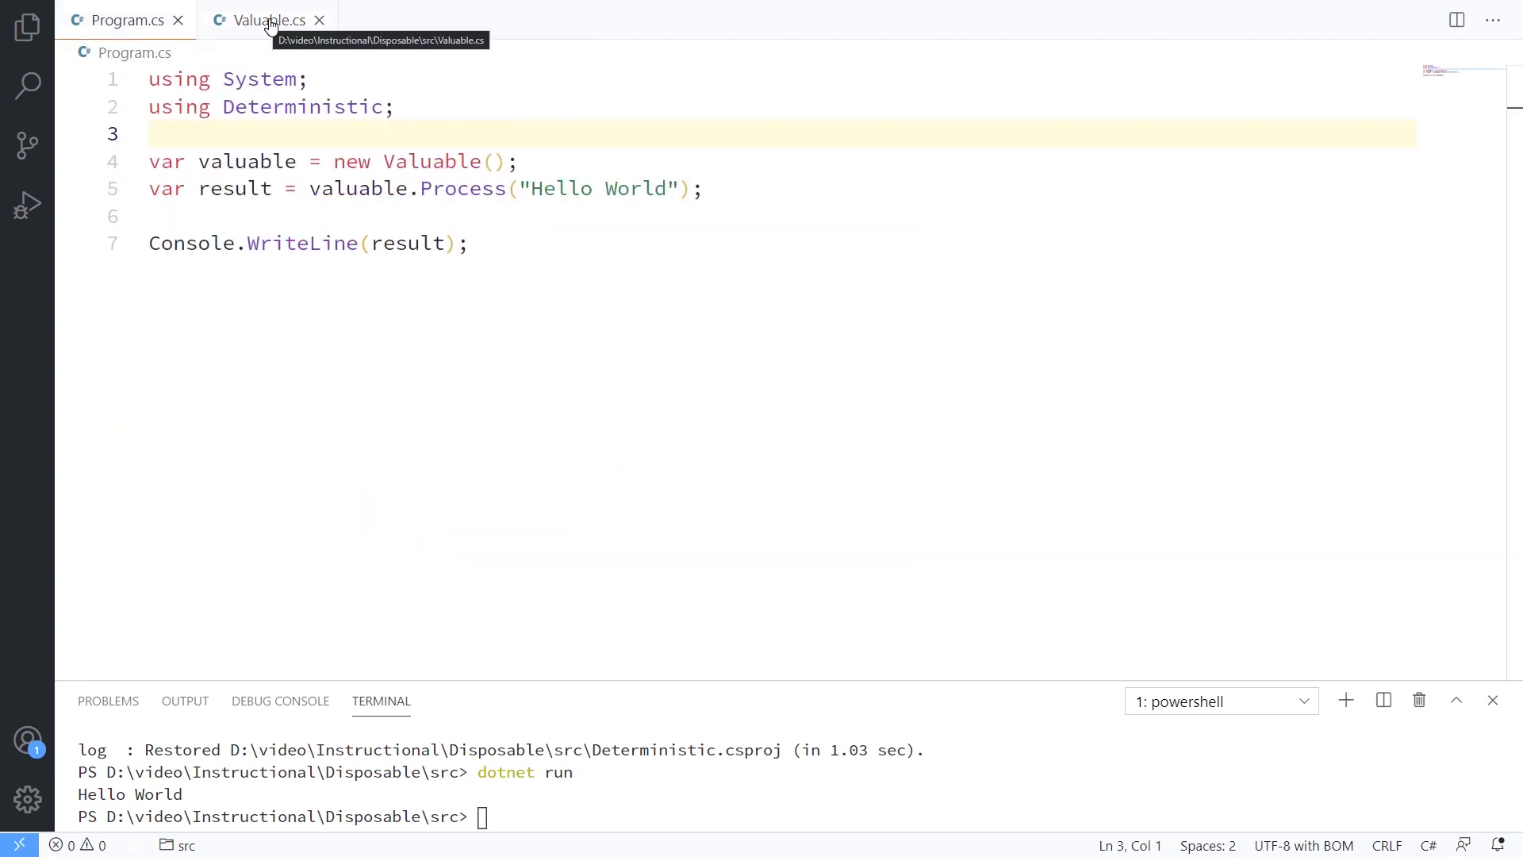
left_click(265, 19)
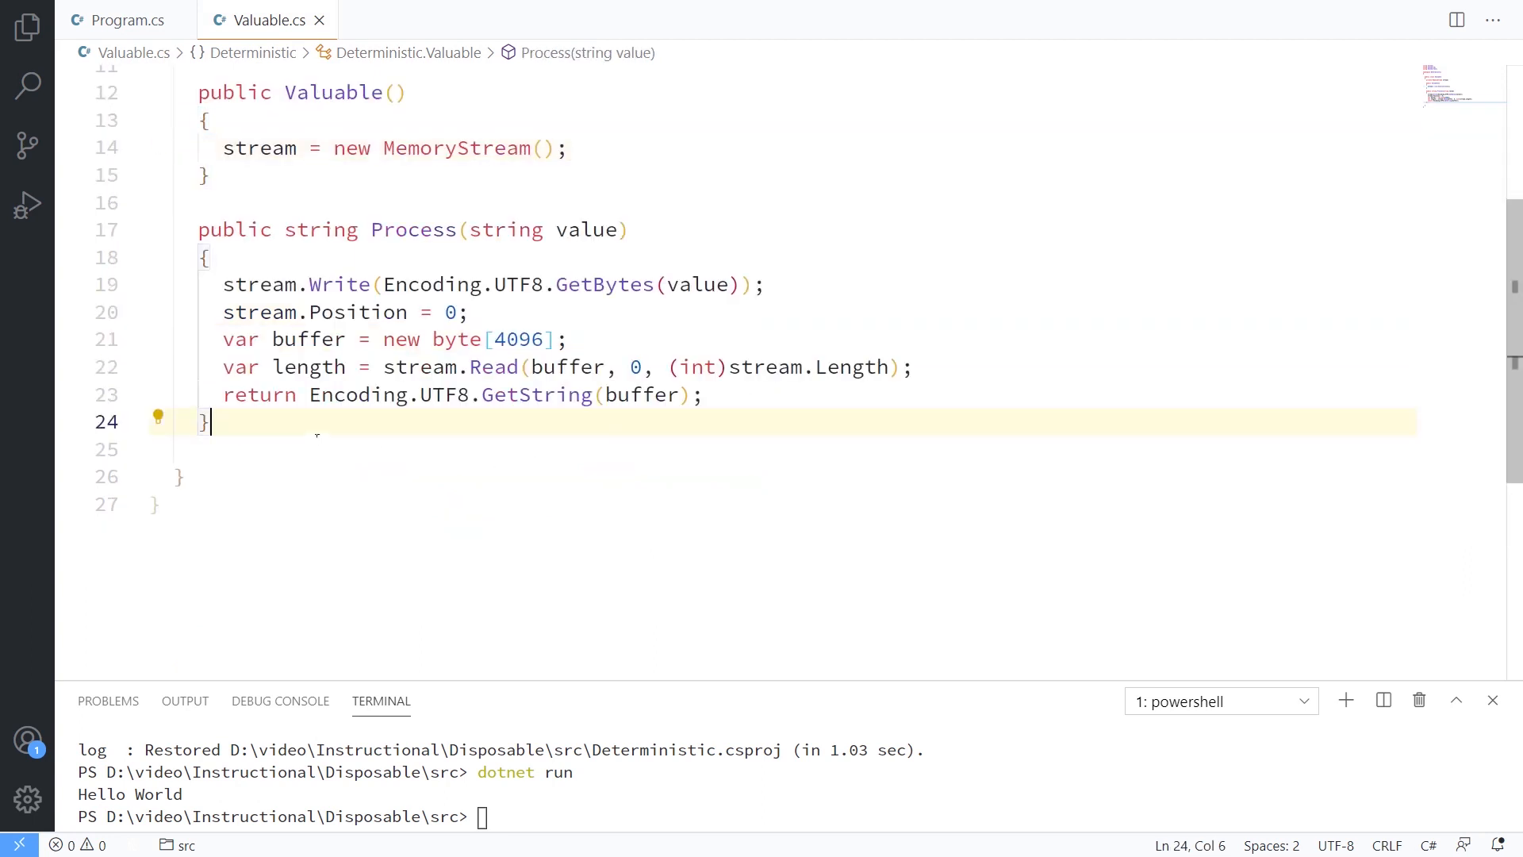
key("Enter")
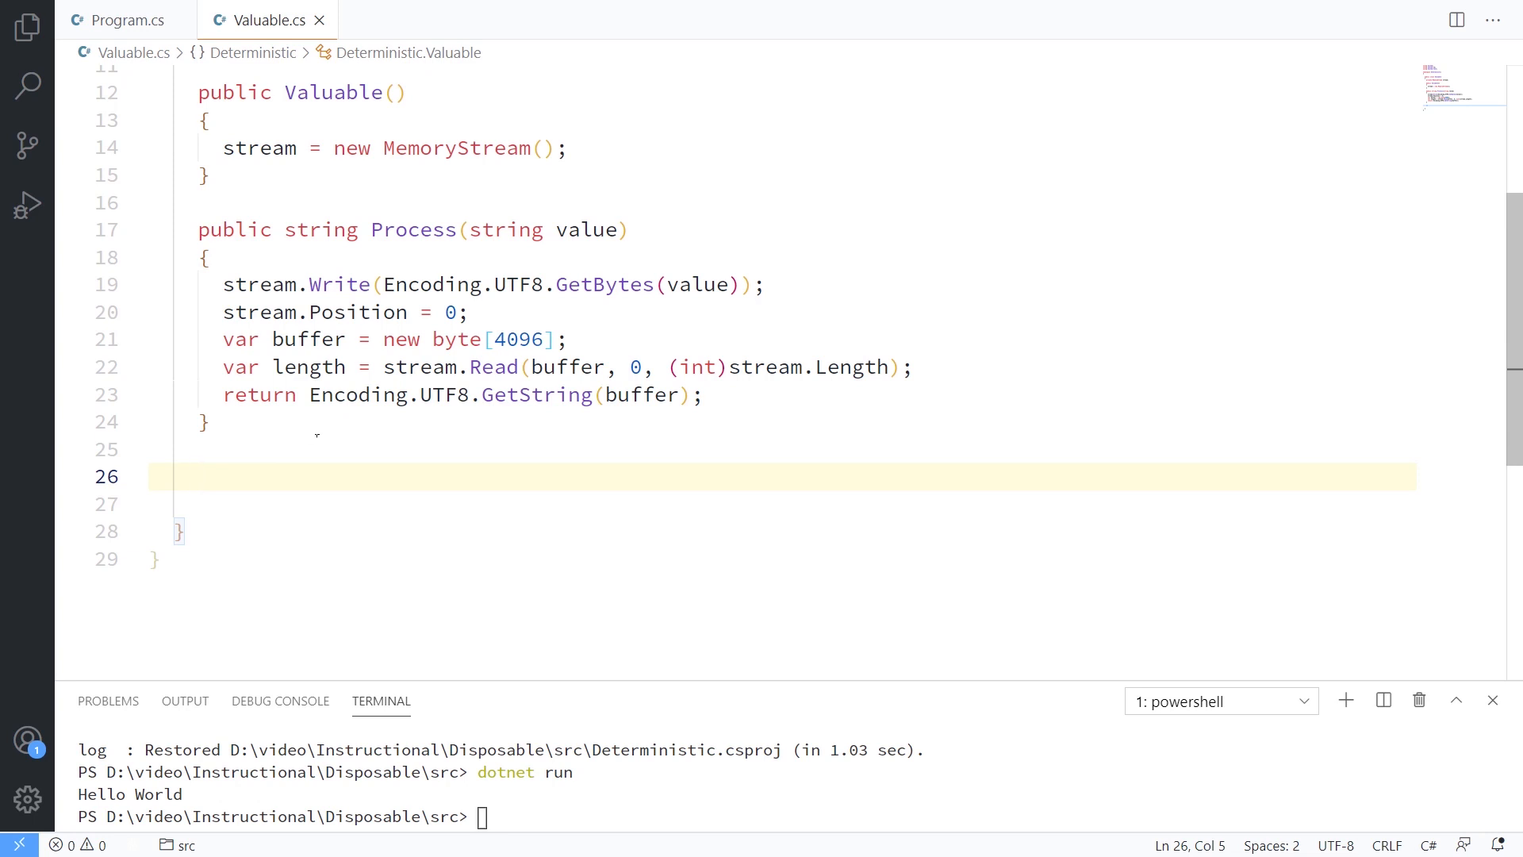
type("~")
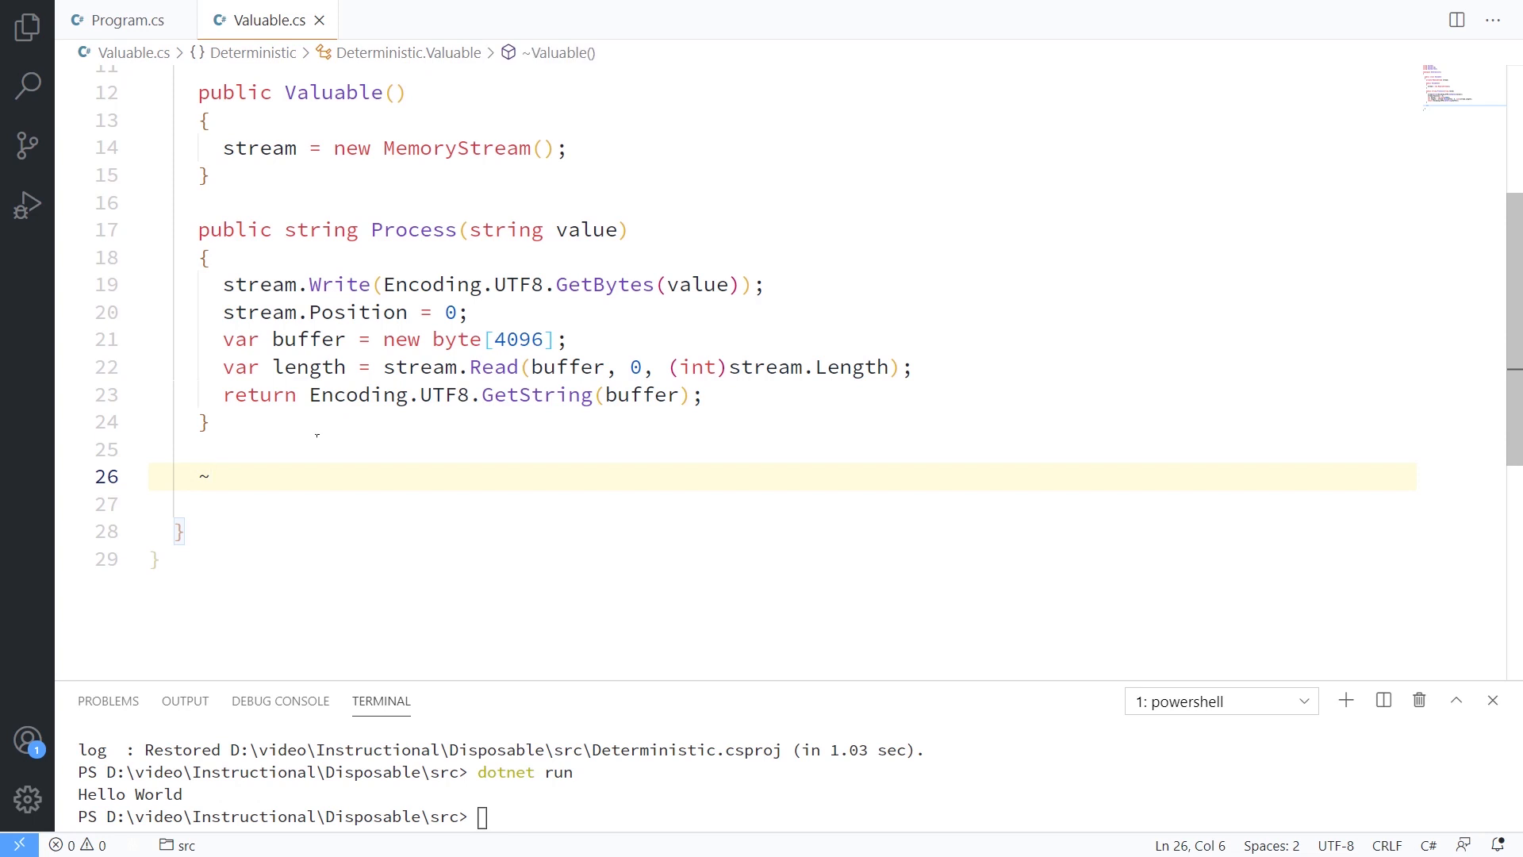
type("Valuable()")
left_click(781, 503)
type("{")
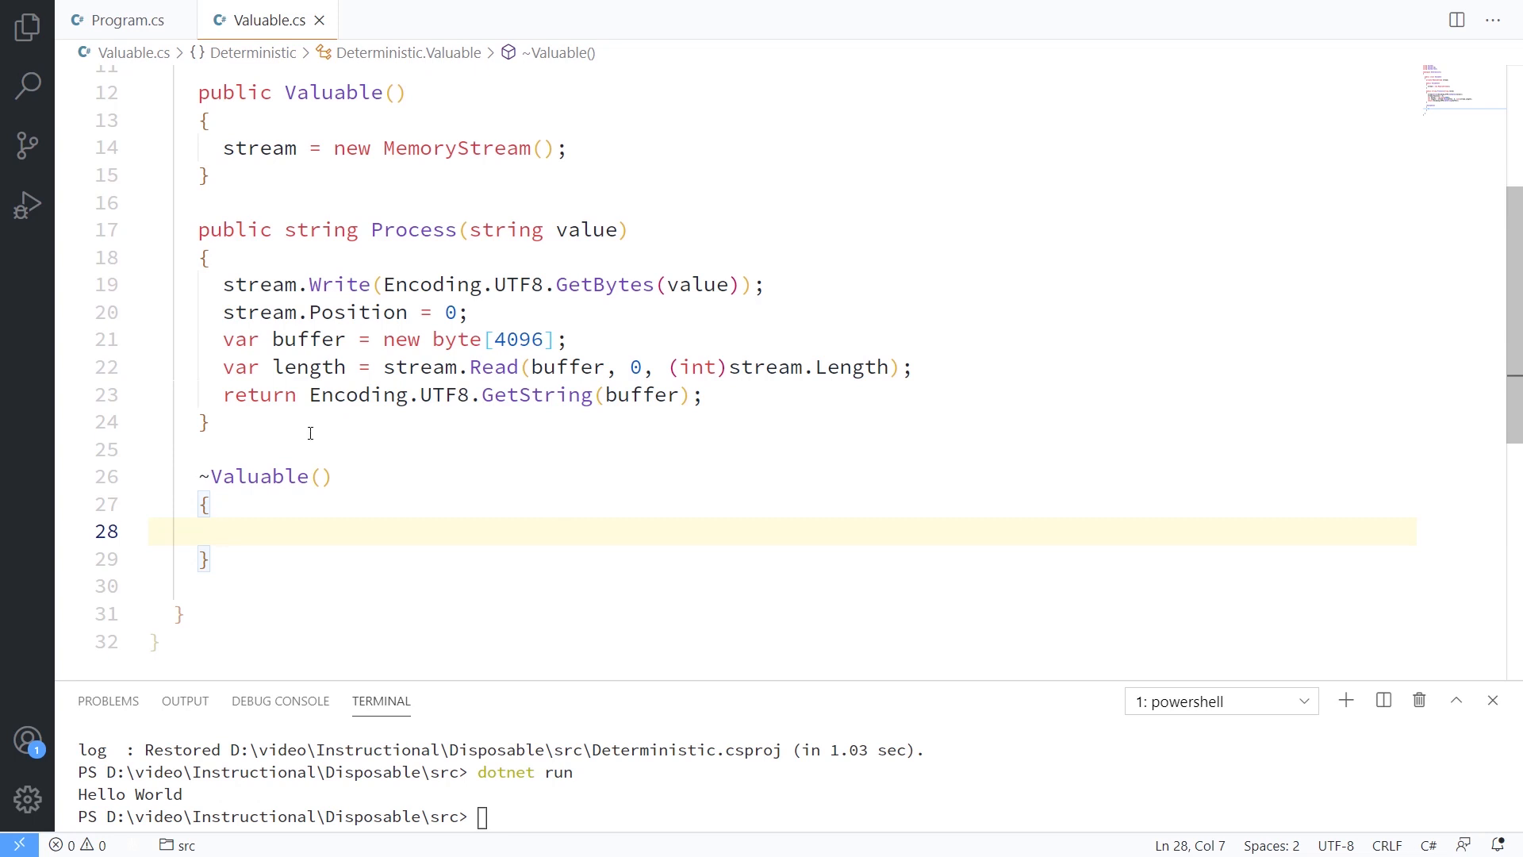
type("stream.Close();")
type("stream.Dispose();")
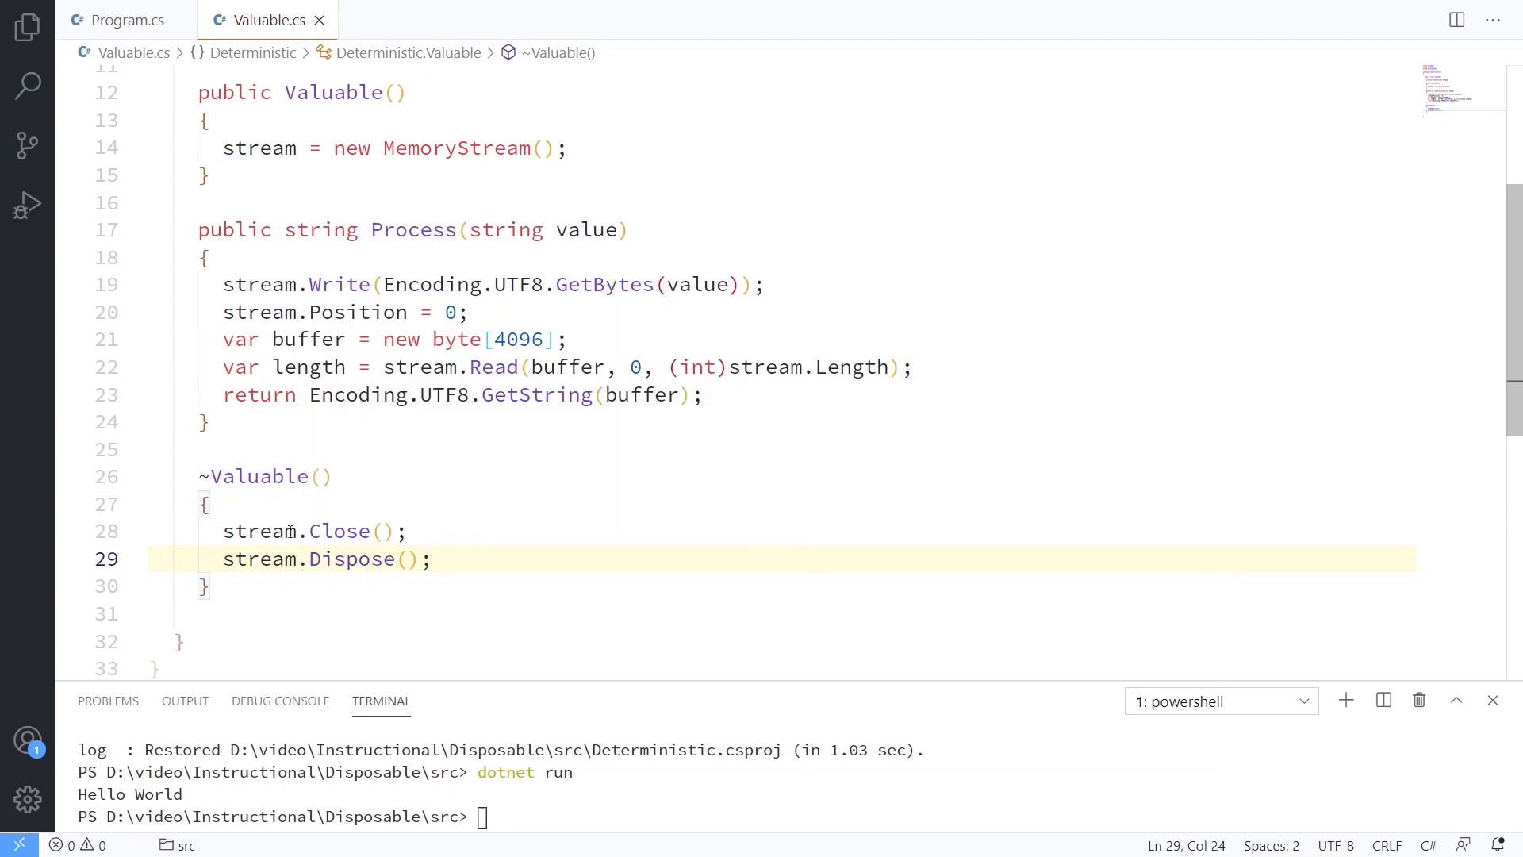
Step: Make the finalizer first print "Closing and Disposing" via Console.WriteLine
left_click(411, 532)
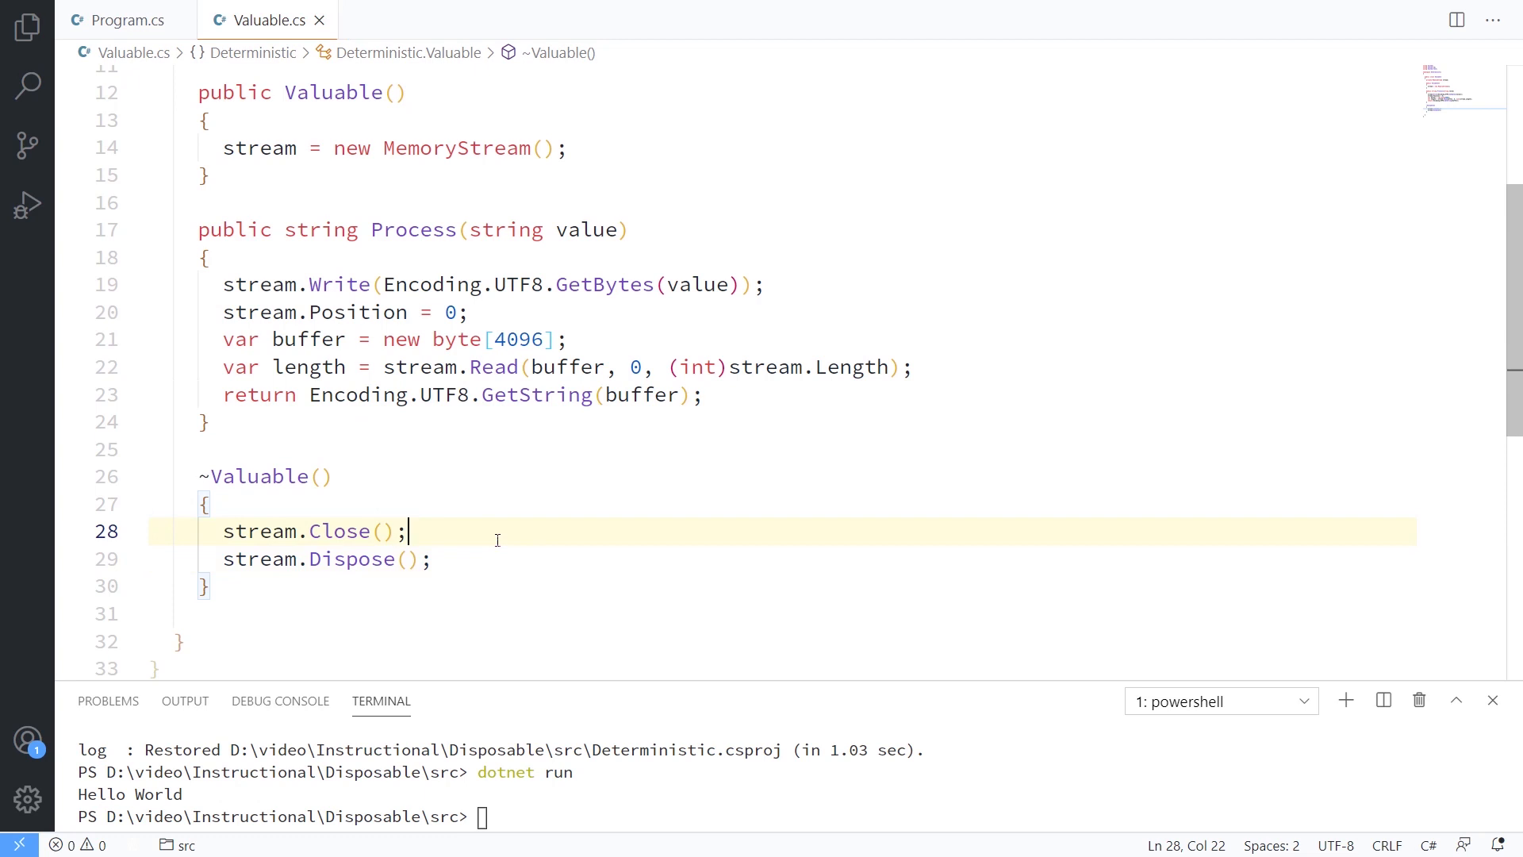
type("c")
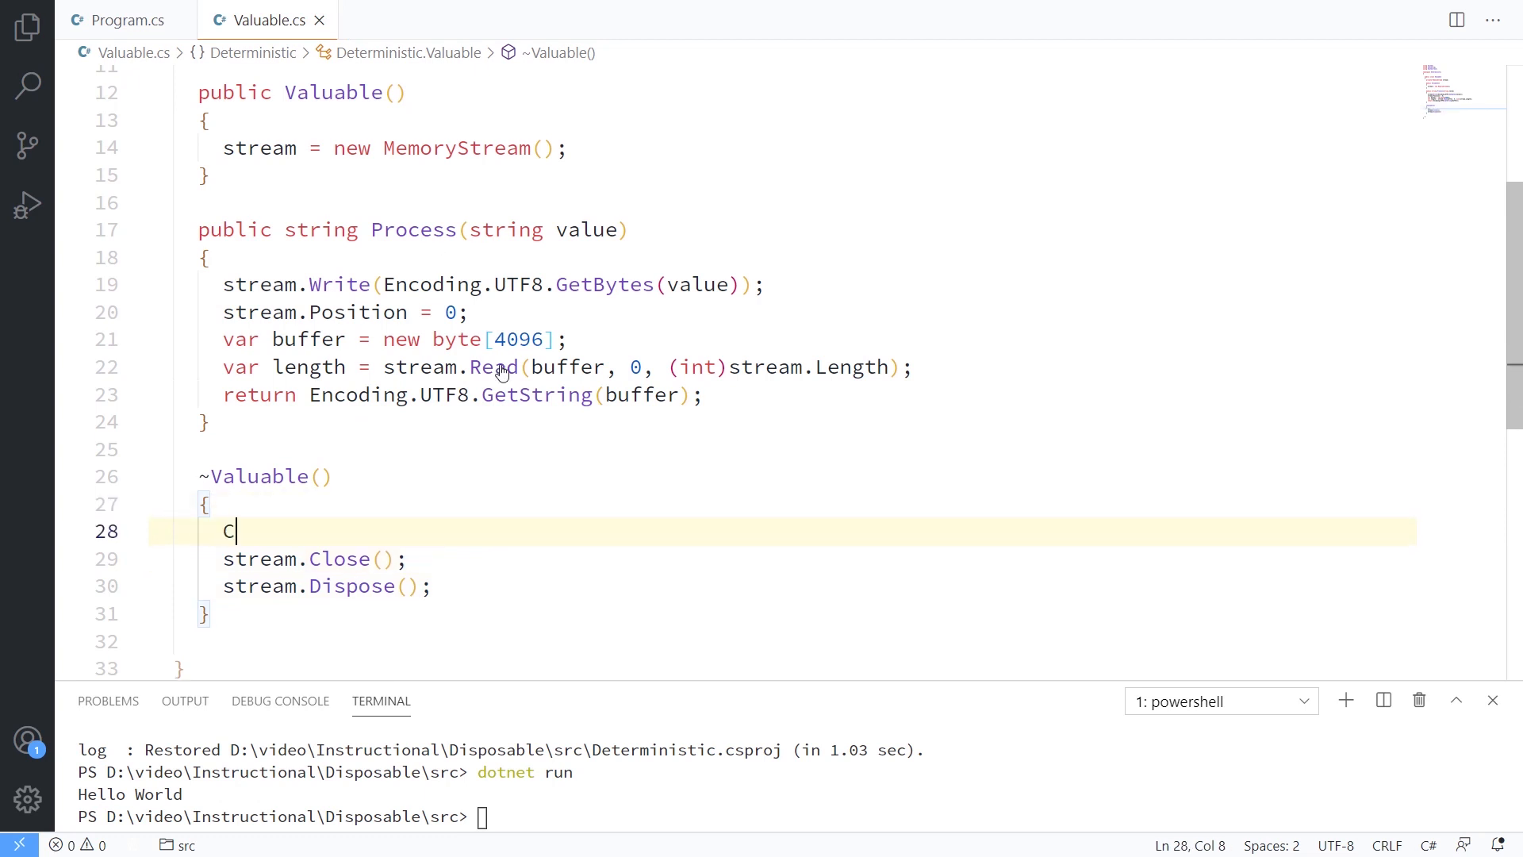
type("onsole.WriteLine(\"Closing and Disposing\");")
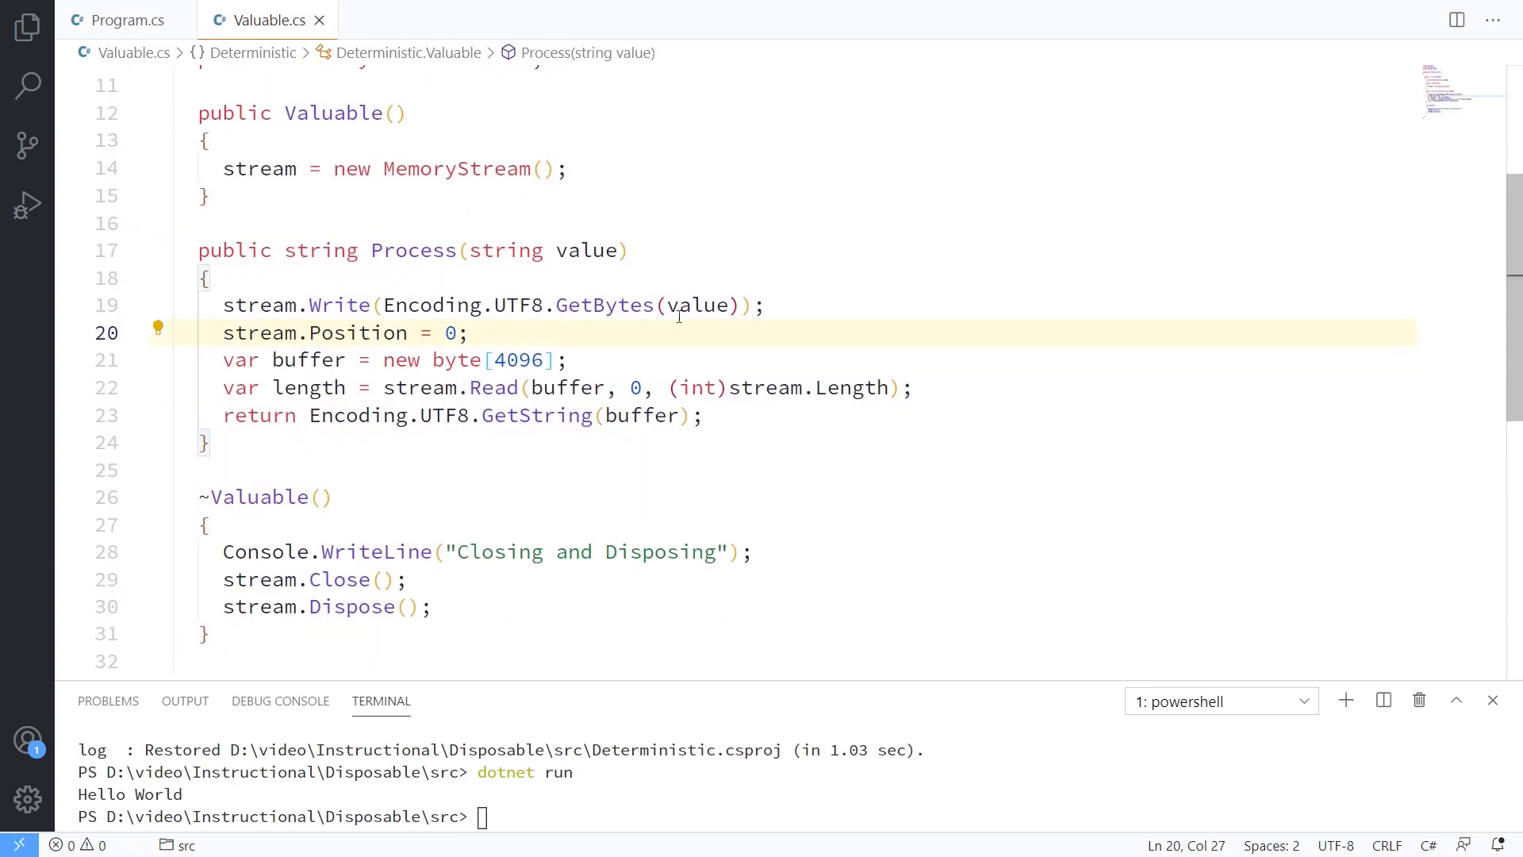
scroll("up", 3)
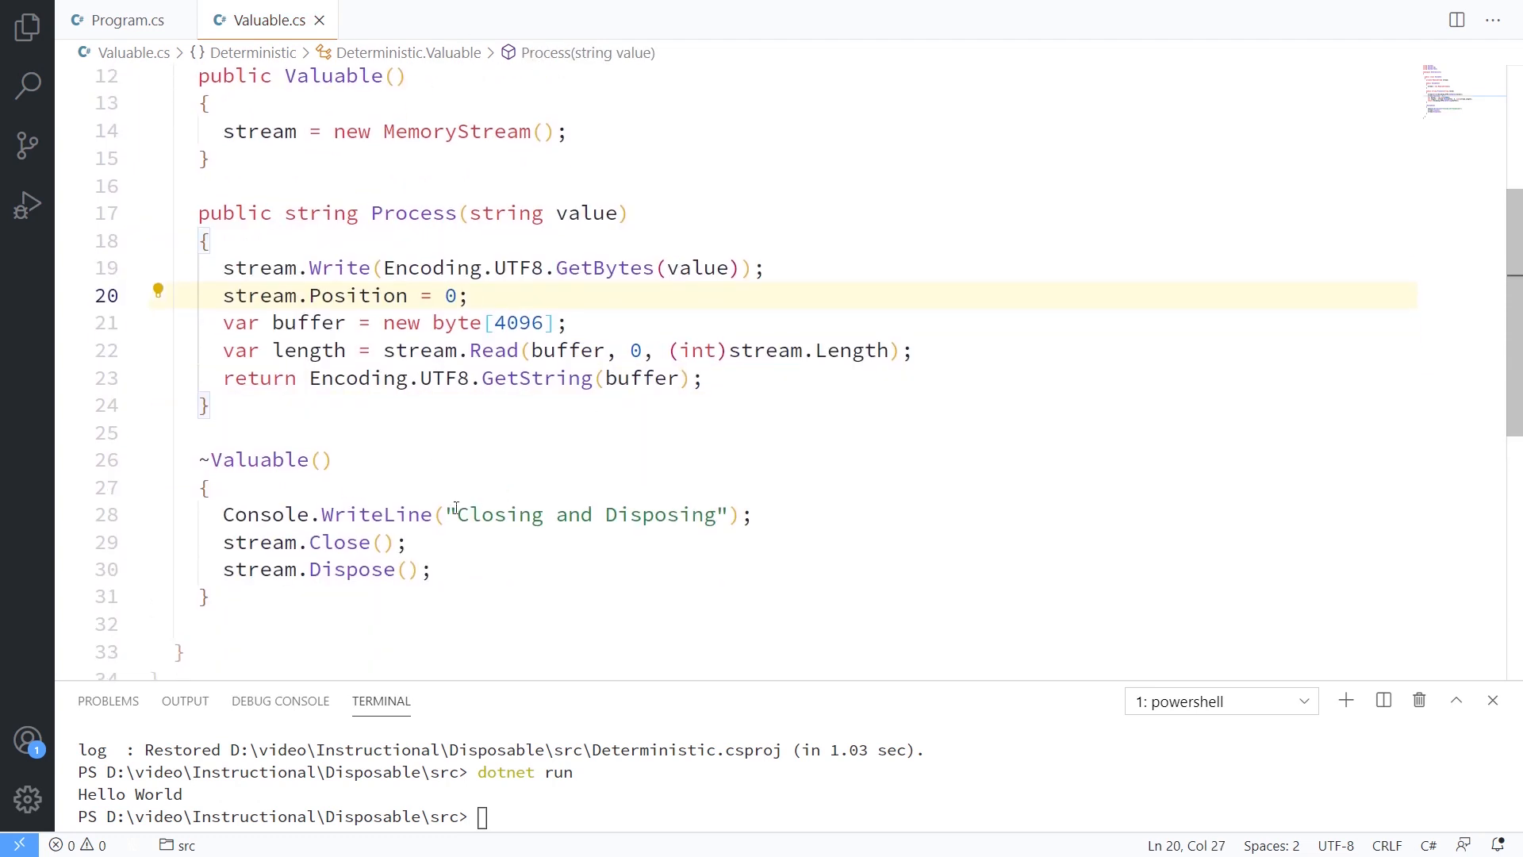
Step: Run dotnet run again; terminal prints Hello World without the finalizer message
left_click(470, 295)
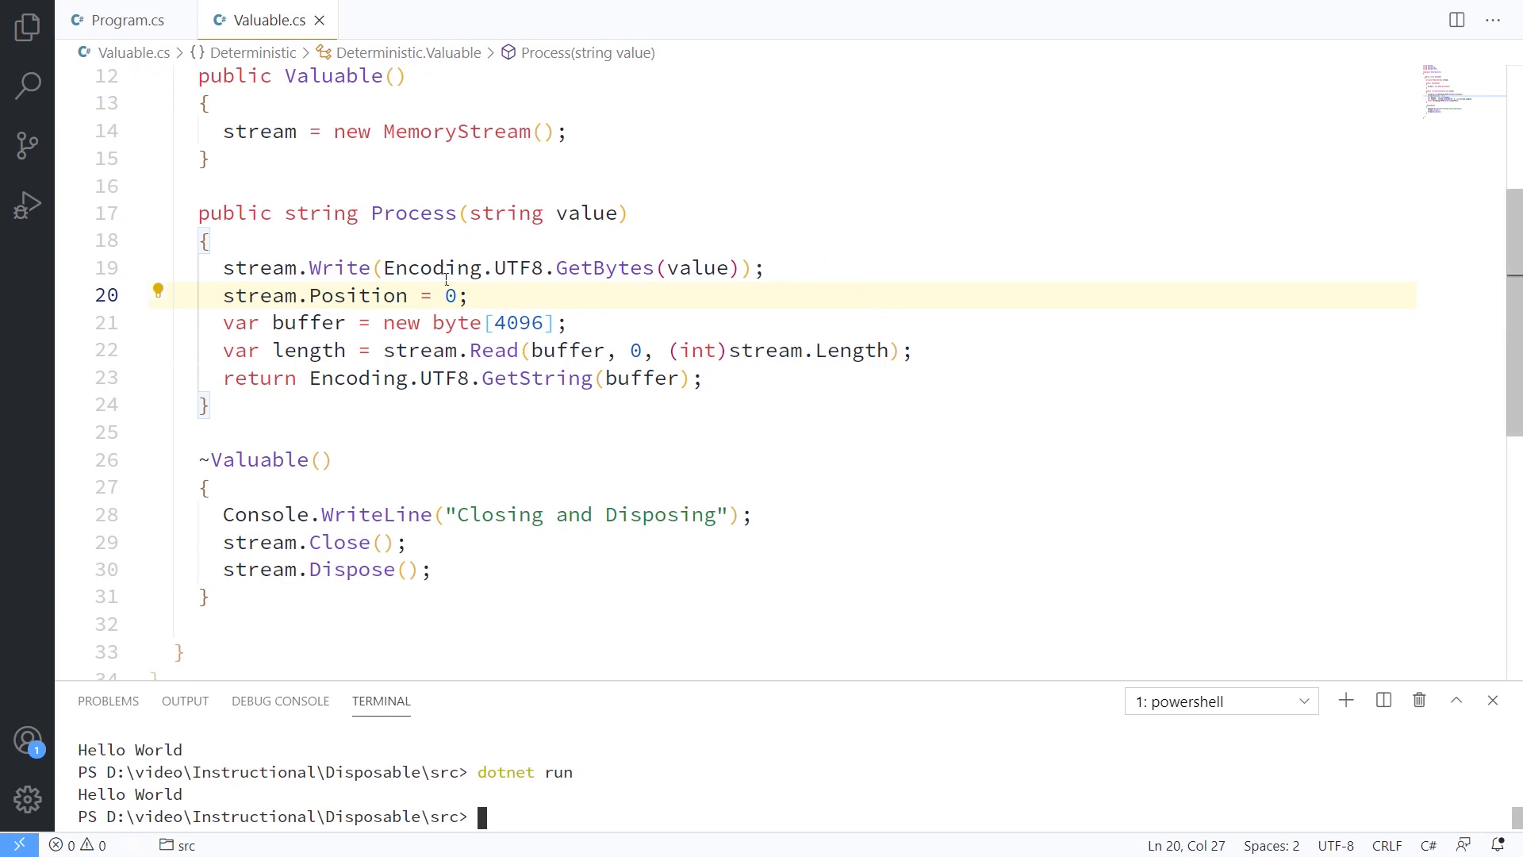
mouse_move(597, 478)
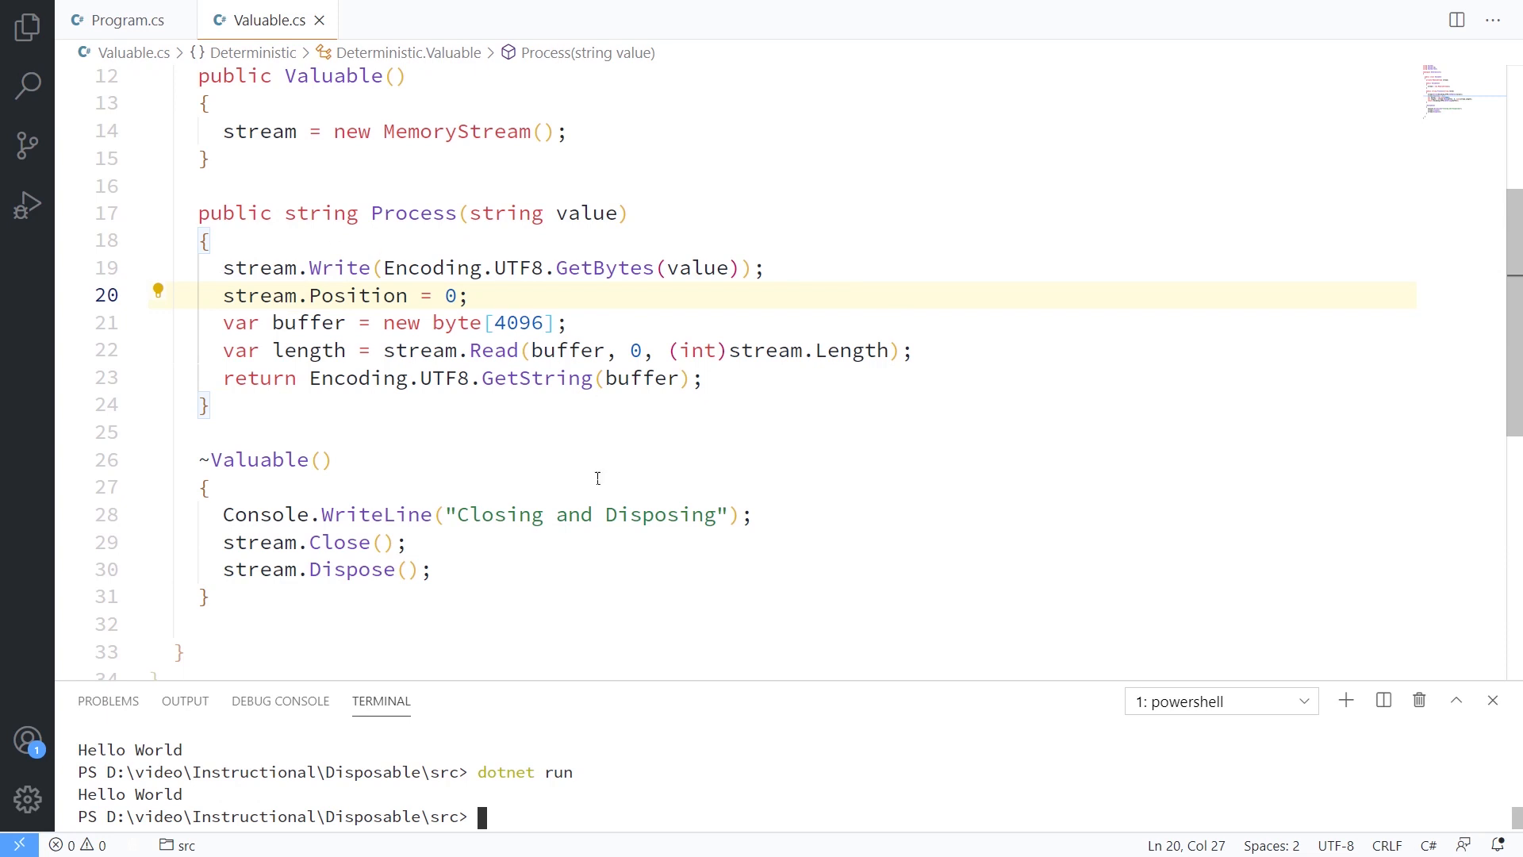
mouse_move(632, 436)
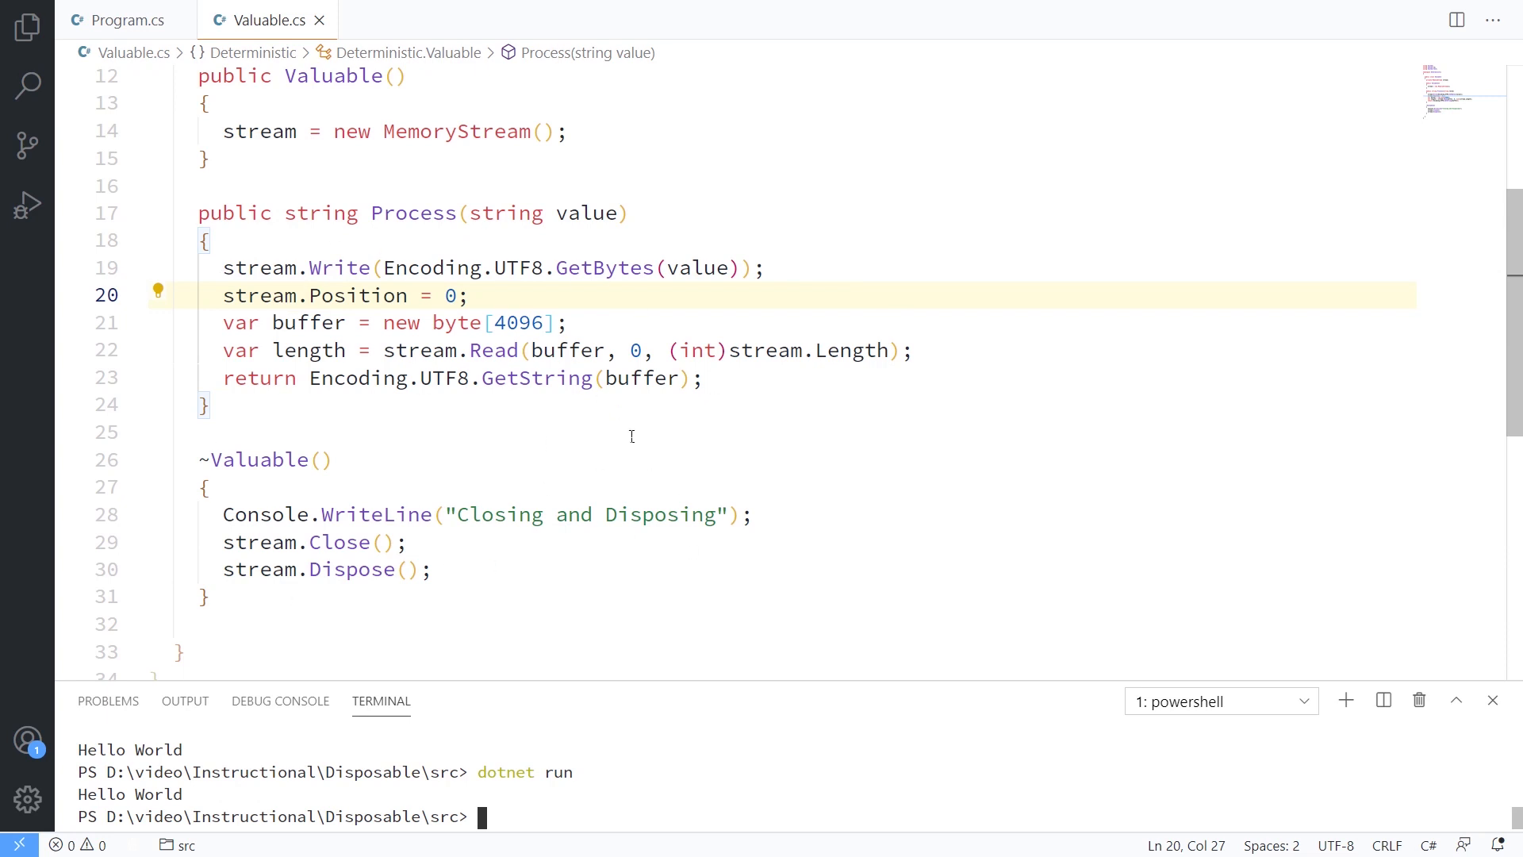
Step: Declare Valuable : IDisposable and generate the Dispose stub throwing NotImplementedException
scroll("up", 3)
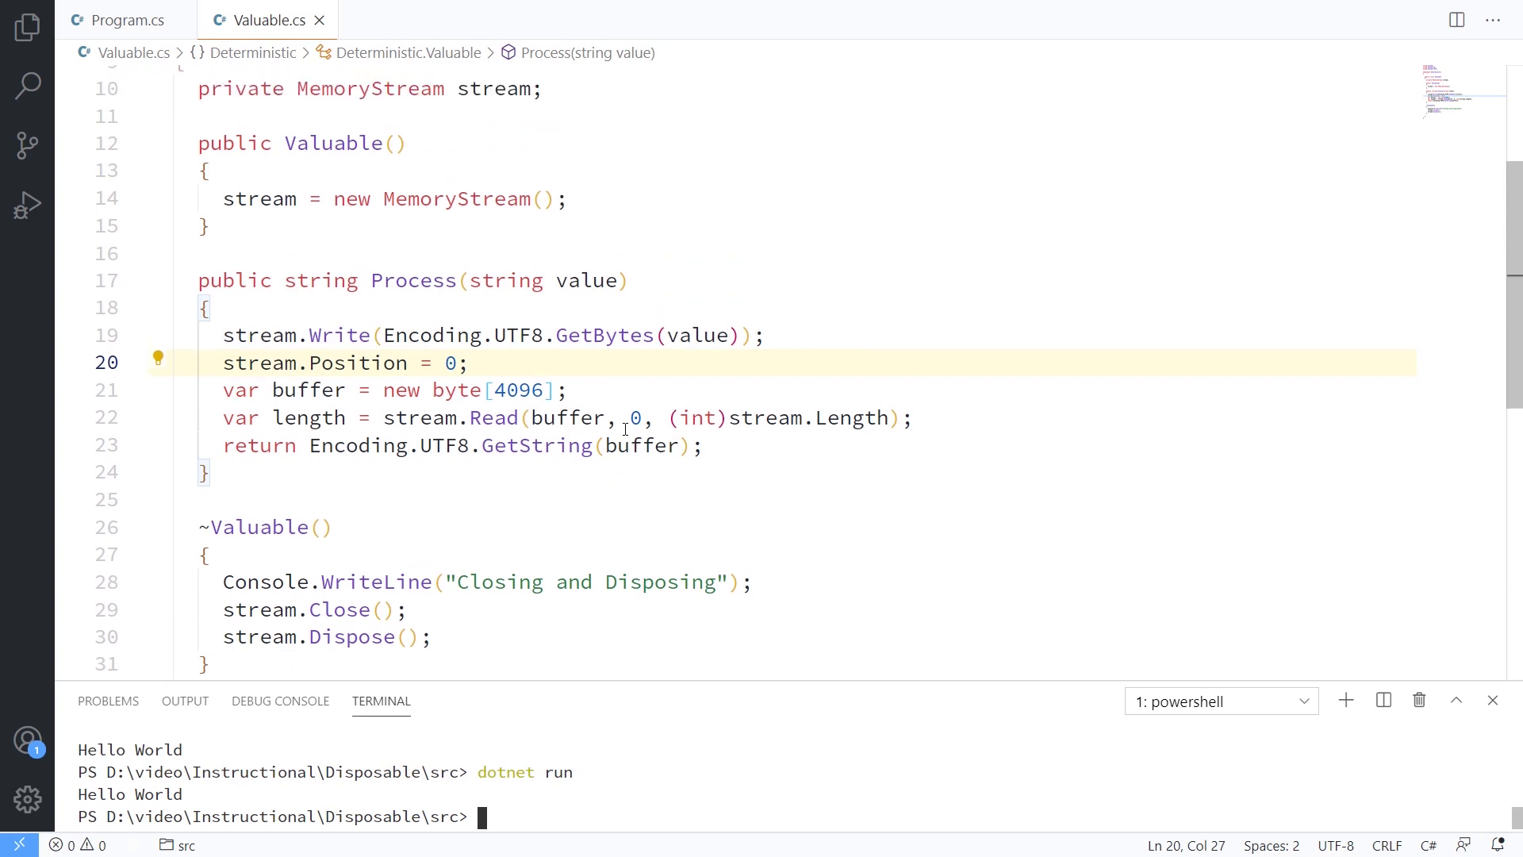
scroll("up", 3)
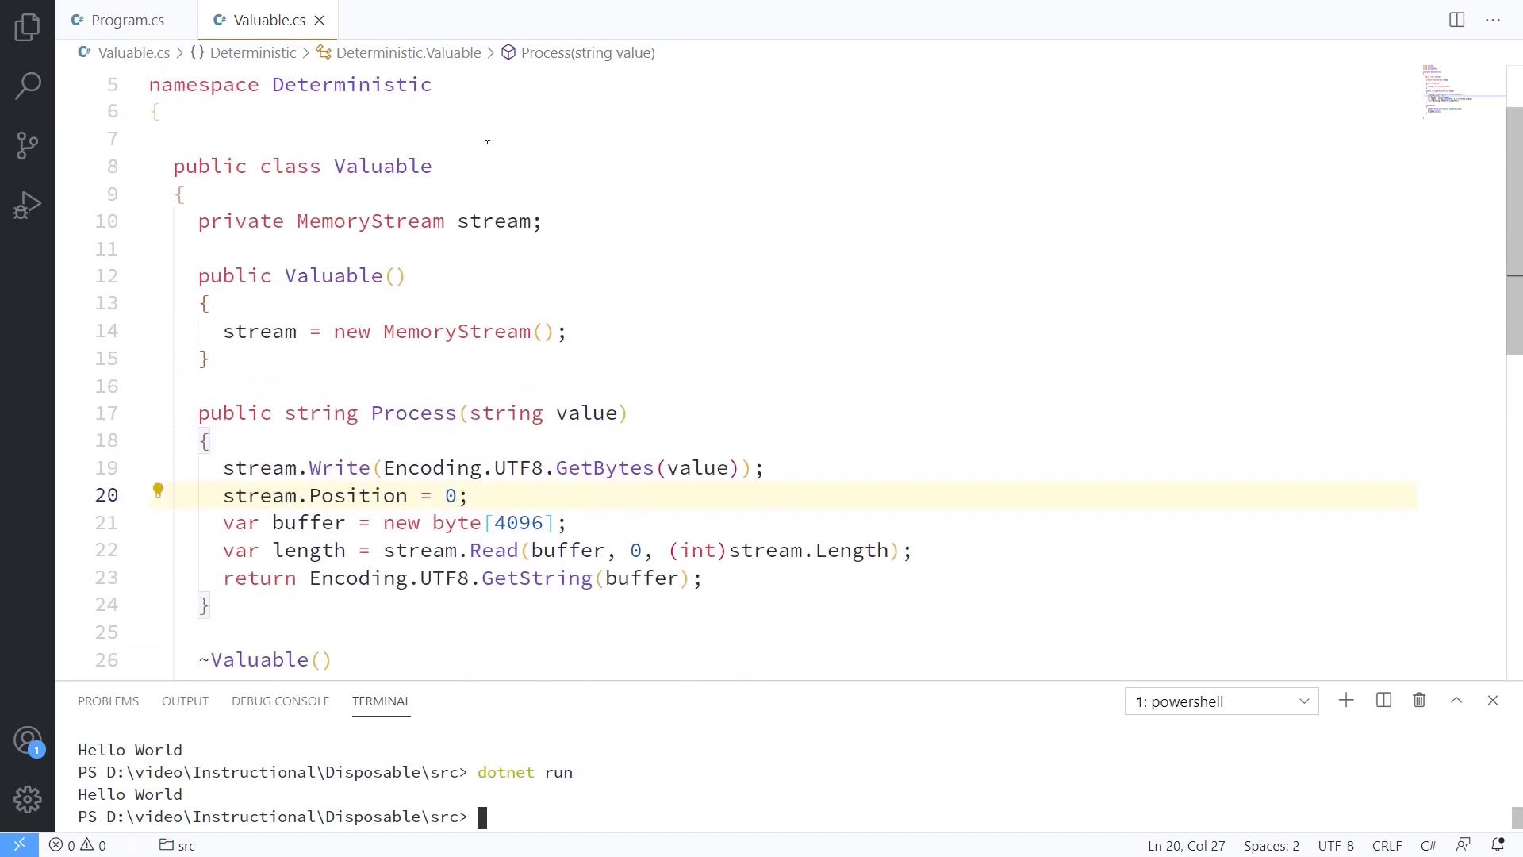
type(": I")
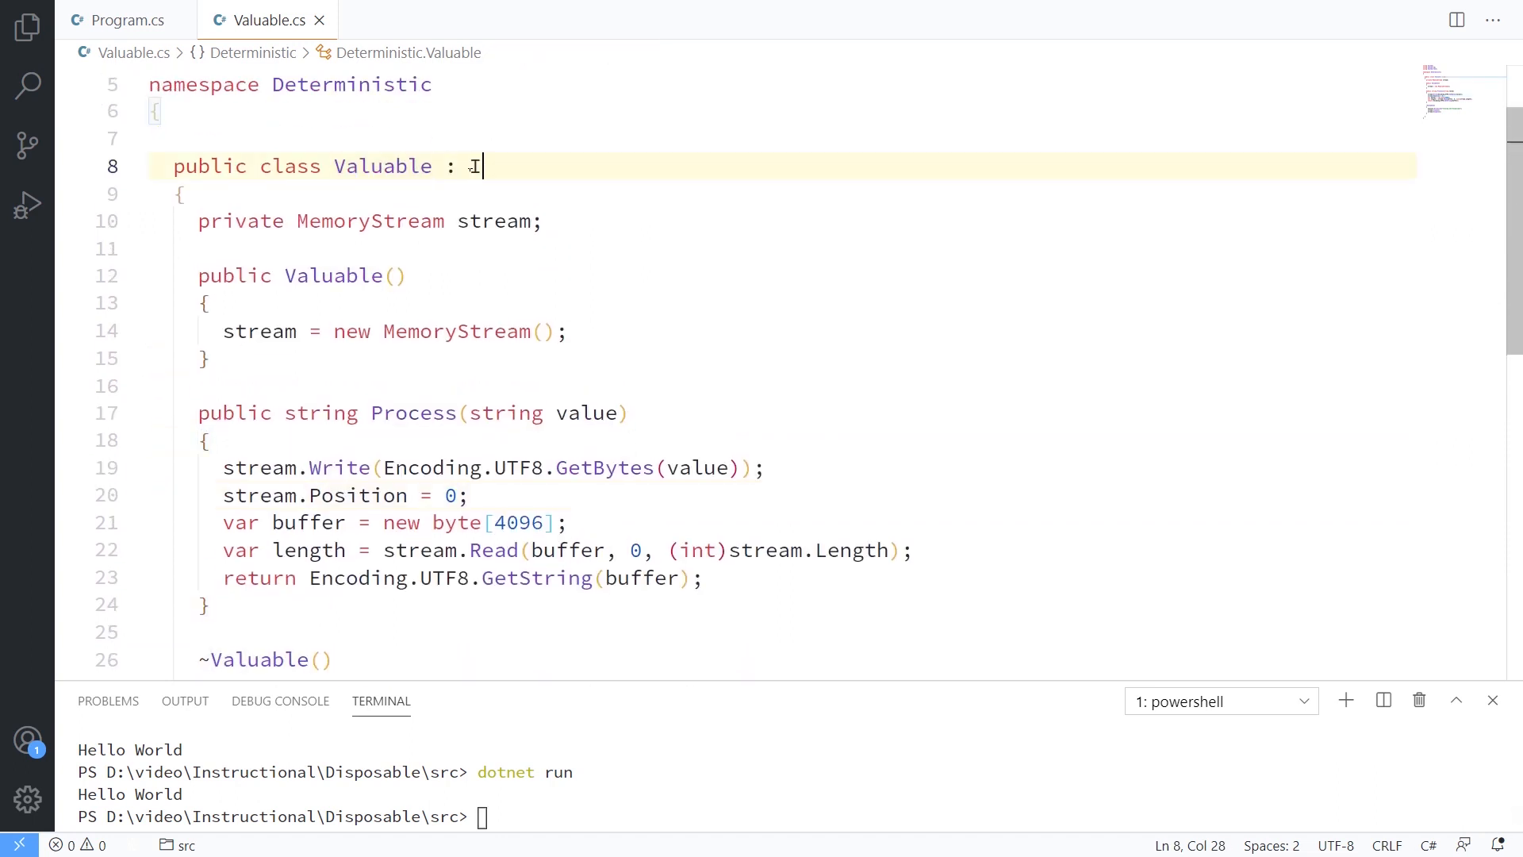
type("Disposable")
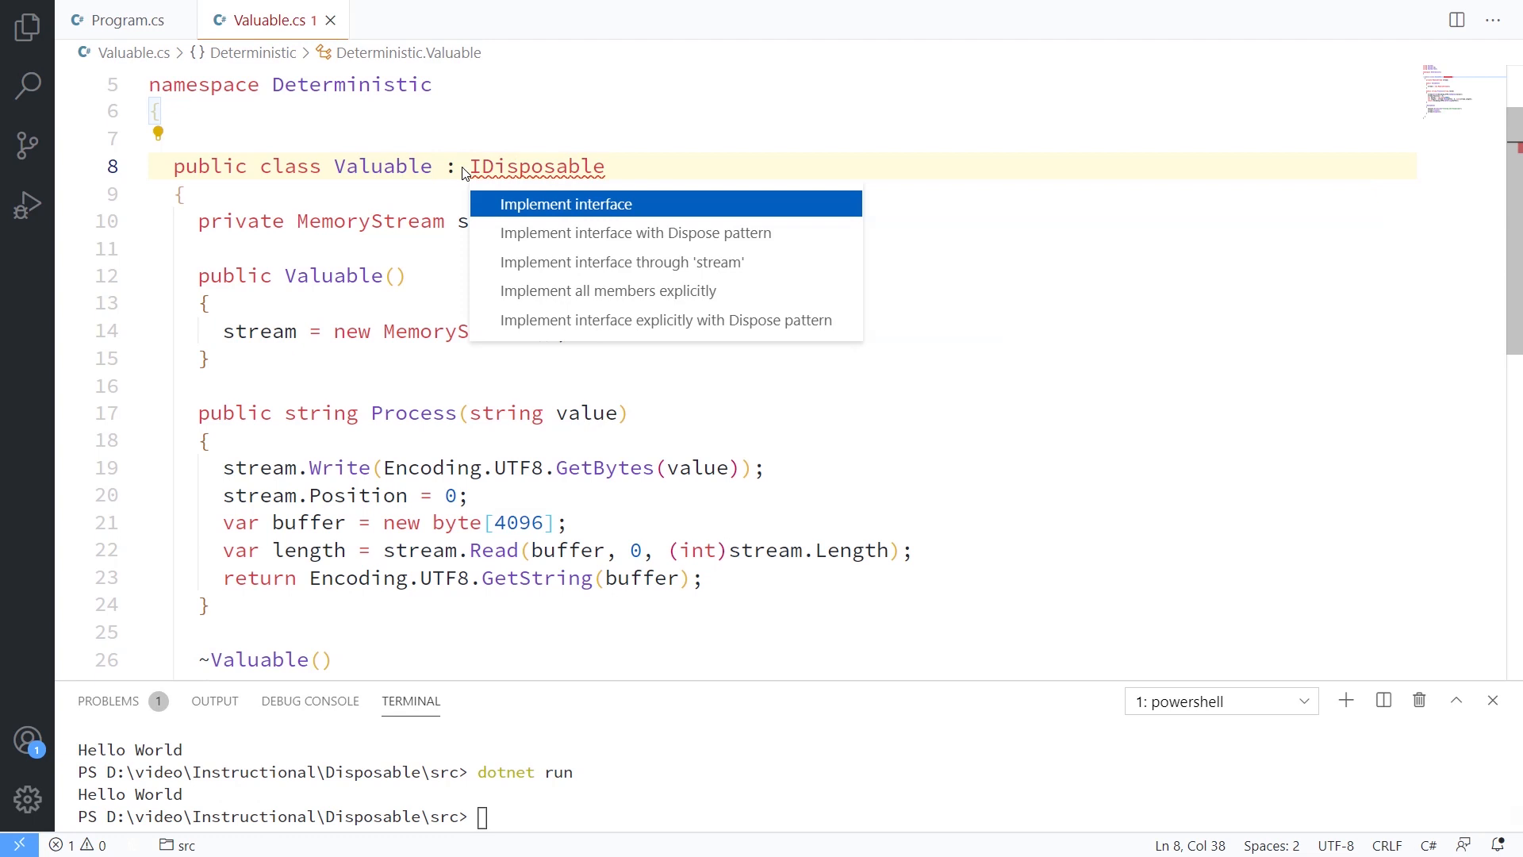
left_click(567, 205)
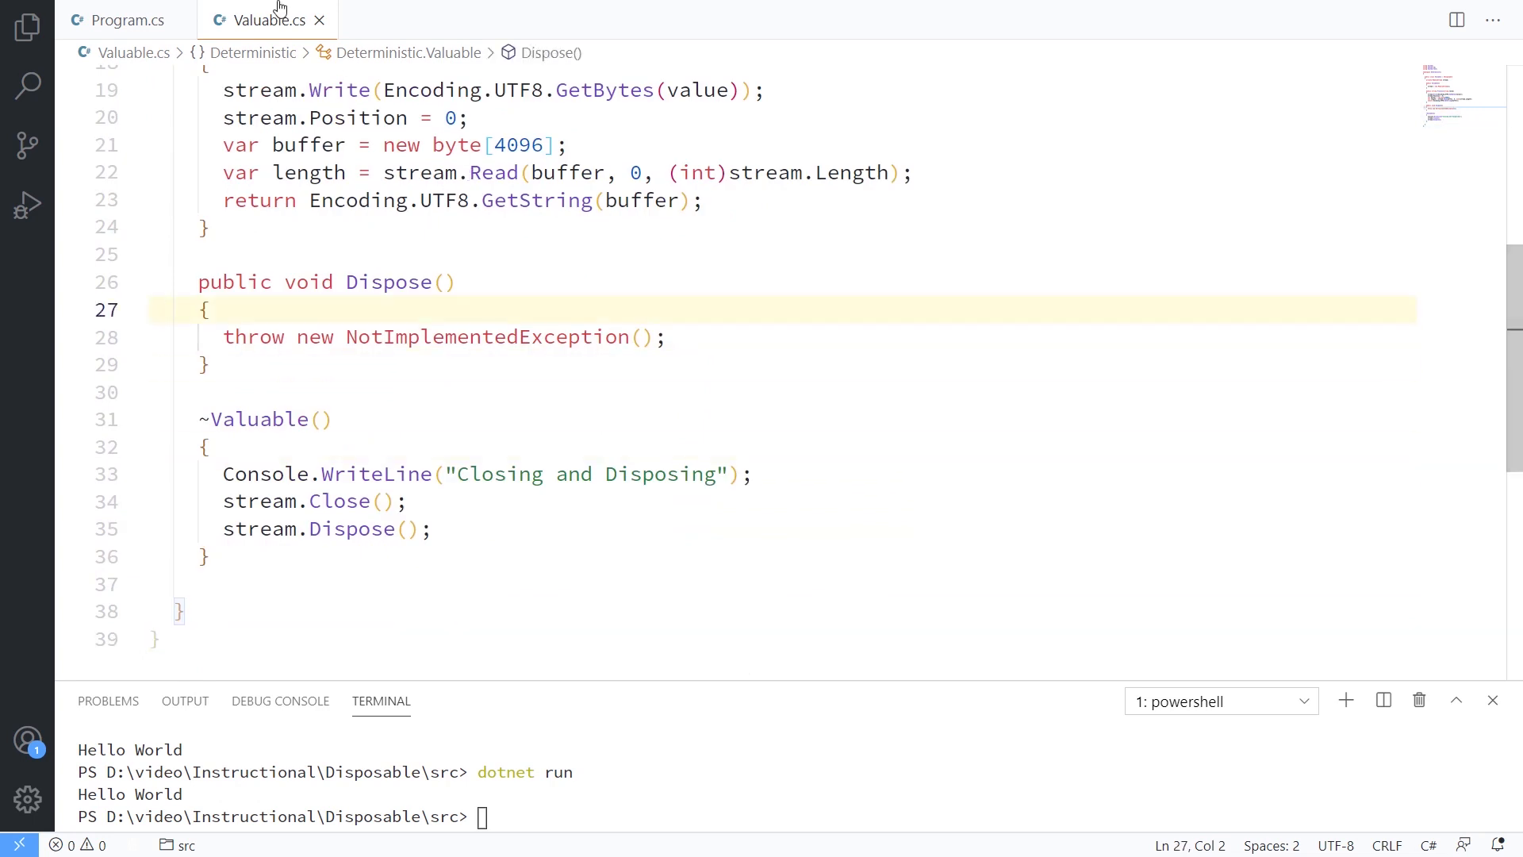
mouse_move(389, 282)
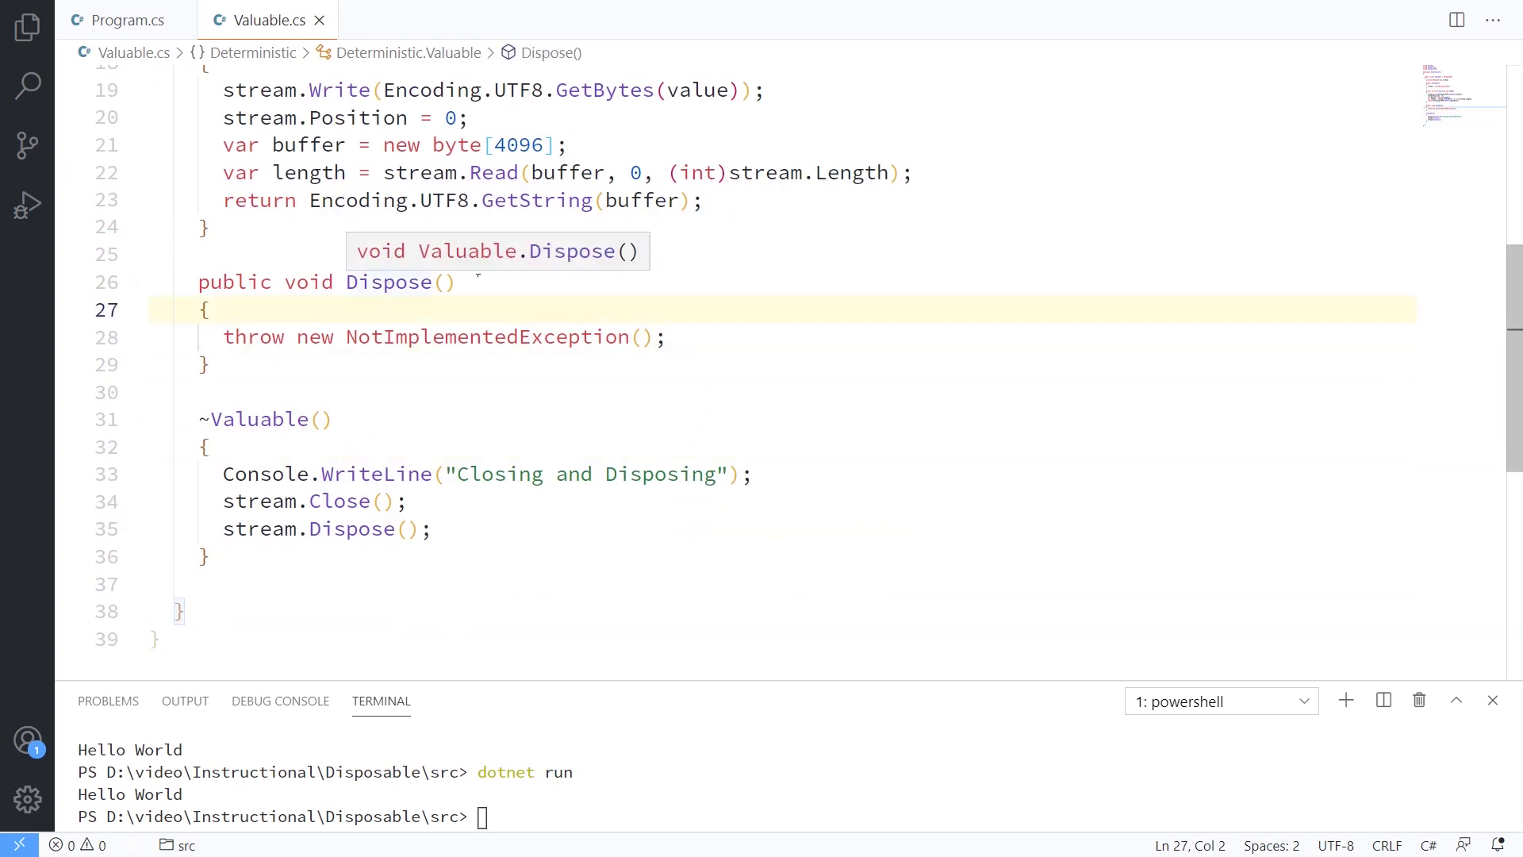
Step: Review the generated Dispose method and the finalizer in Valuable.cs
scroll("up", 3)
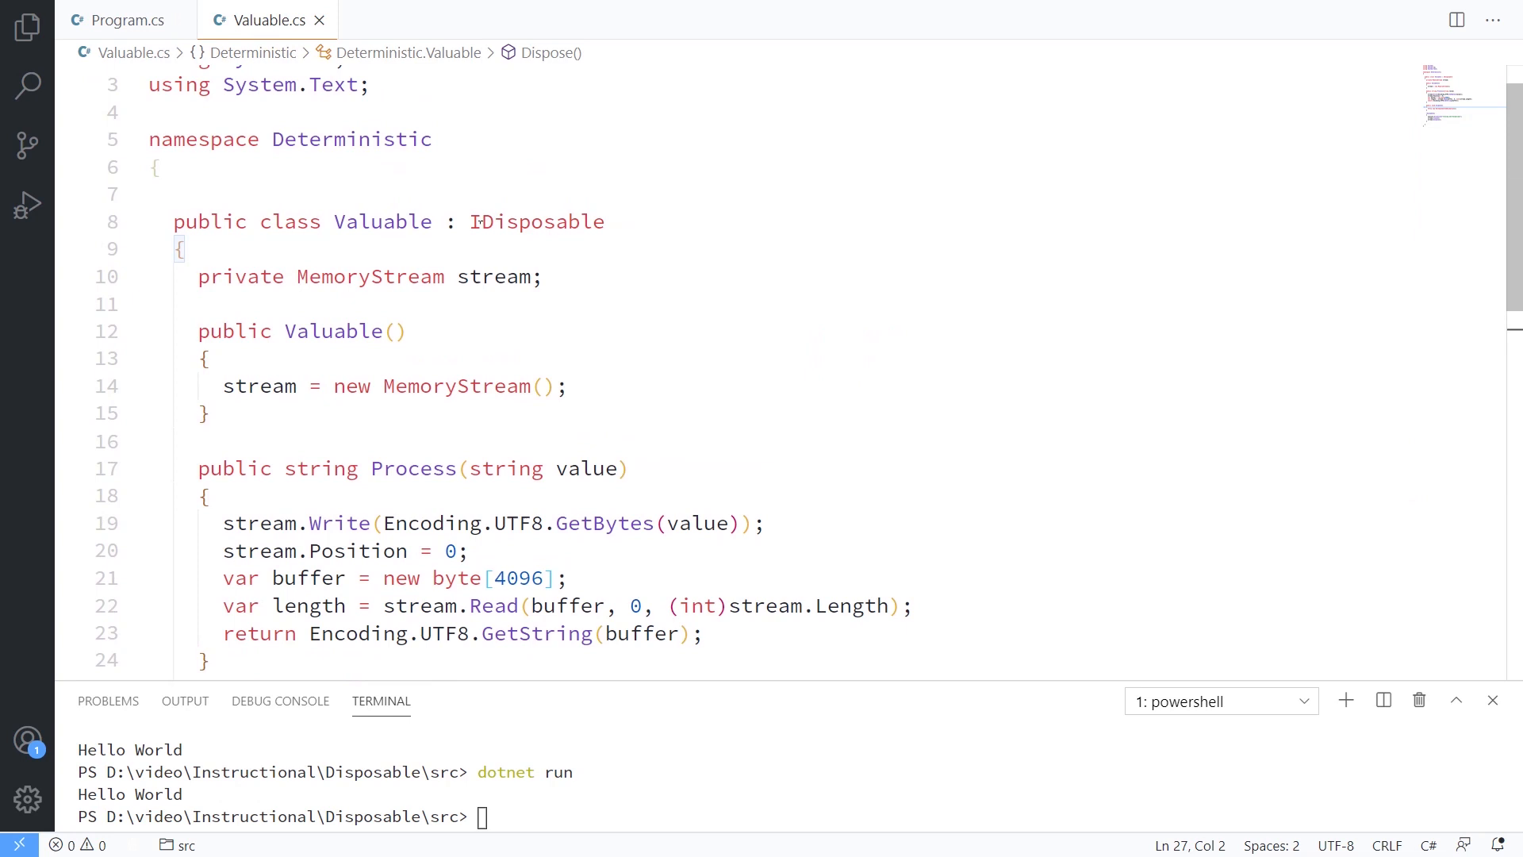
mouse_move(536, 222)
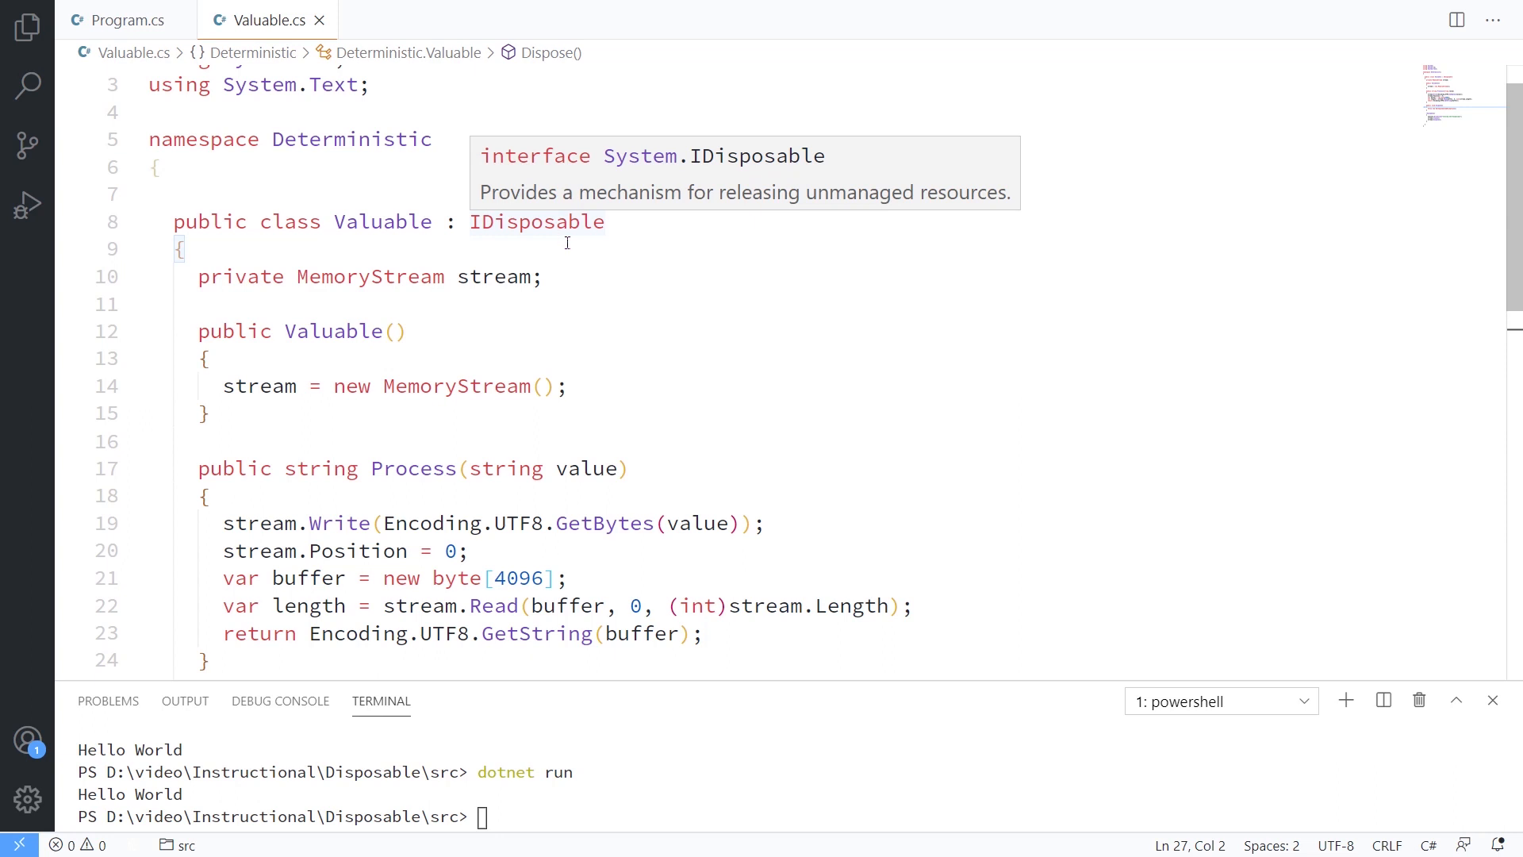
scroll("down", 3)
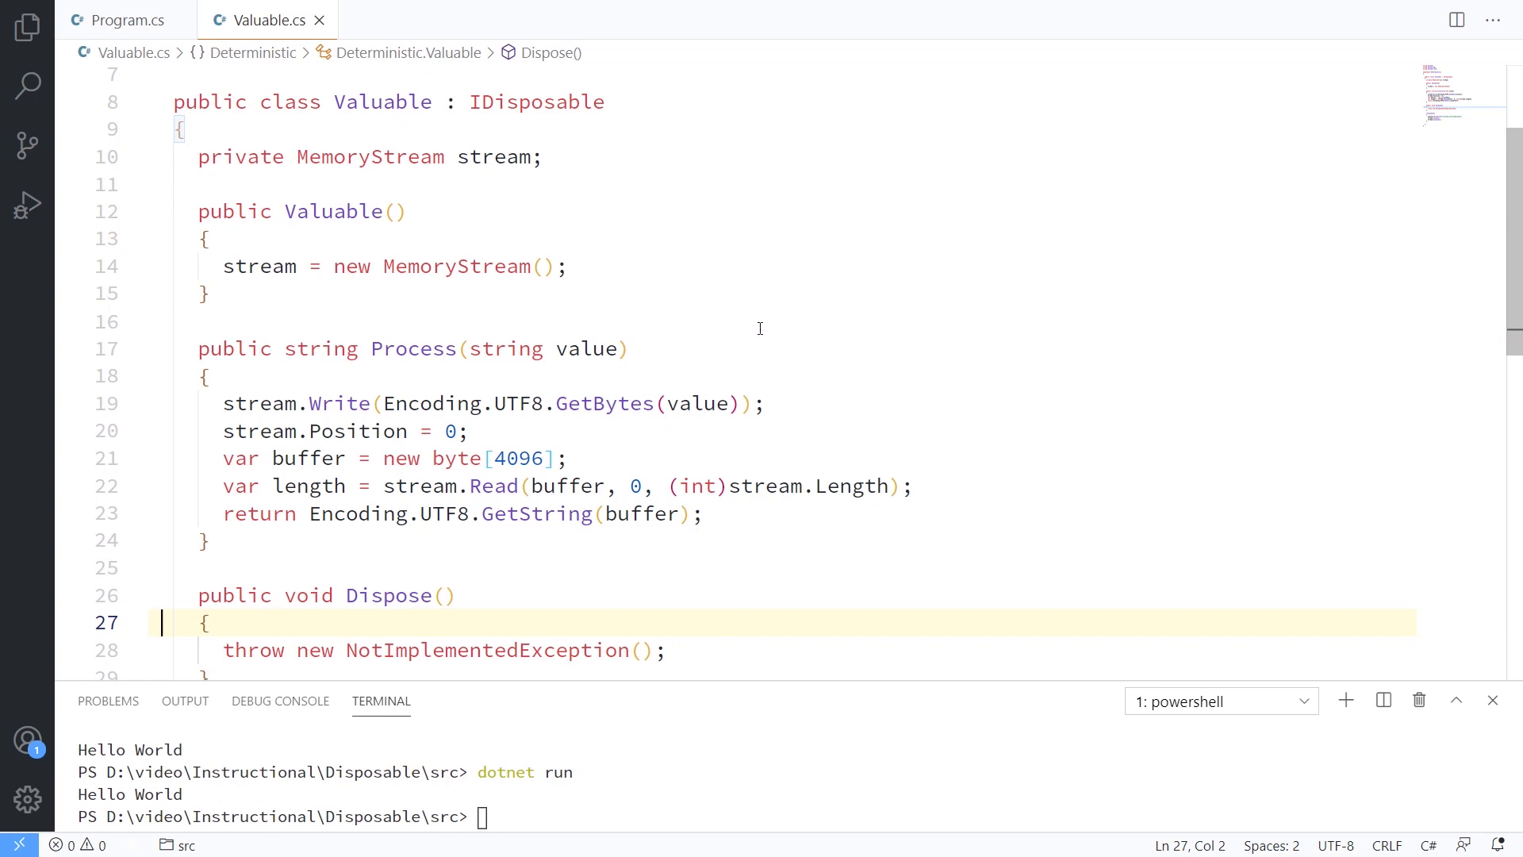
mouse_move(765, 337)
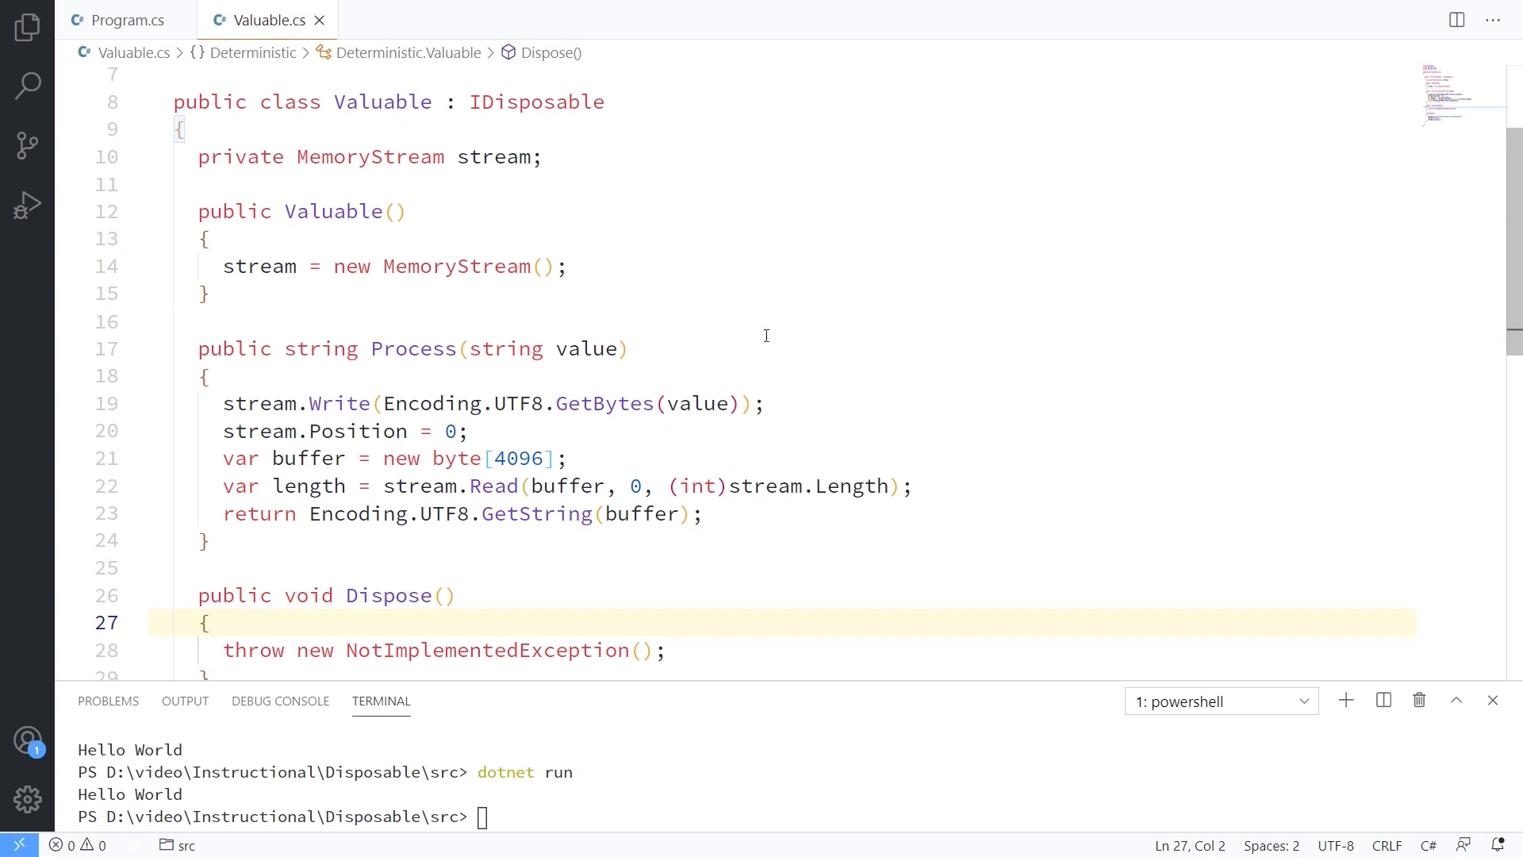
scroll("down", 3)
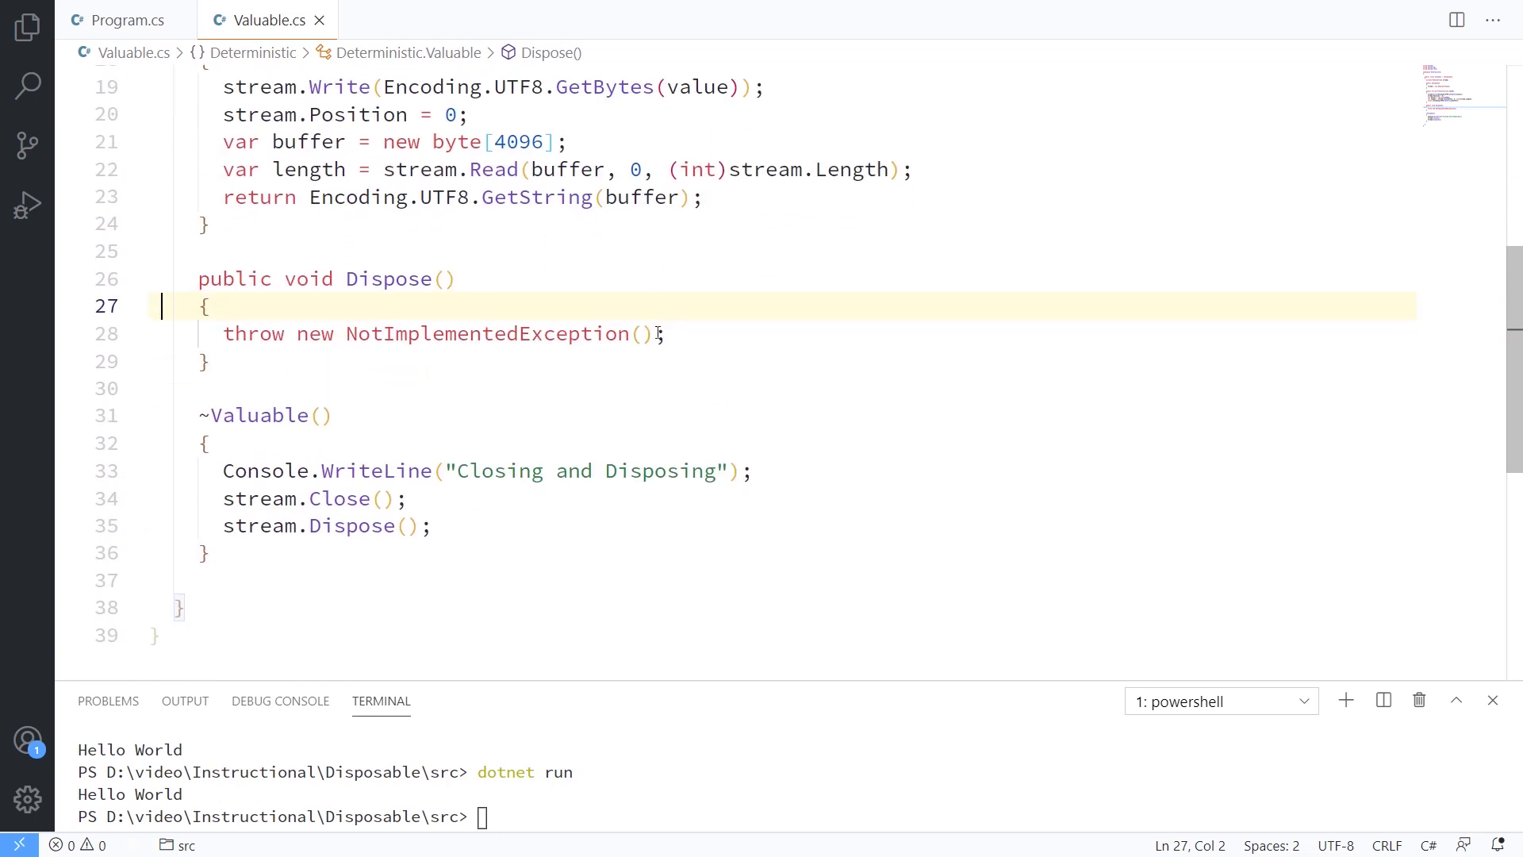
scroll("up", 3)
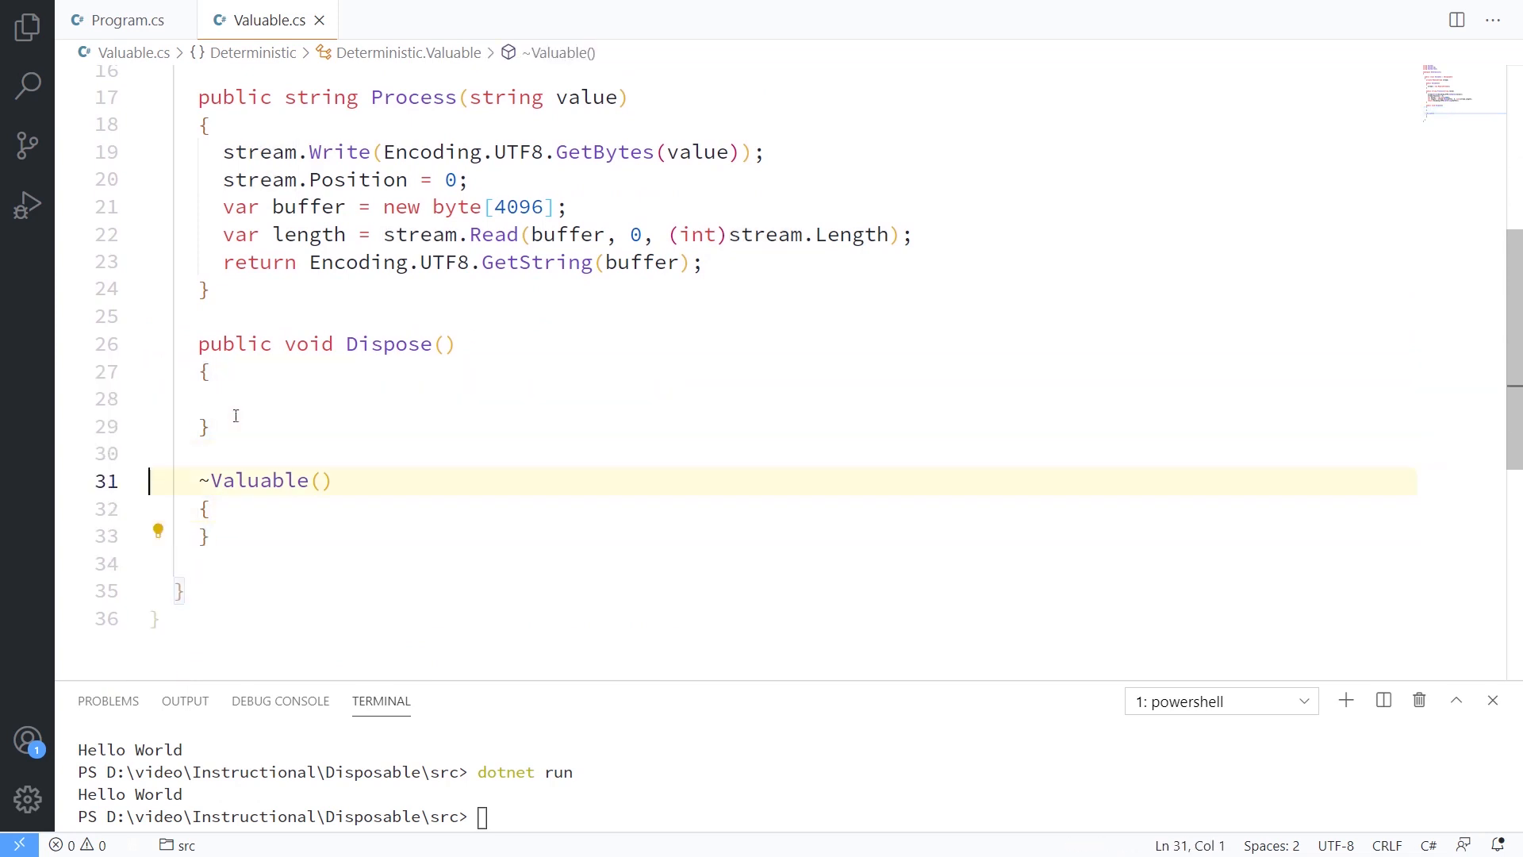
Step: Move the "Closing and Disposing" message and stream cleanup into Dispose, then view Program.cs
type("Console.WriteLine(\"Closing and Disposing\");")
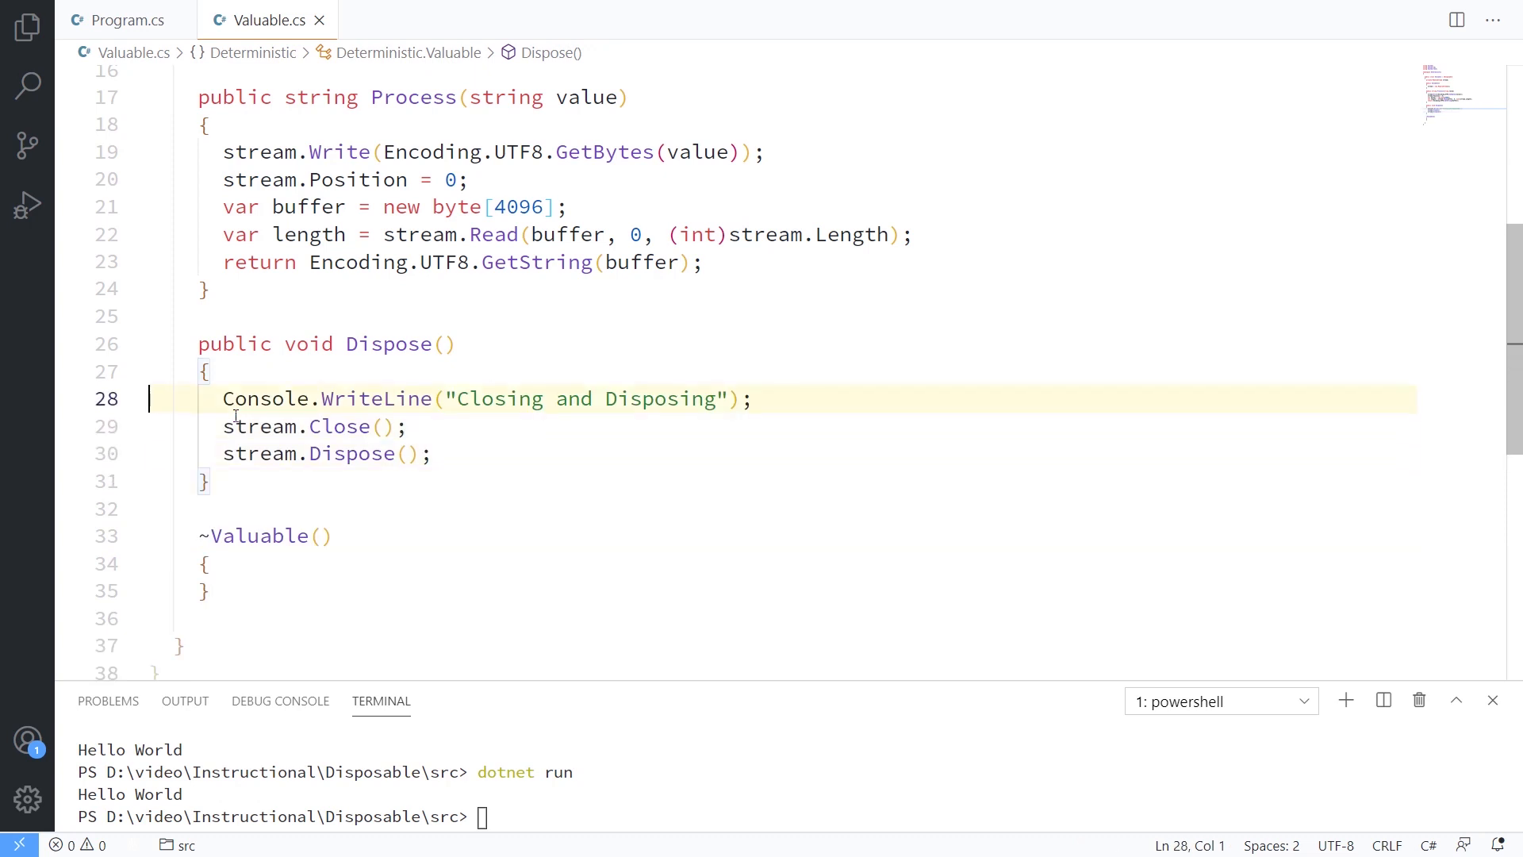
left_click(124, 19)
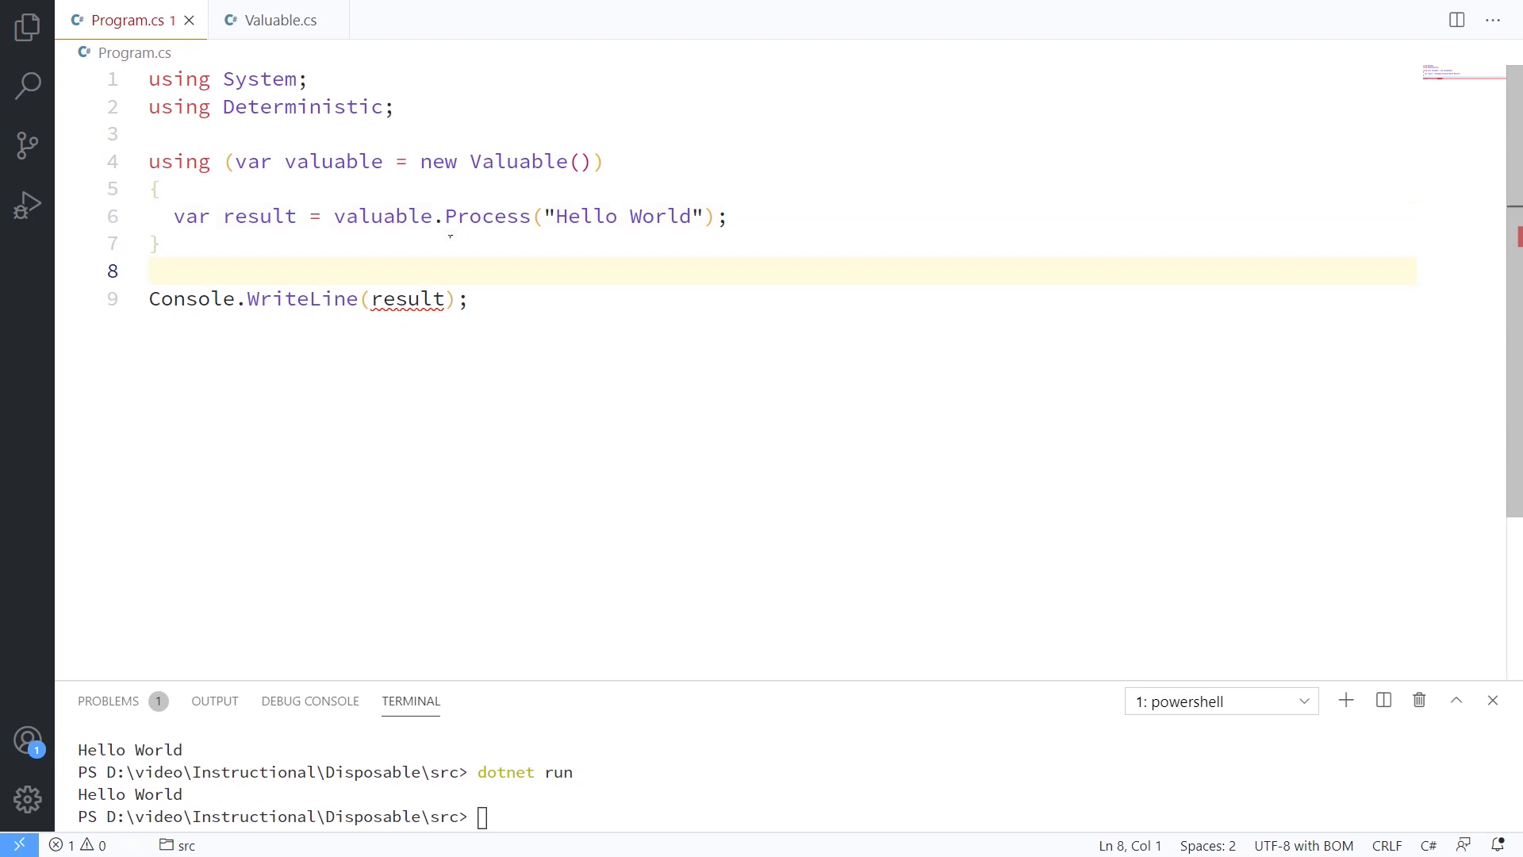
Step: Declare var result = "" before the using block and run, printing Closing and Disposing first
left_click(156, 189)
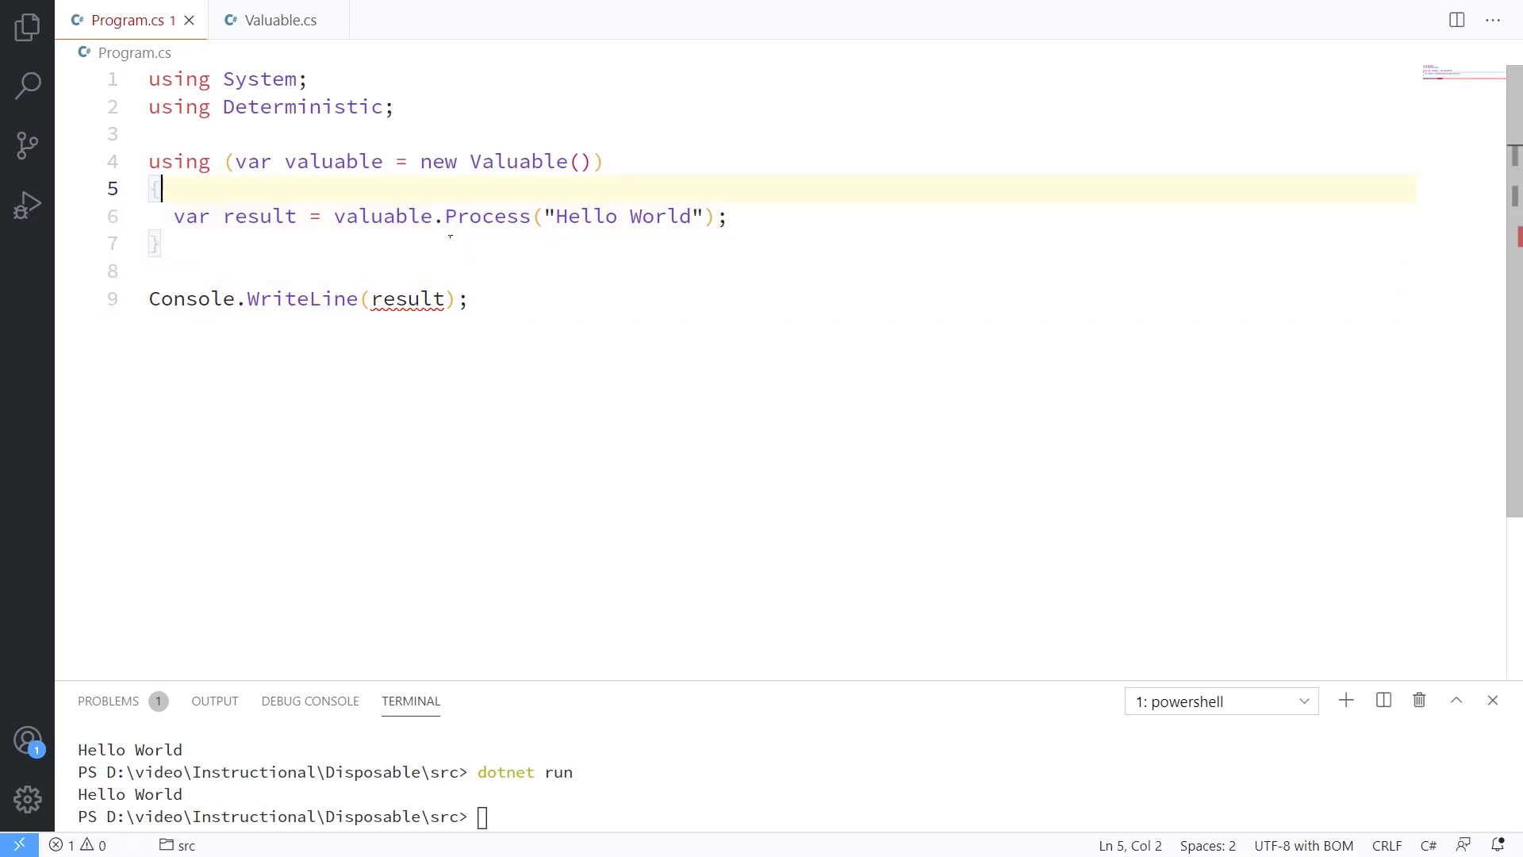
type("var result = \"\";")
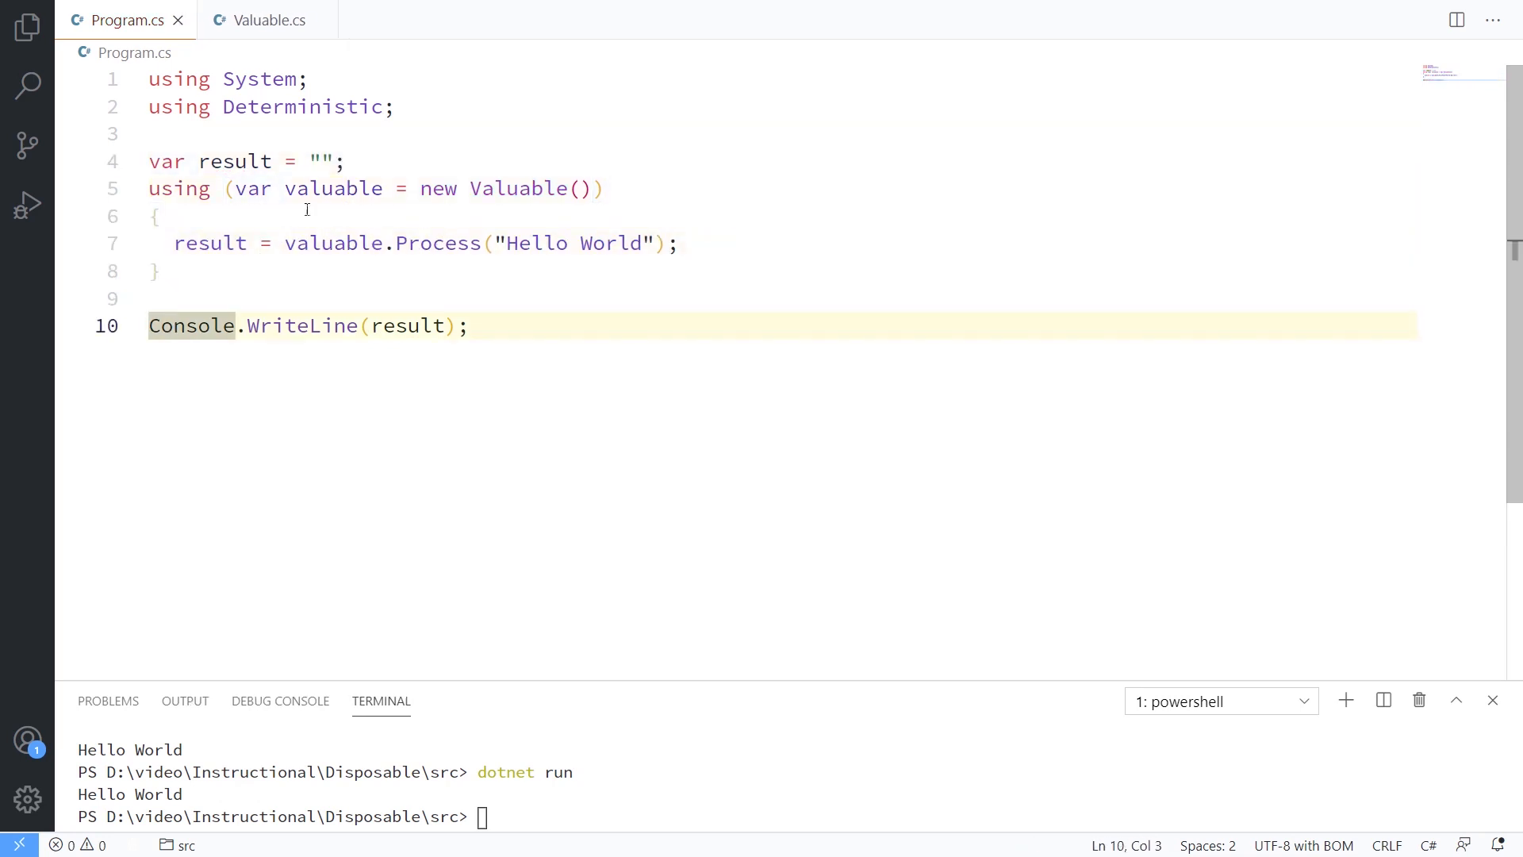
left_click(467, 325)
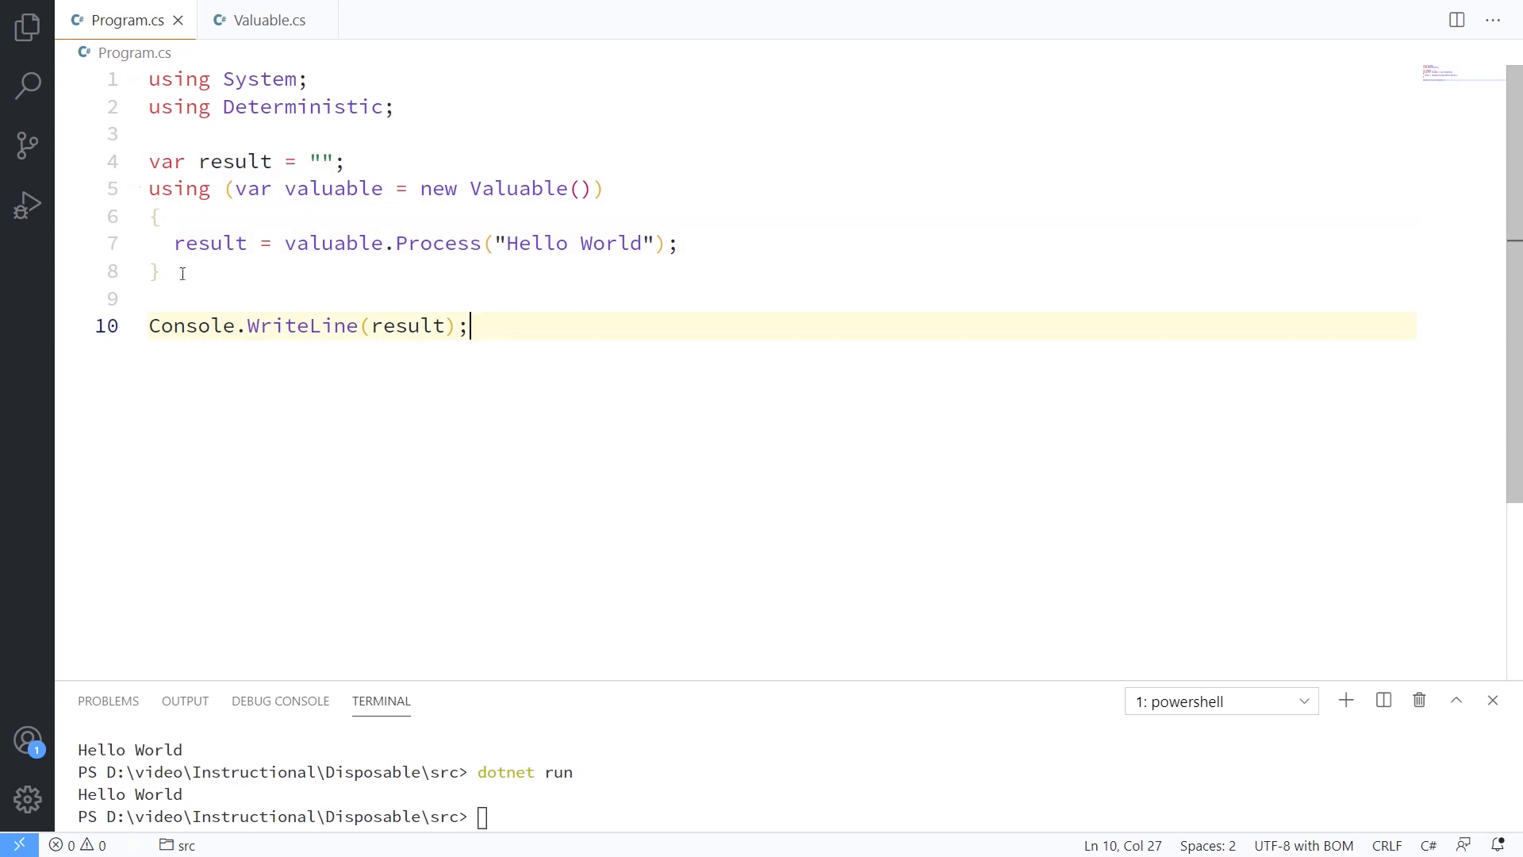
mouse_move(289, 316)
type("dotnet run")
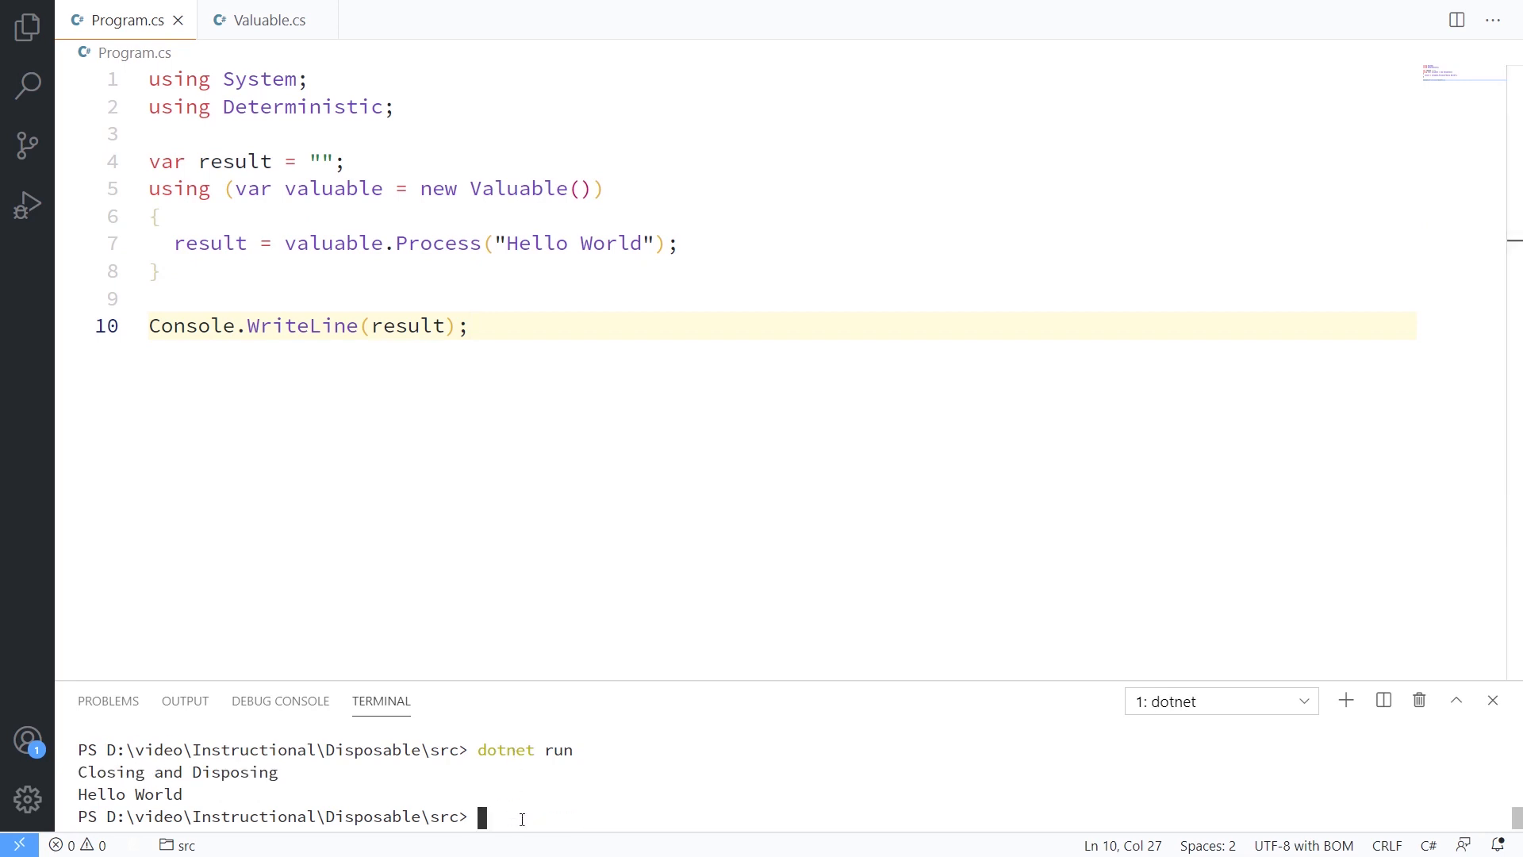
double_click(178, 771)
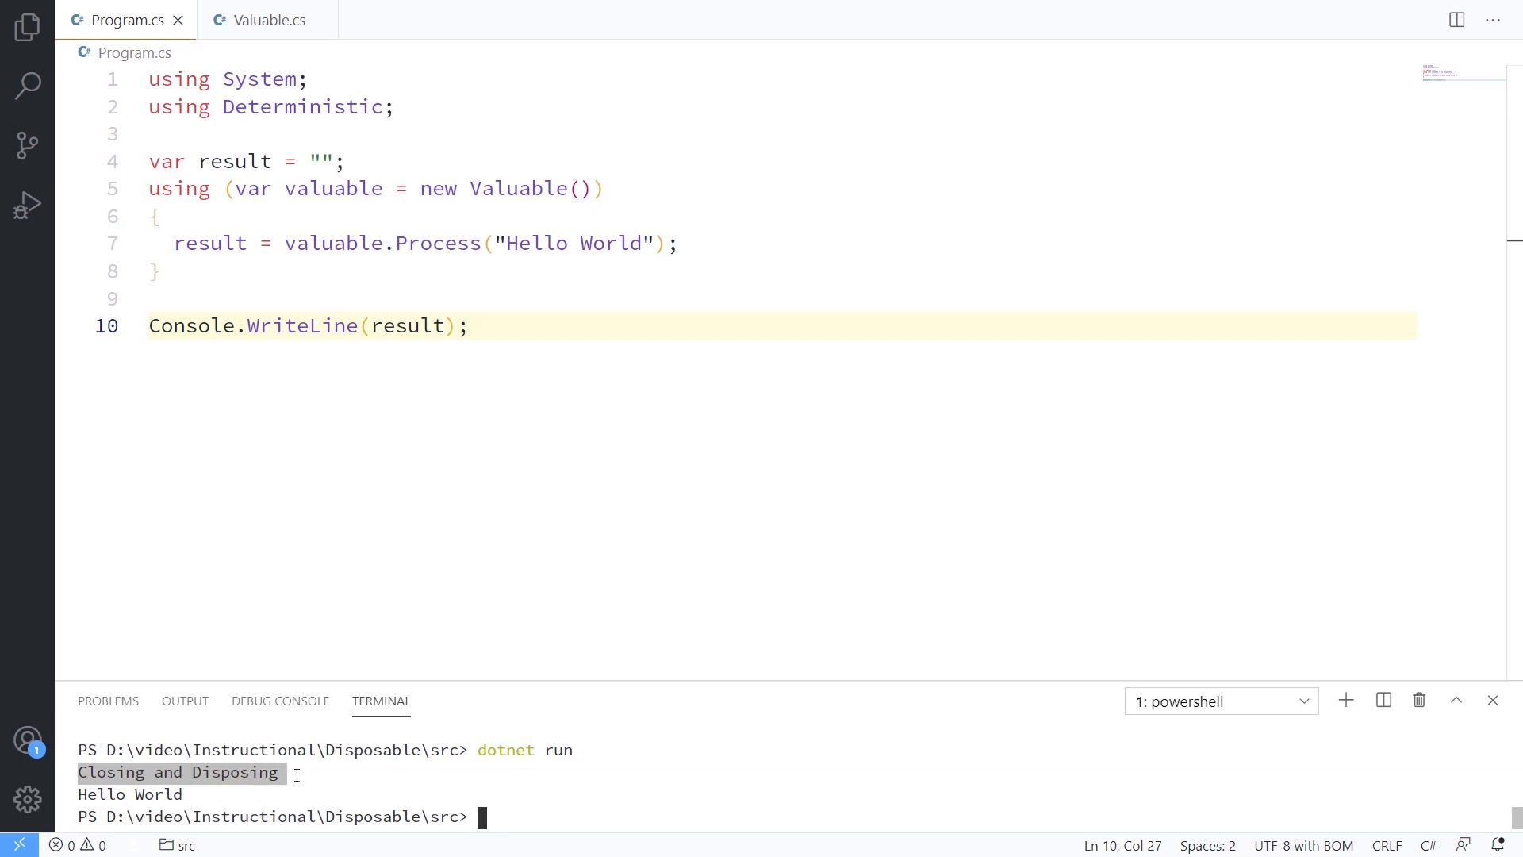
mouse_move(431, 795)
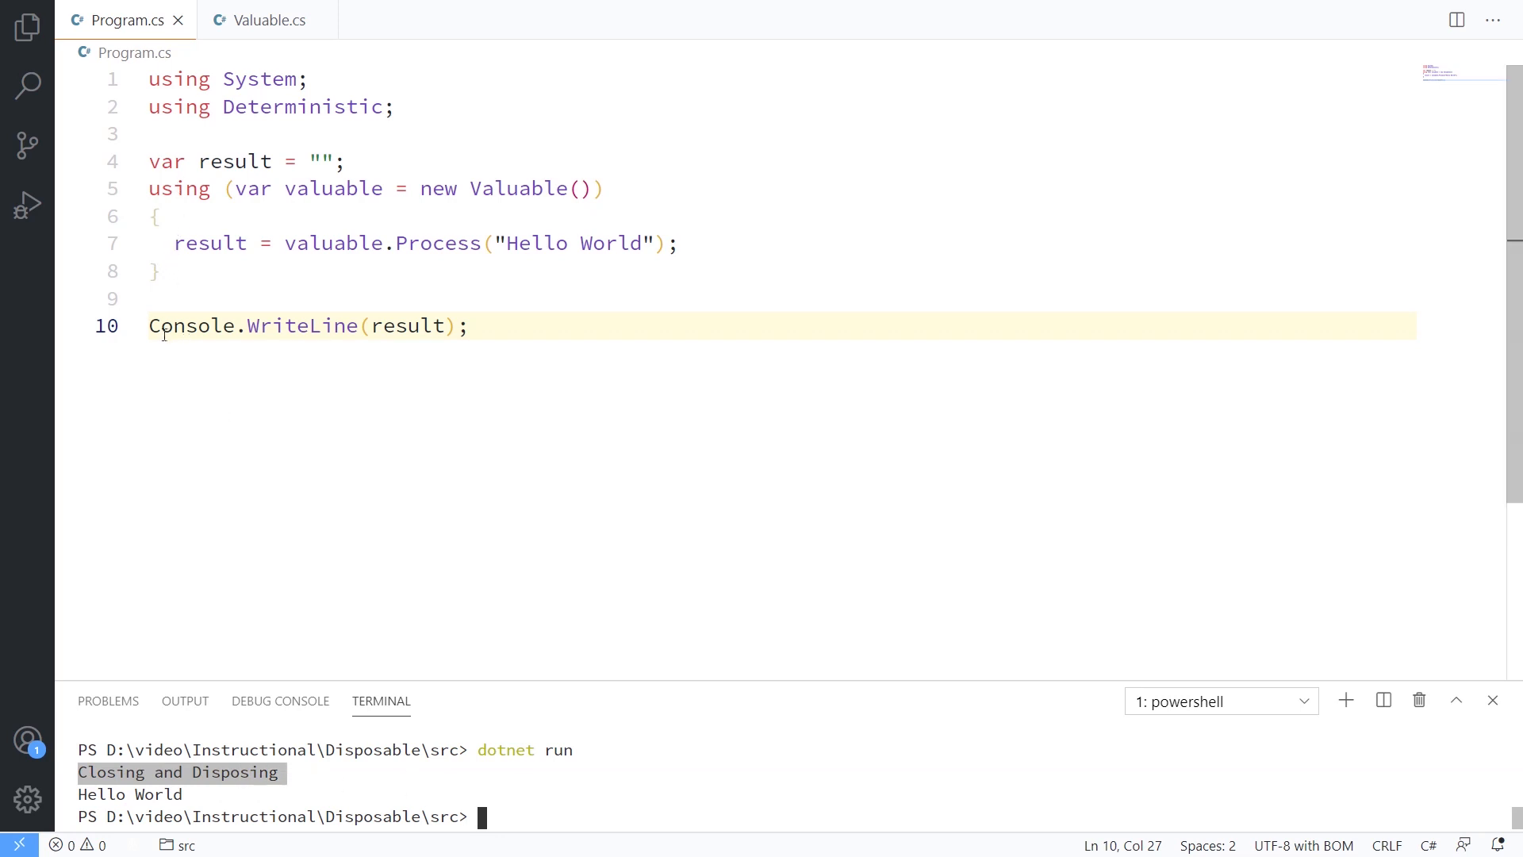
mouse_move(427, 365)
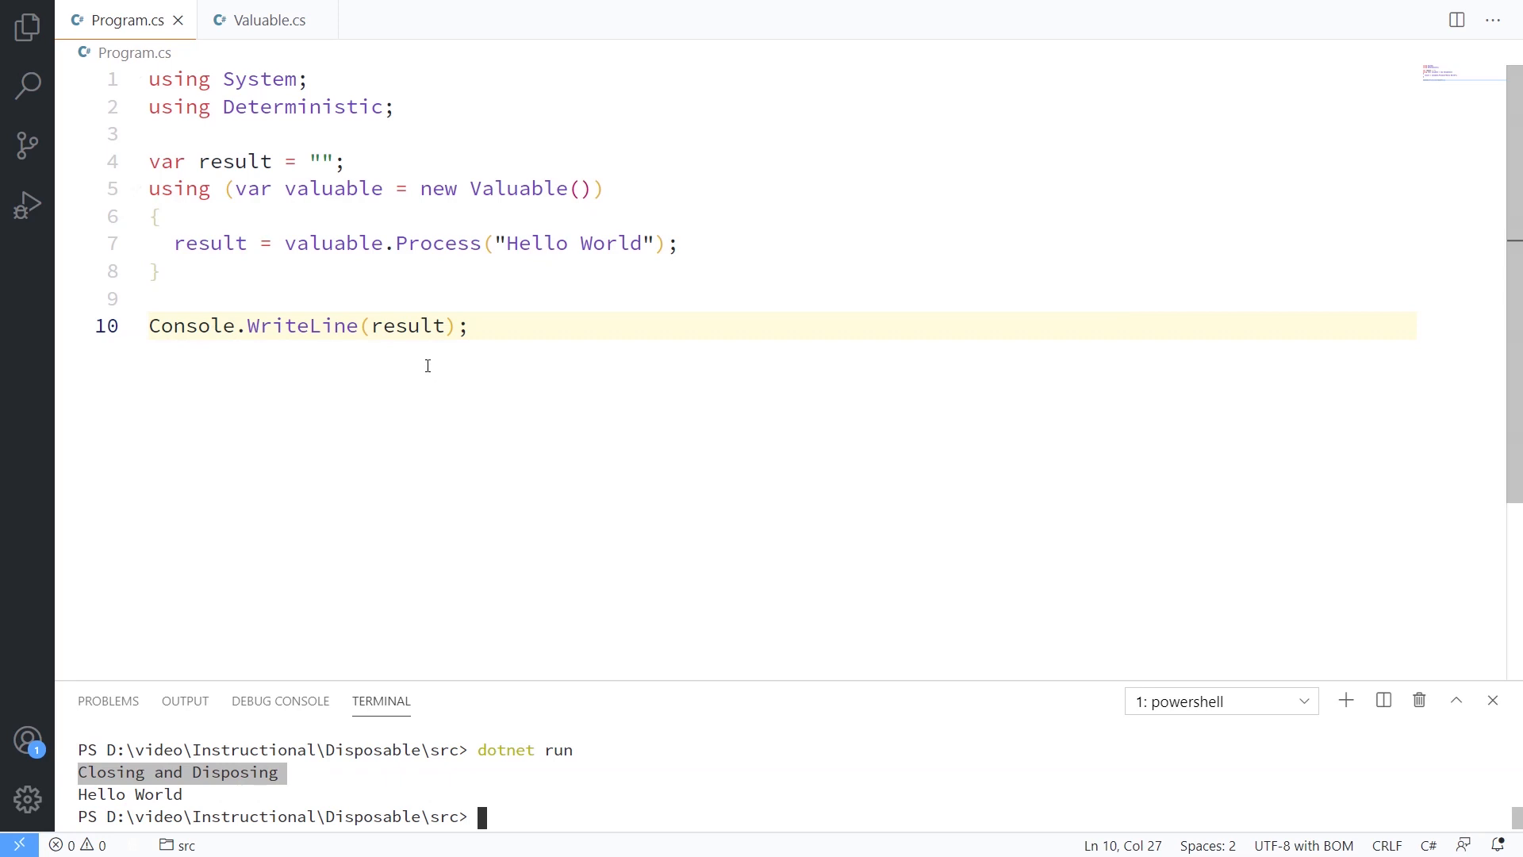
mouse_move(275, 19)
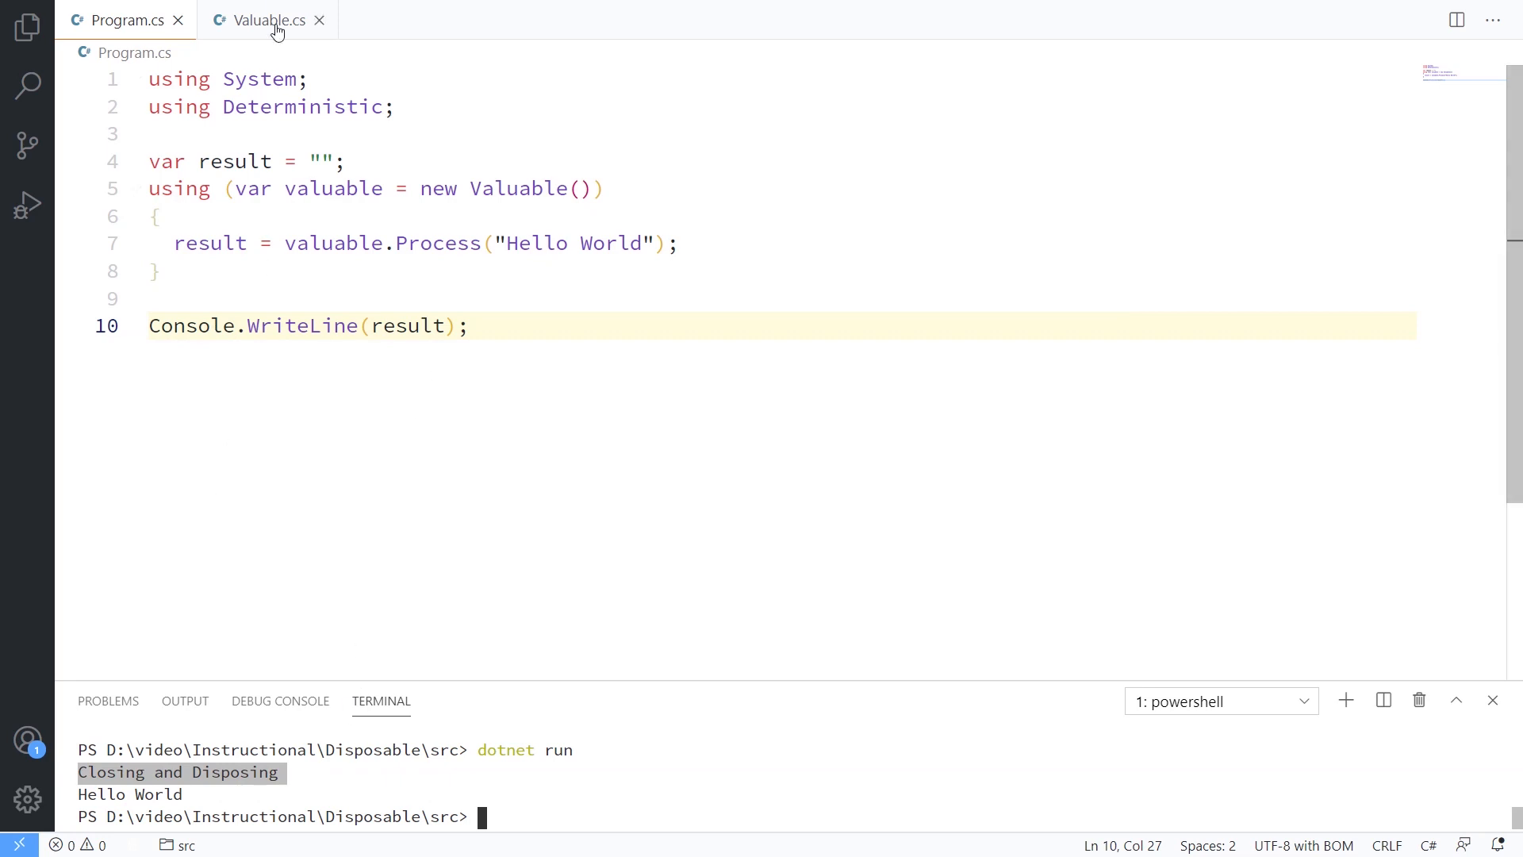
Step: Compare the Dispose method in Valuable.cs with the using block in Program.cs
left_click(265, 19)
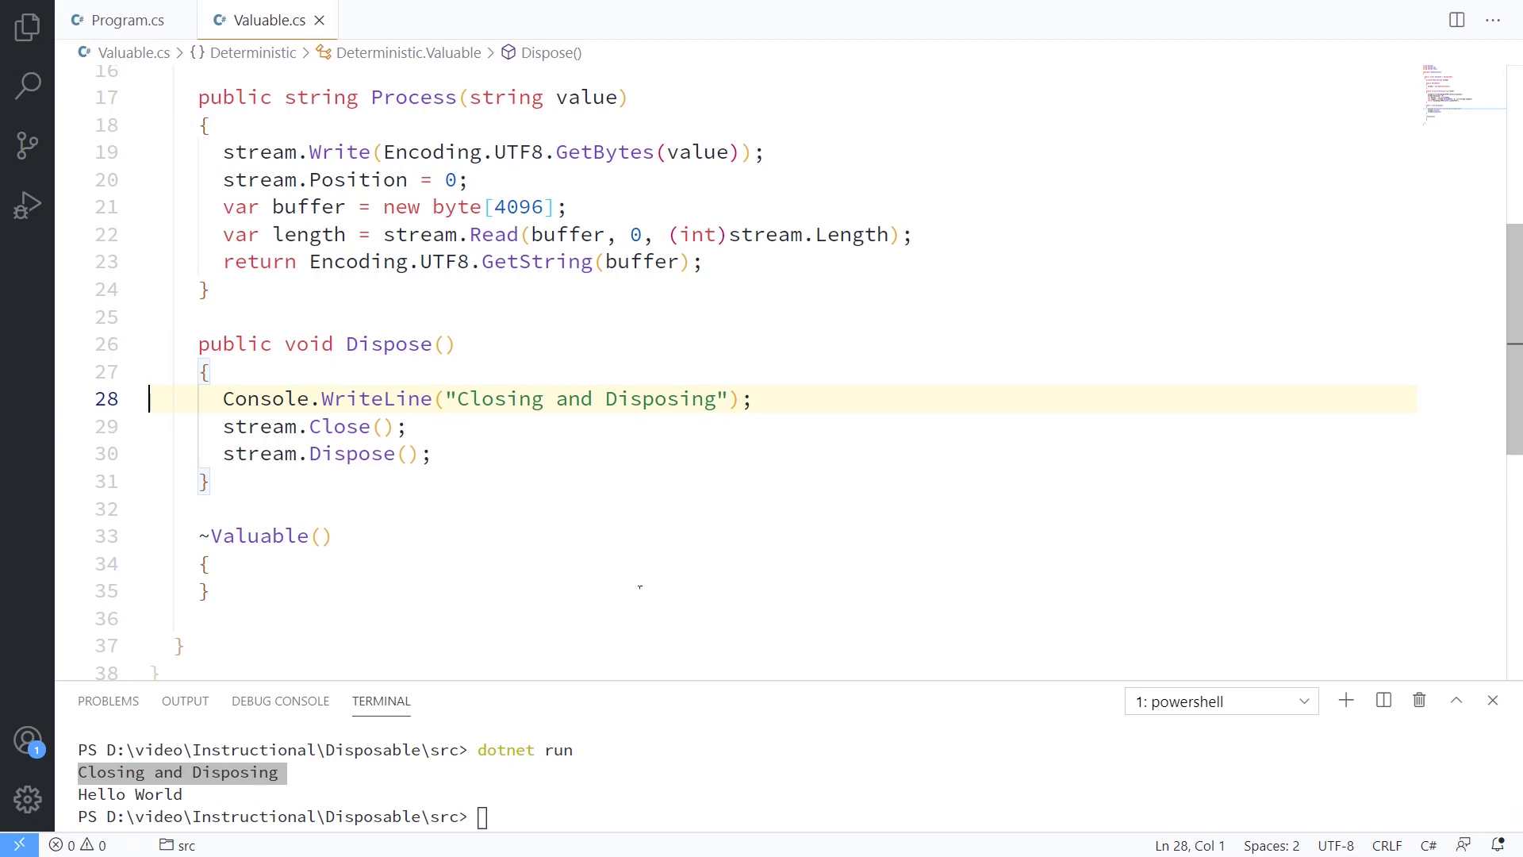
scroll("up", 3)
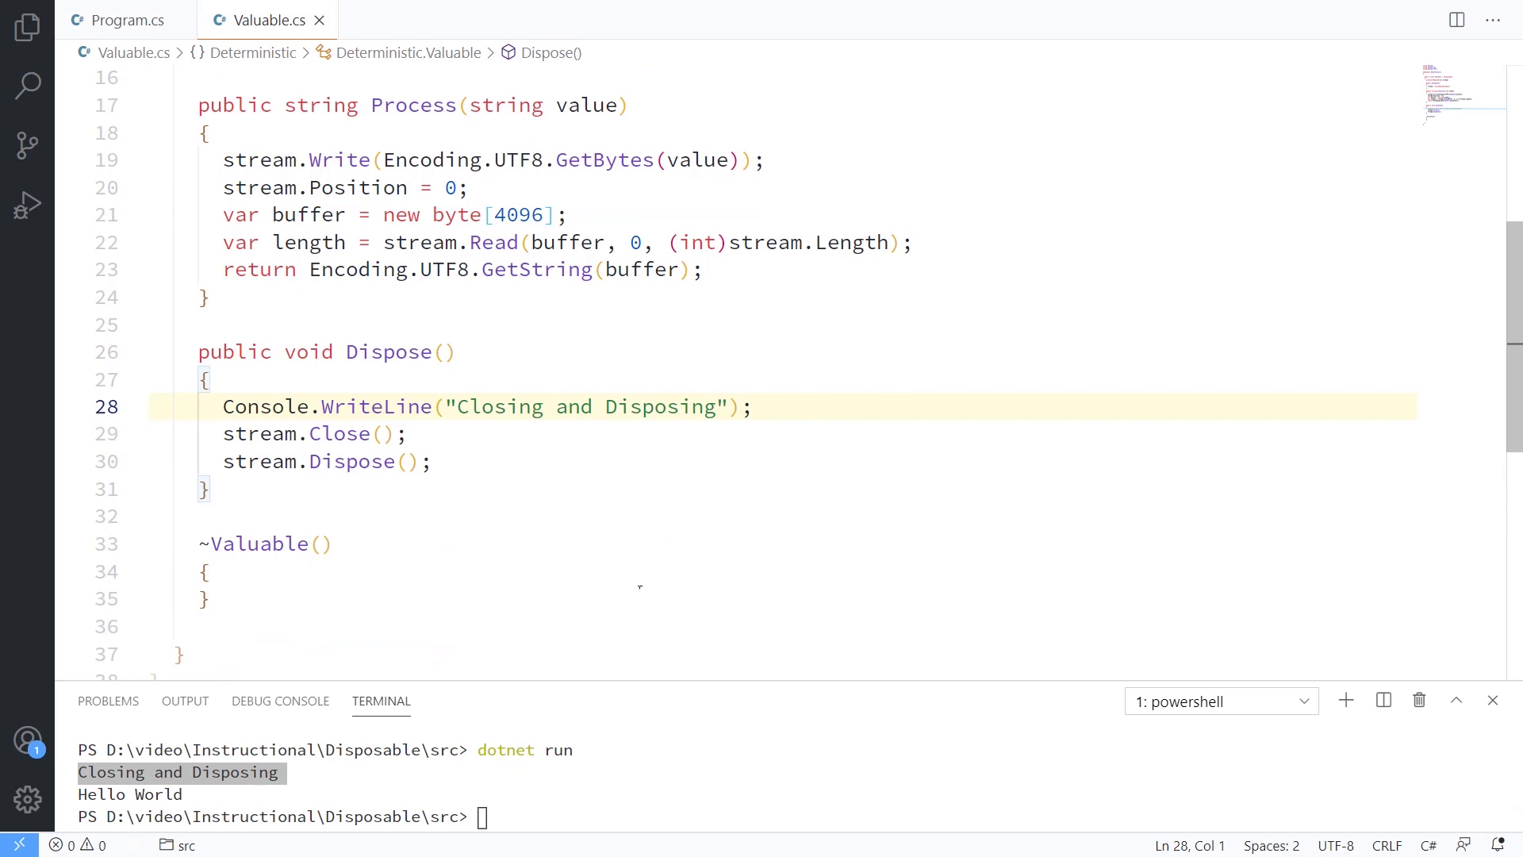
left_click(122, 19)
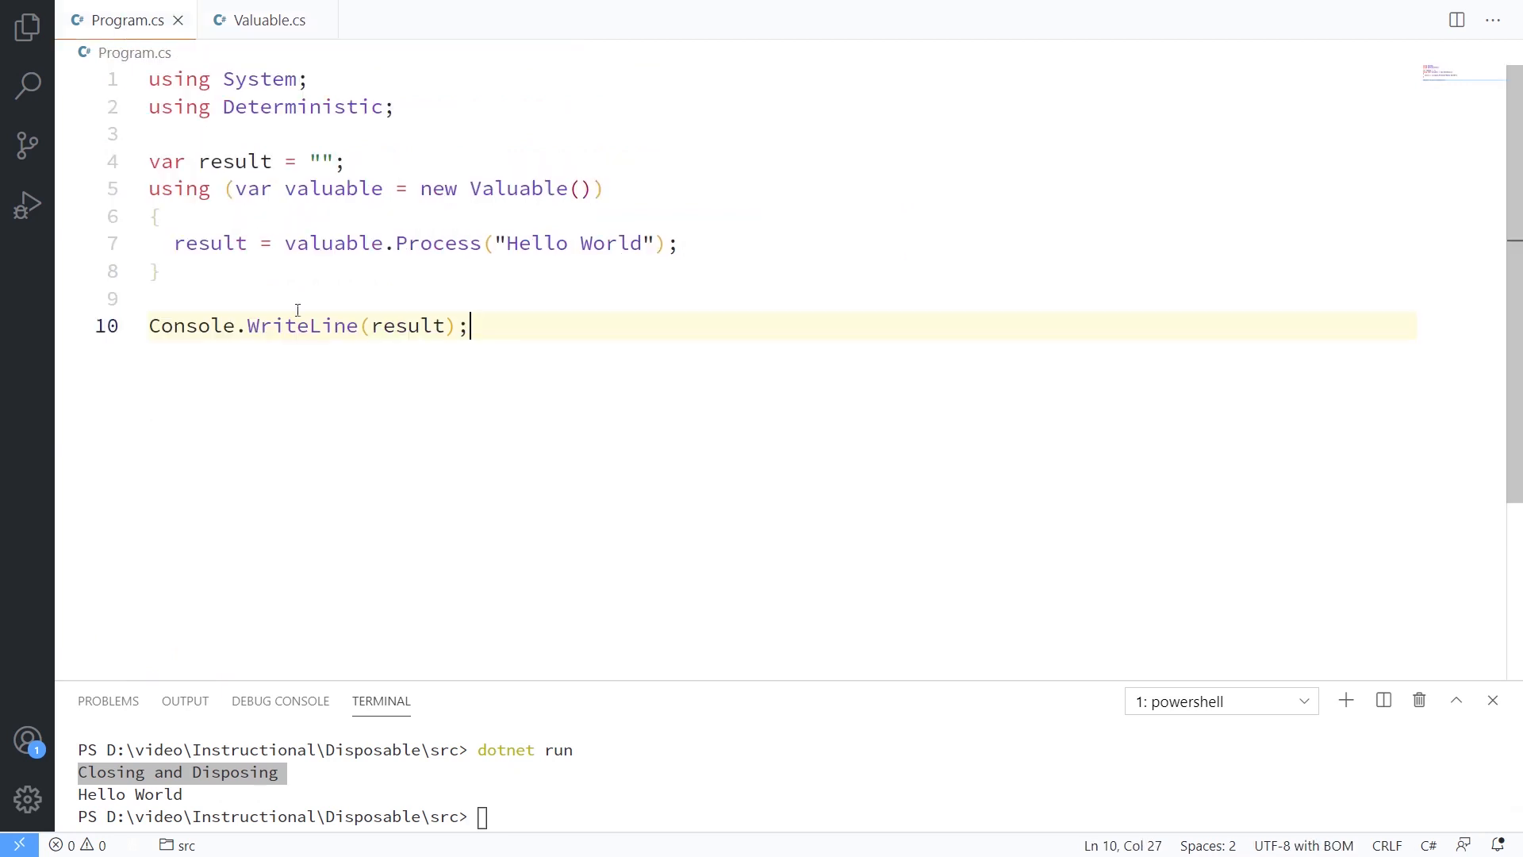
mouse_move(427, 477)
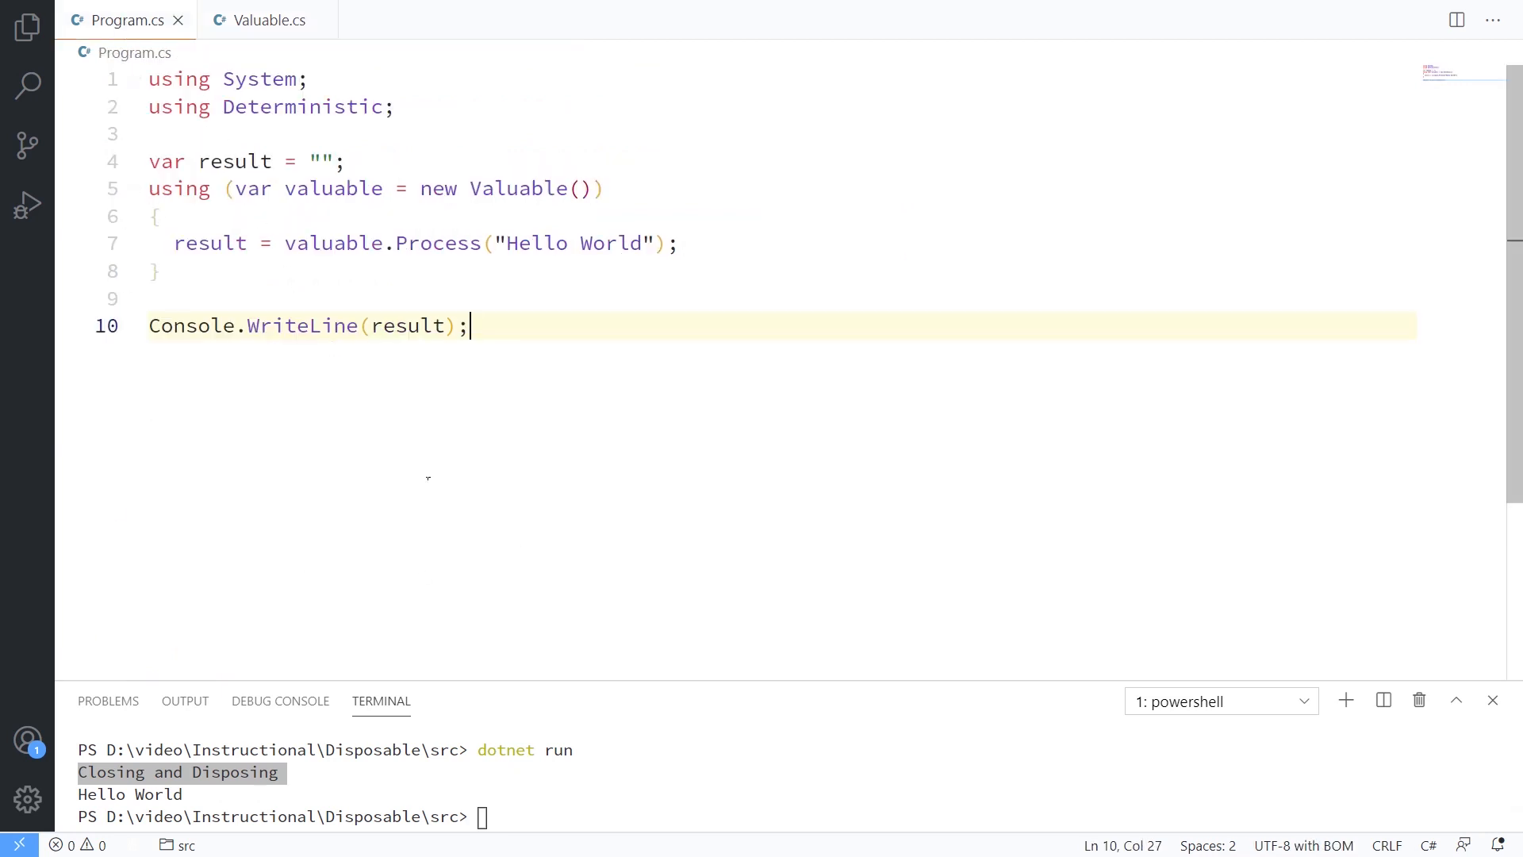
left_click(262, 19)
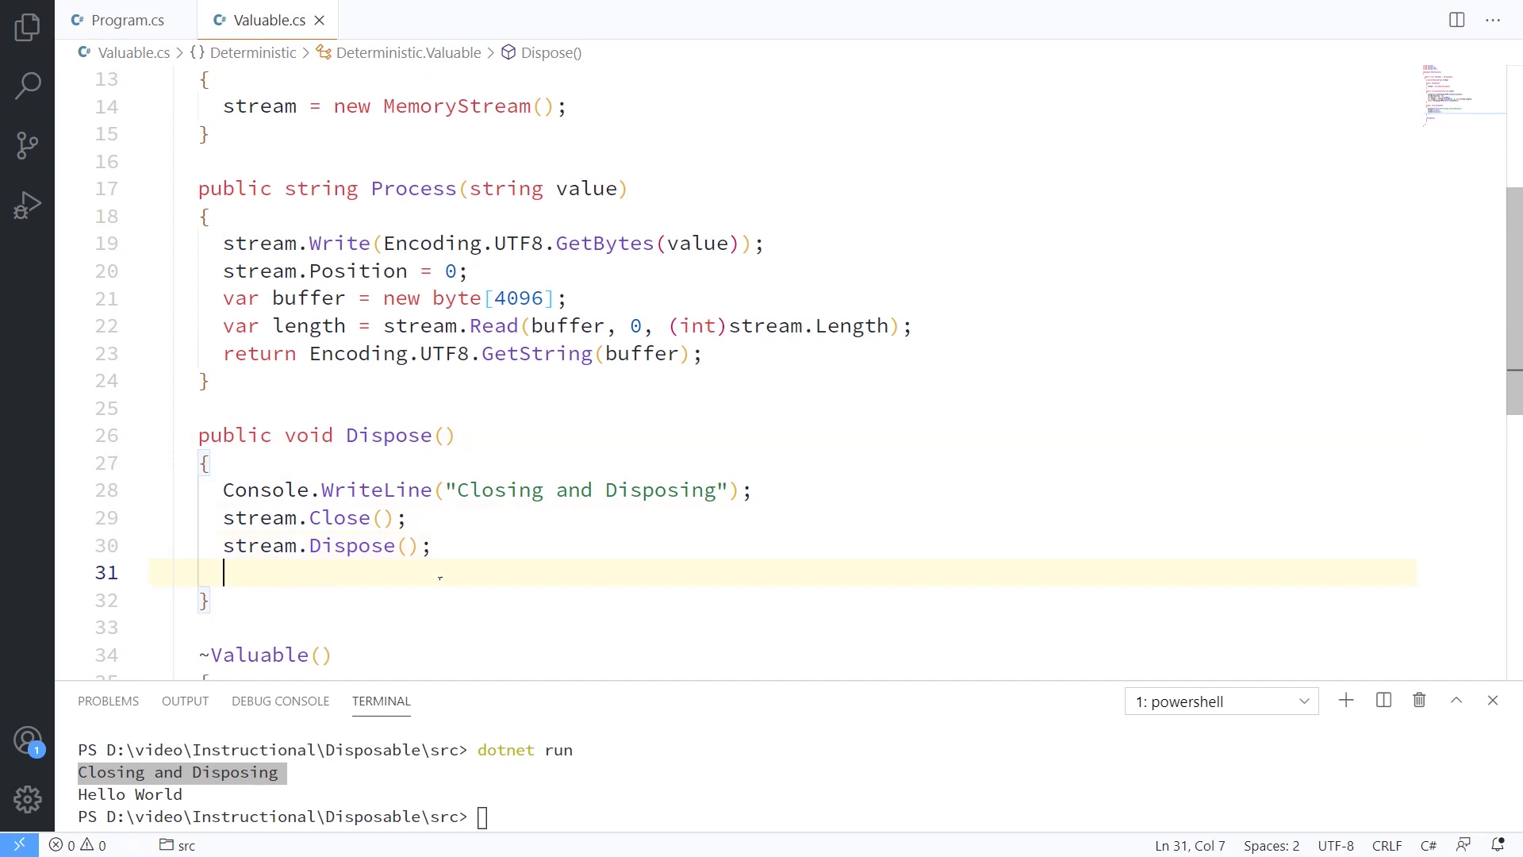
Step: Set stream = null in Dispose and have ~Valuable call Dispose() if stream is not null
type("stream = null;")
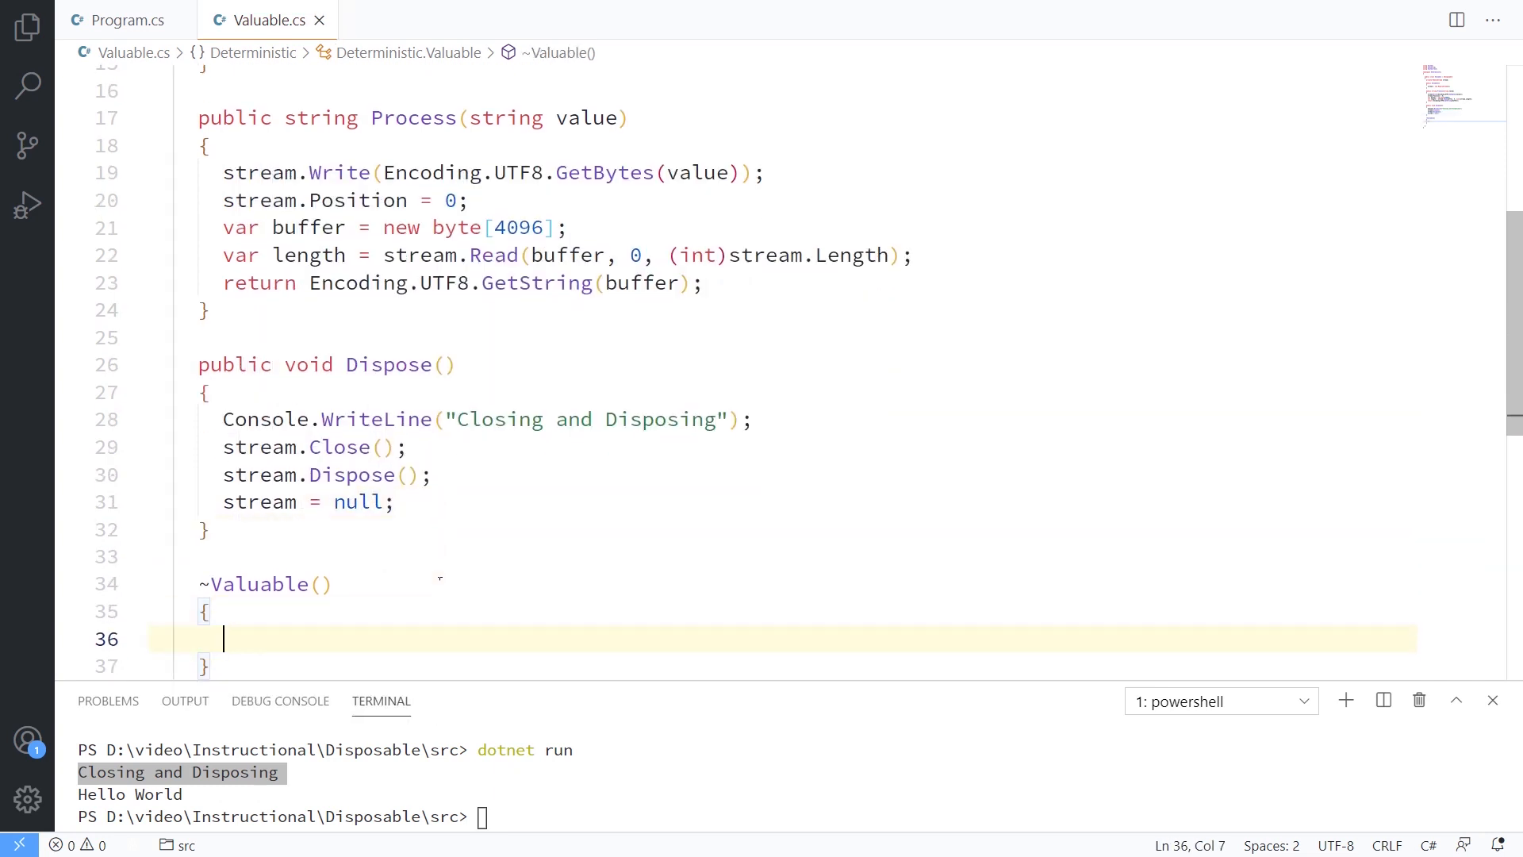
type("if (")
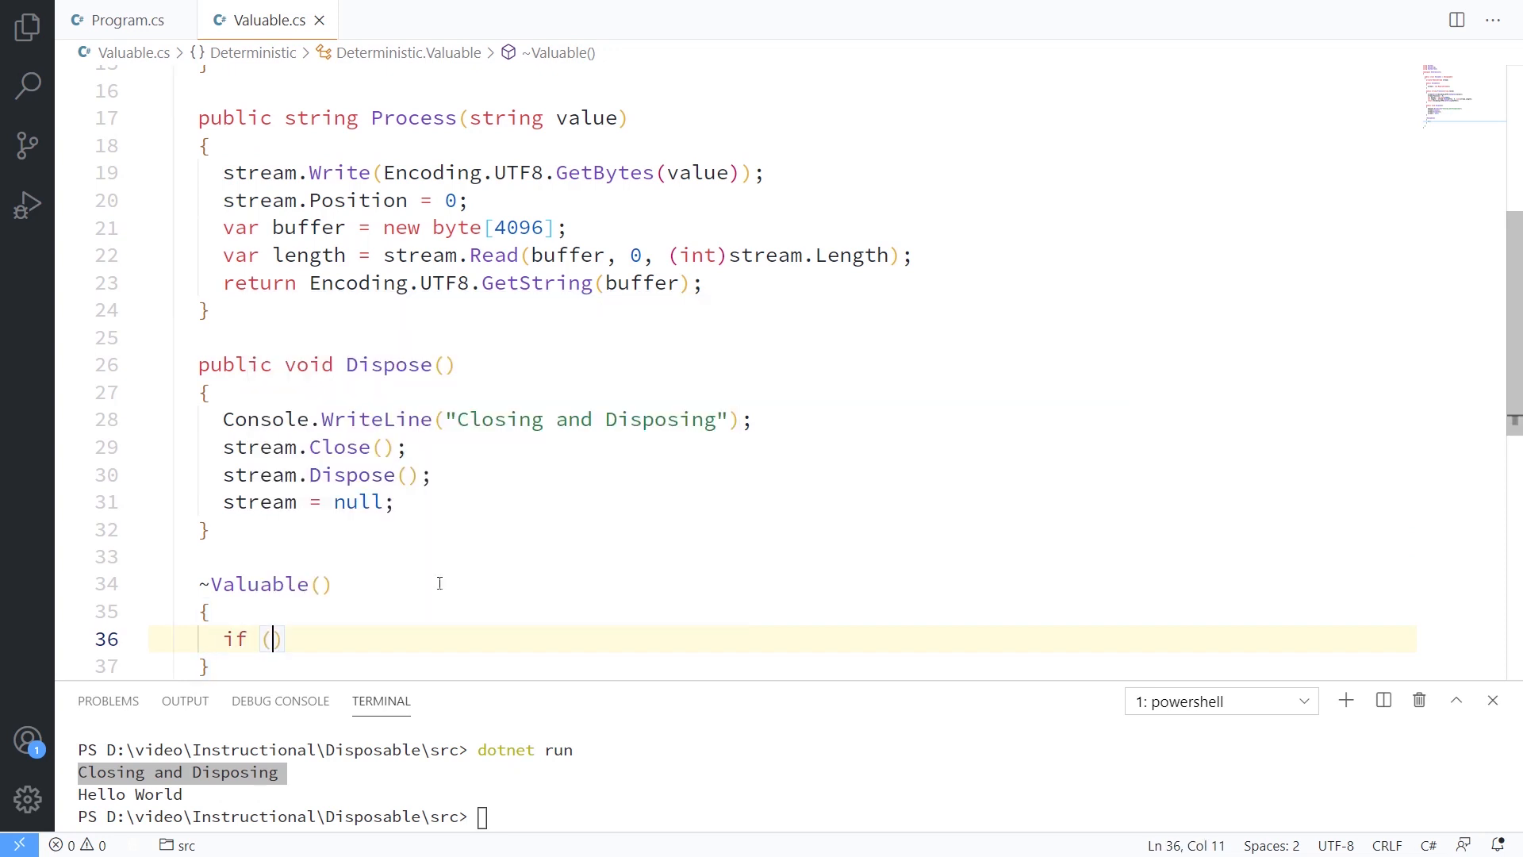
type("stream !=")
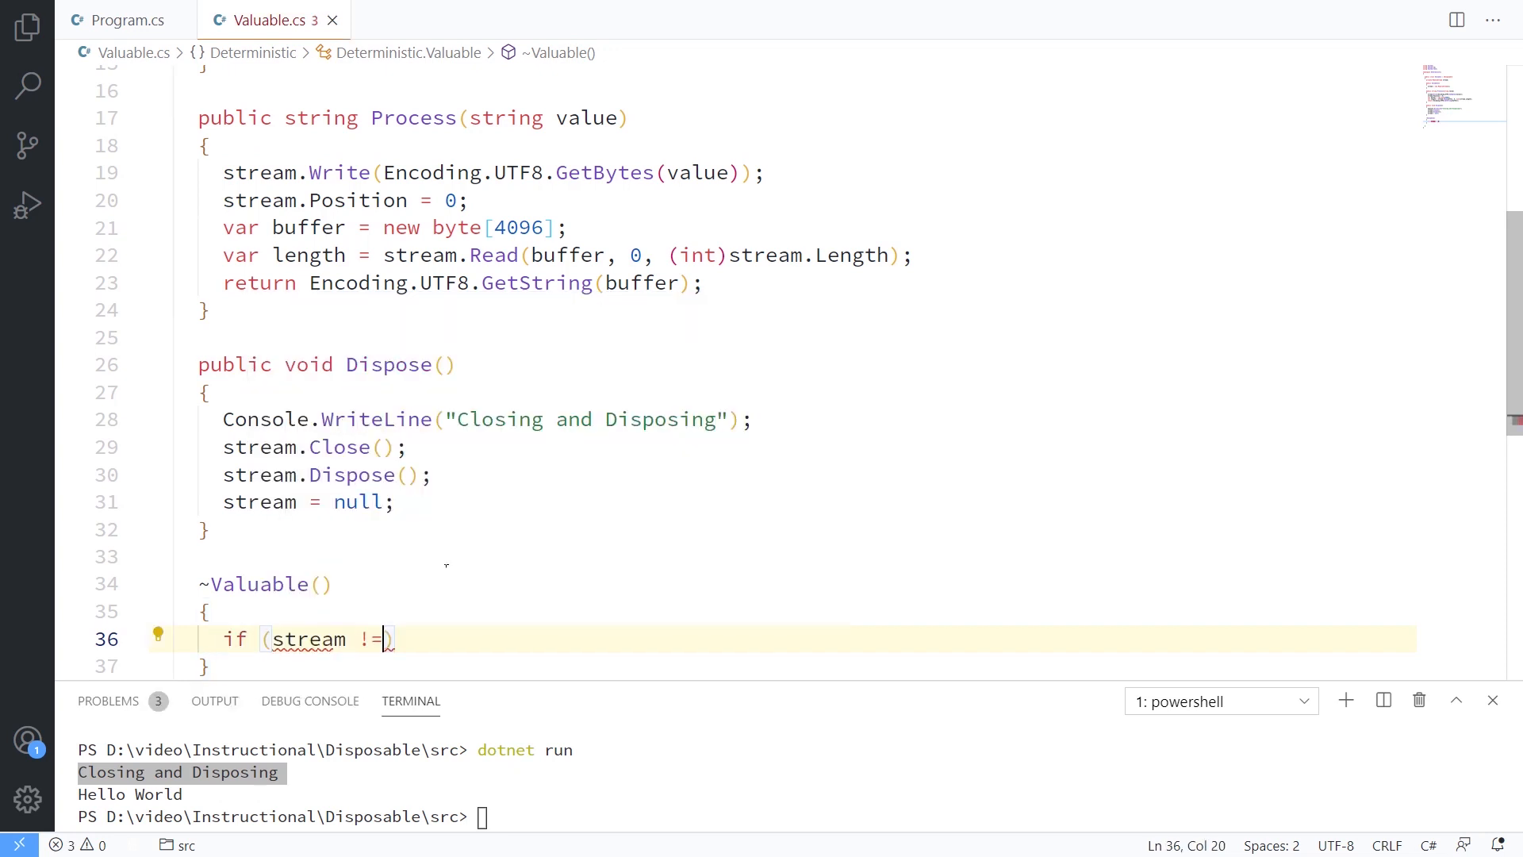
key("Backspace")
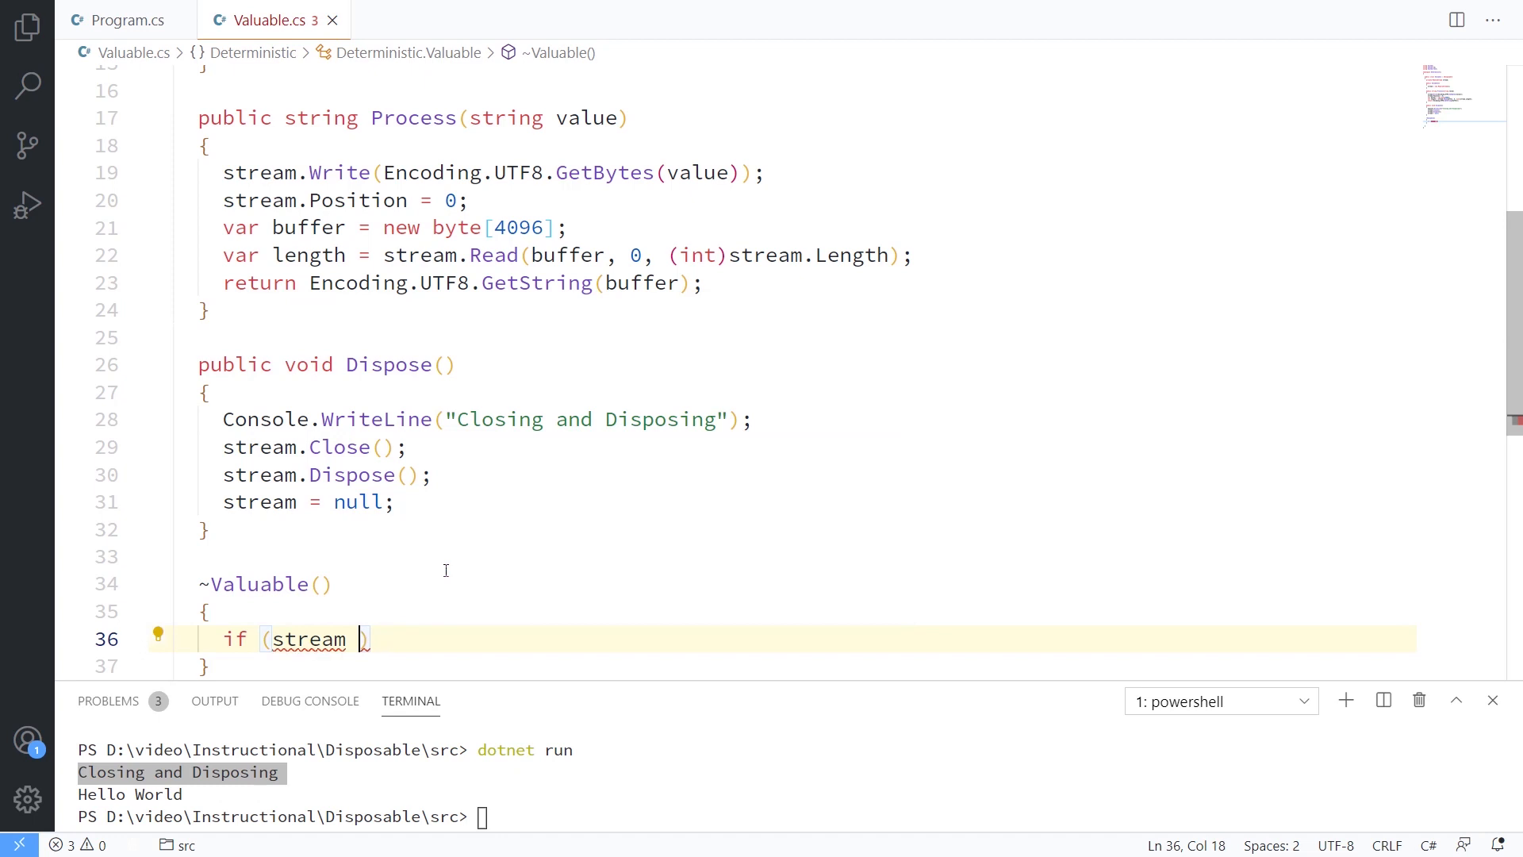
type("is not null")
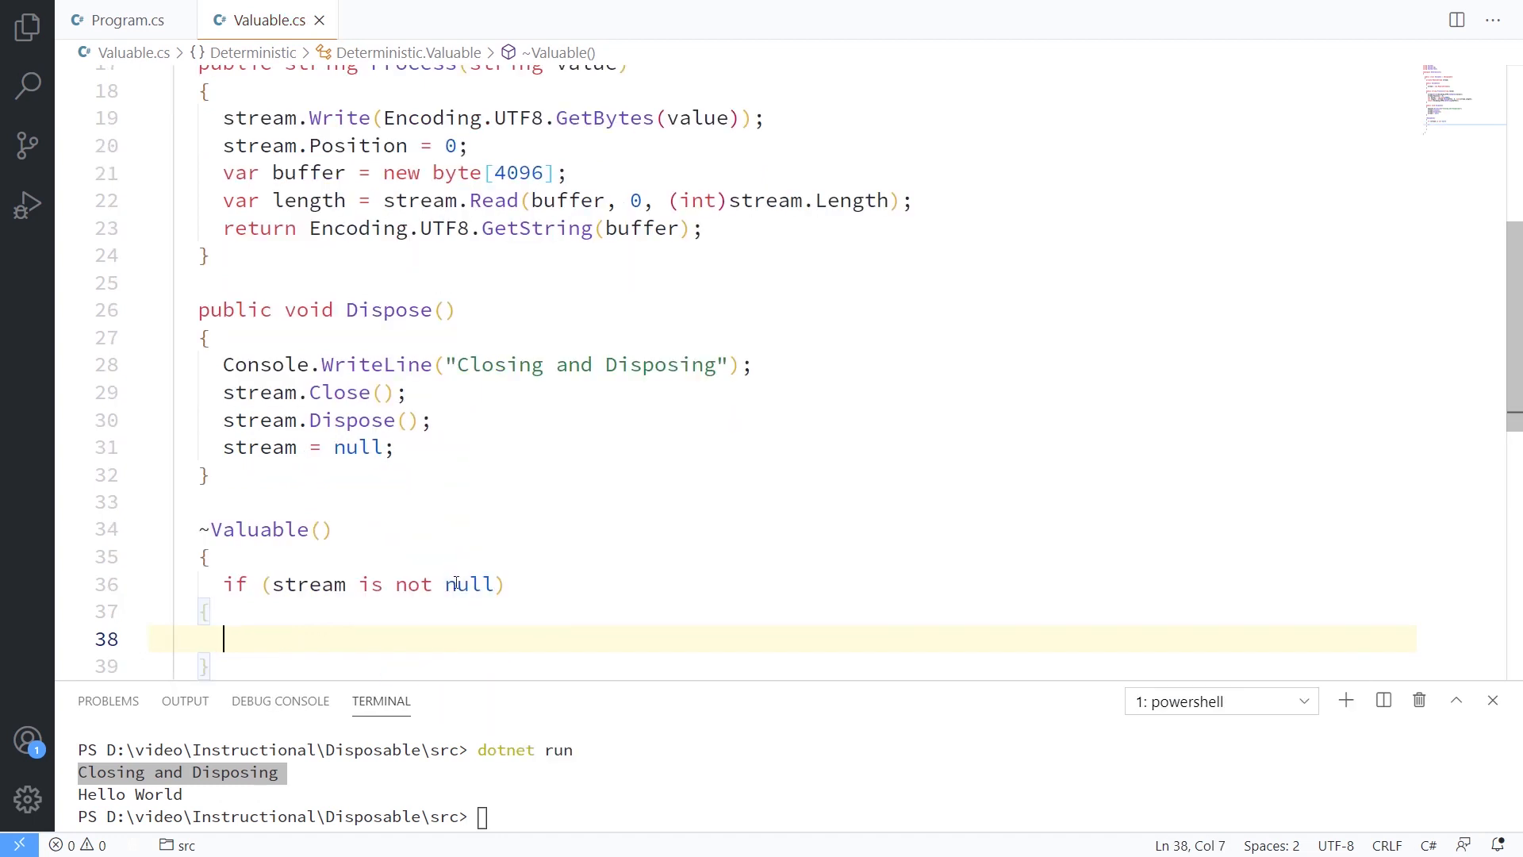
type("Dispose();")
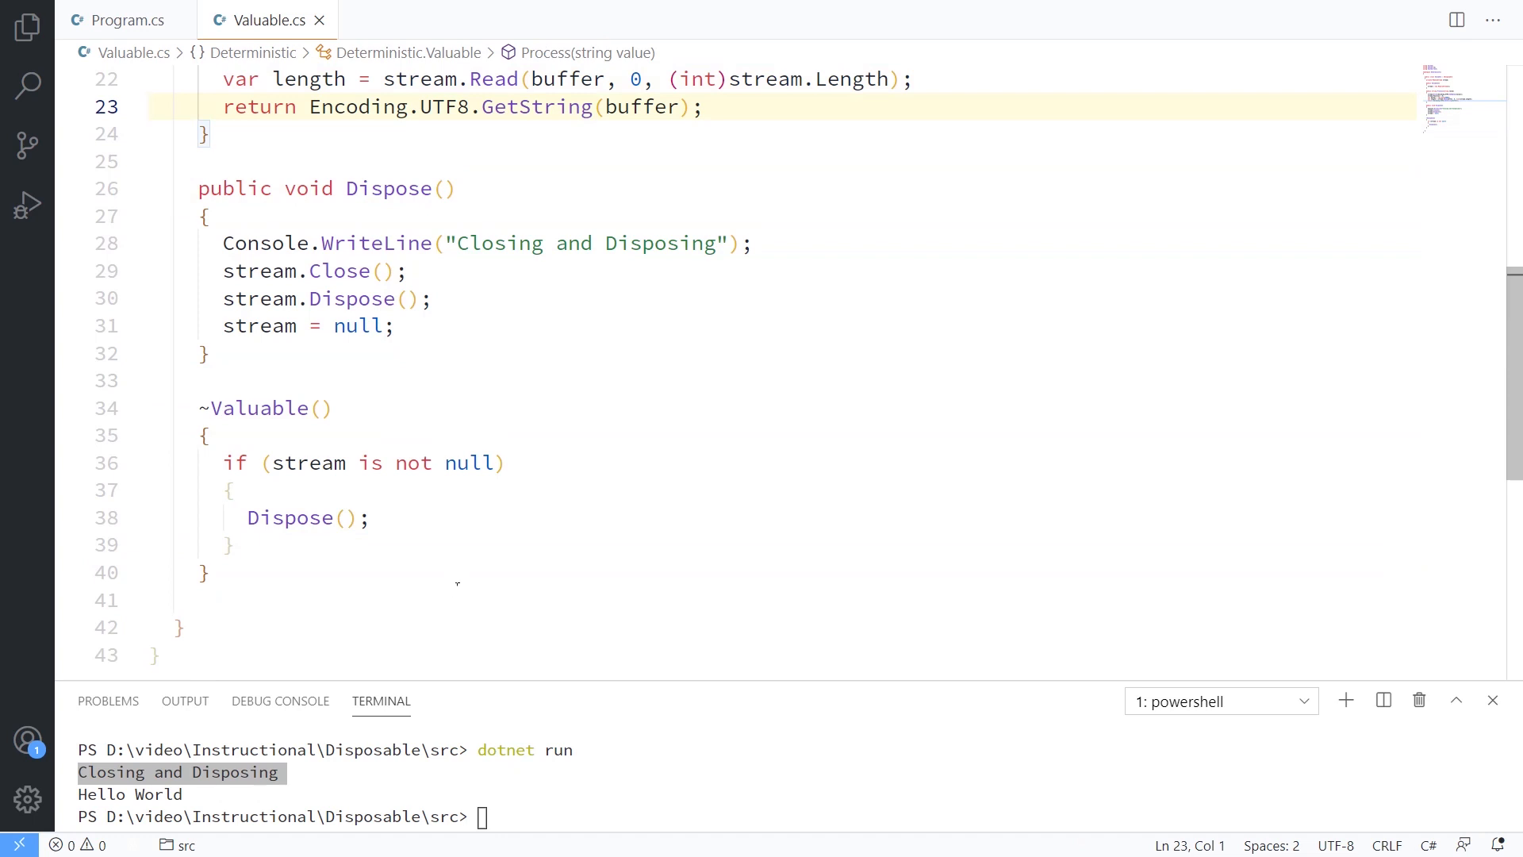
Step: Scroll back to the top of Valuable.cs to review the class declaration
left_click(149, 106)
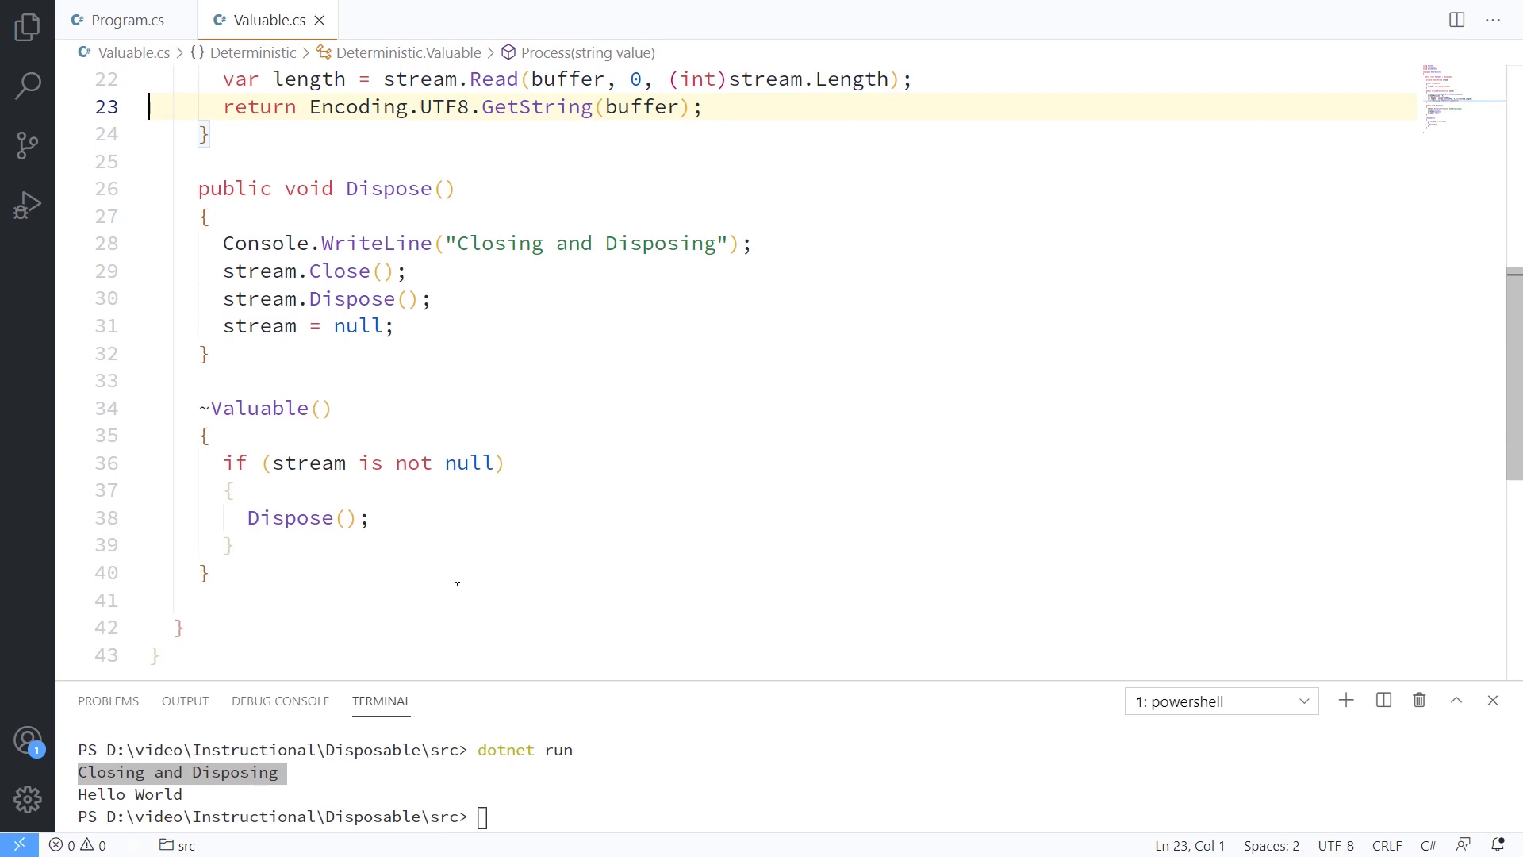
scroll("up", 3)
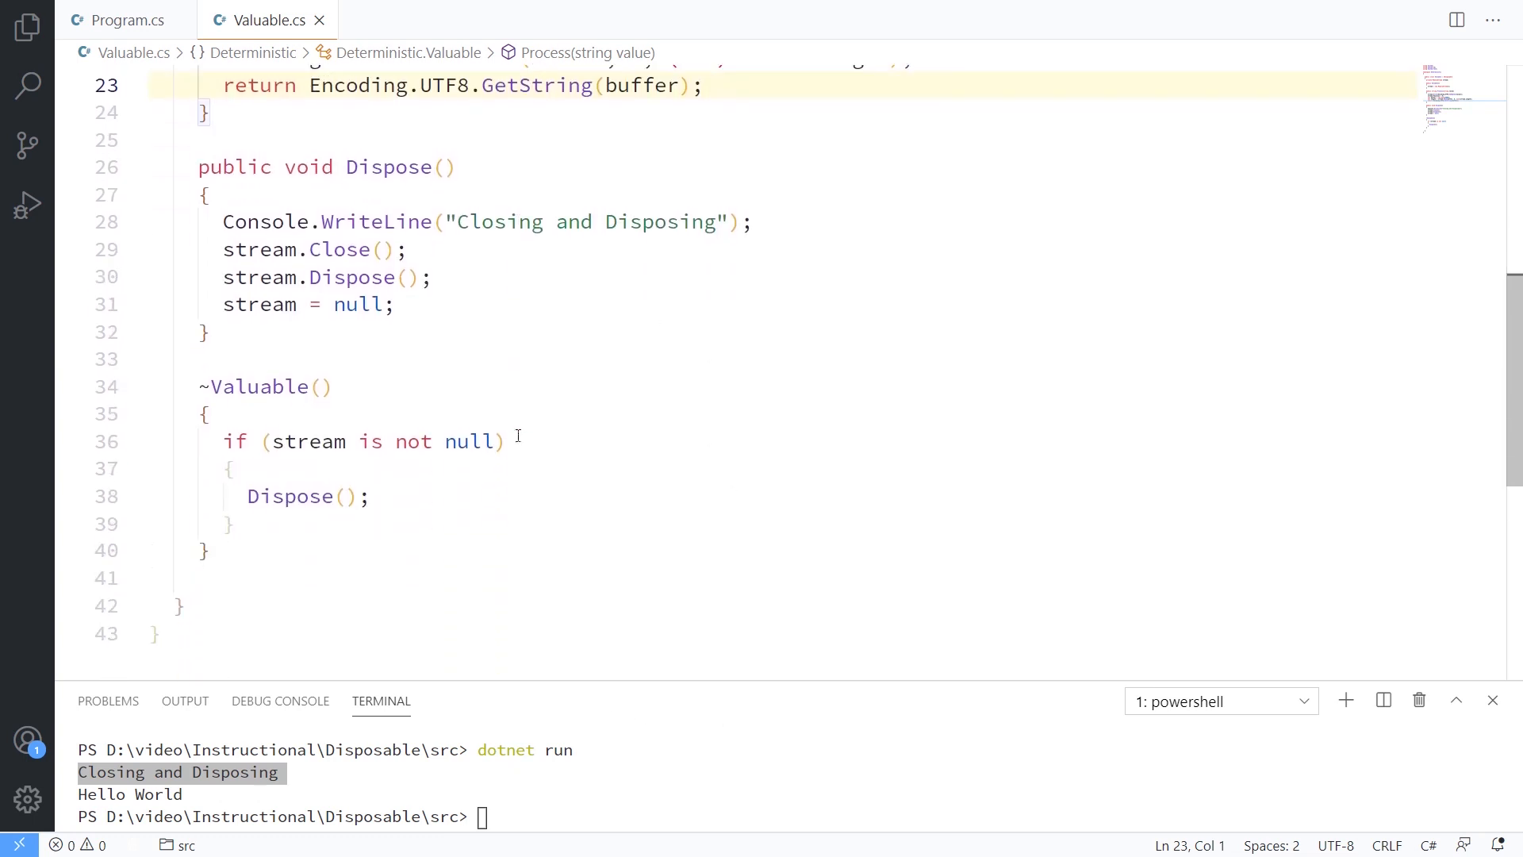
scroll("up", 3)
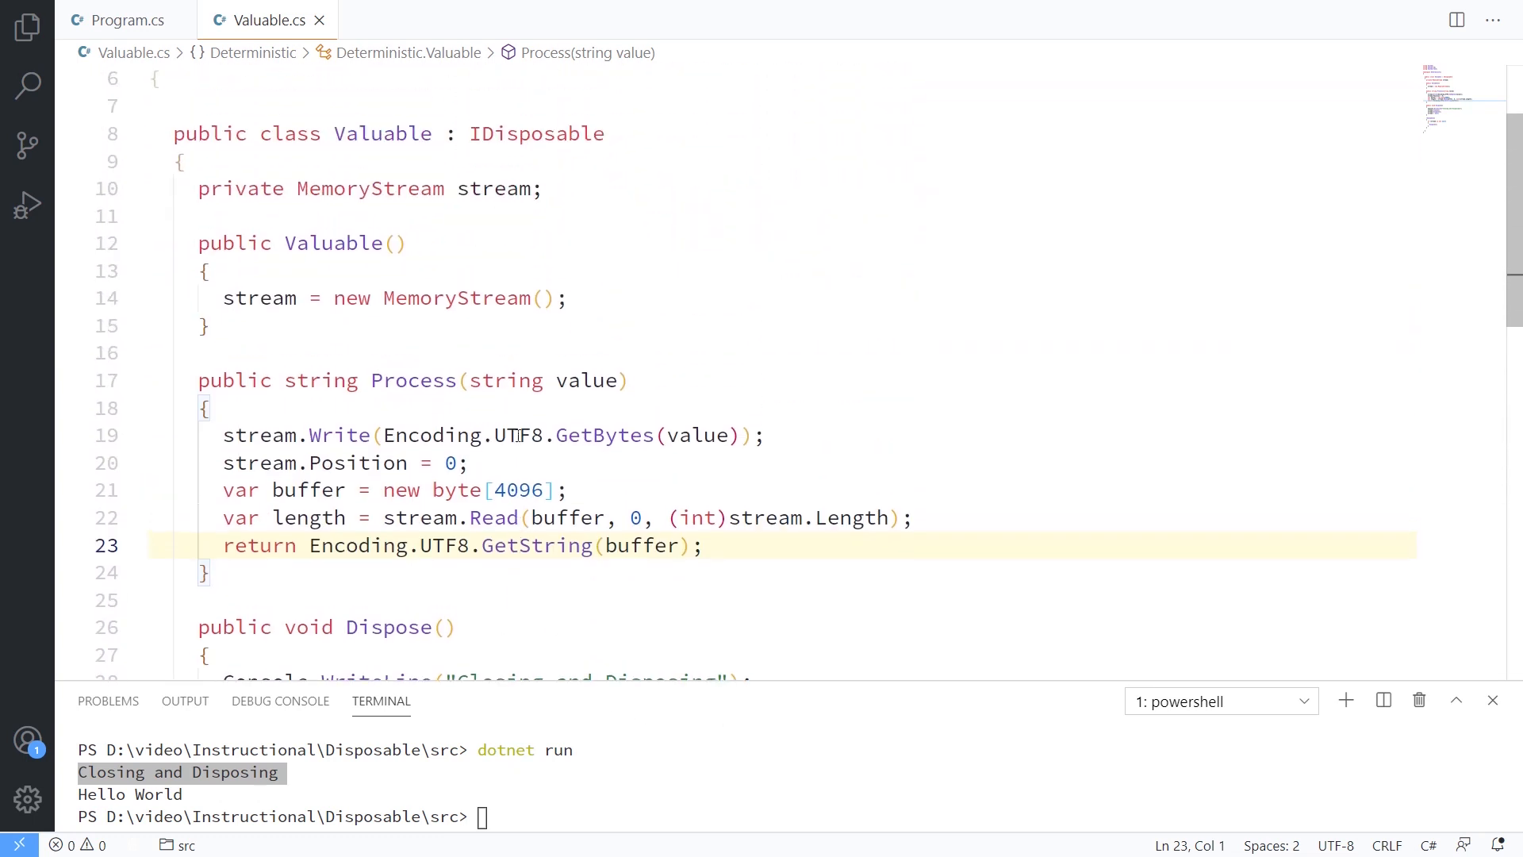
scroll("down", 3)
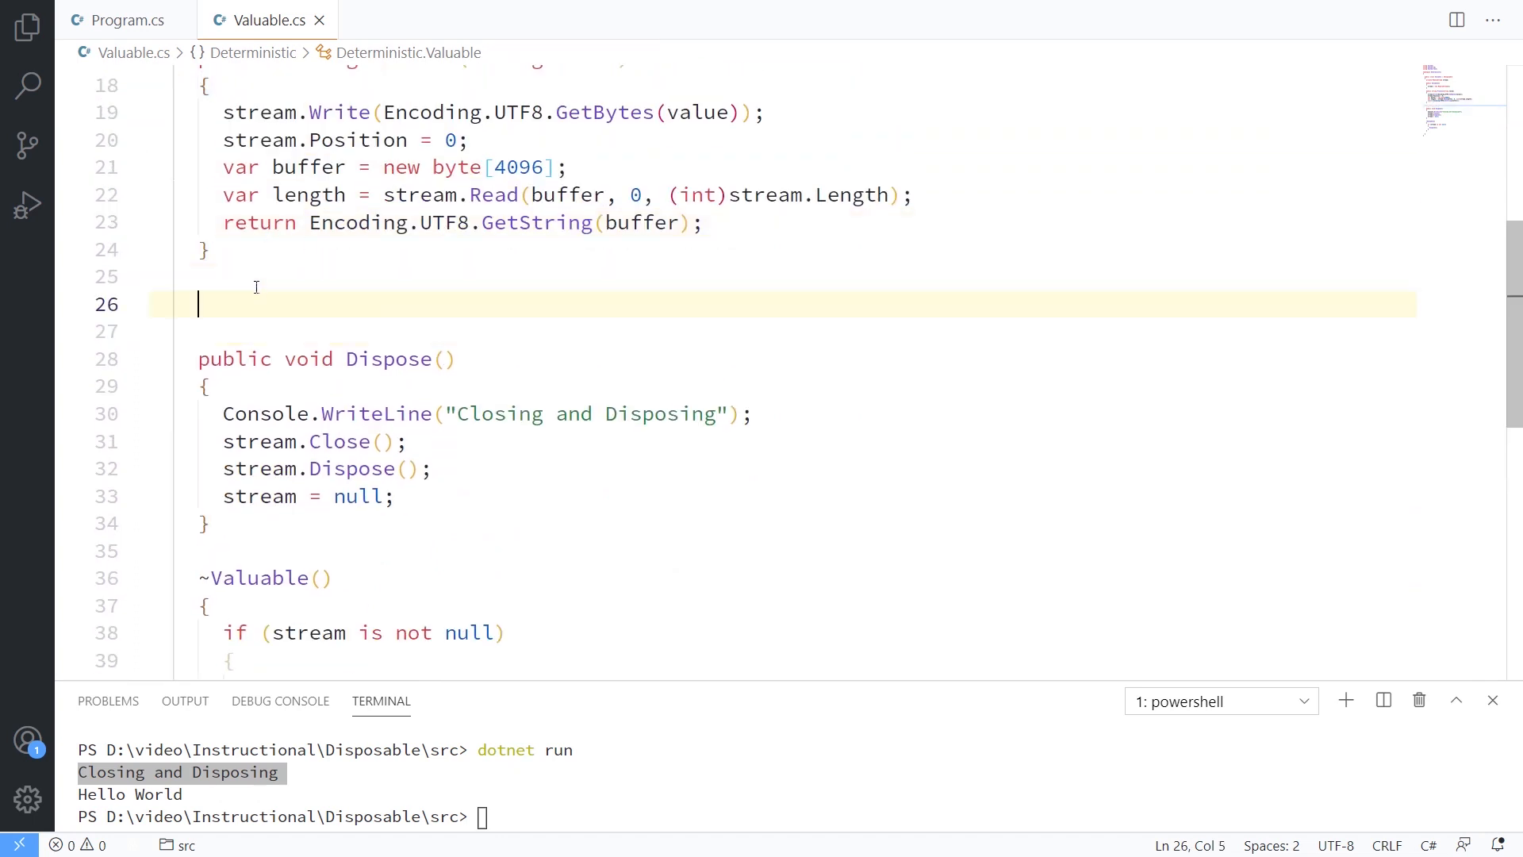
Step: Declare 'bool isDisposing = false;' and wrap the Dispose body in 'if (!isDisposing)', setting isDisposing = true first
type("bool isDisposing = false;")
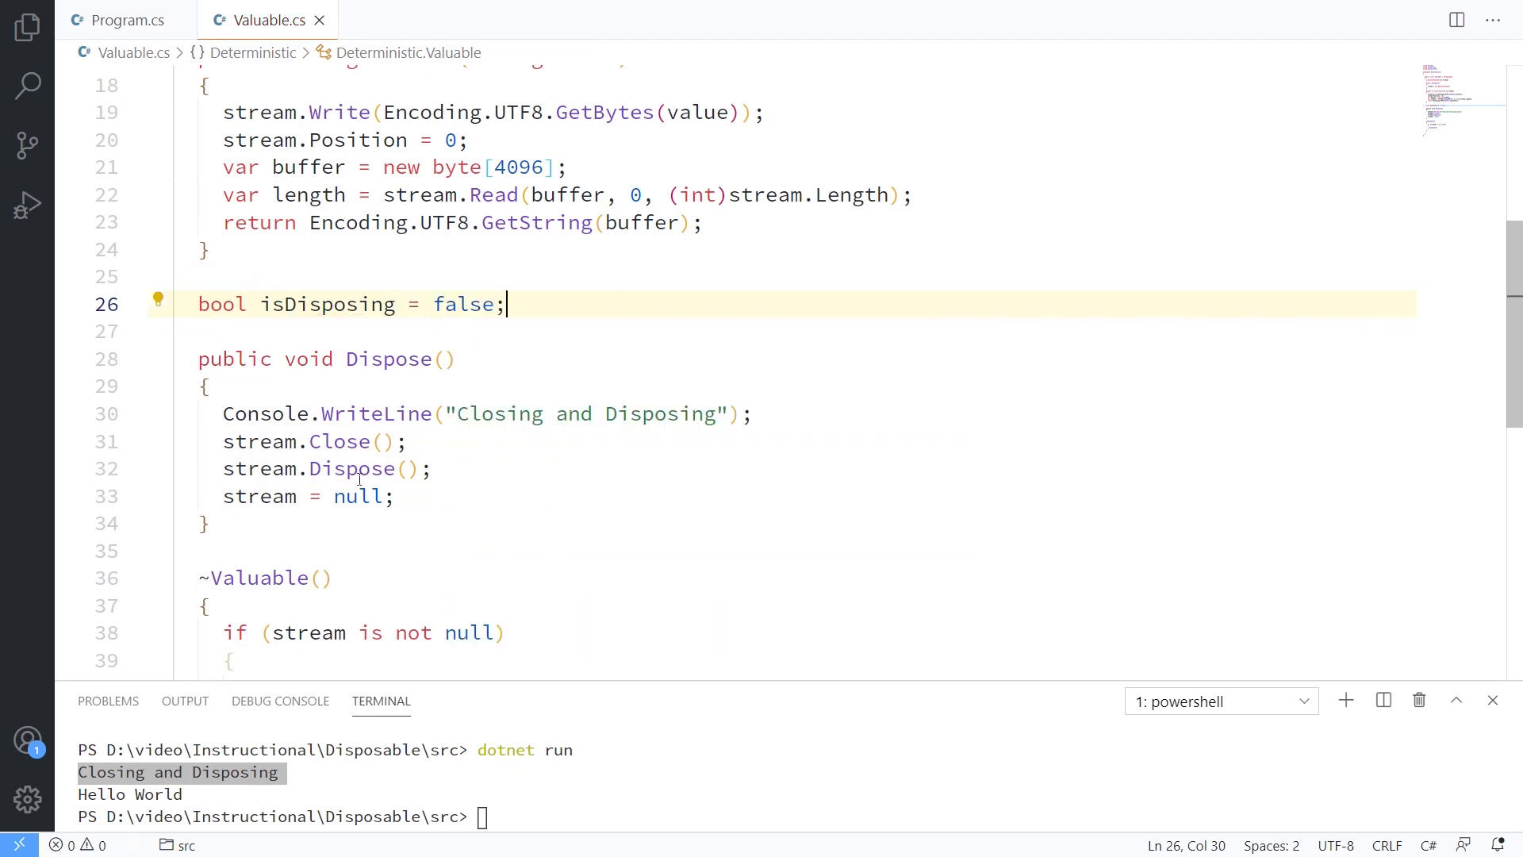
scroll("down", 3)
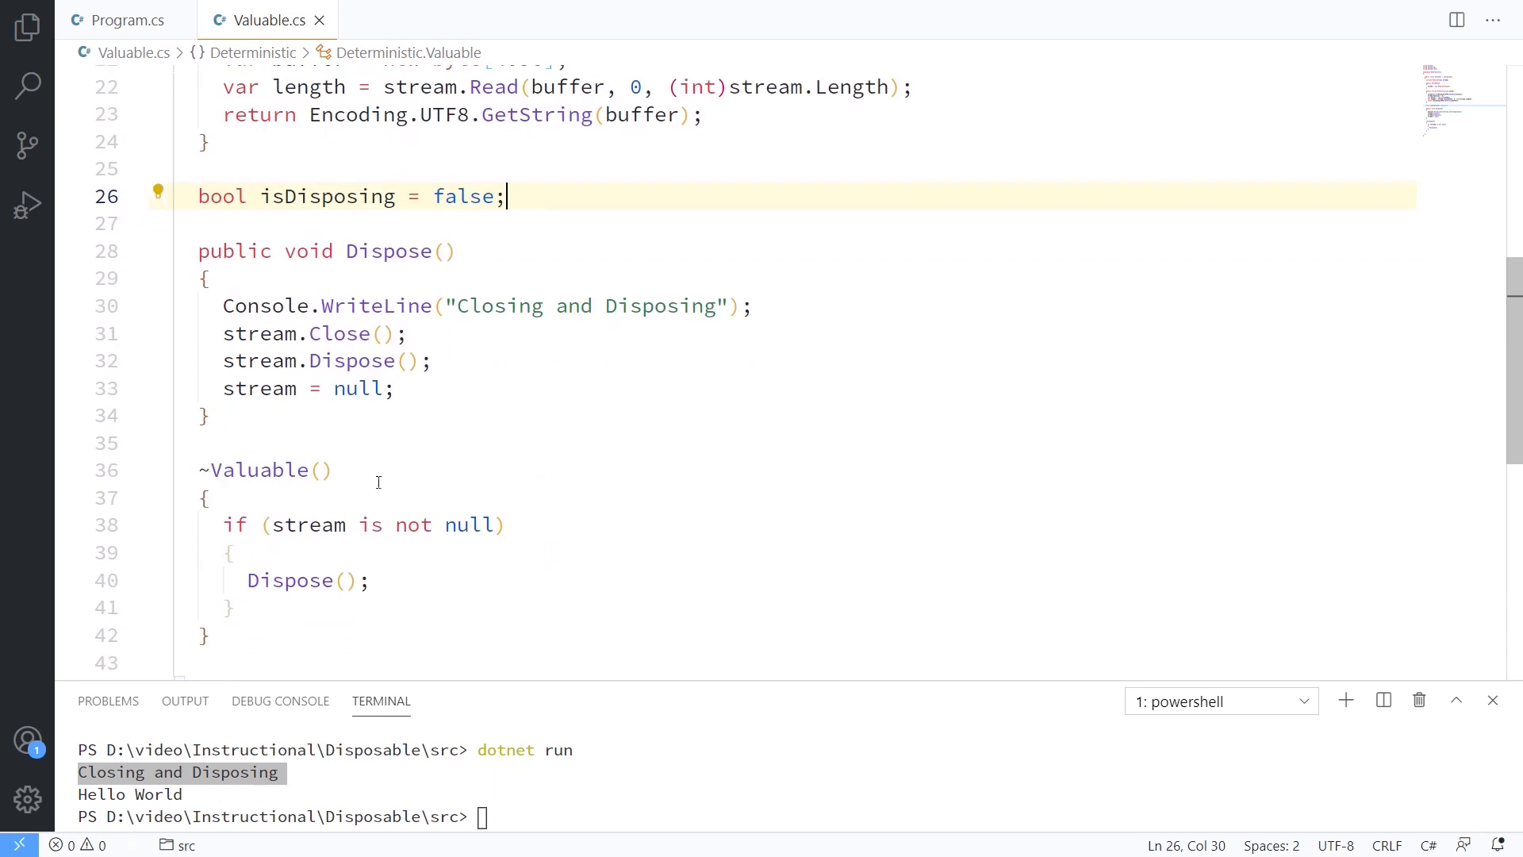
mouse_move(409, 297)
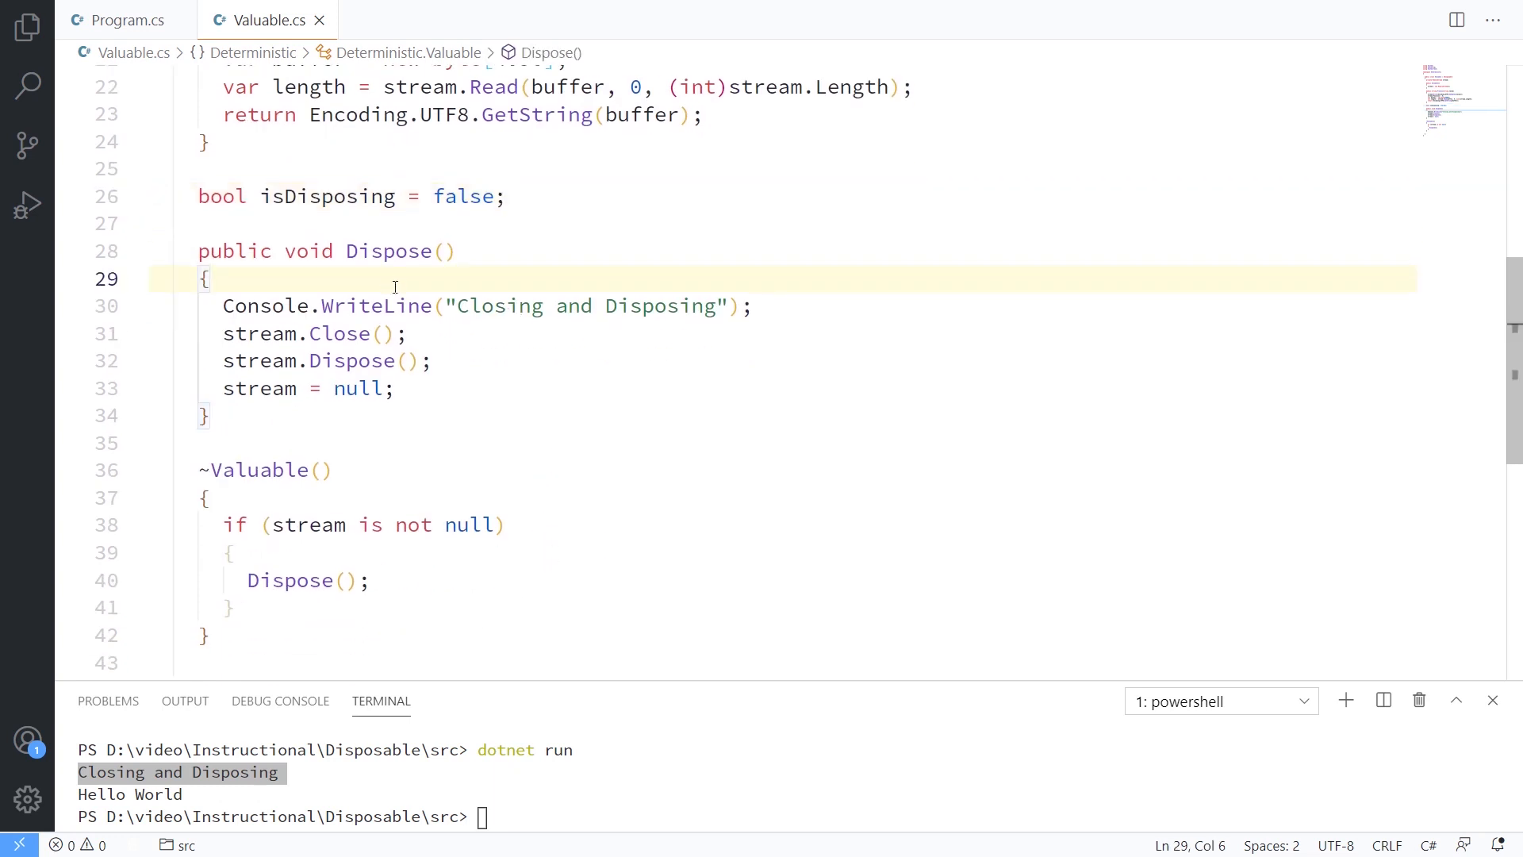
type("if")
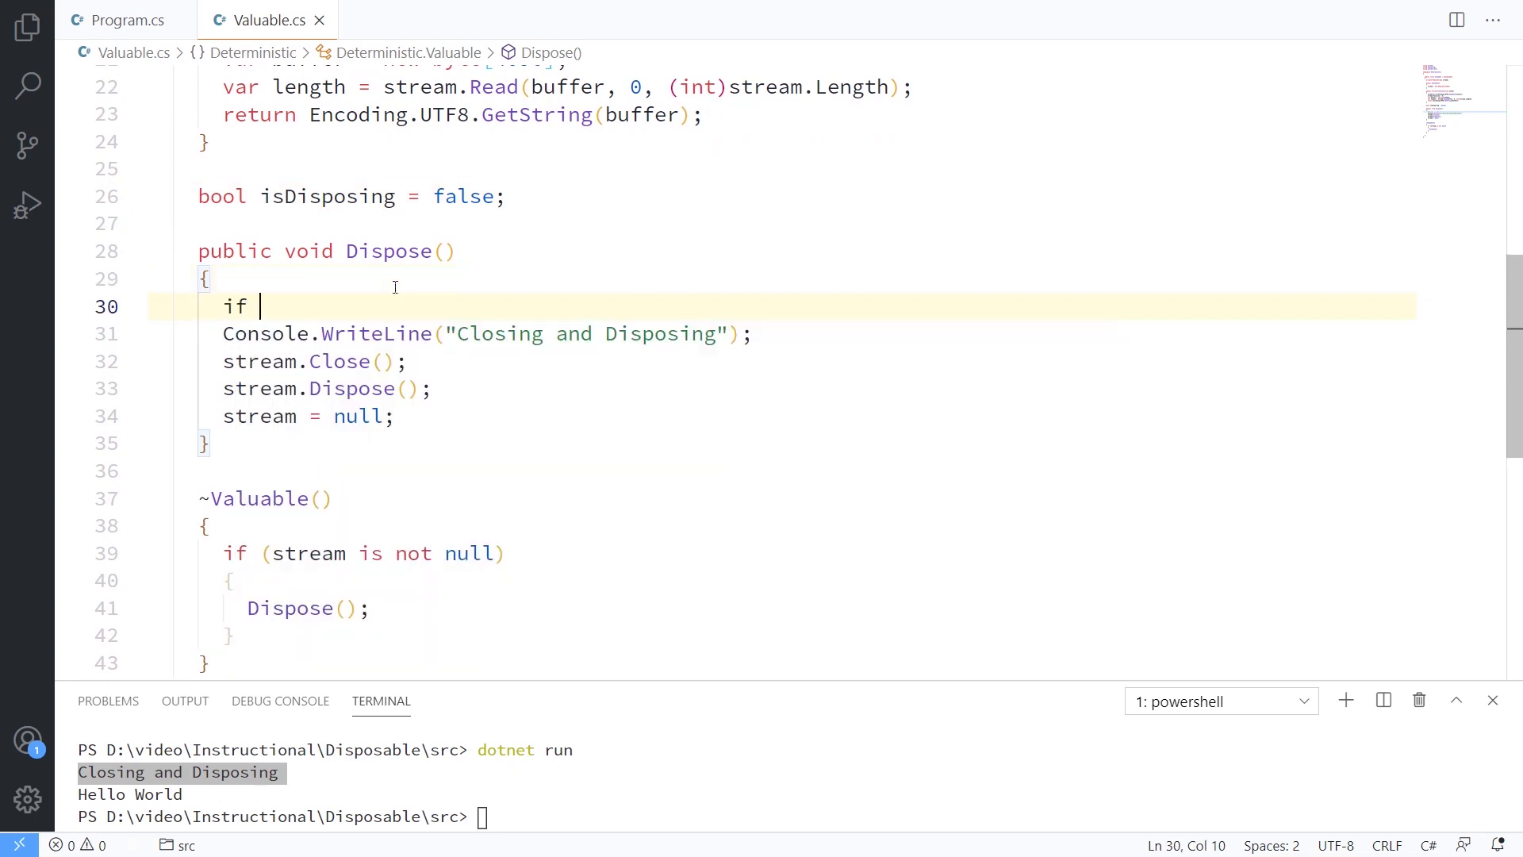
type("(isDisposing)")
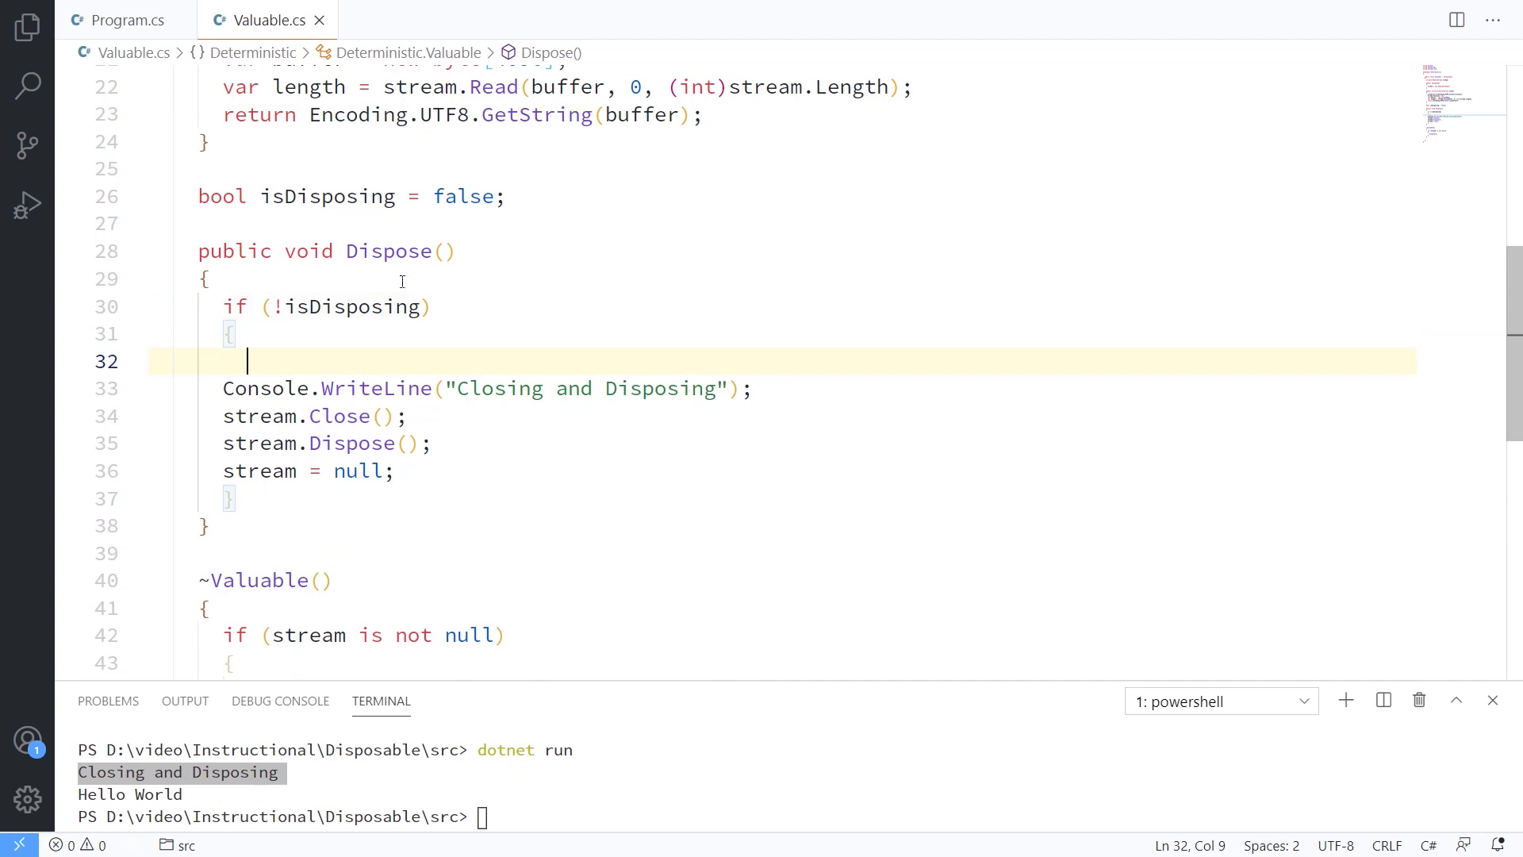
type("isDisposing = true;")
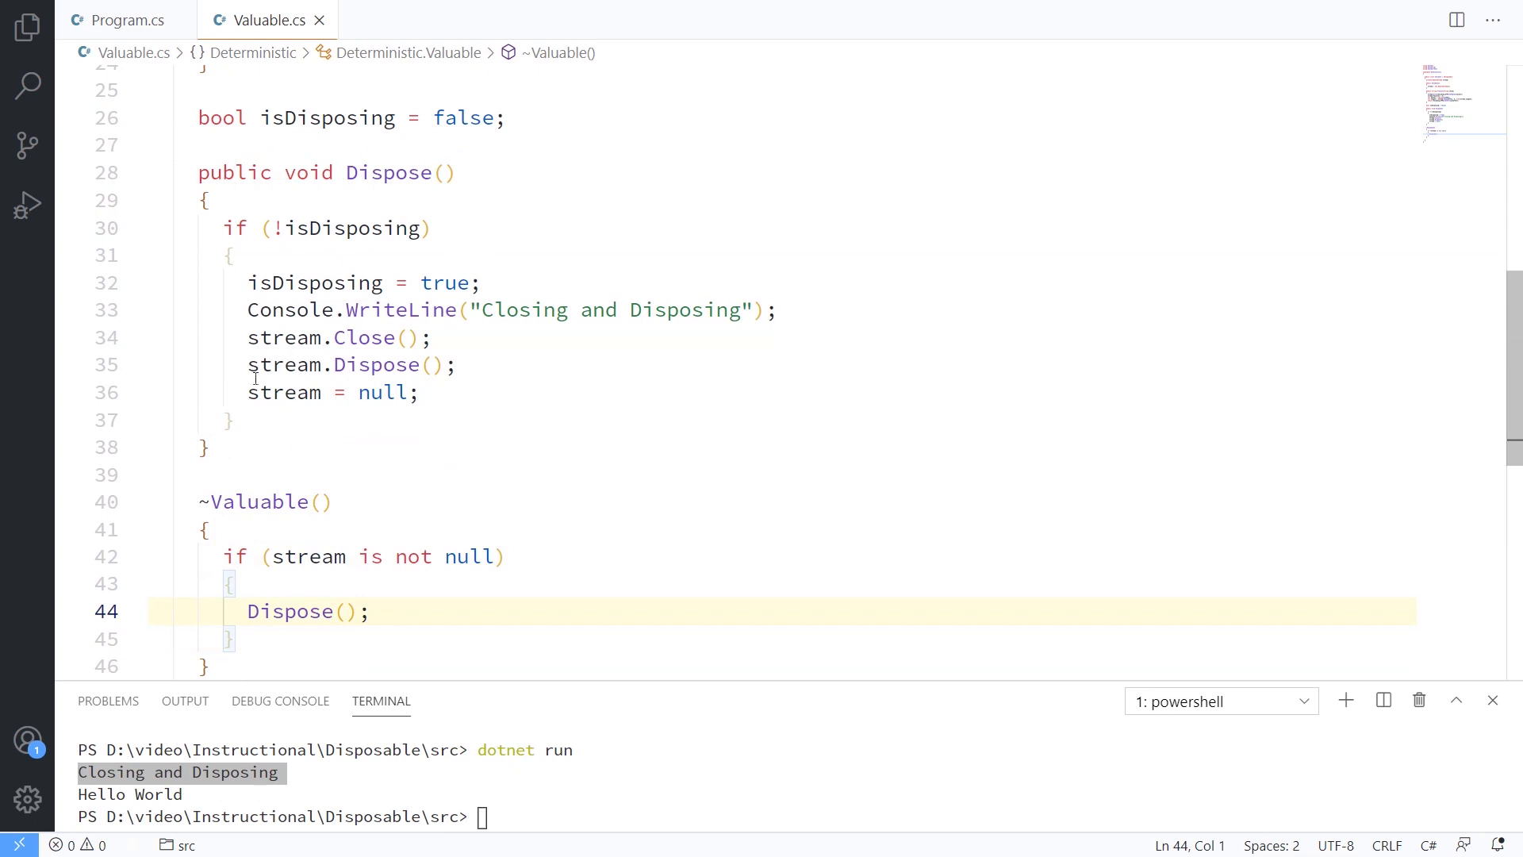
Step: Close the guard block after the stream reset line and review the Dispose method
left_click(525, 392)
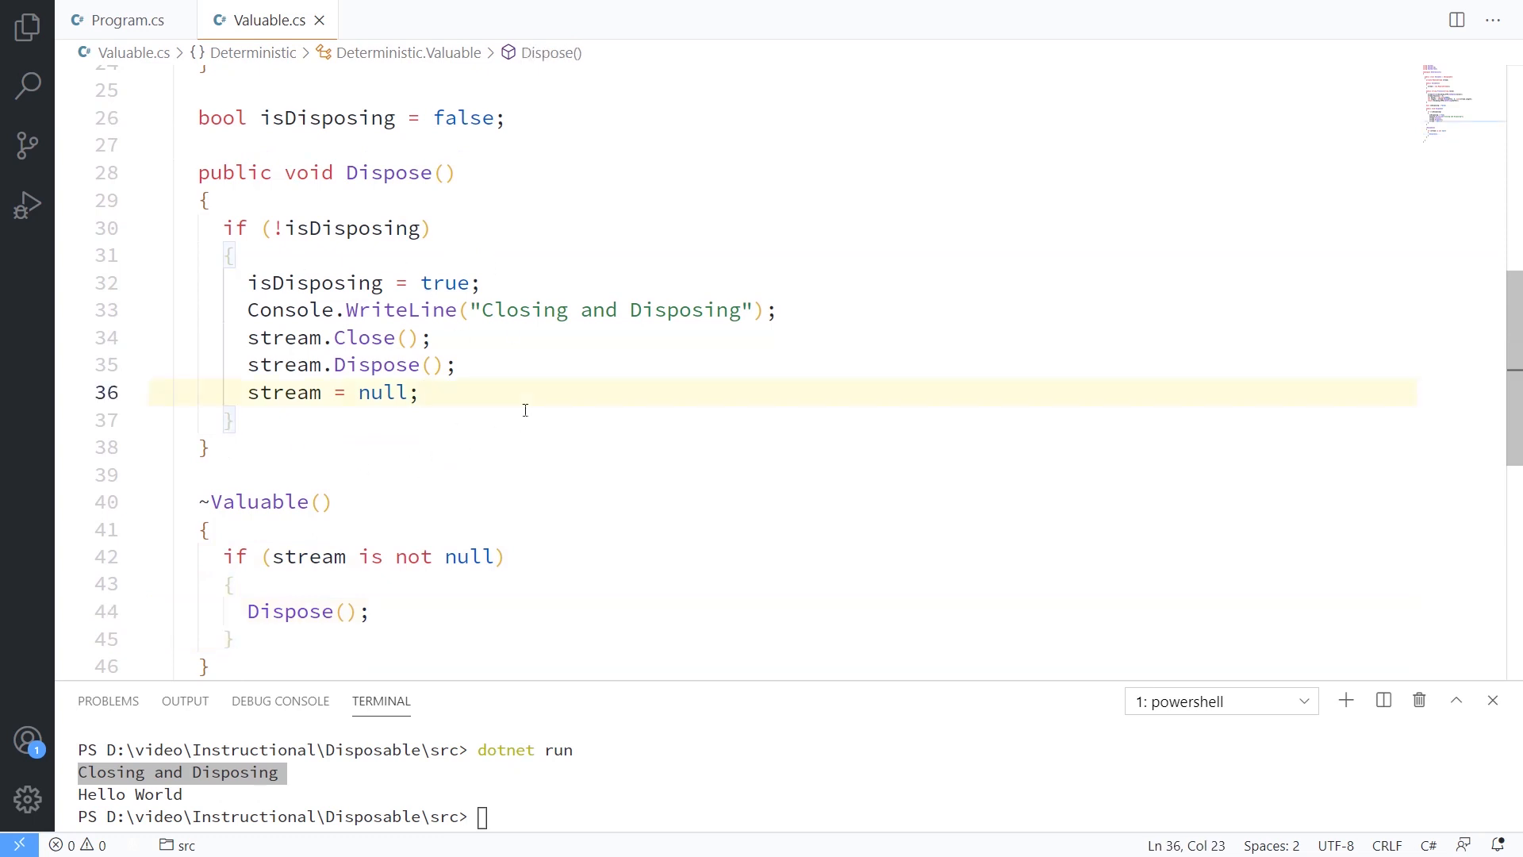
mouse_move(340, 401)
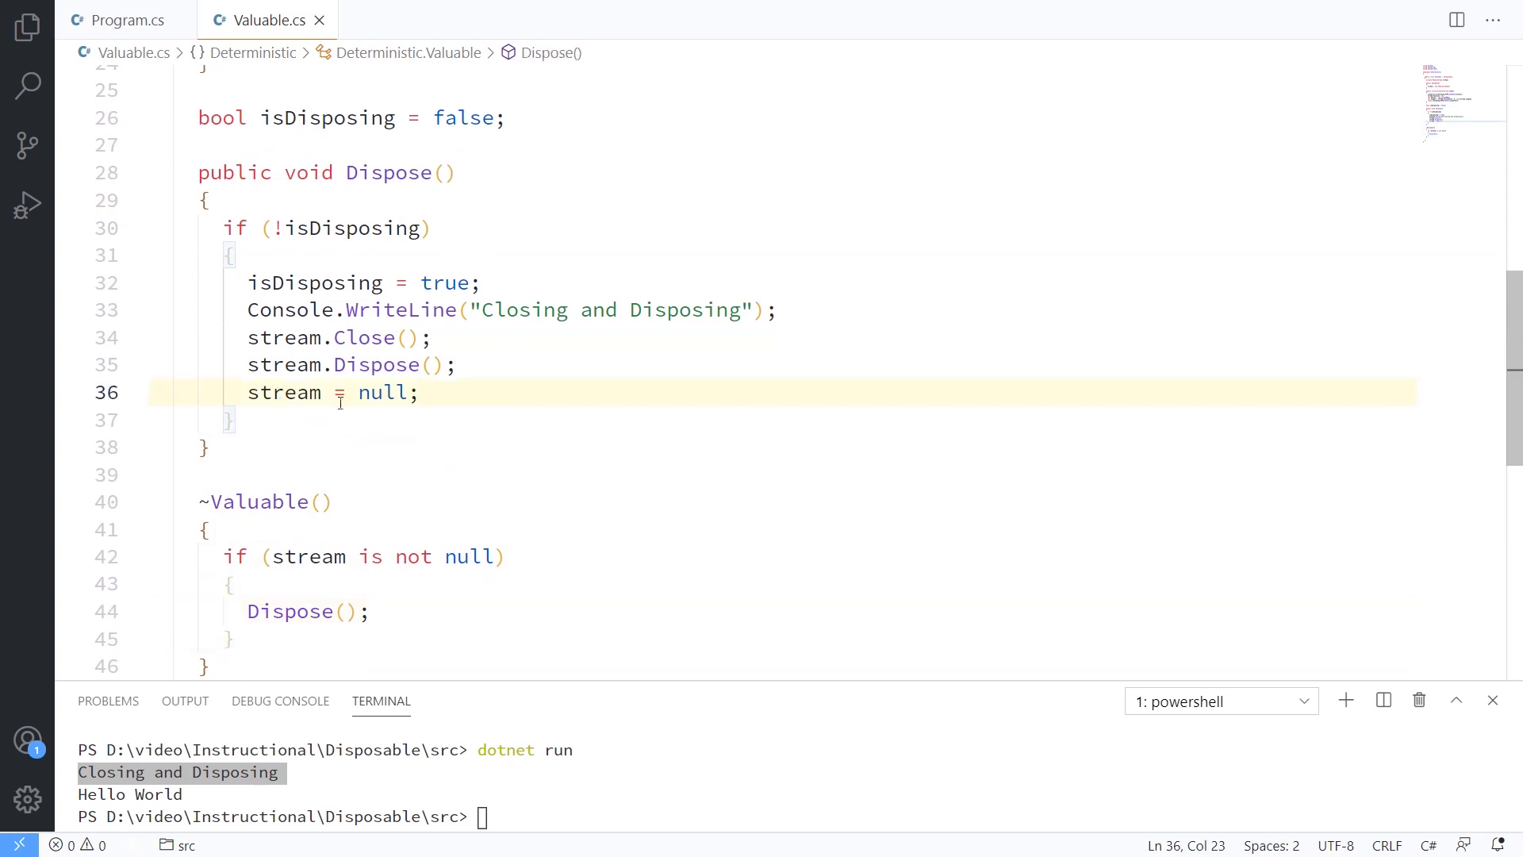
scroll("up", 3)
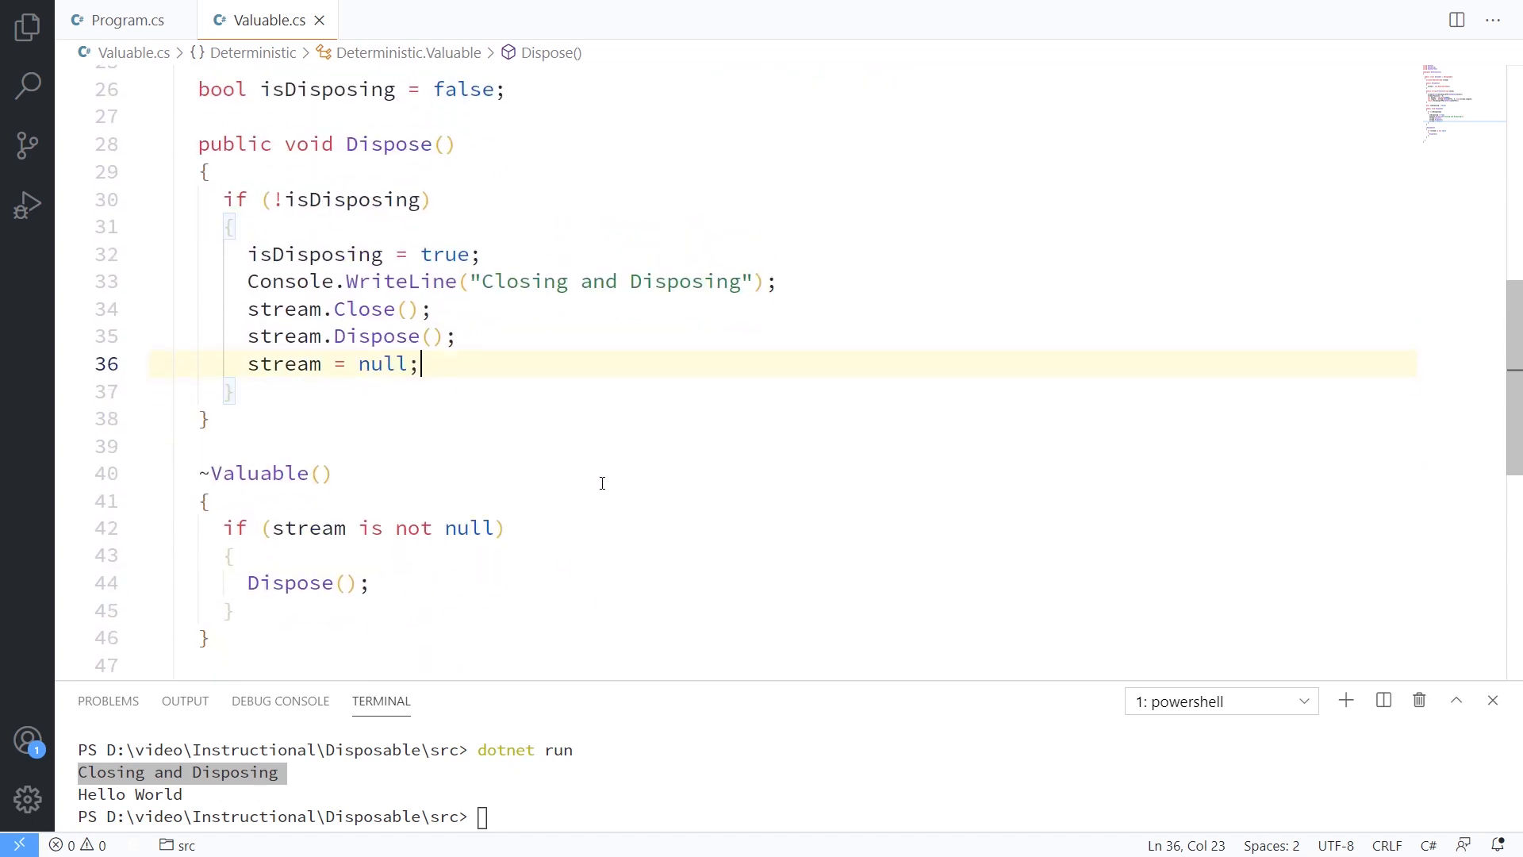
mouse_move(608, 491)
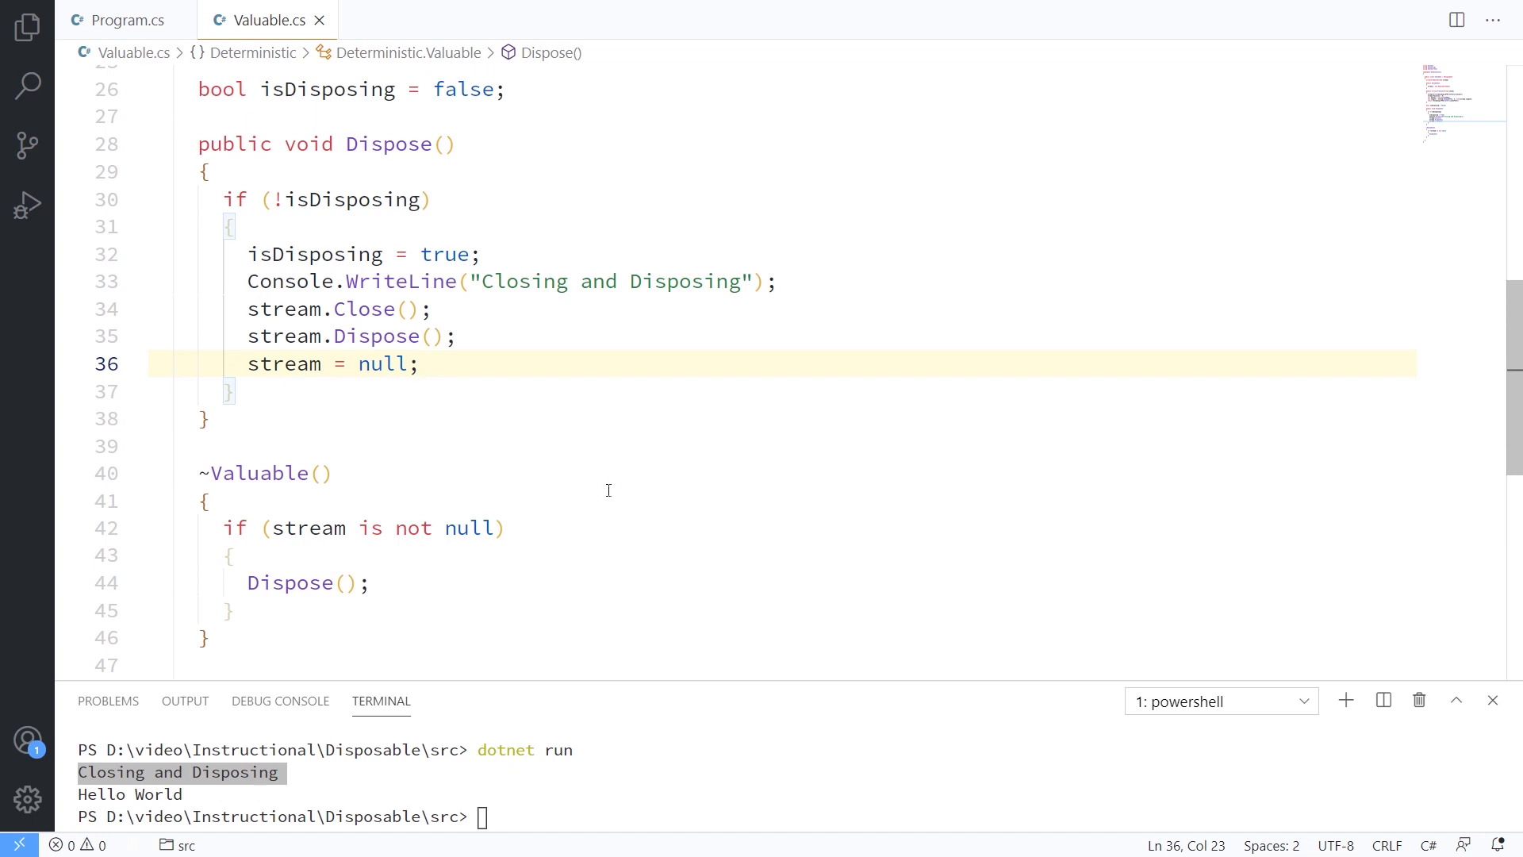
scroll("up", 3)
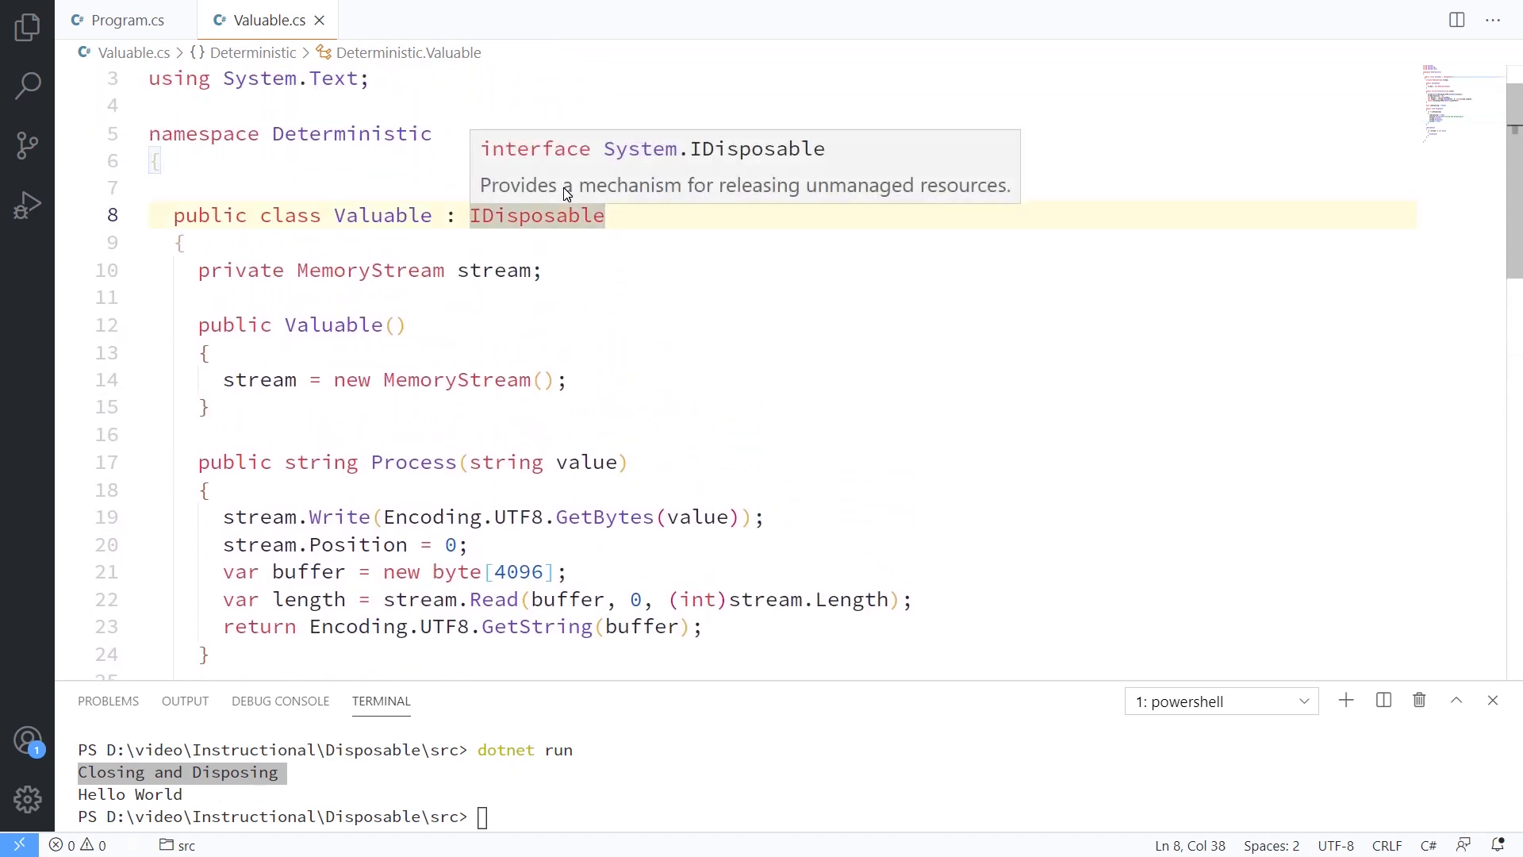
mouse_move(536, 215)
type(", I")
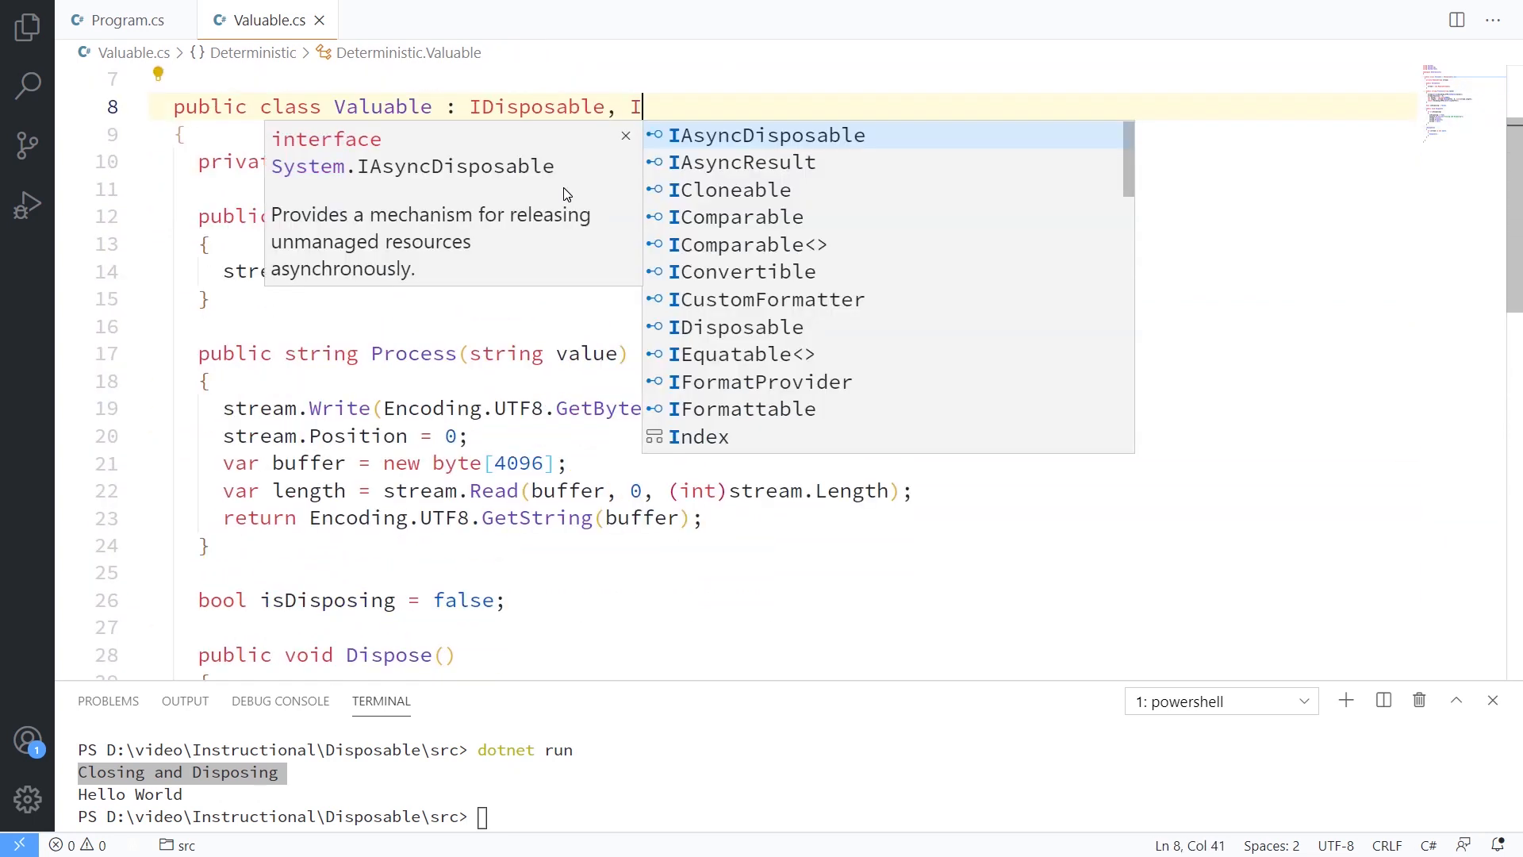
Step: Add IAsyncDisposable to Valuable's declaration and replace the generated DisposeAsync throw placeholder with the guarded cleanup
left_click(766, 135)
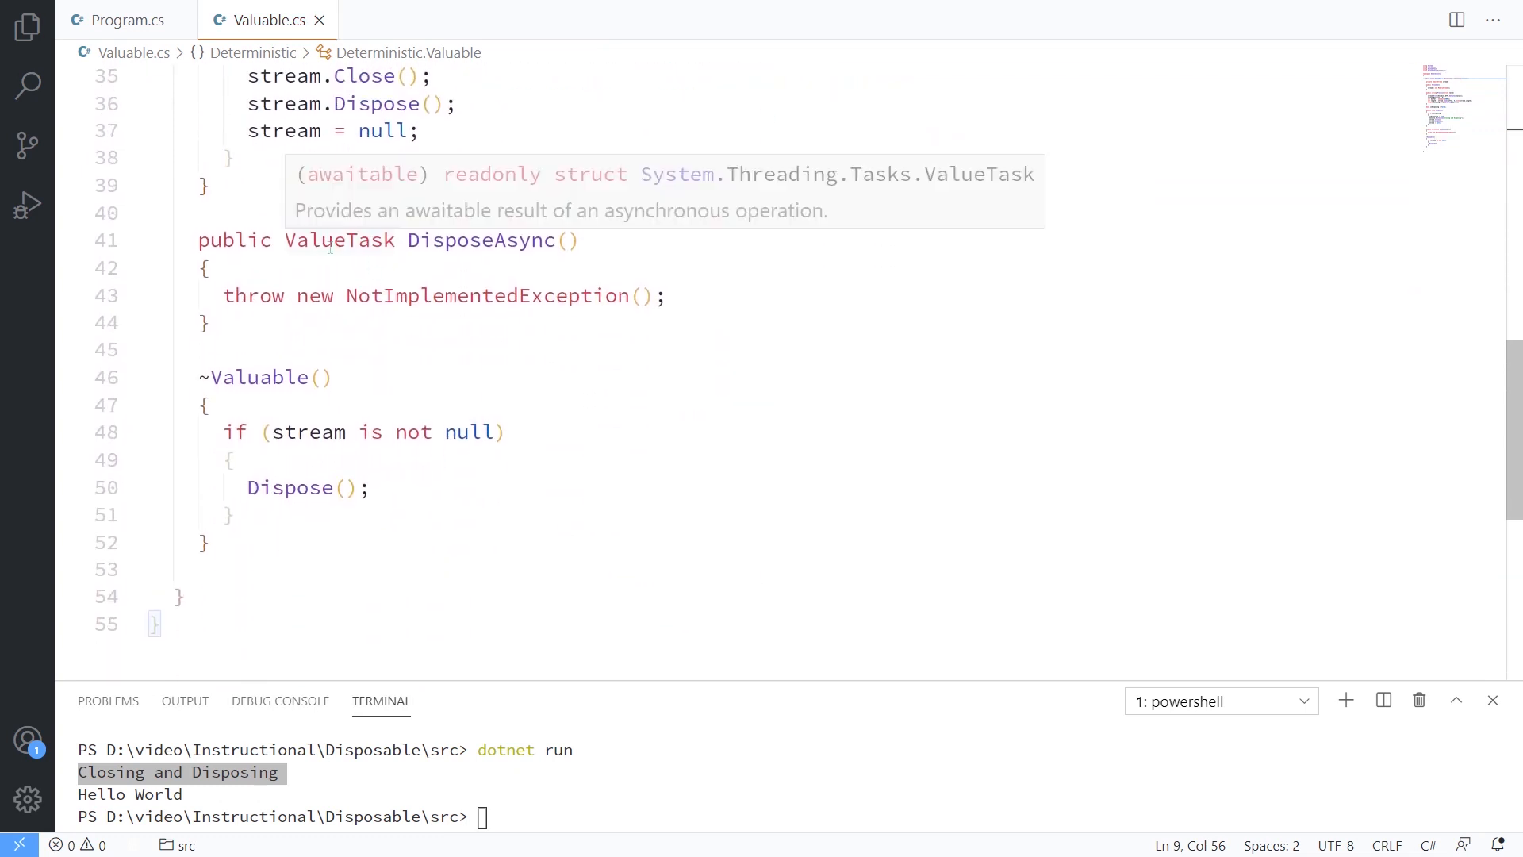
left_click(320, 240)
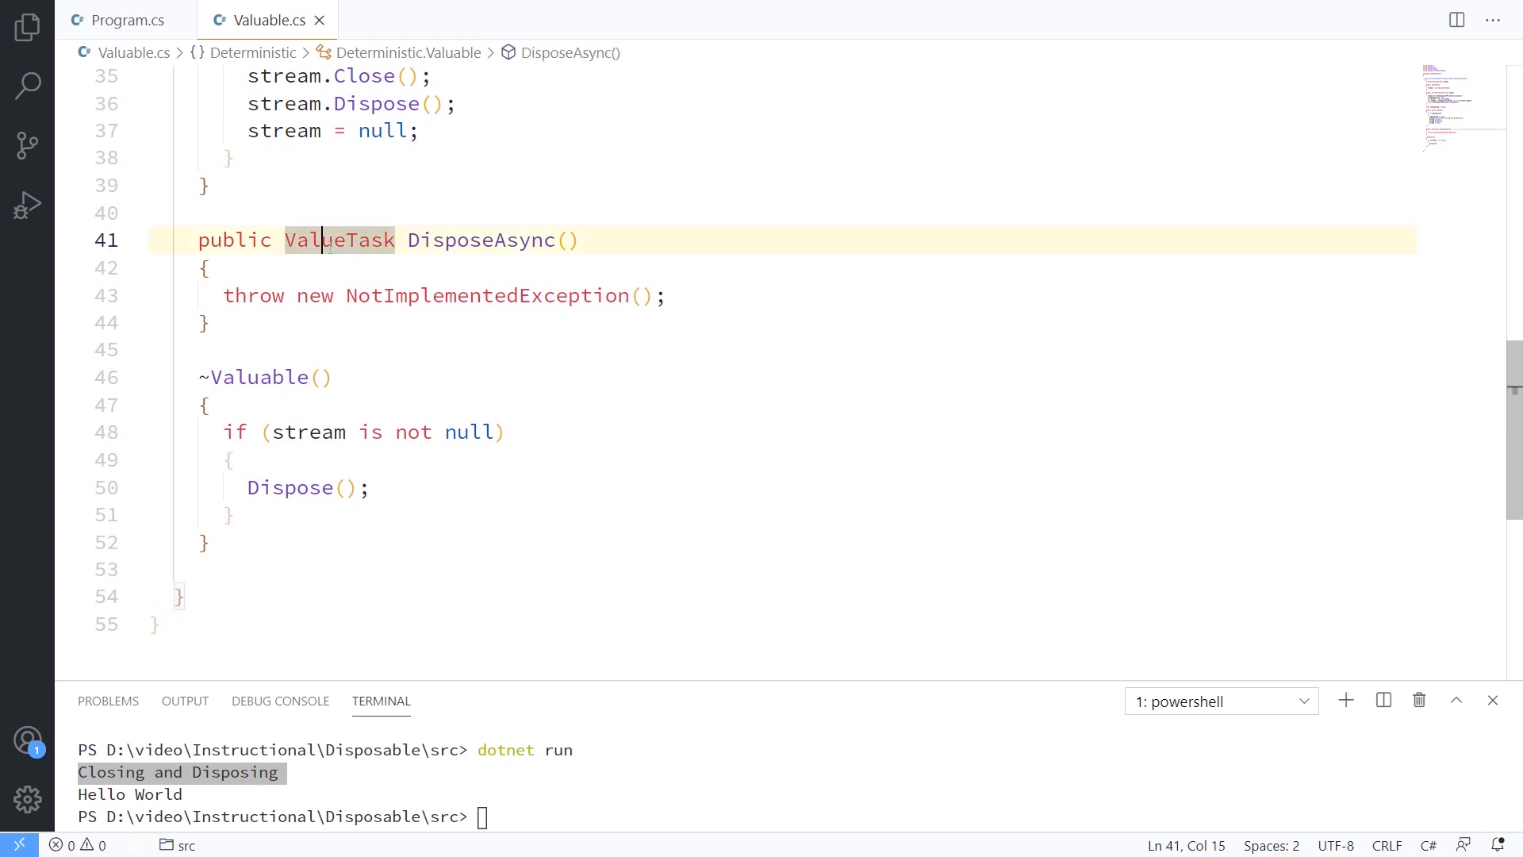
left_click(224, 295)
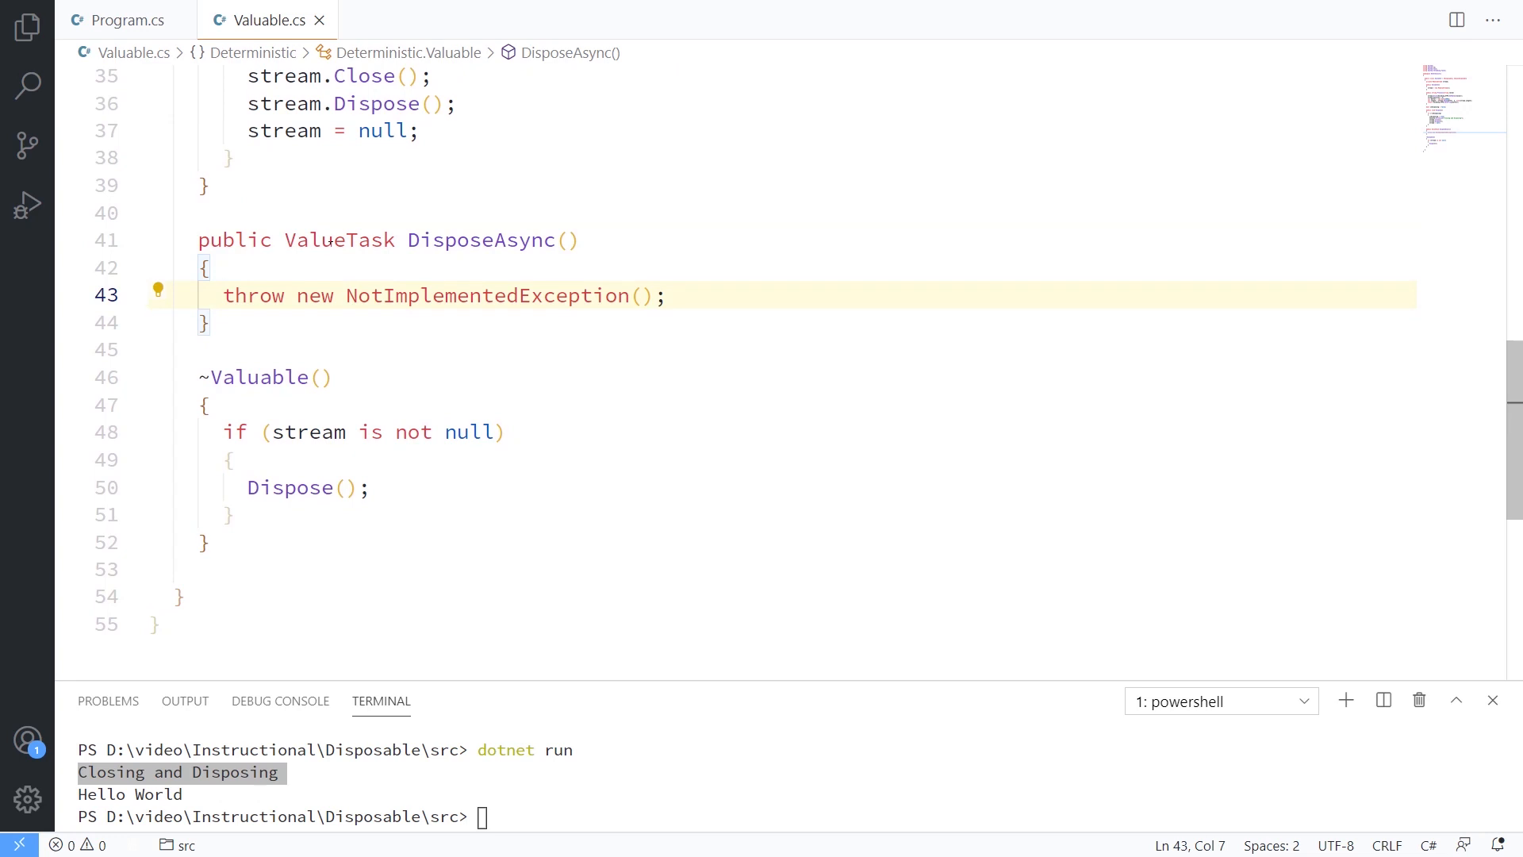
left_click_drag(224, 295, 205, 322)
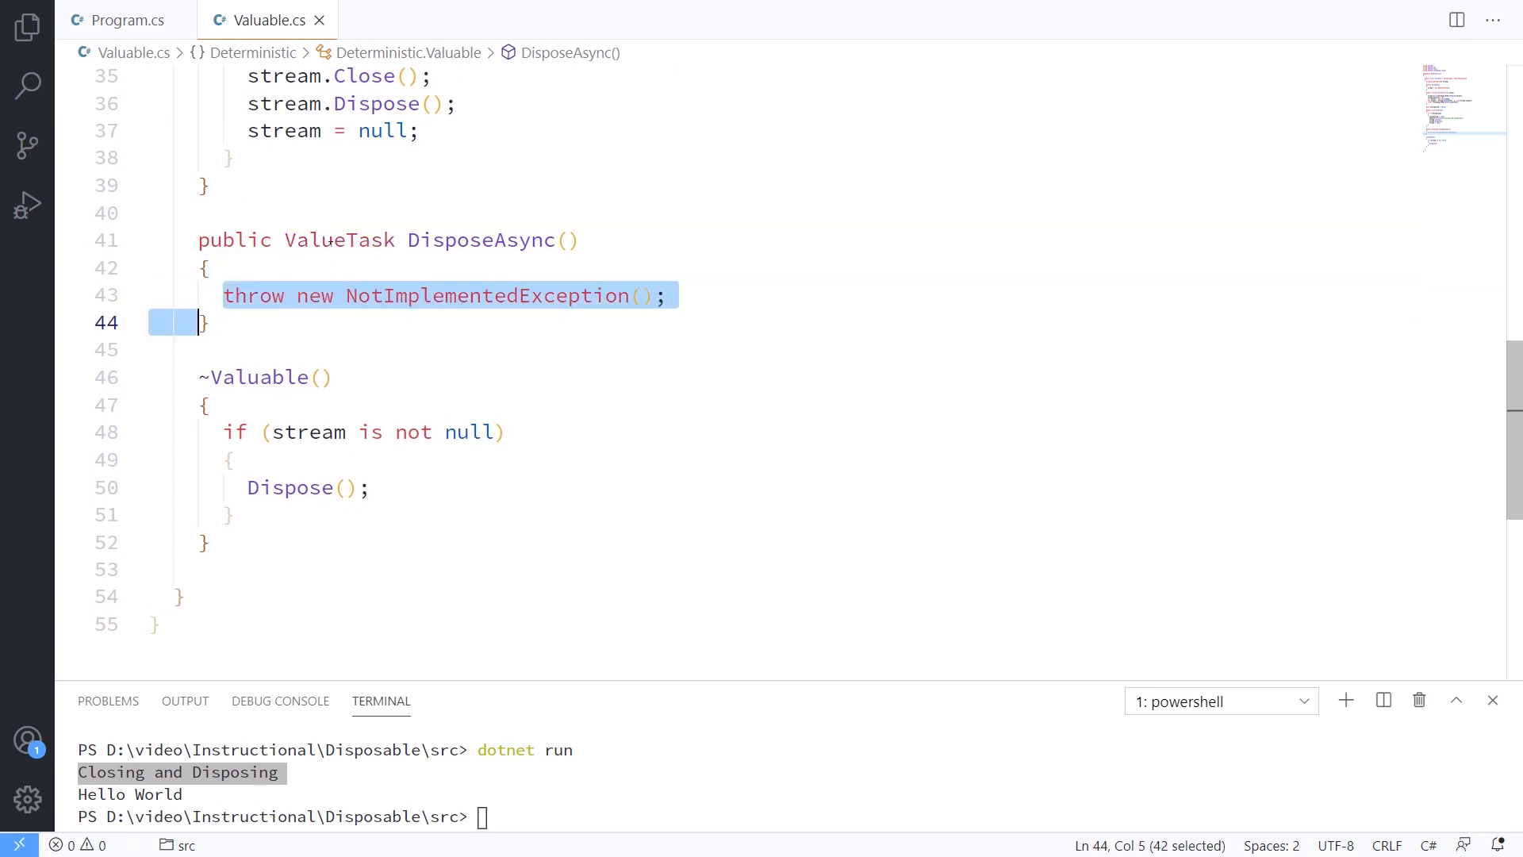
key("Delete")
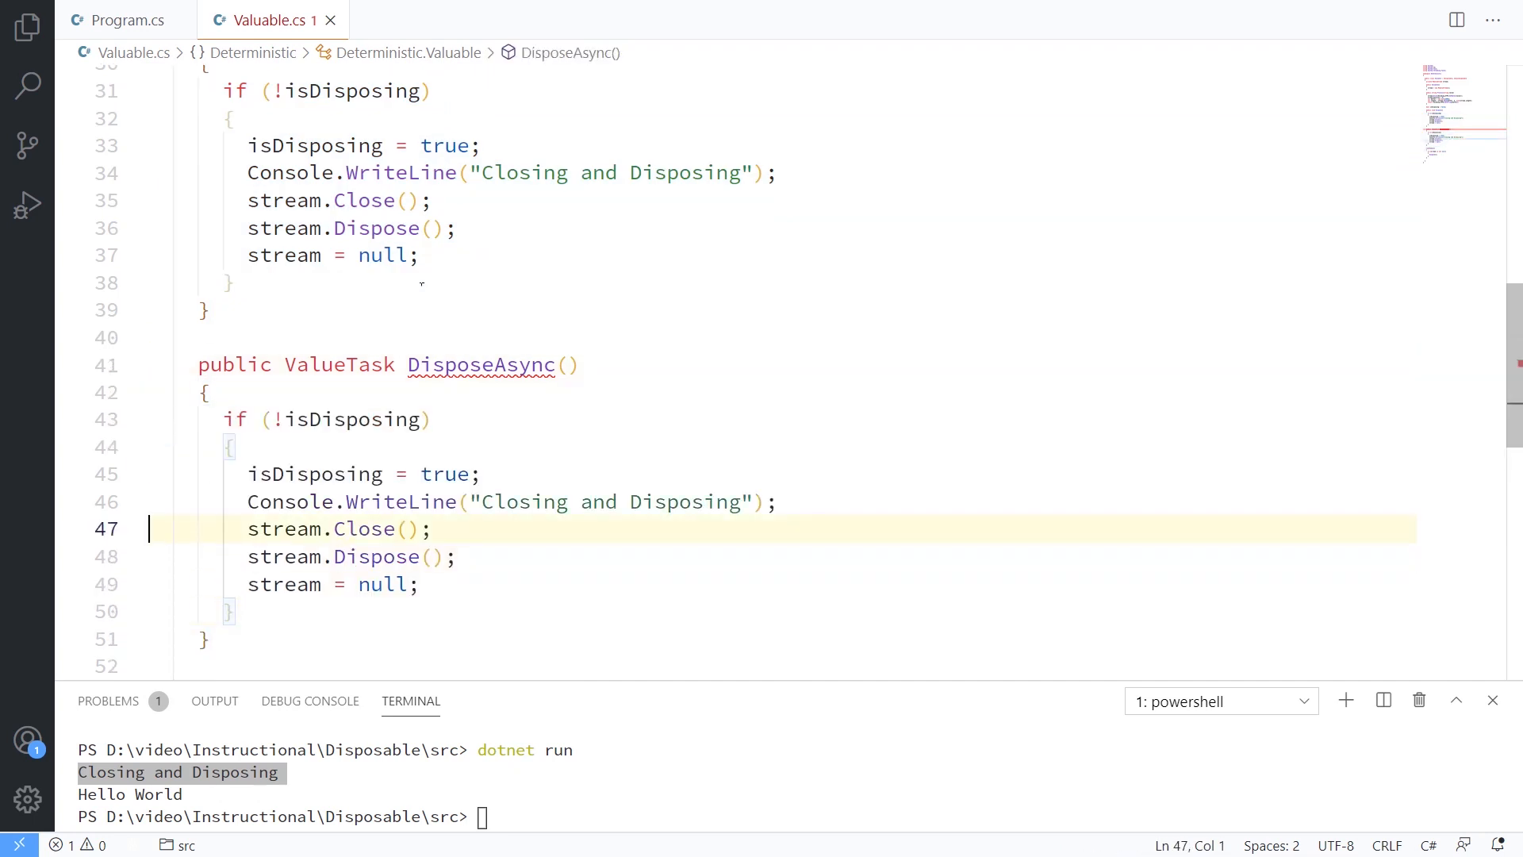
Step: Make DisposeAsync async, awaiting stream.FlushAsync() and stream.DisposeAsync()
left_click(326, 528)
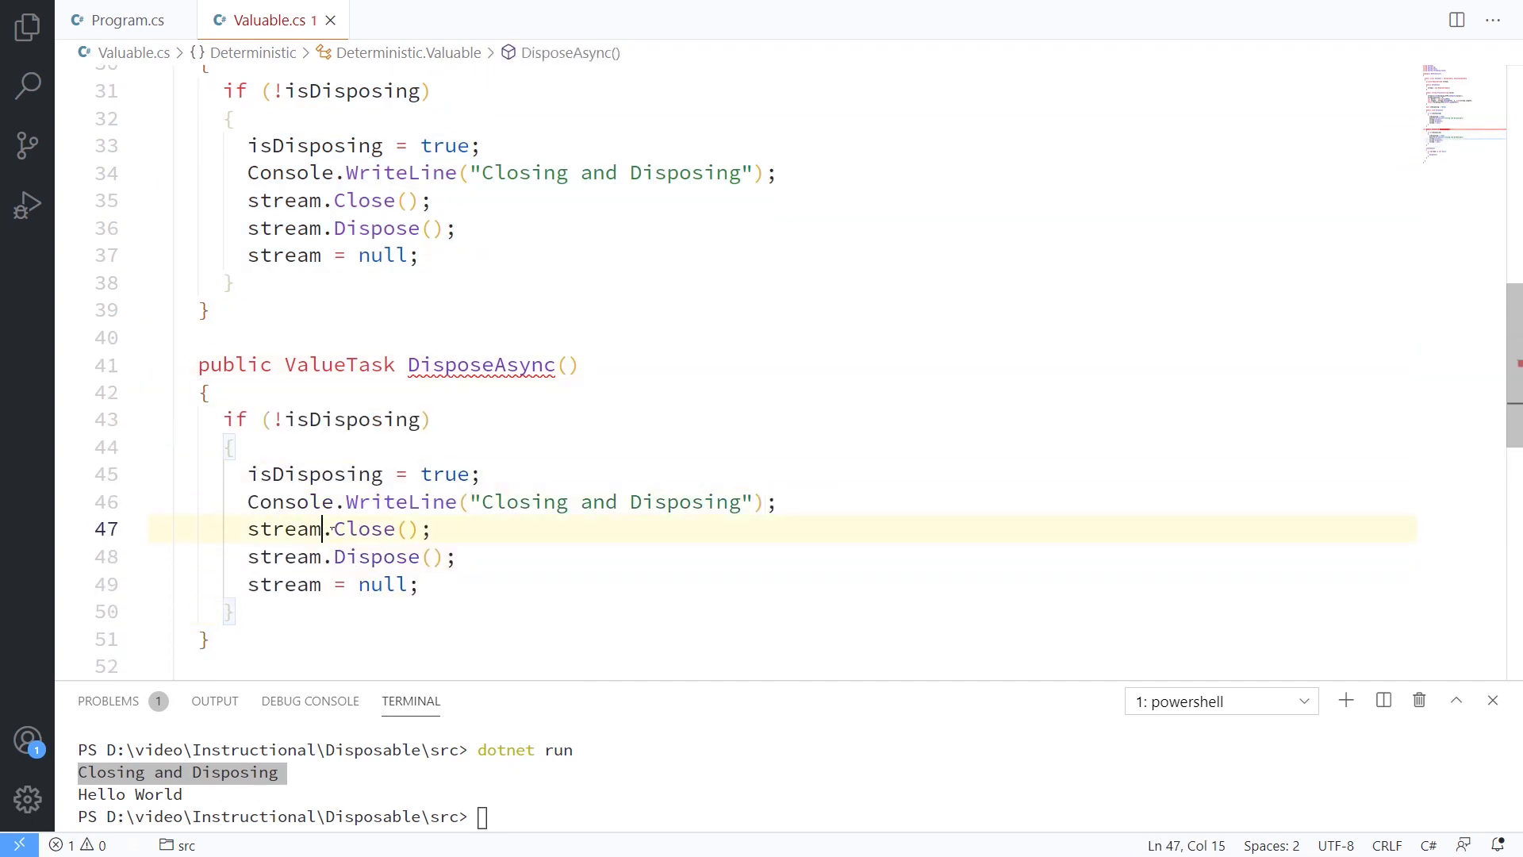
type("FlushAsync")
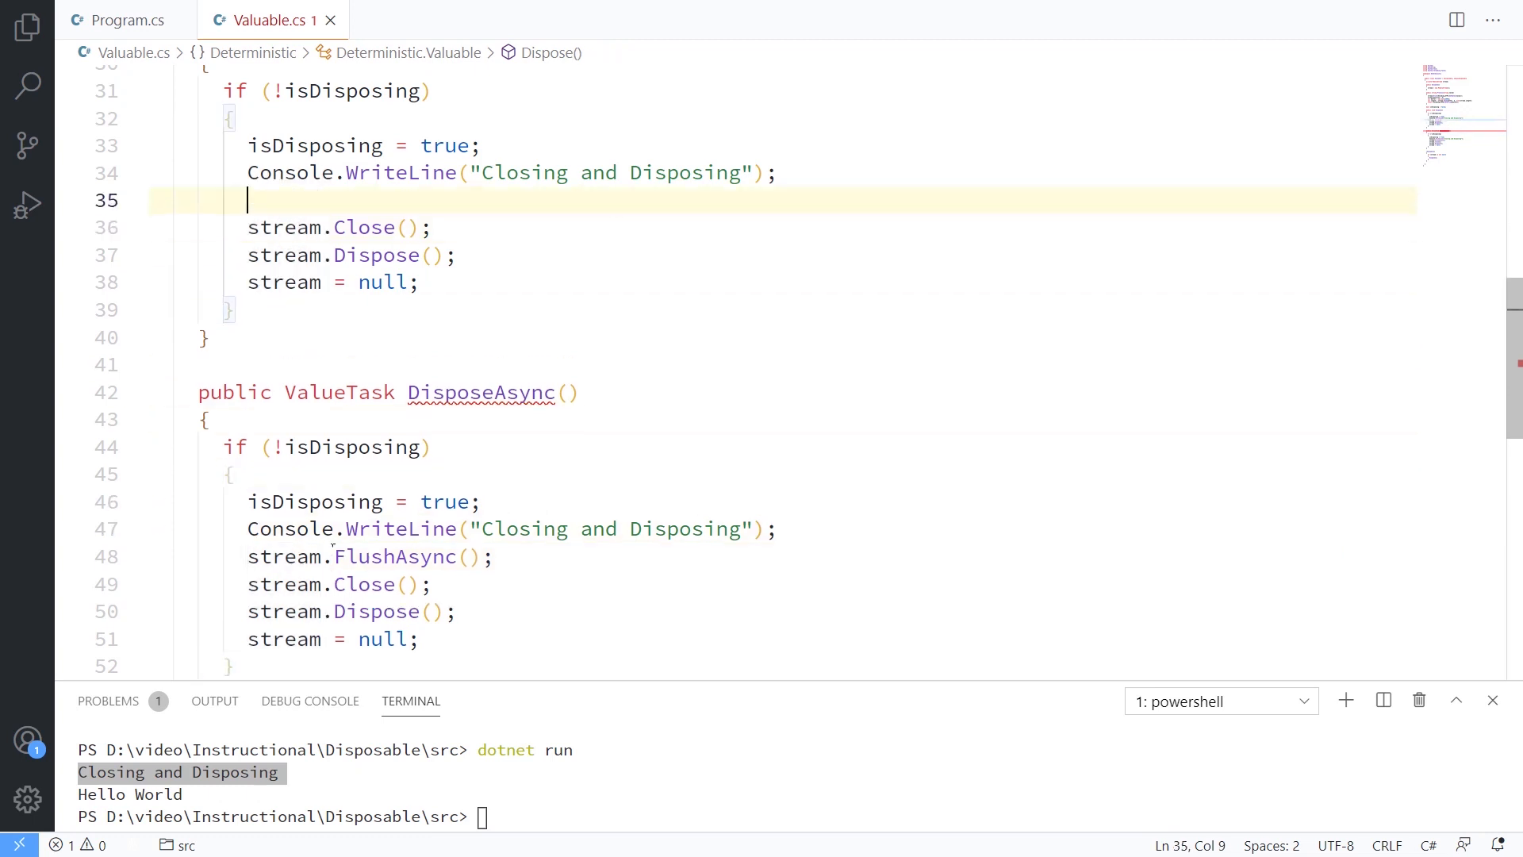
type("stream.flush();")
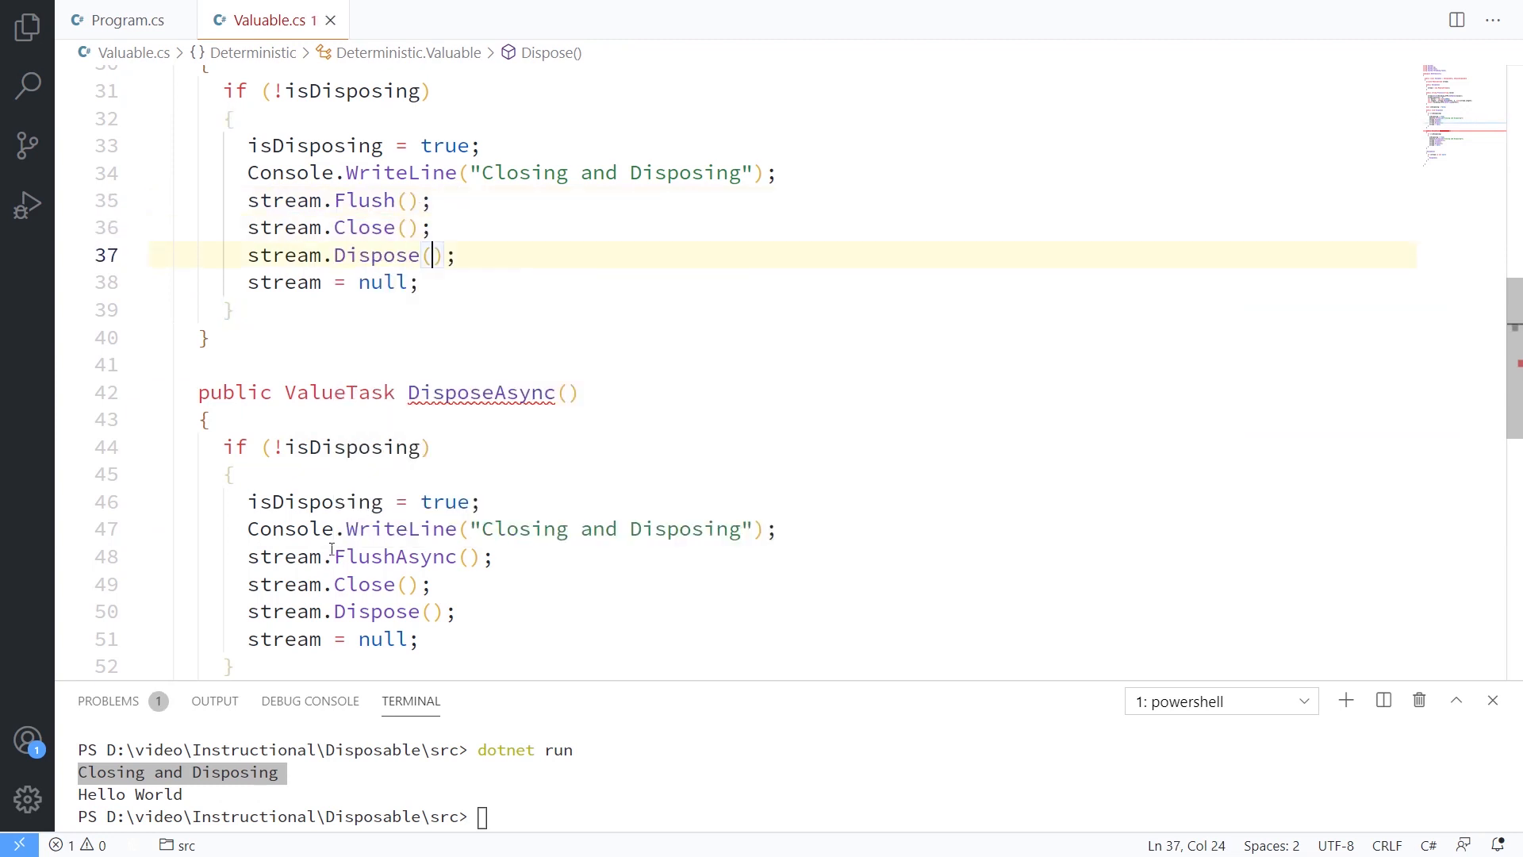
left_click(335, 557)
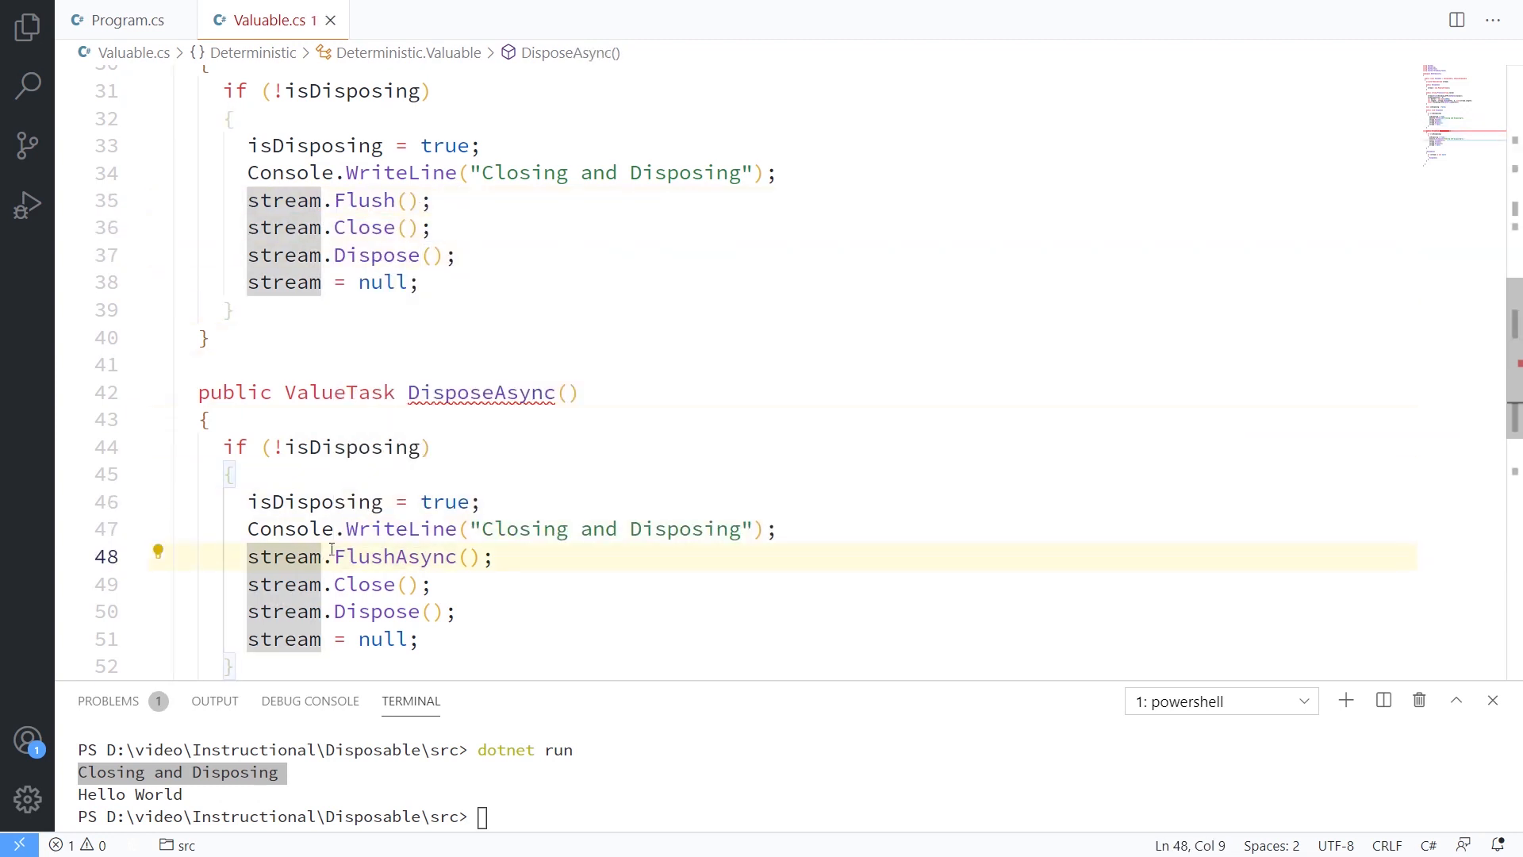
type("await")
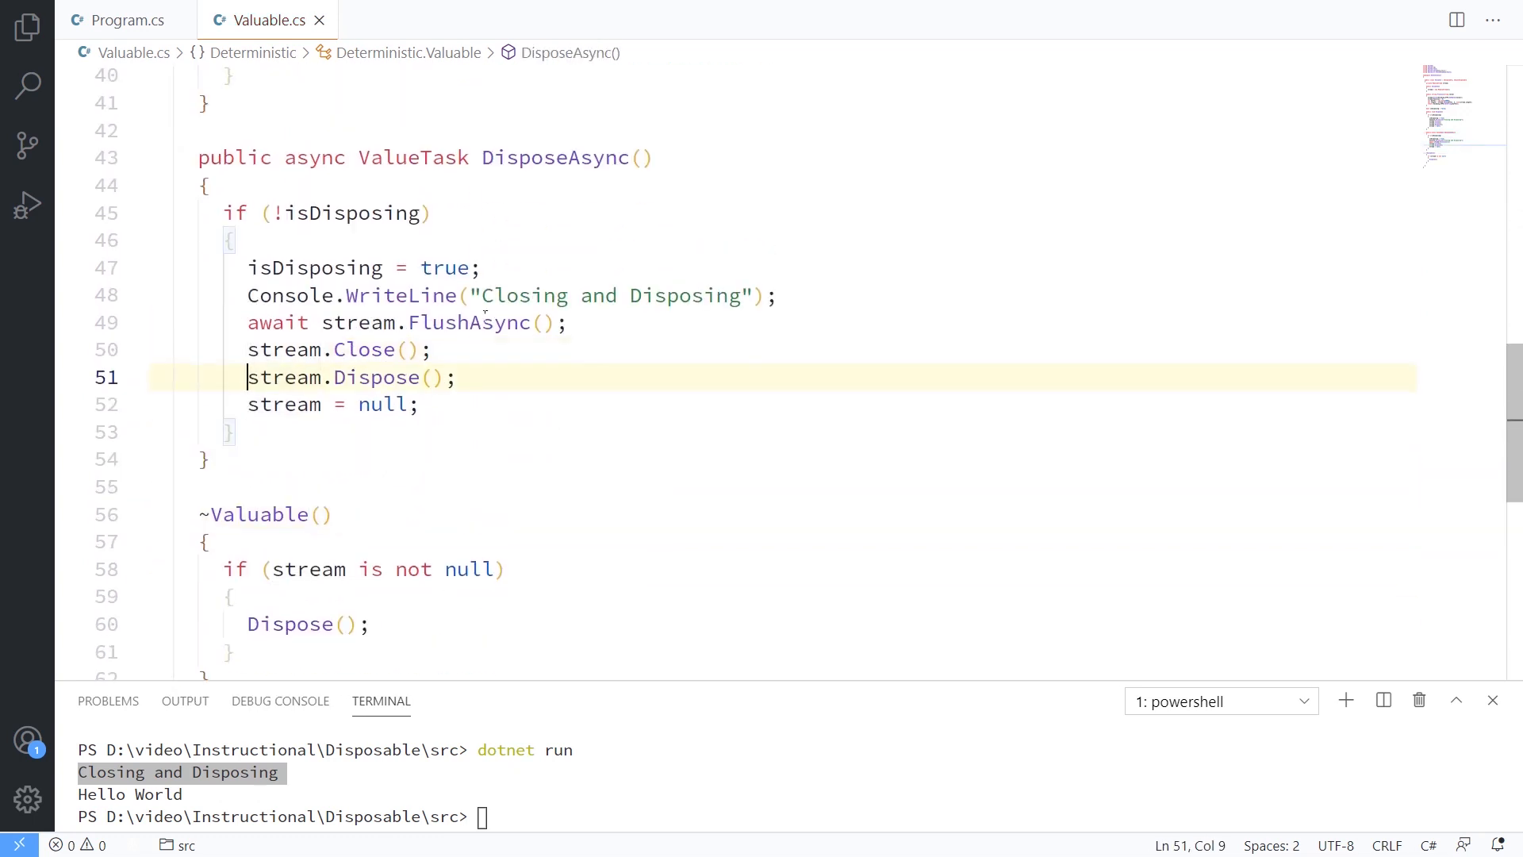
type("await")
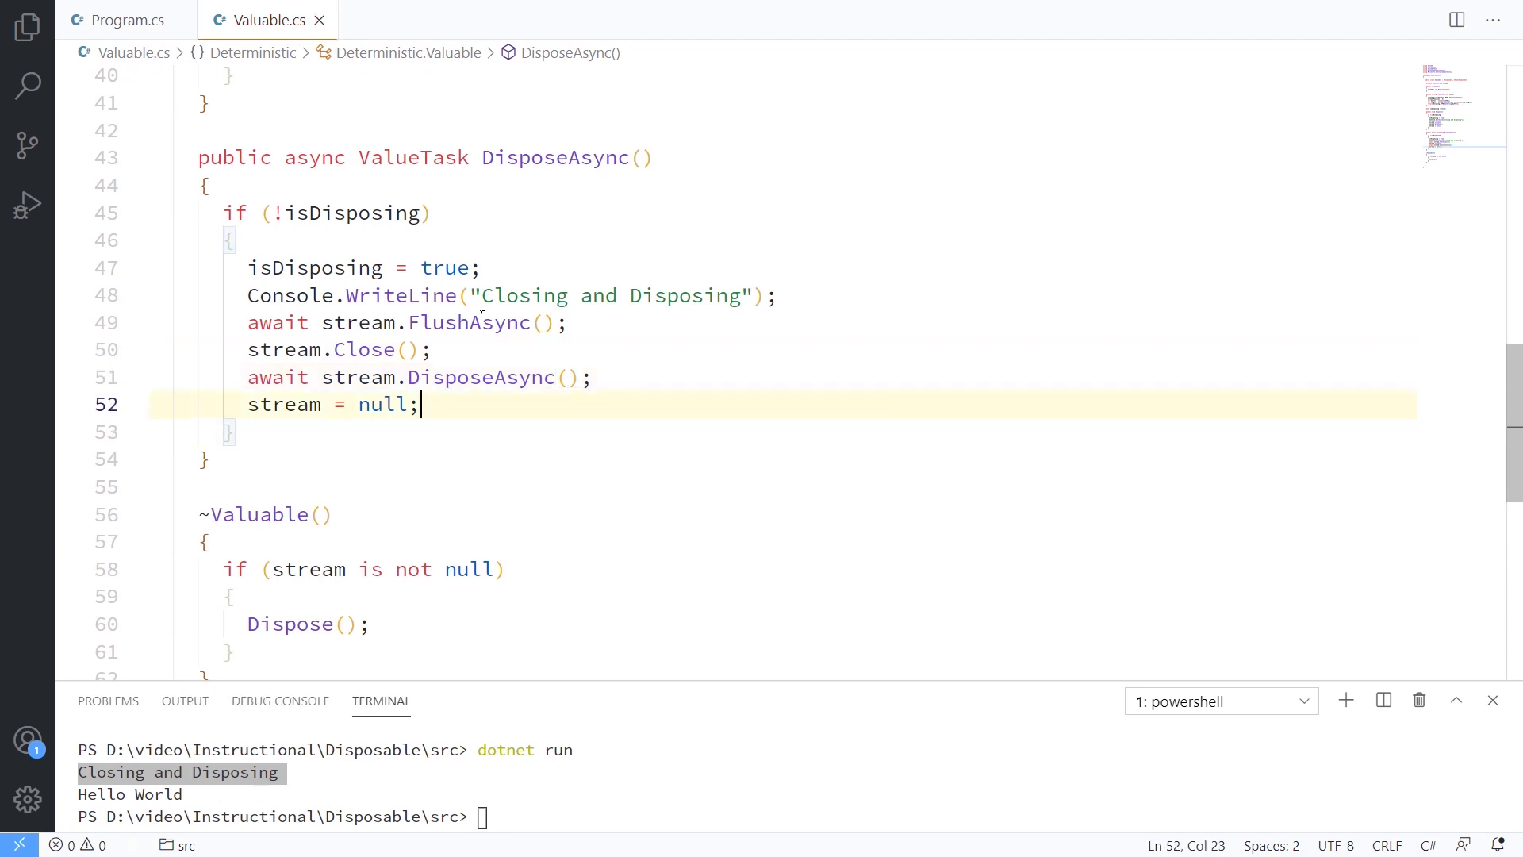
Step: Append .ConfigureAwait(false) to the stream.DisposeAsync() call
left_click(481, 378)
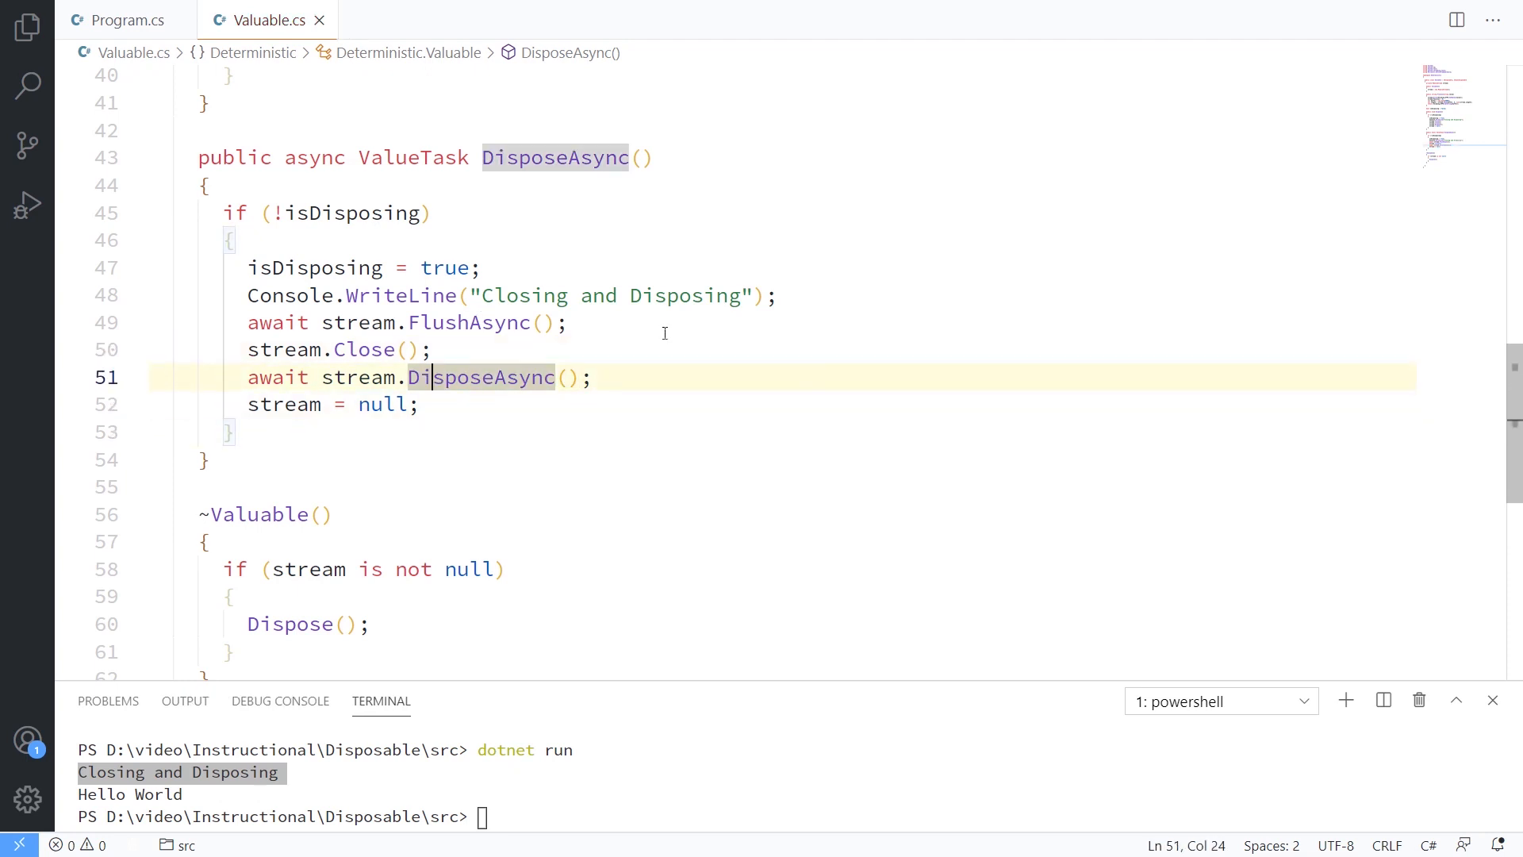
left_click(582, 378)
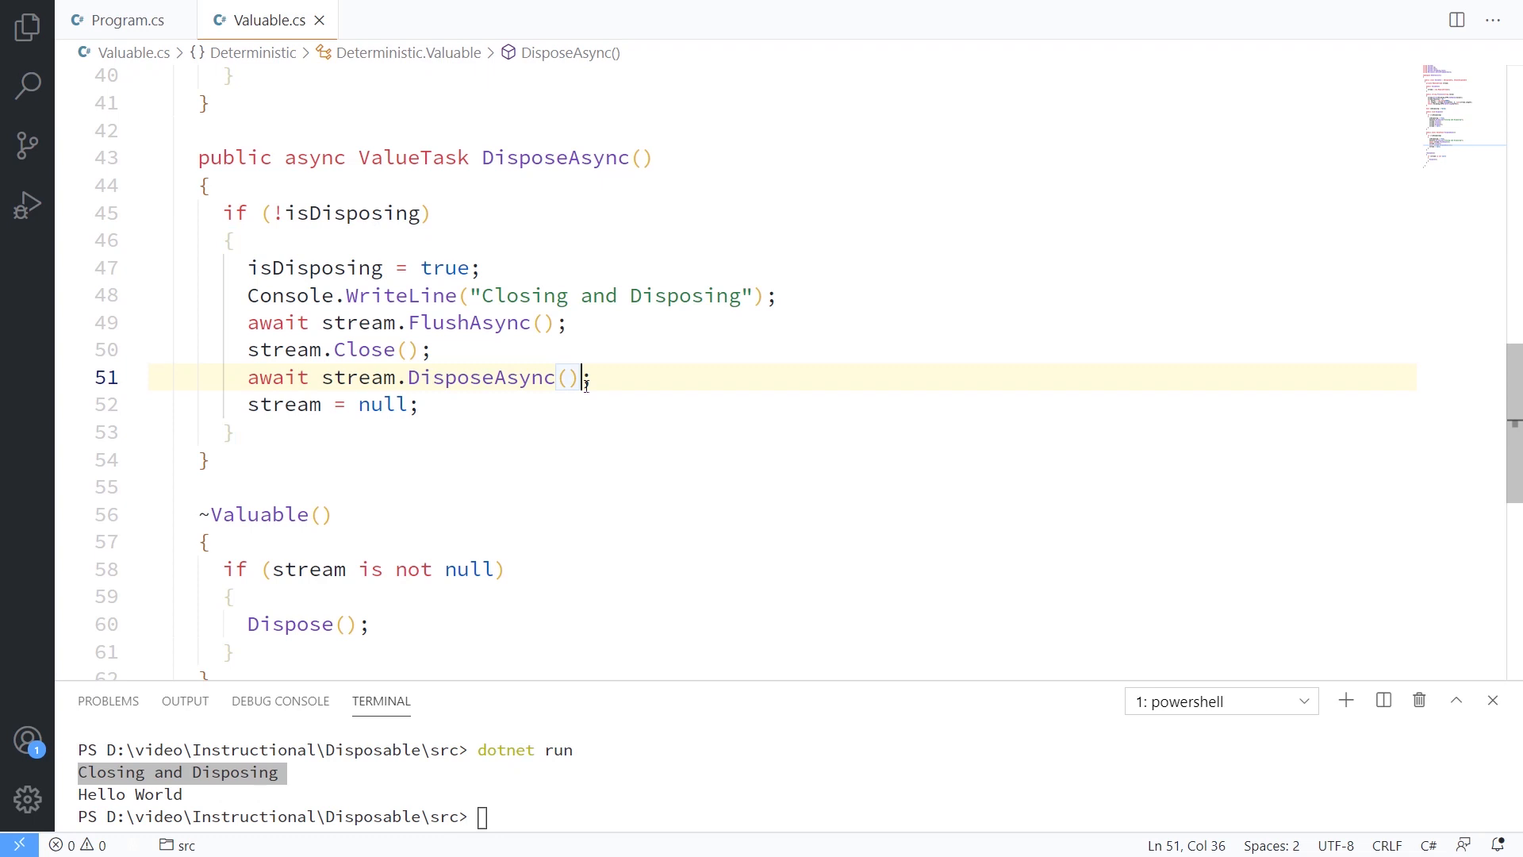
type(".ConfigureAwait()")
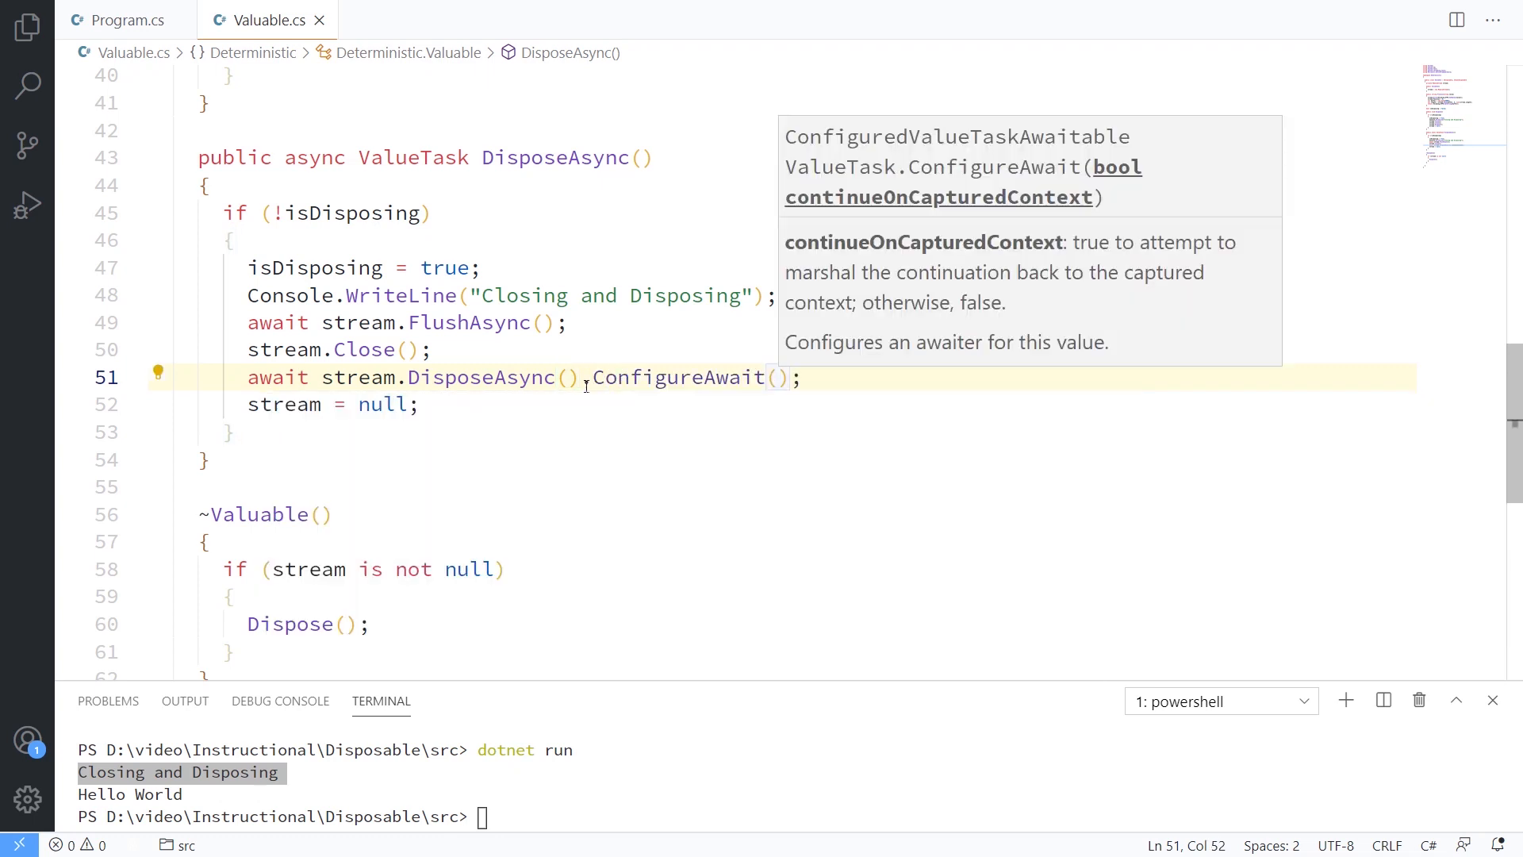
type("false")
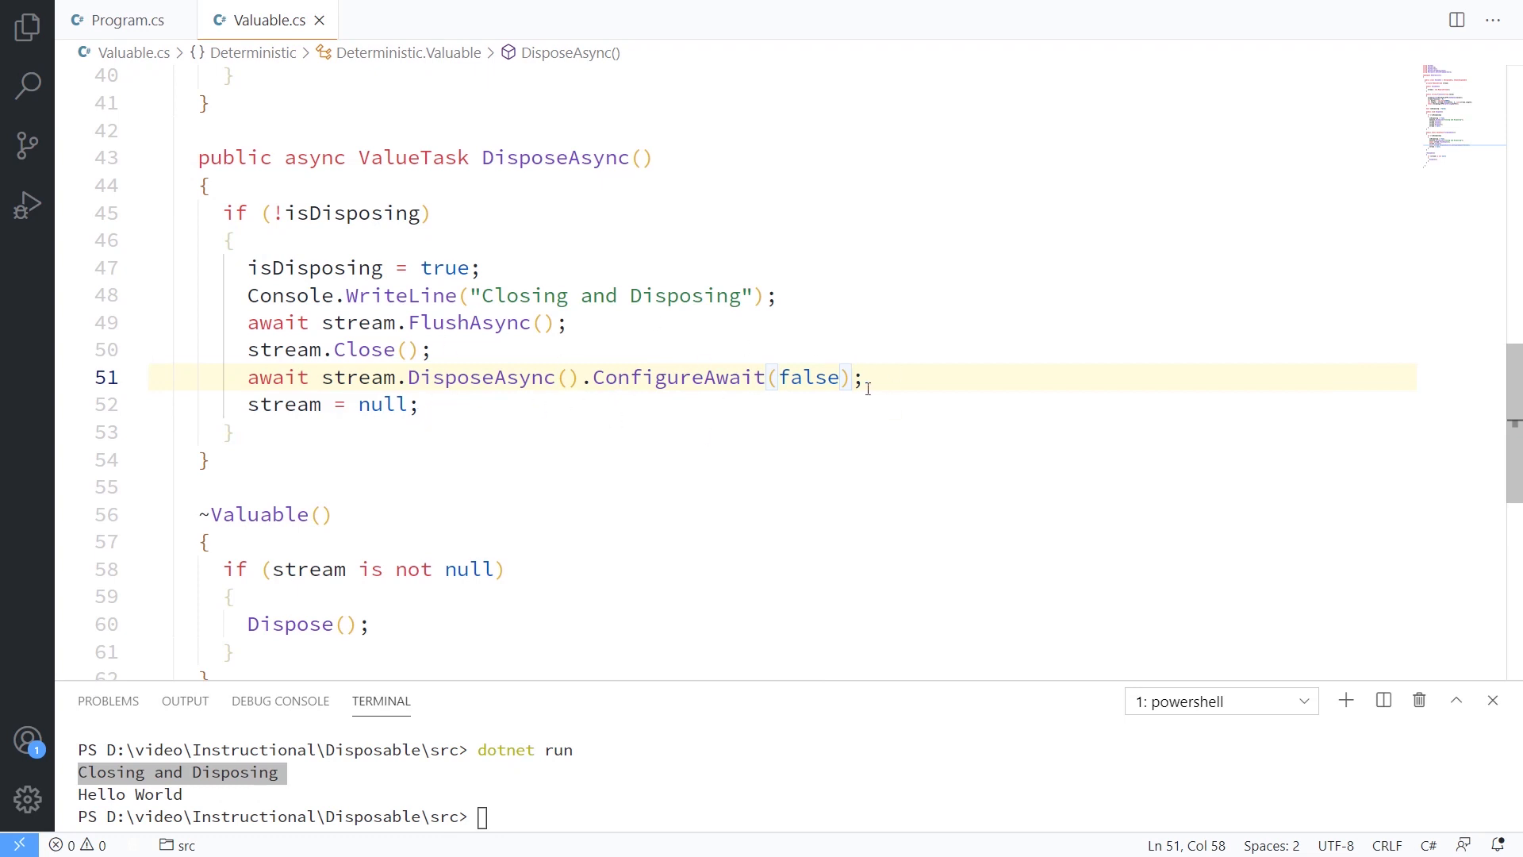
mouse_move(858, 410)
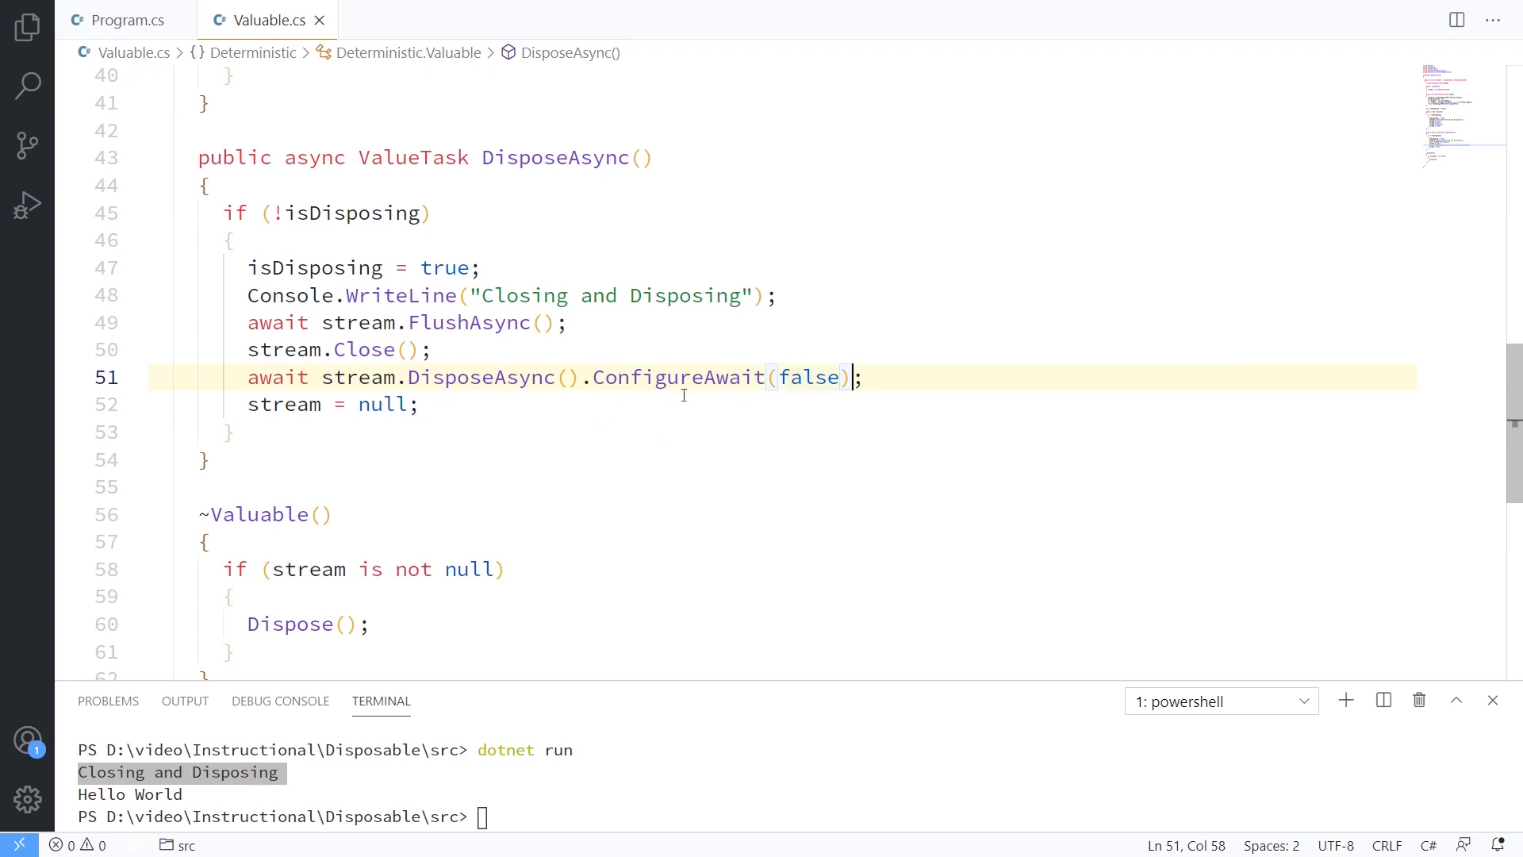
scroll("up", 3)
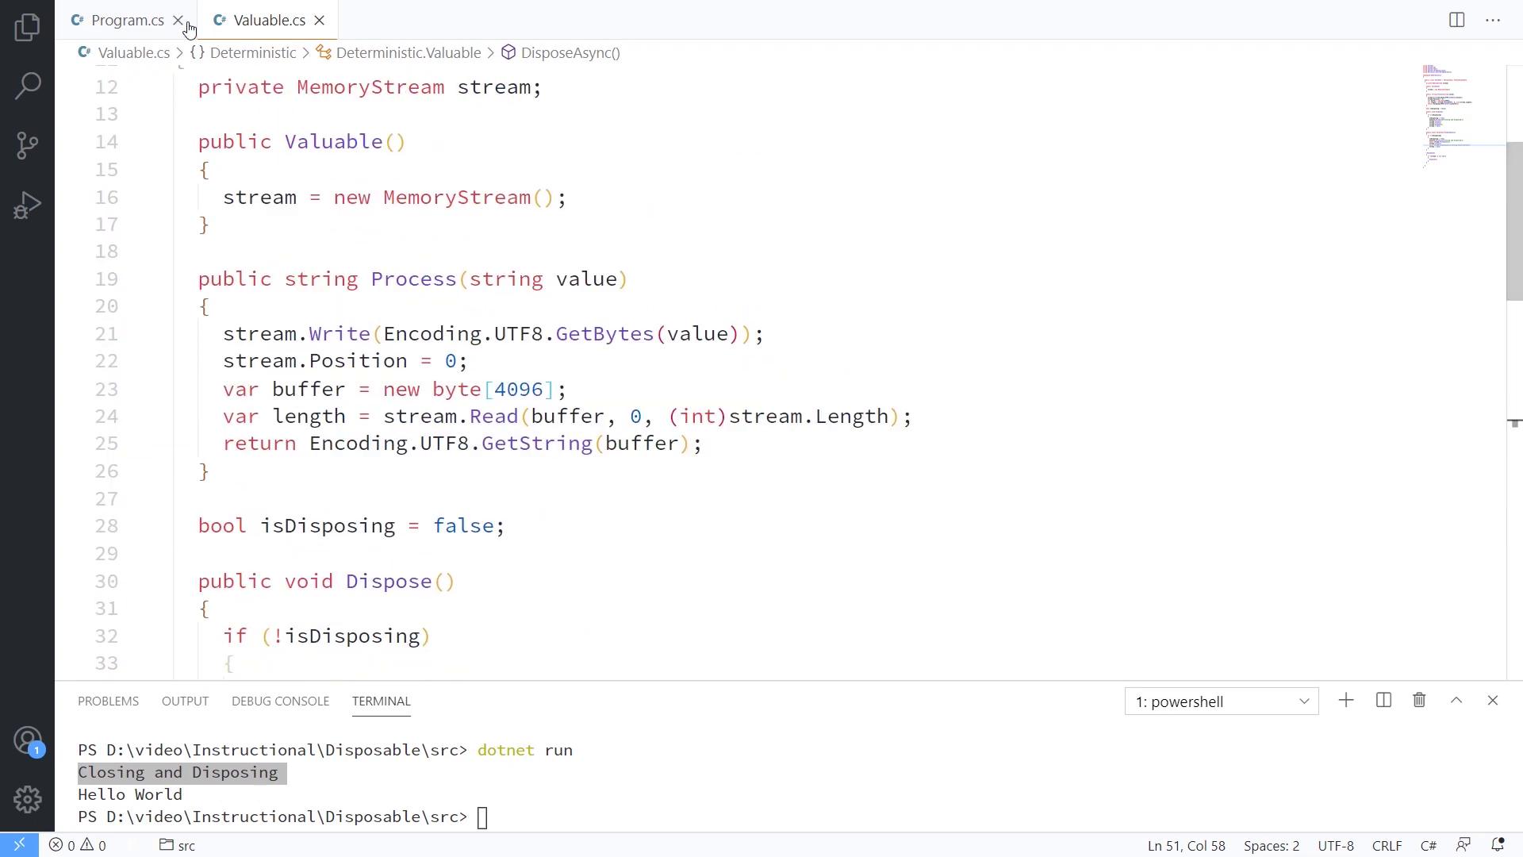
Step: In Program.cs, change the using statement around the Valuable object to 'await using'
left_click(124, 19)
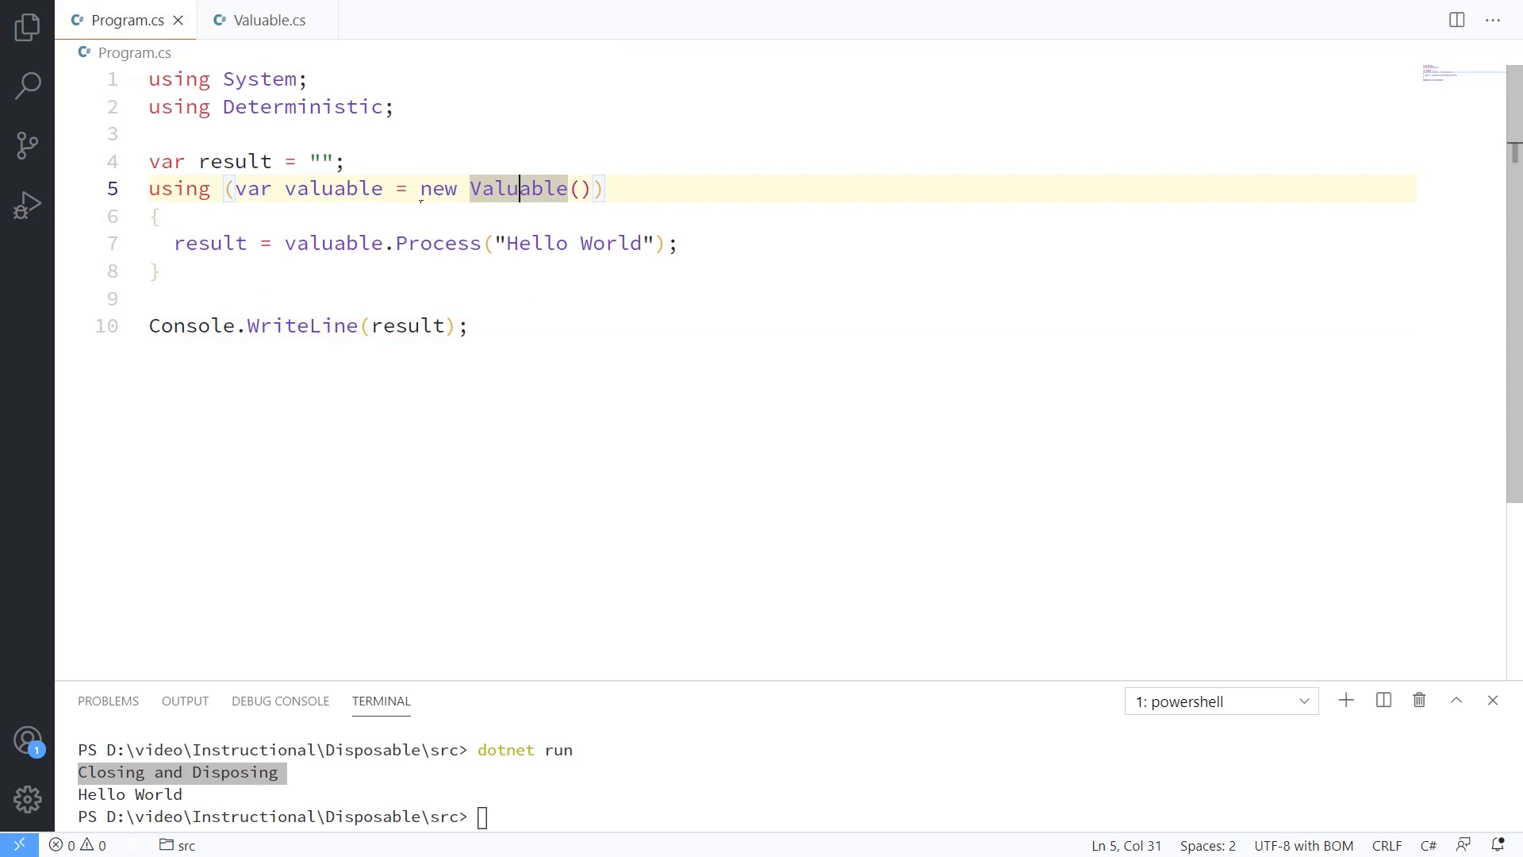
left_click(149, 189)
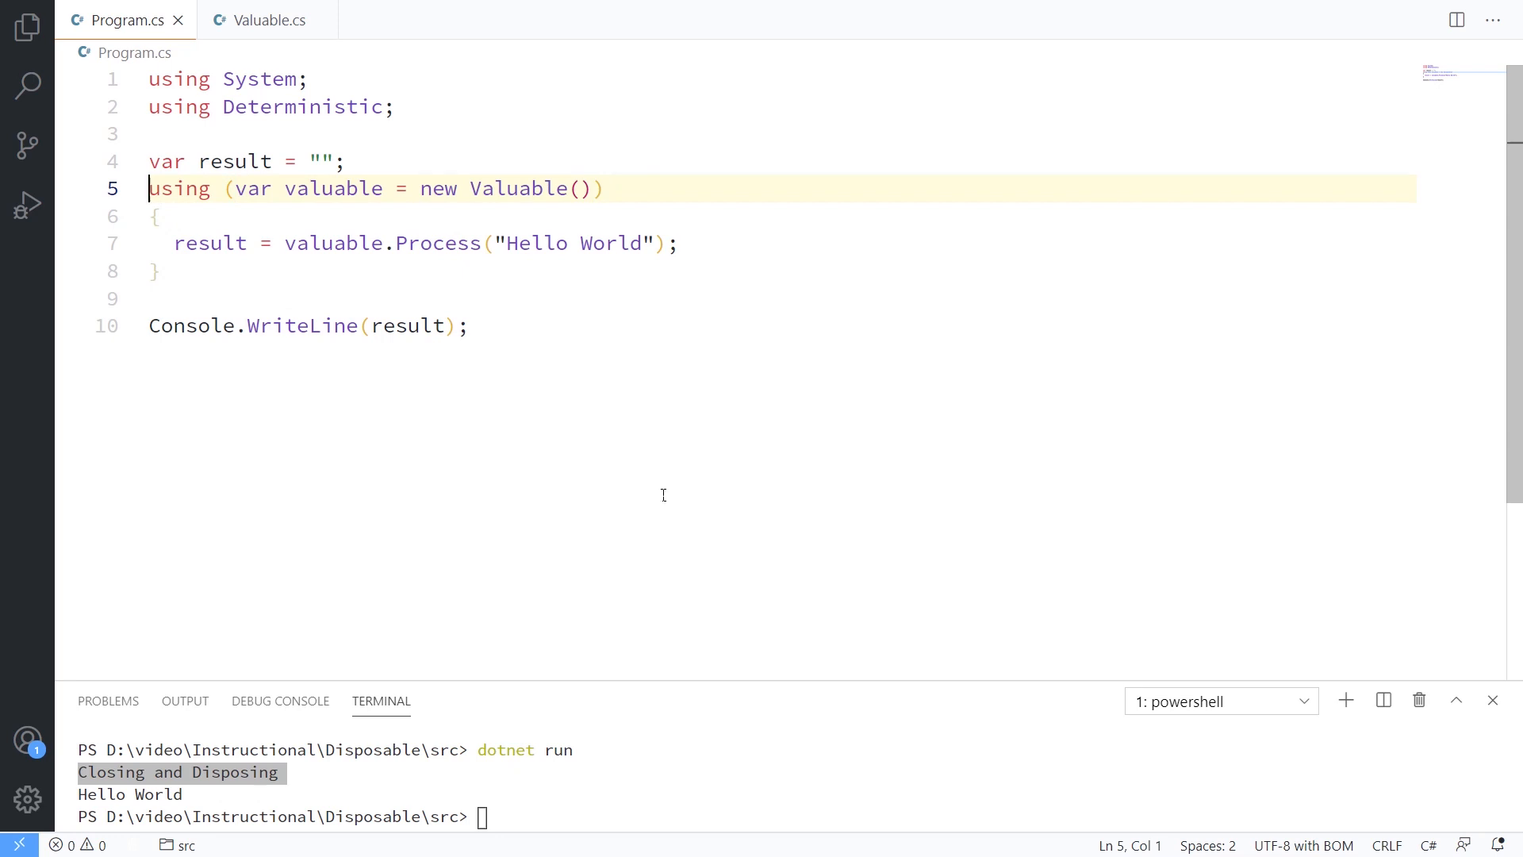
type("await")
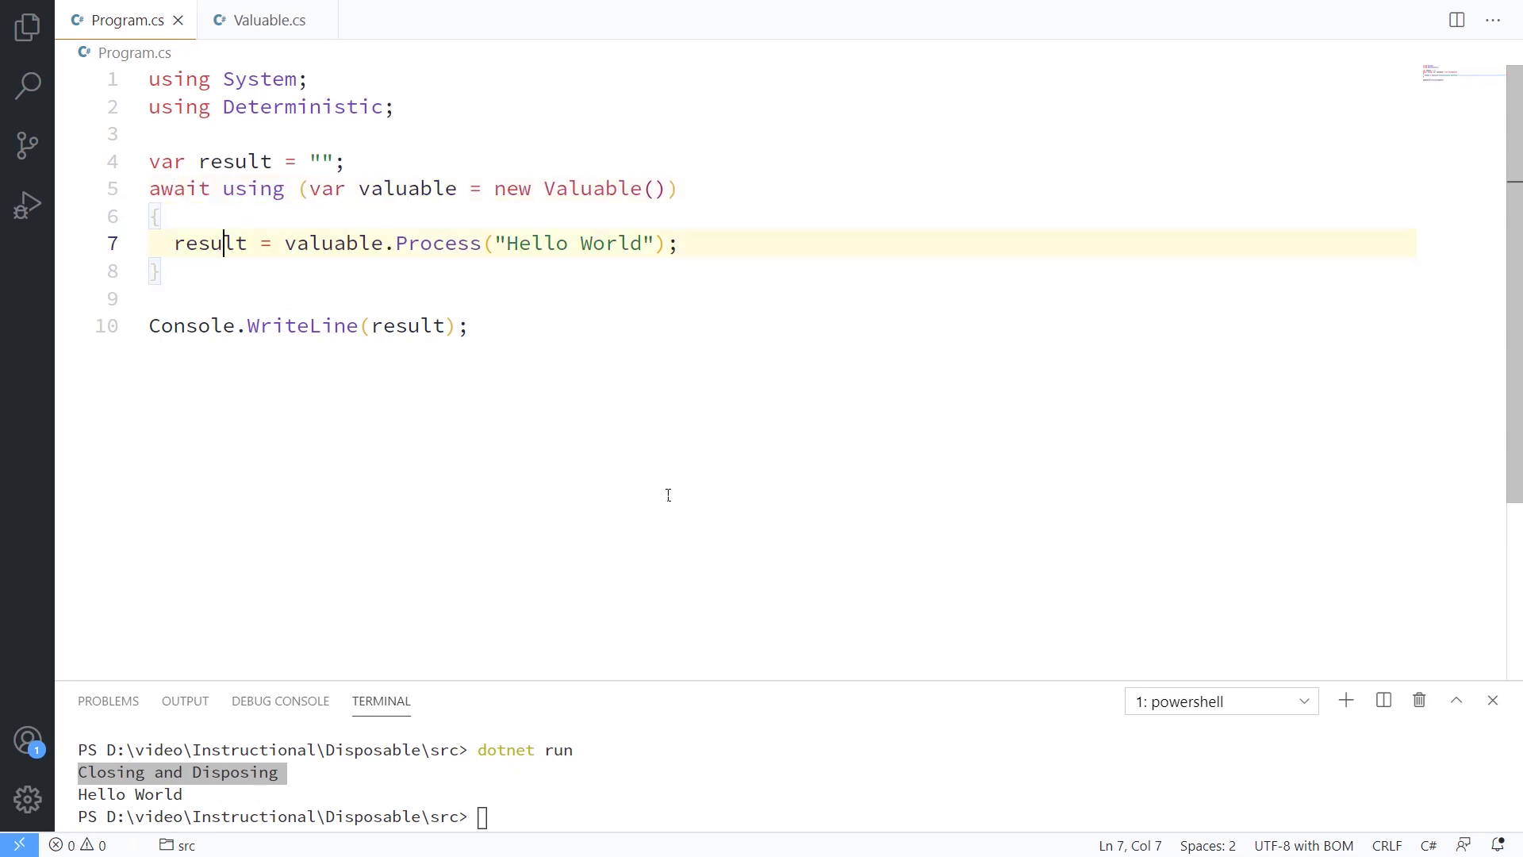
left_click(235, 161)
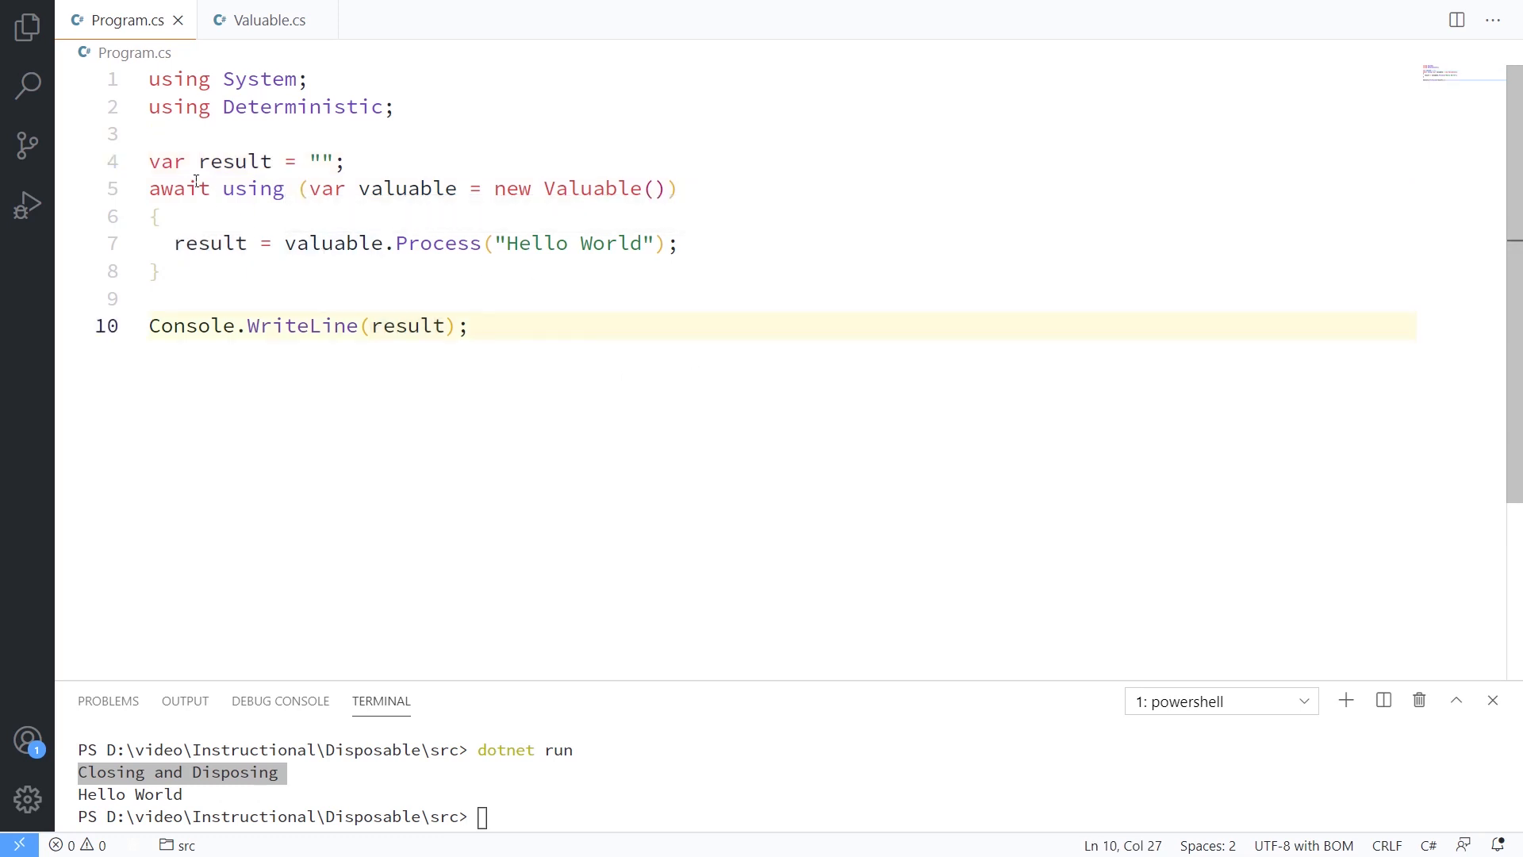
Step: Highlight the await using block to review it, then return to Valuable.cs
left_click_drag(149, 188, 162, 270)
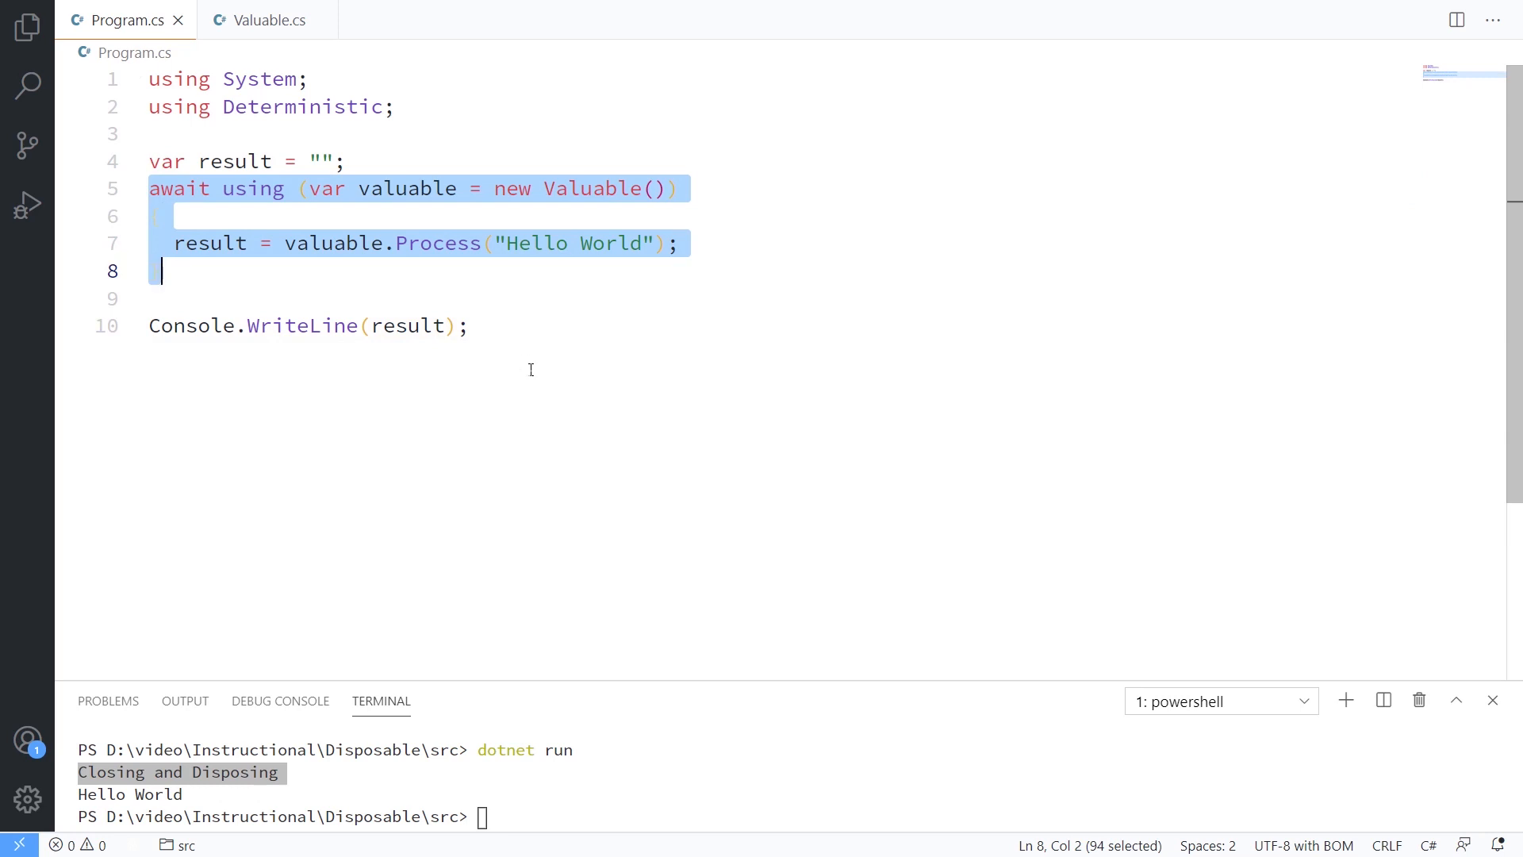
mouse_move(839, 259)
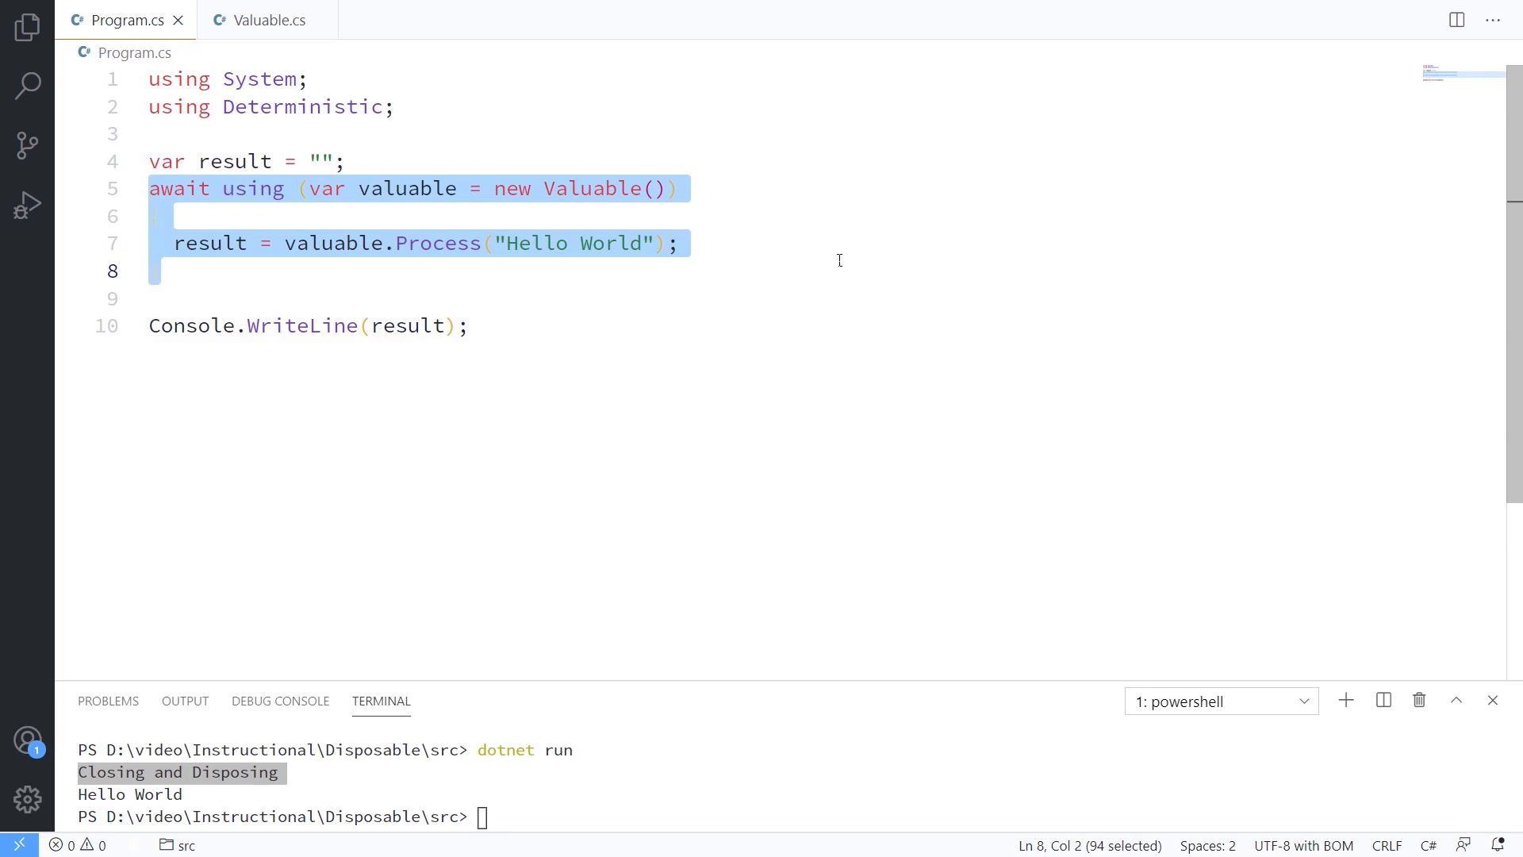
left_click(681, 243)
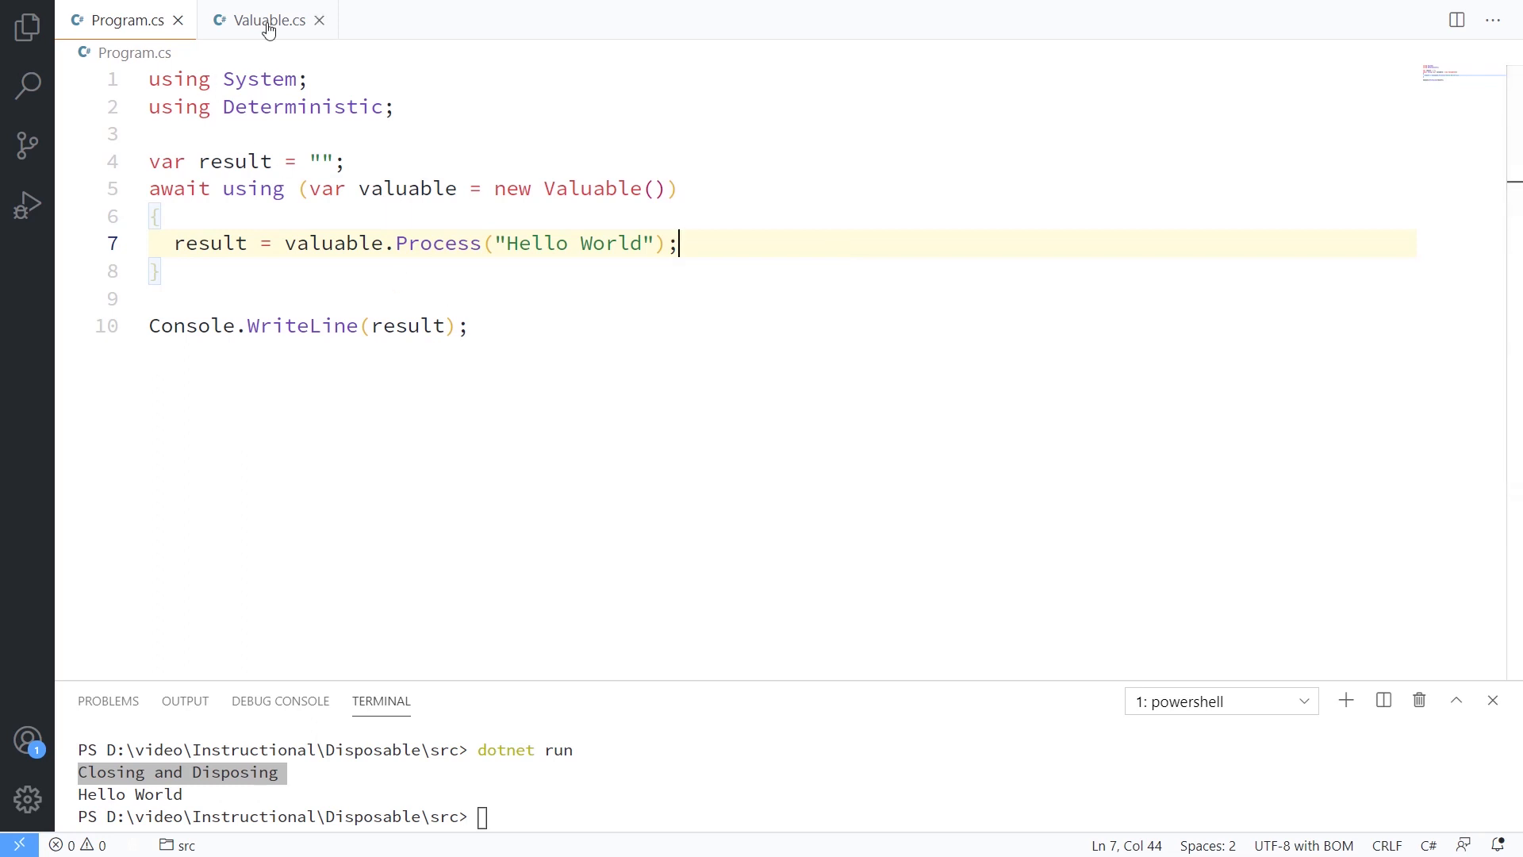
left_click(263, 19)
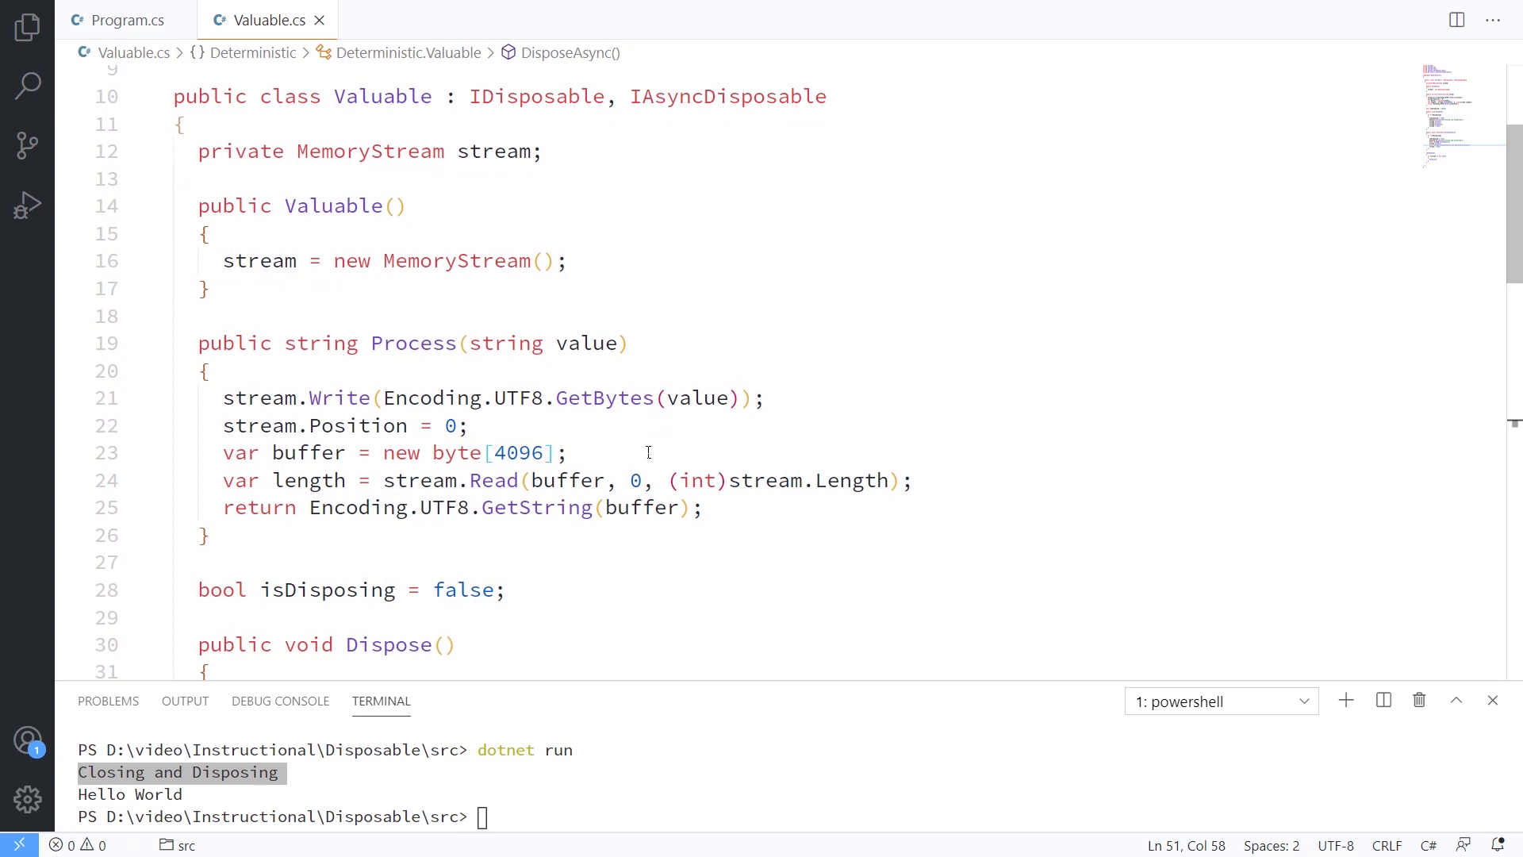
mouse_move(686, 250)
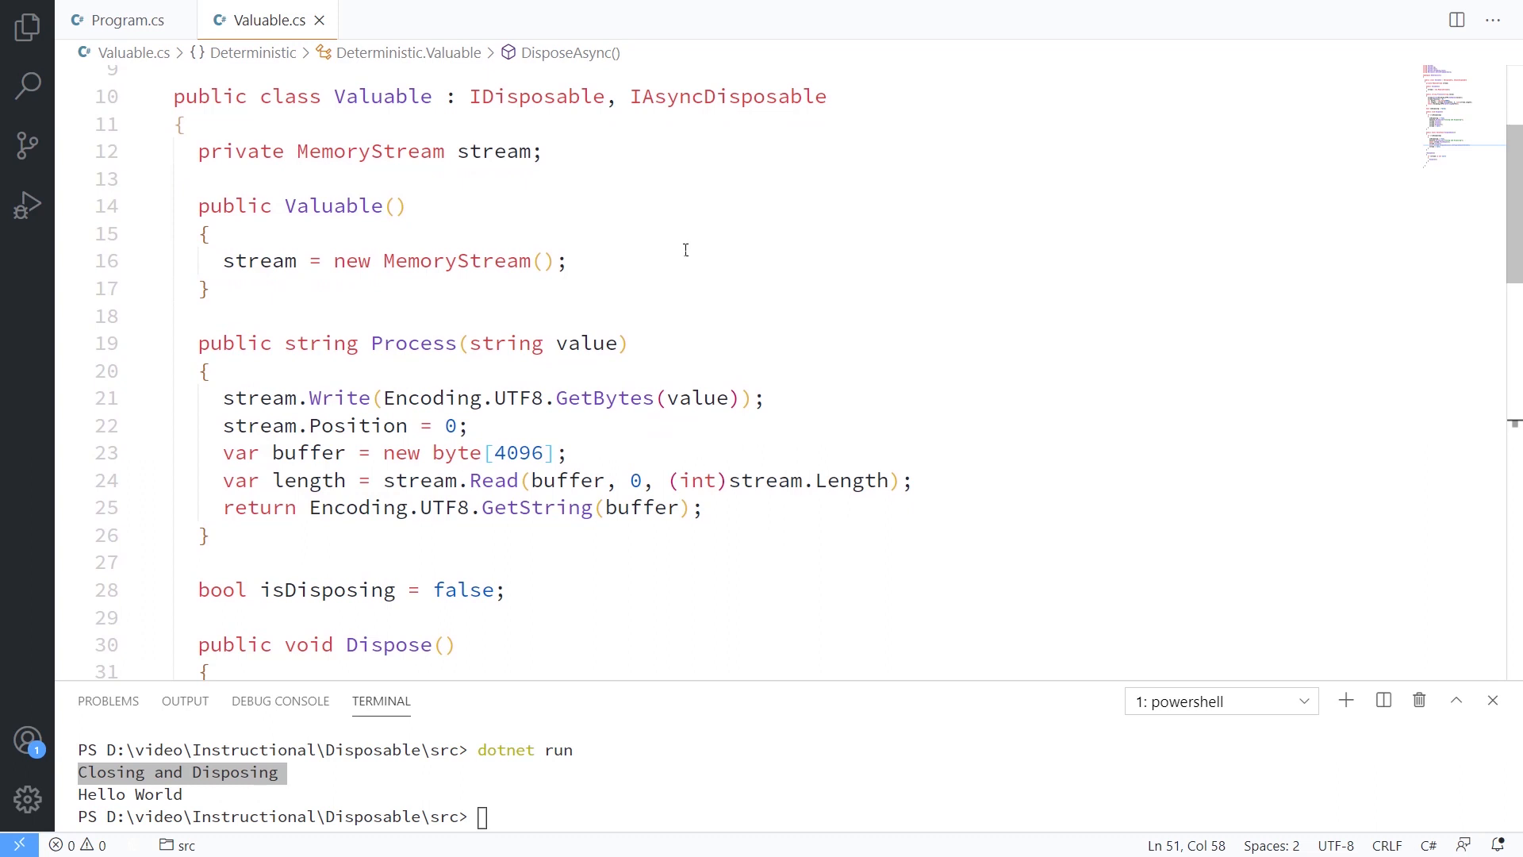
mouse_move(795, 366)
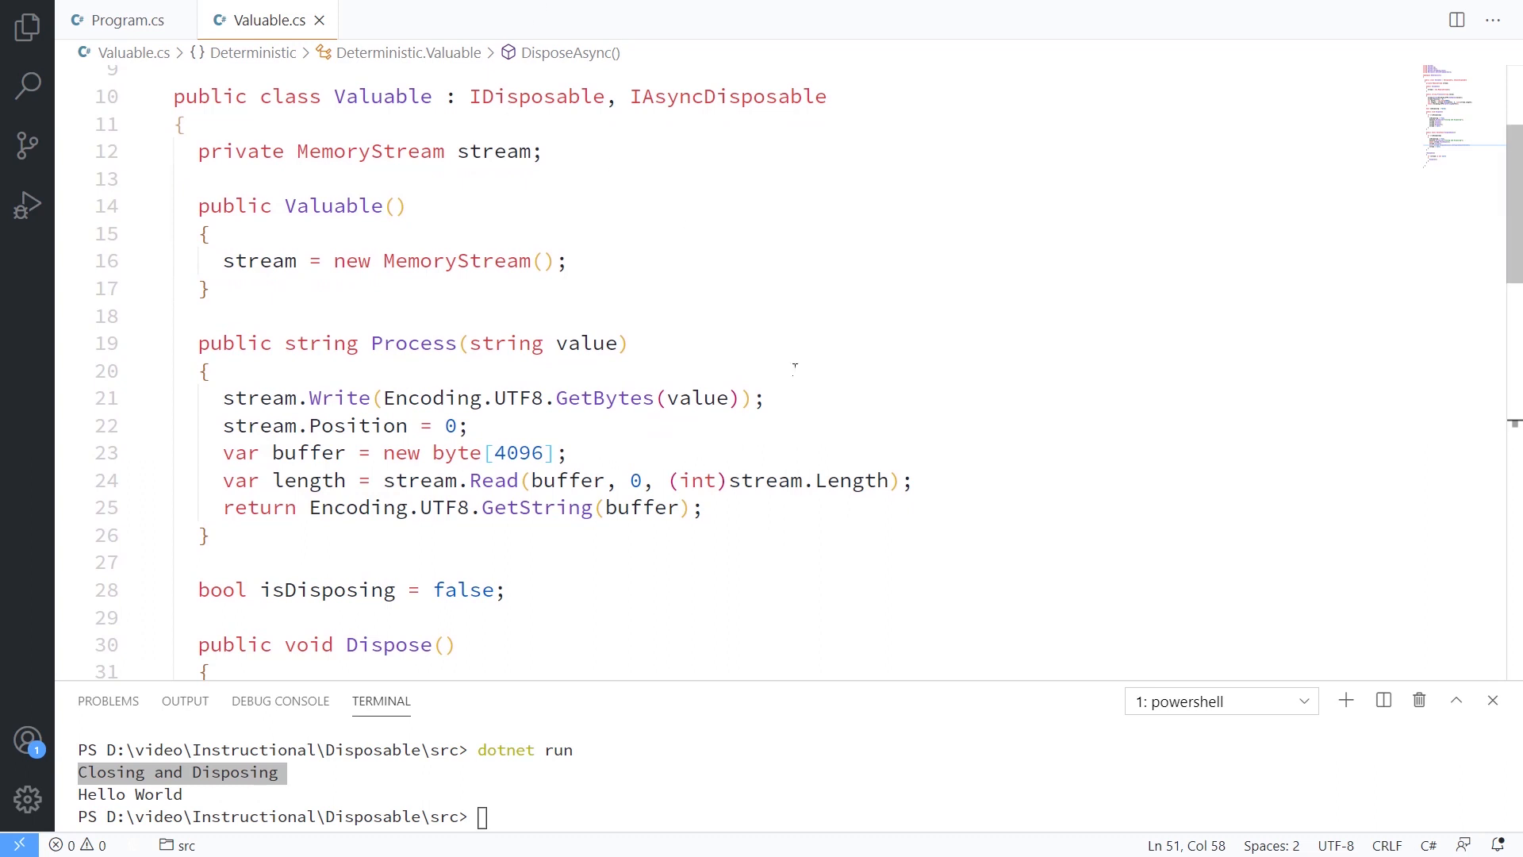
scroll("down", 3)
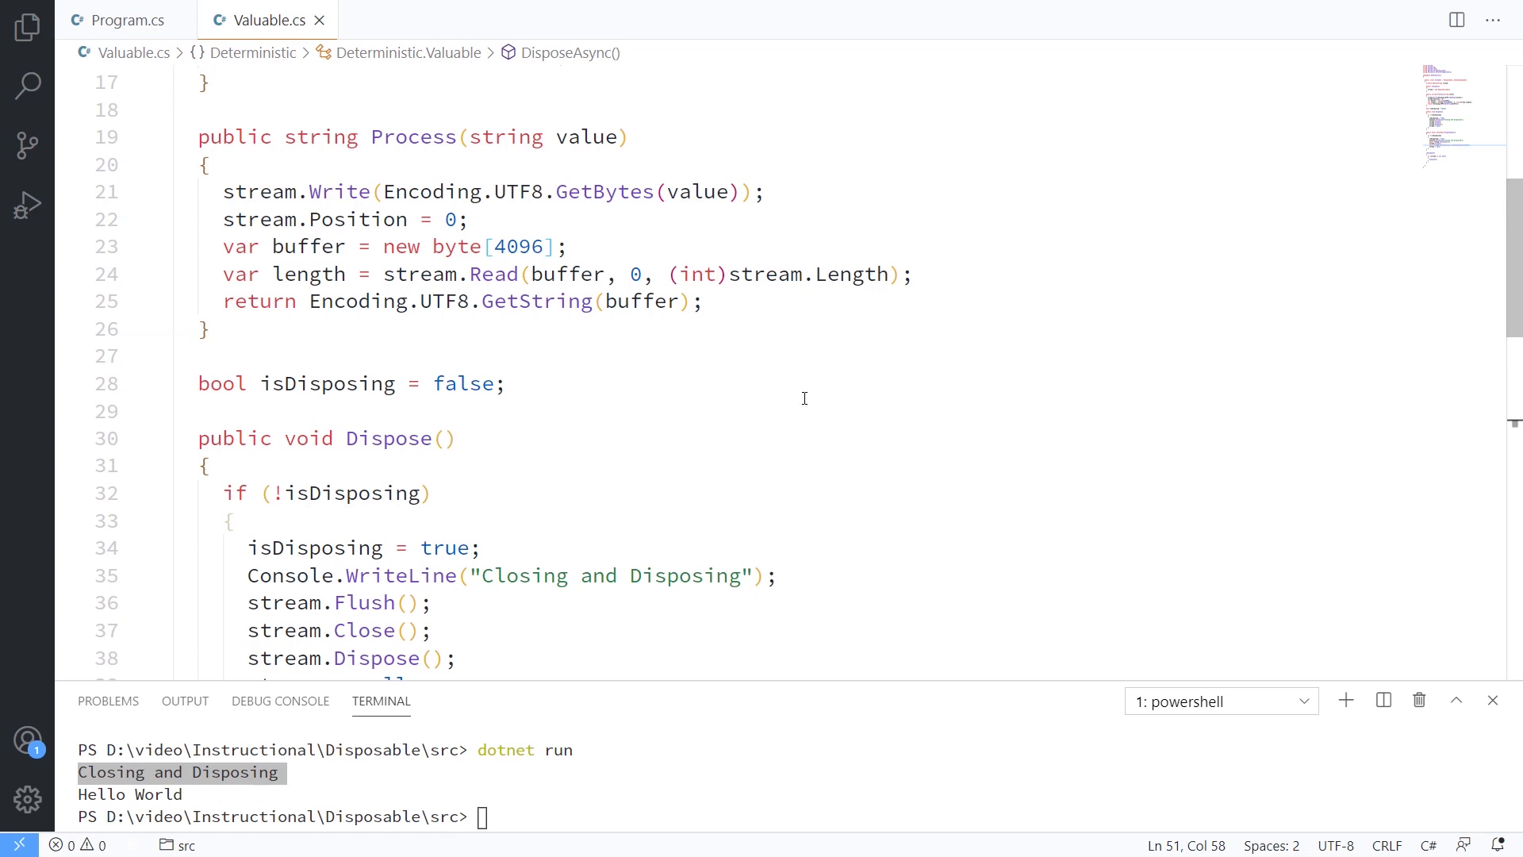
mouse_move(810, 401)
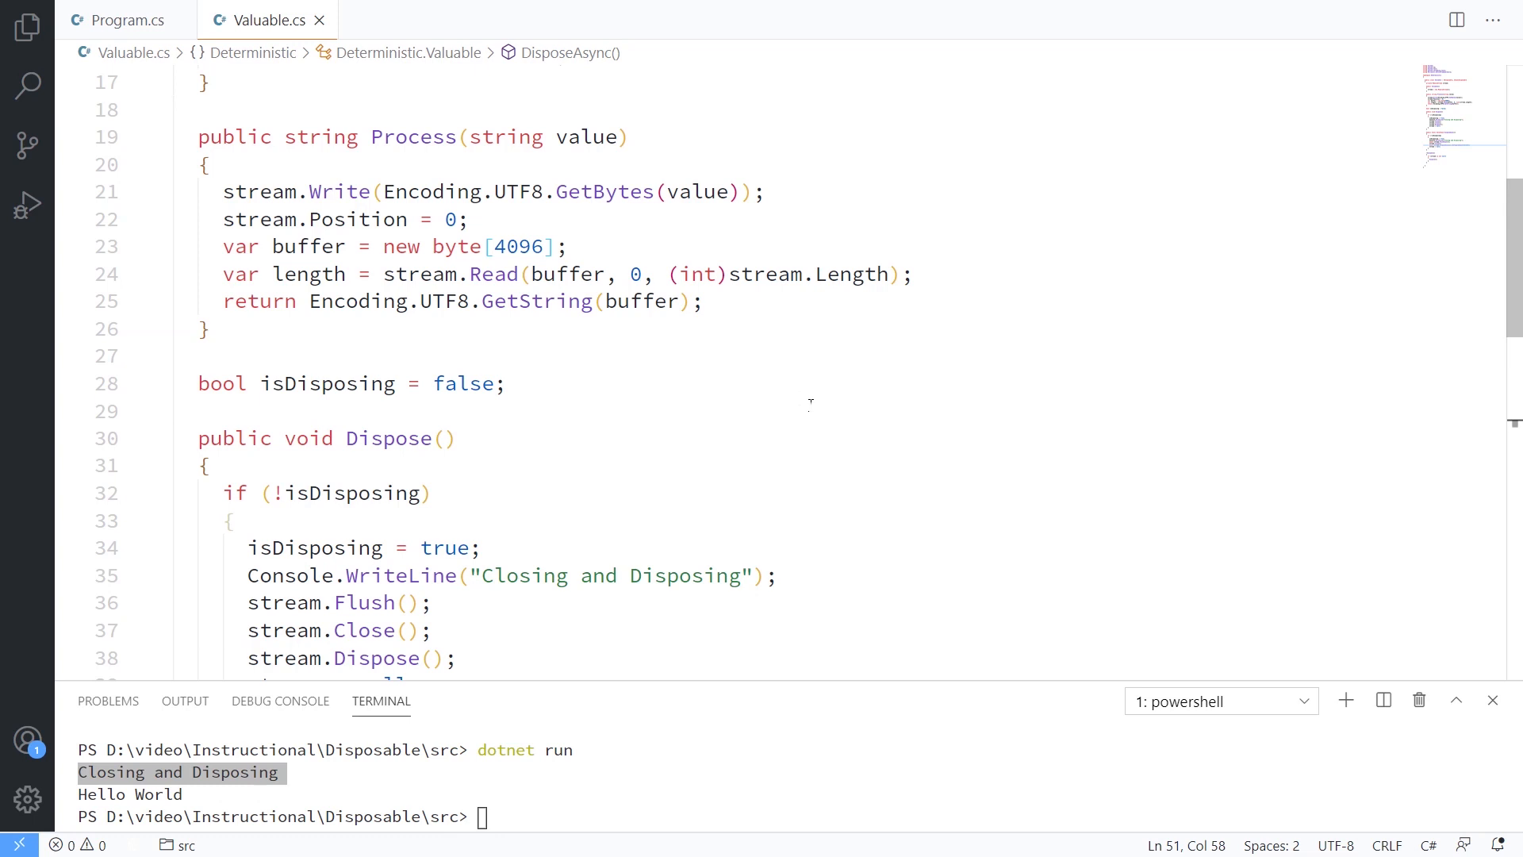
mouse_move(805, 398)
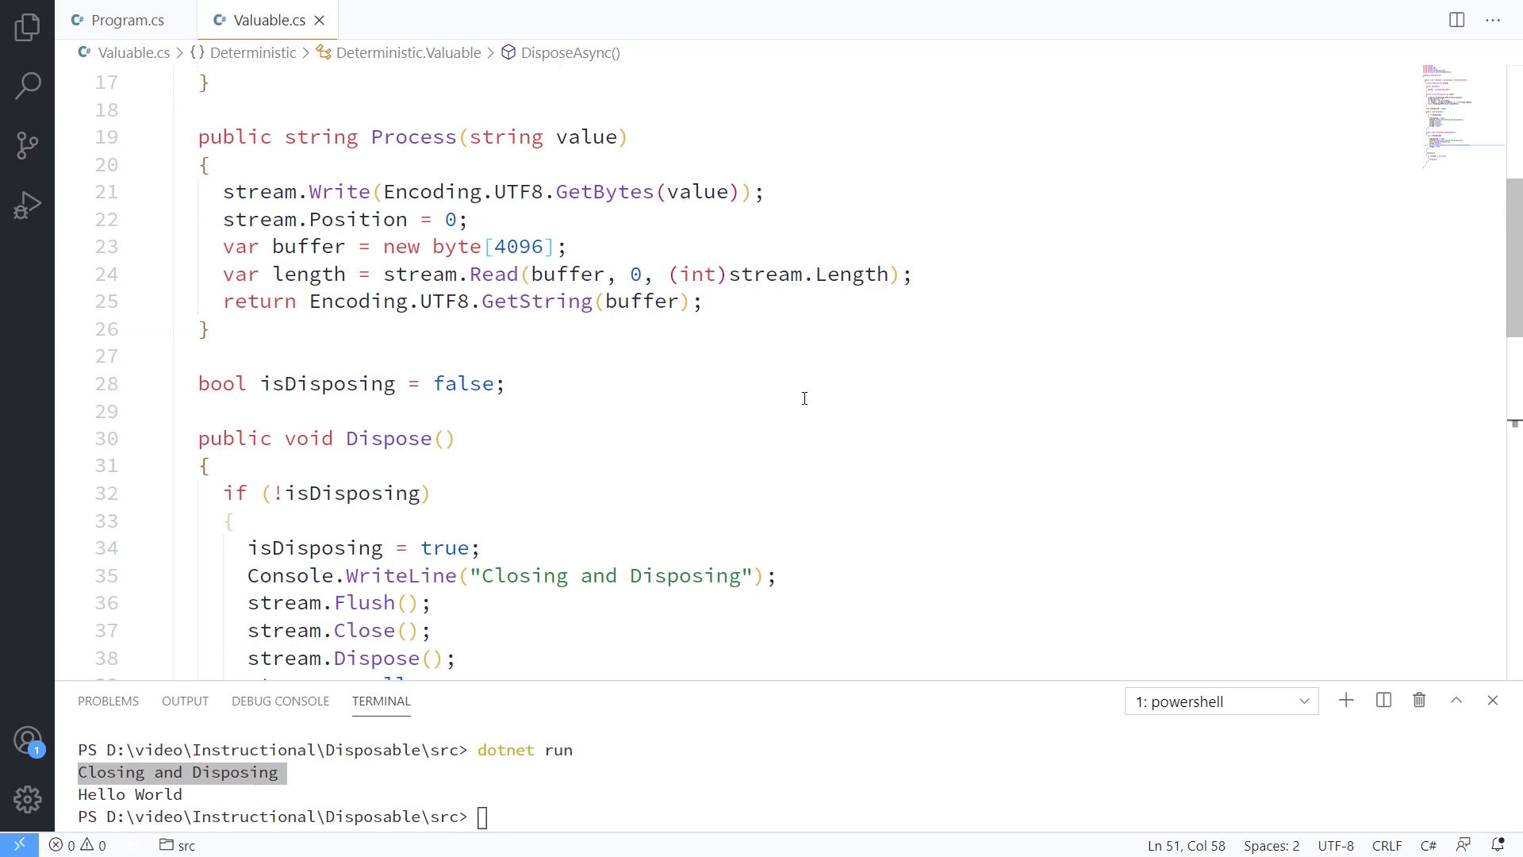
mouse_move(810, 403)
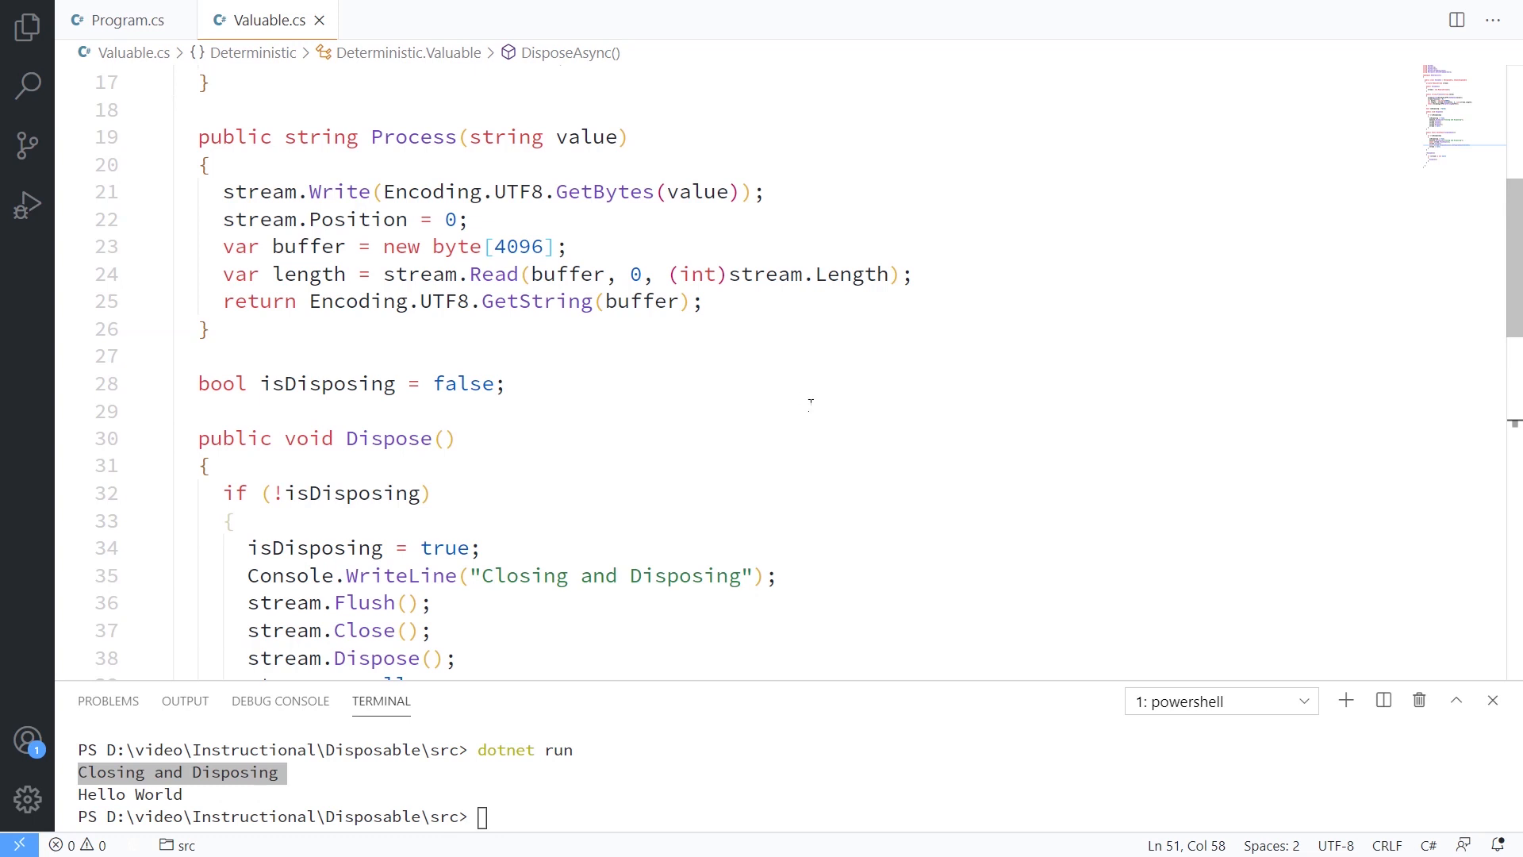